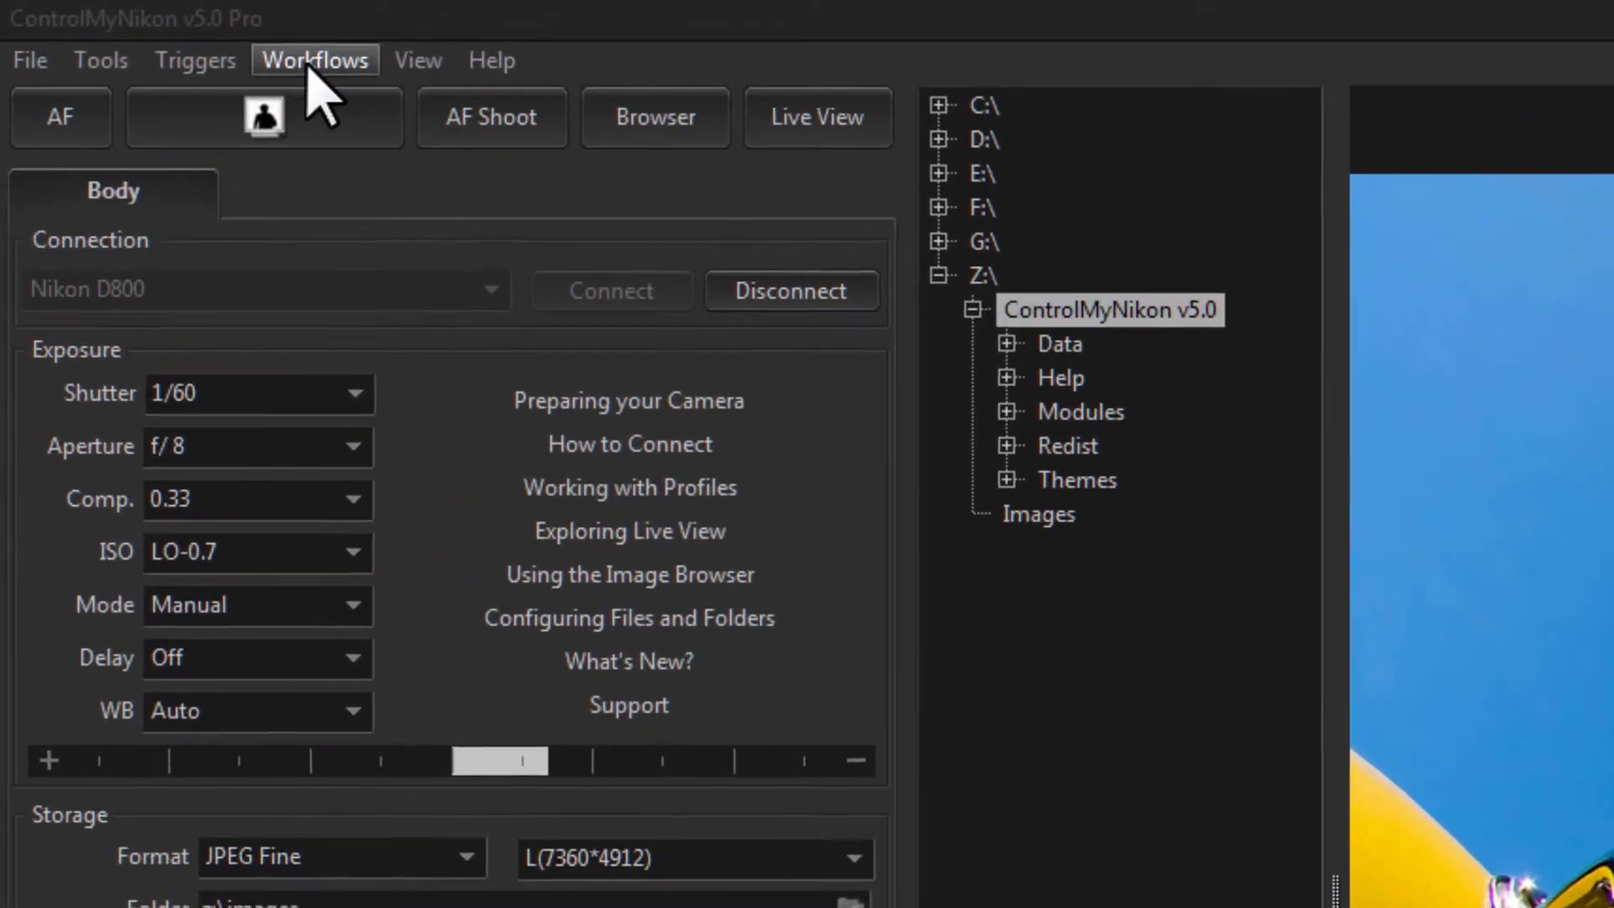
- Turn on the Burst workflow from the Workflows list so it gets its own tab
{"action": "left_click", "coordinate": [315, 60]}
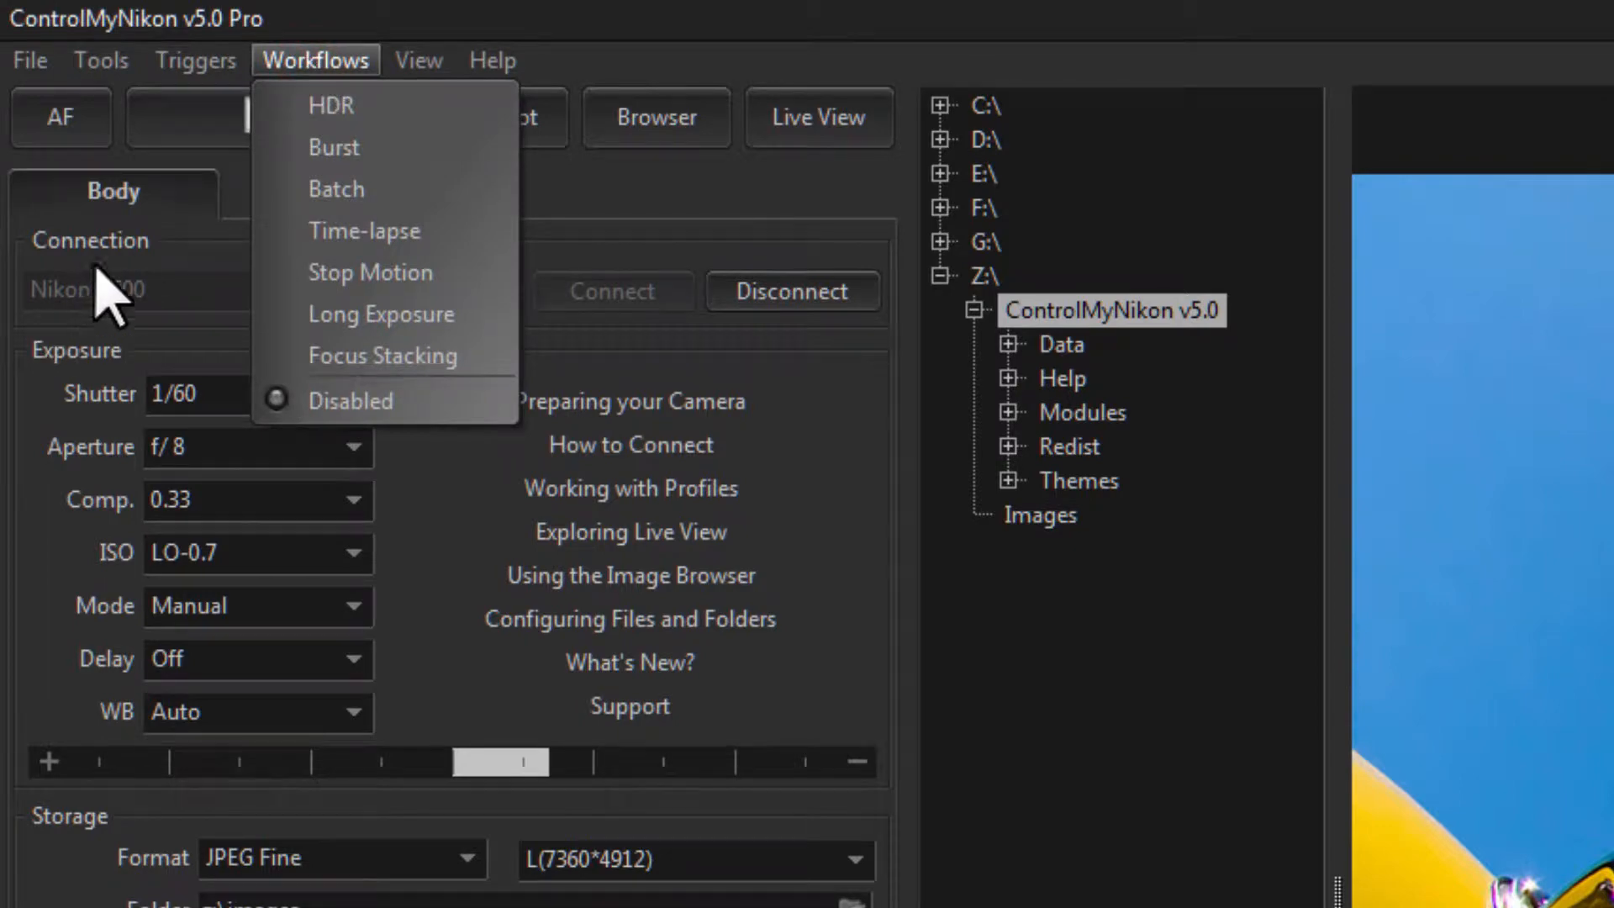
{"action": "mouse_move", "coordinate": [360, 106]}
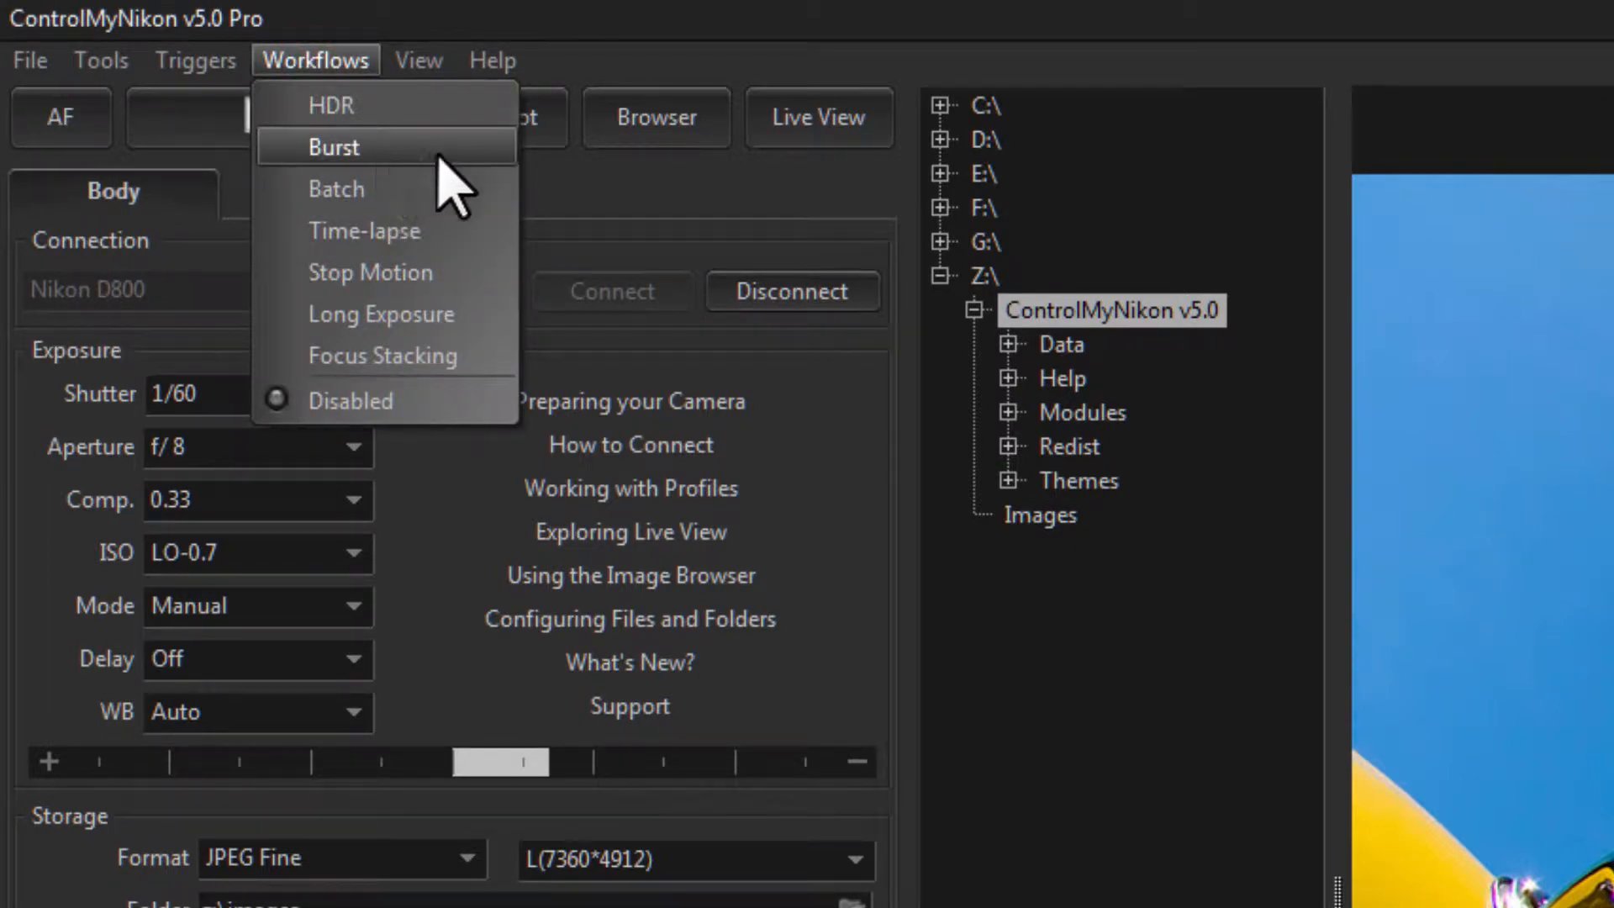
{"action": "left_click", "coordinate": [331, 146]}
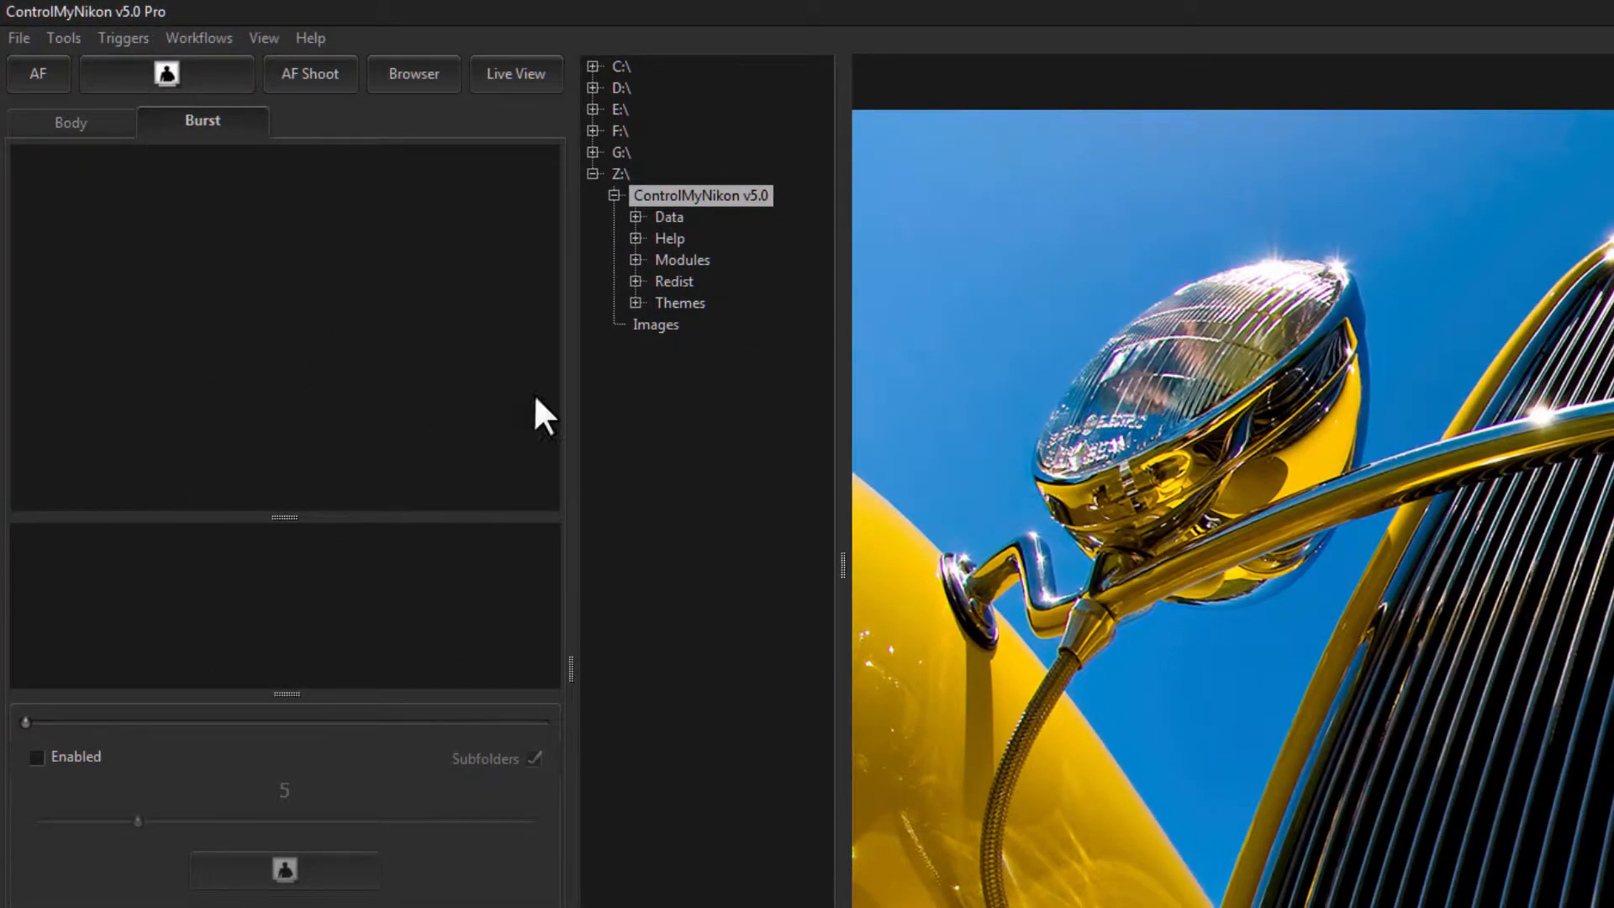
{"action": "mouse_move", "coordinate": [1288, 780]}
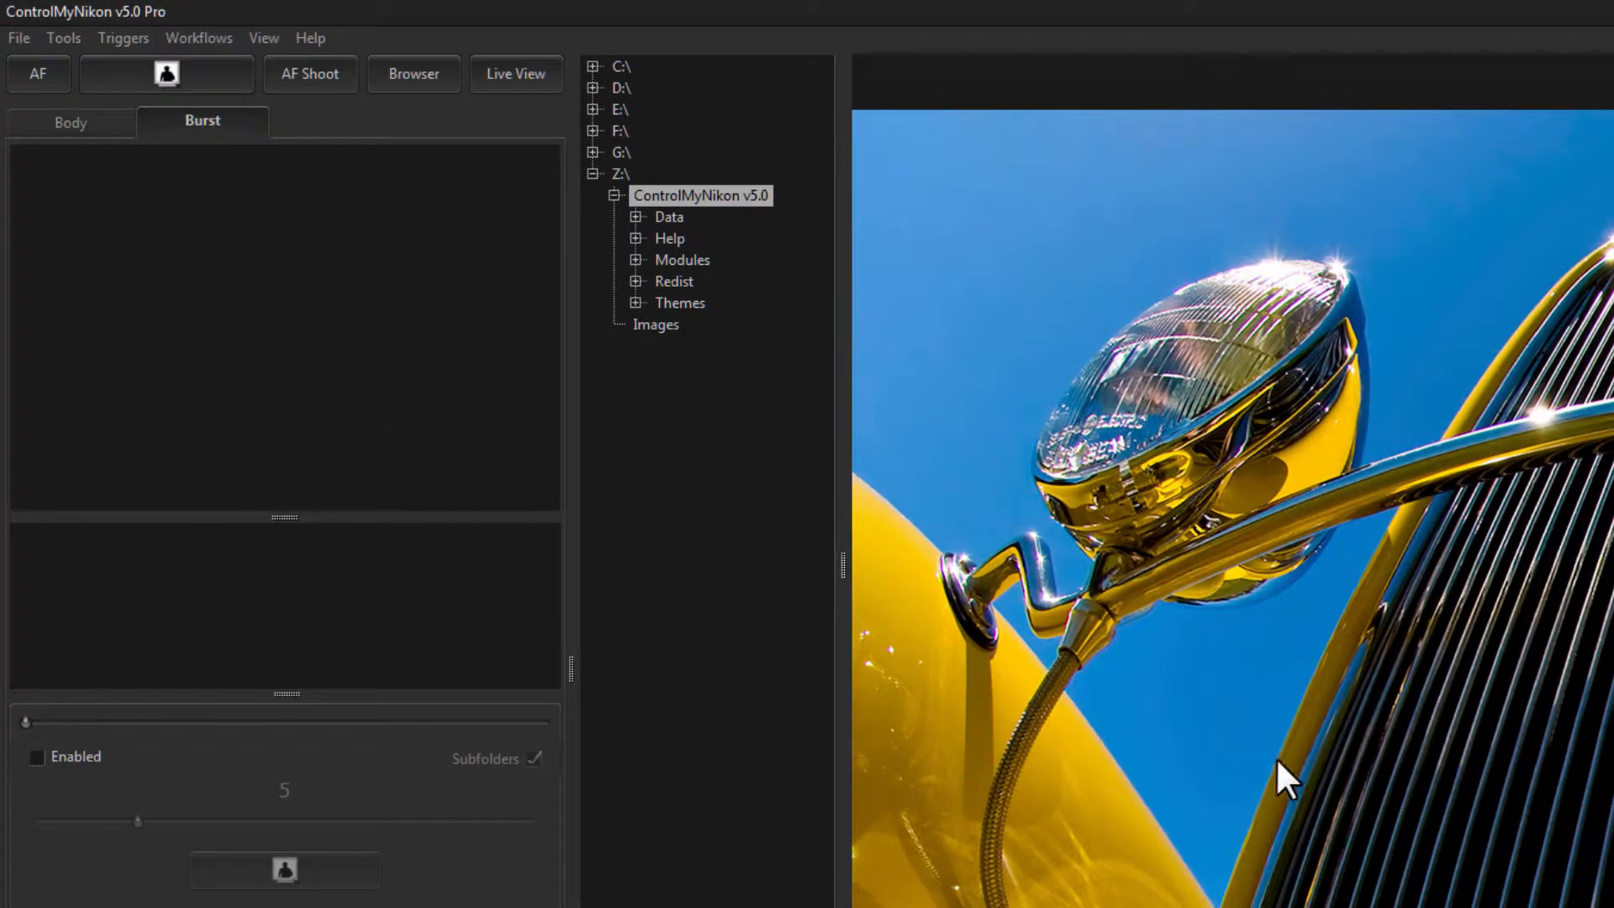
{"action": "mouse_move", "coordinate": [1289, 780]}
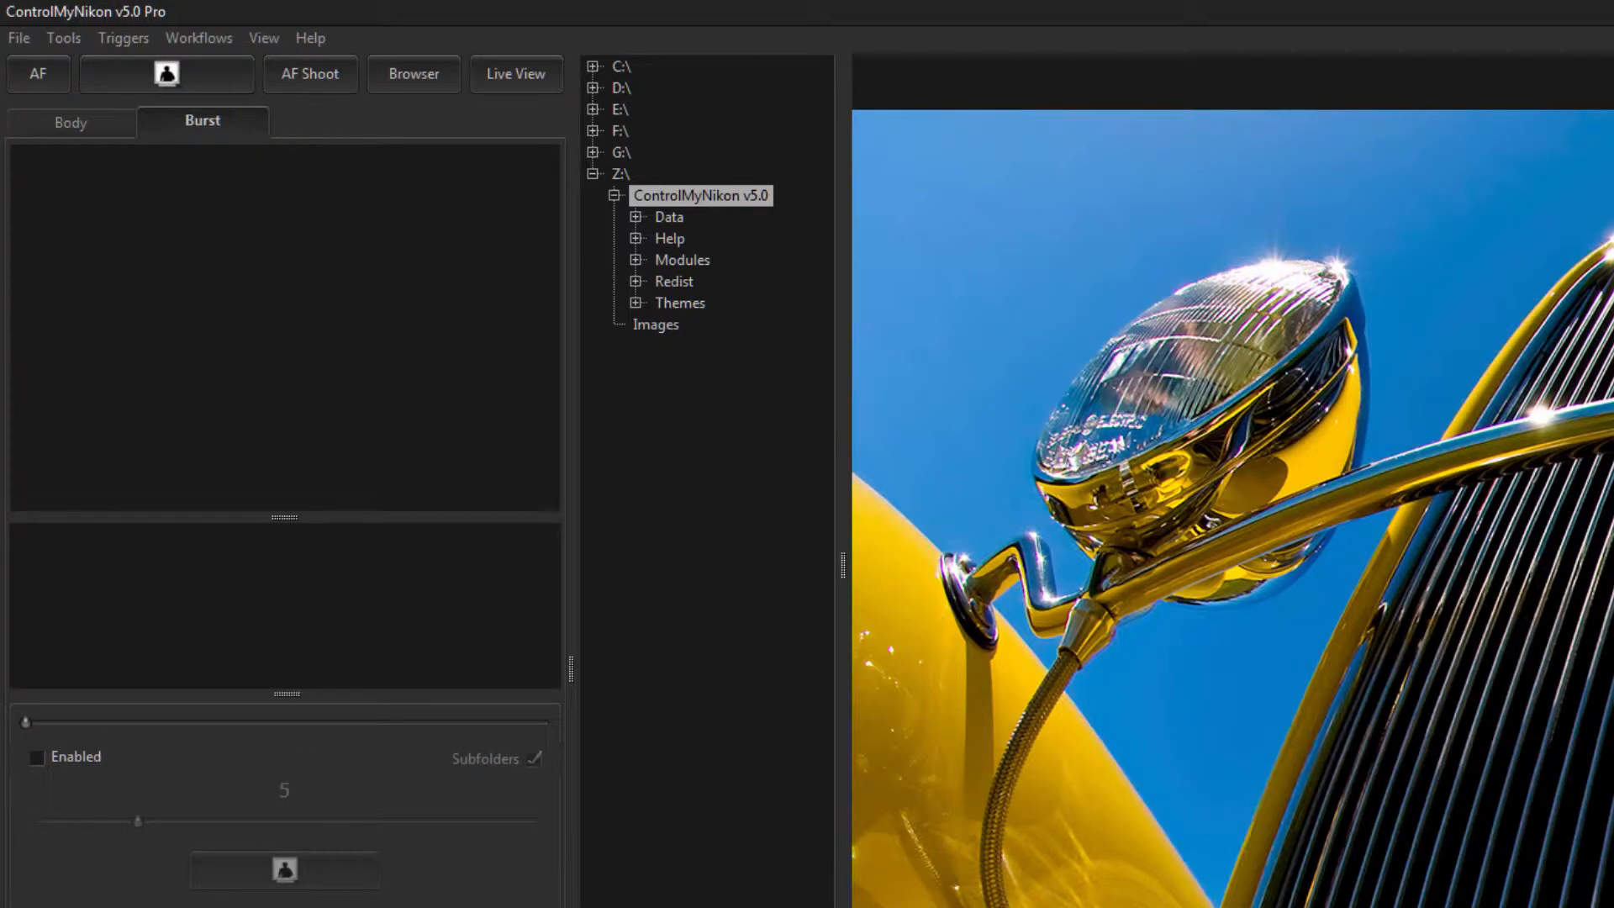
- Enable burst capture with subfolders and set the frames-per-burst slider to 5
{"action": "left_click", "coordinate": [37, 757]}
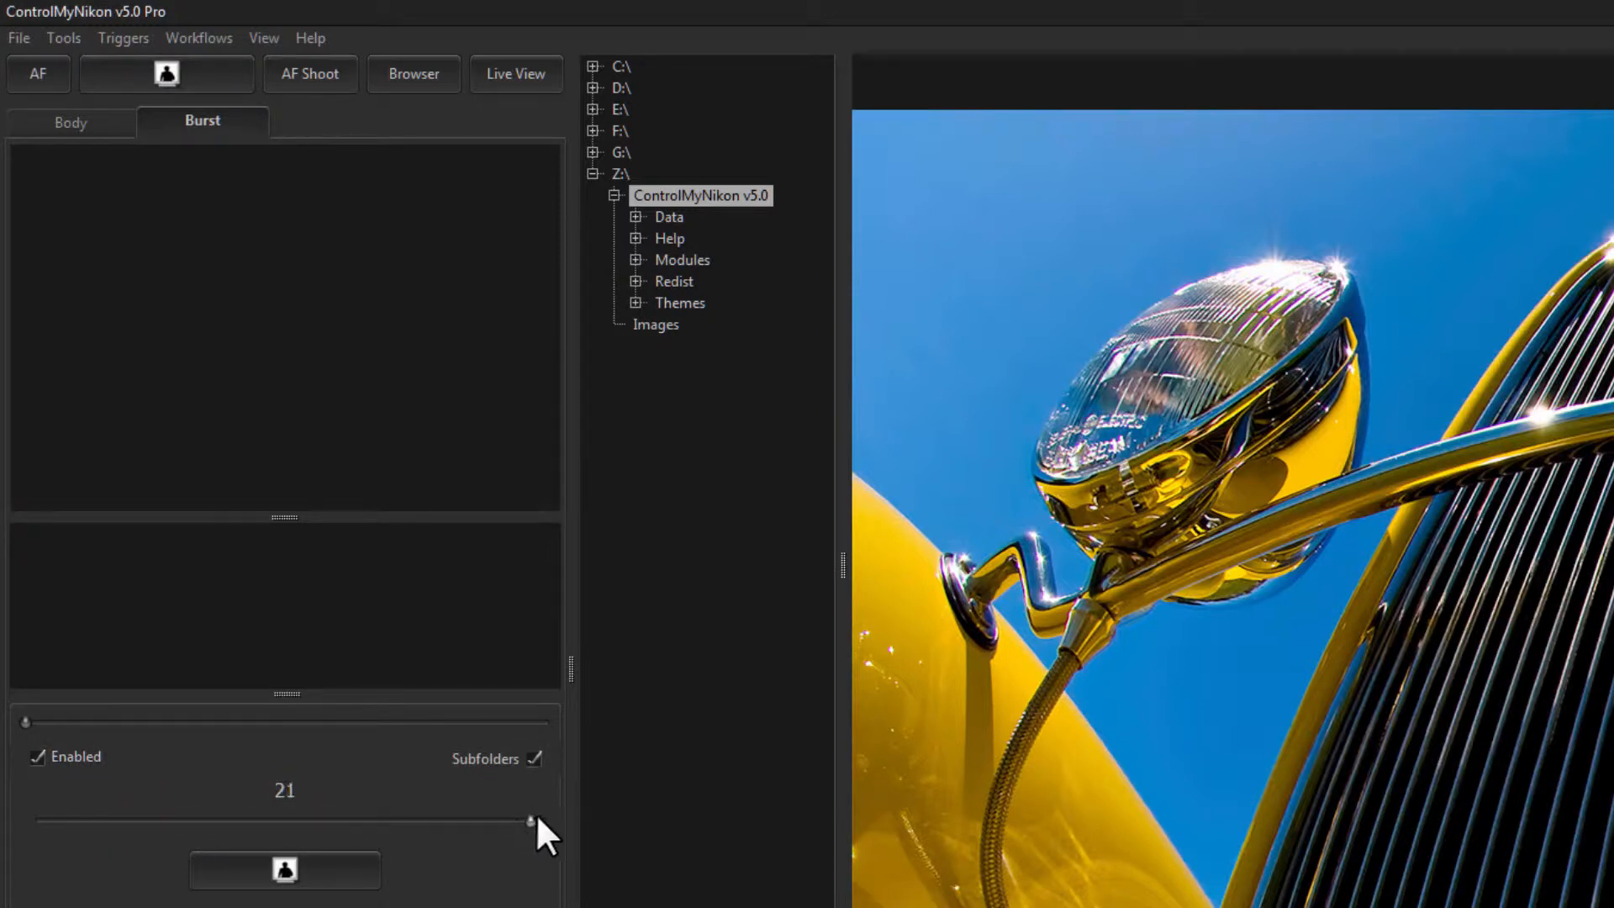
{"action": "mouse_move", "coordinate": [530, 849]}
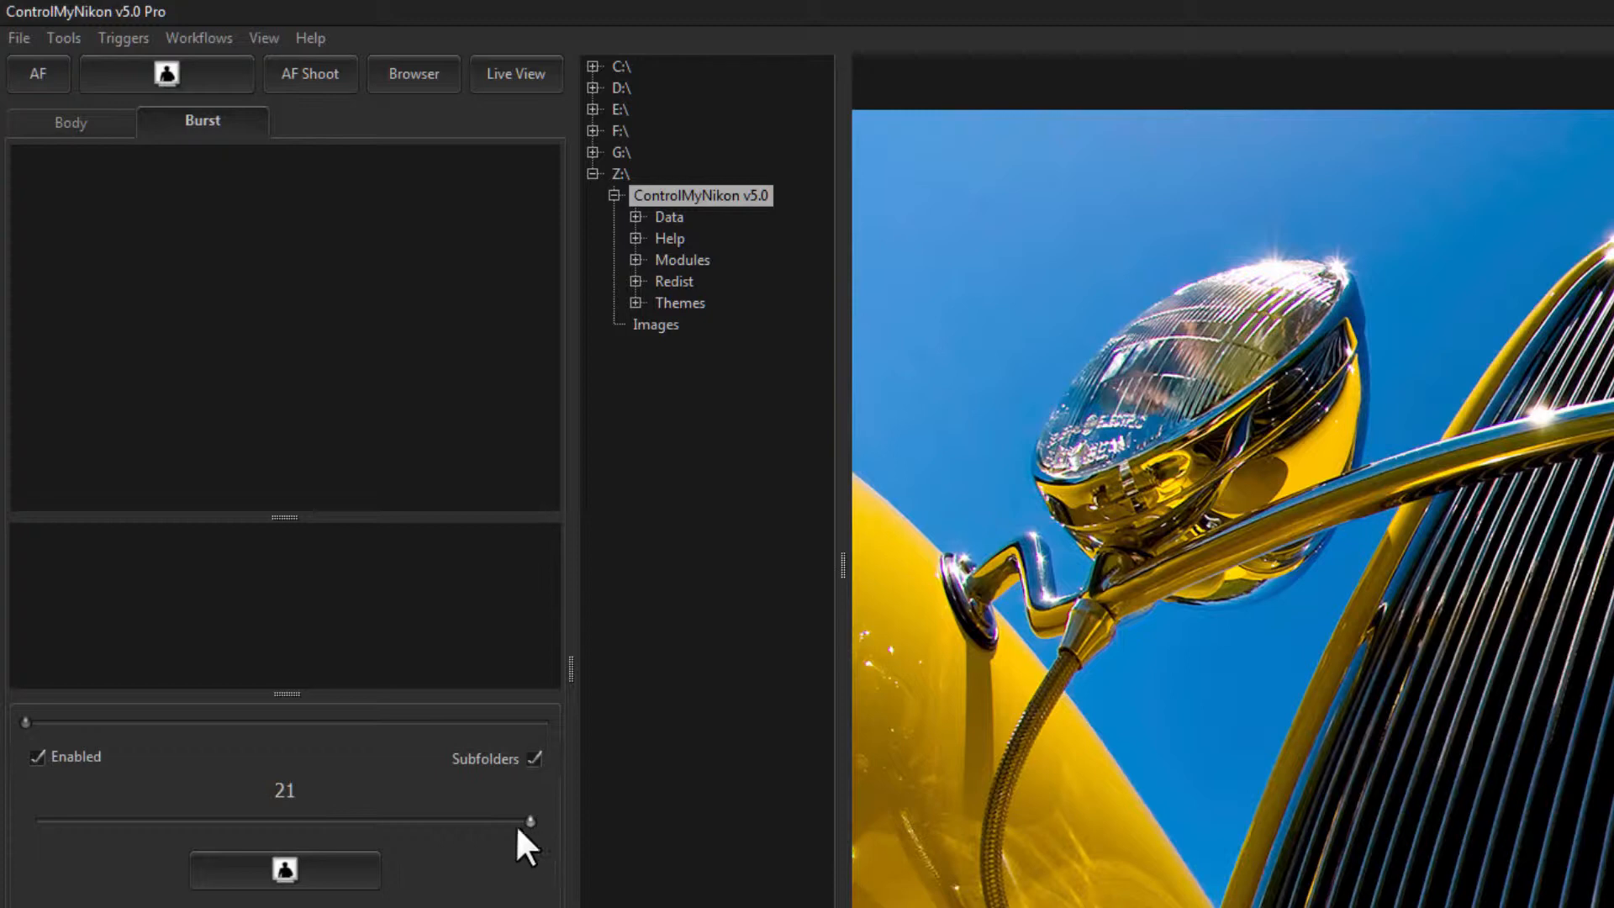
{"action": "mouse_move", "coordinate": [301, 833]}
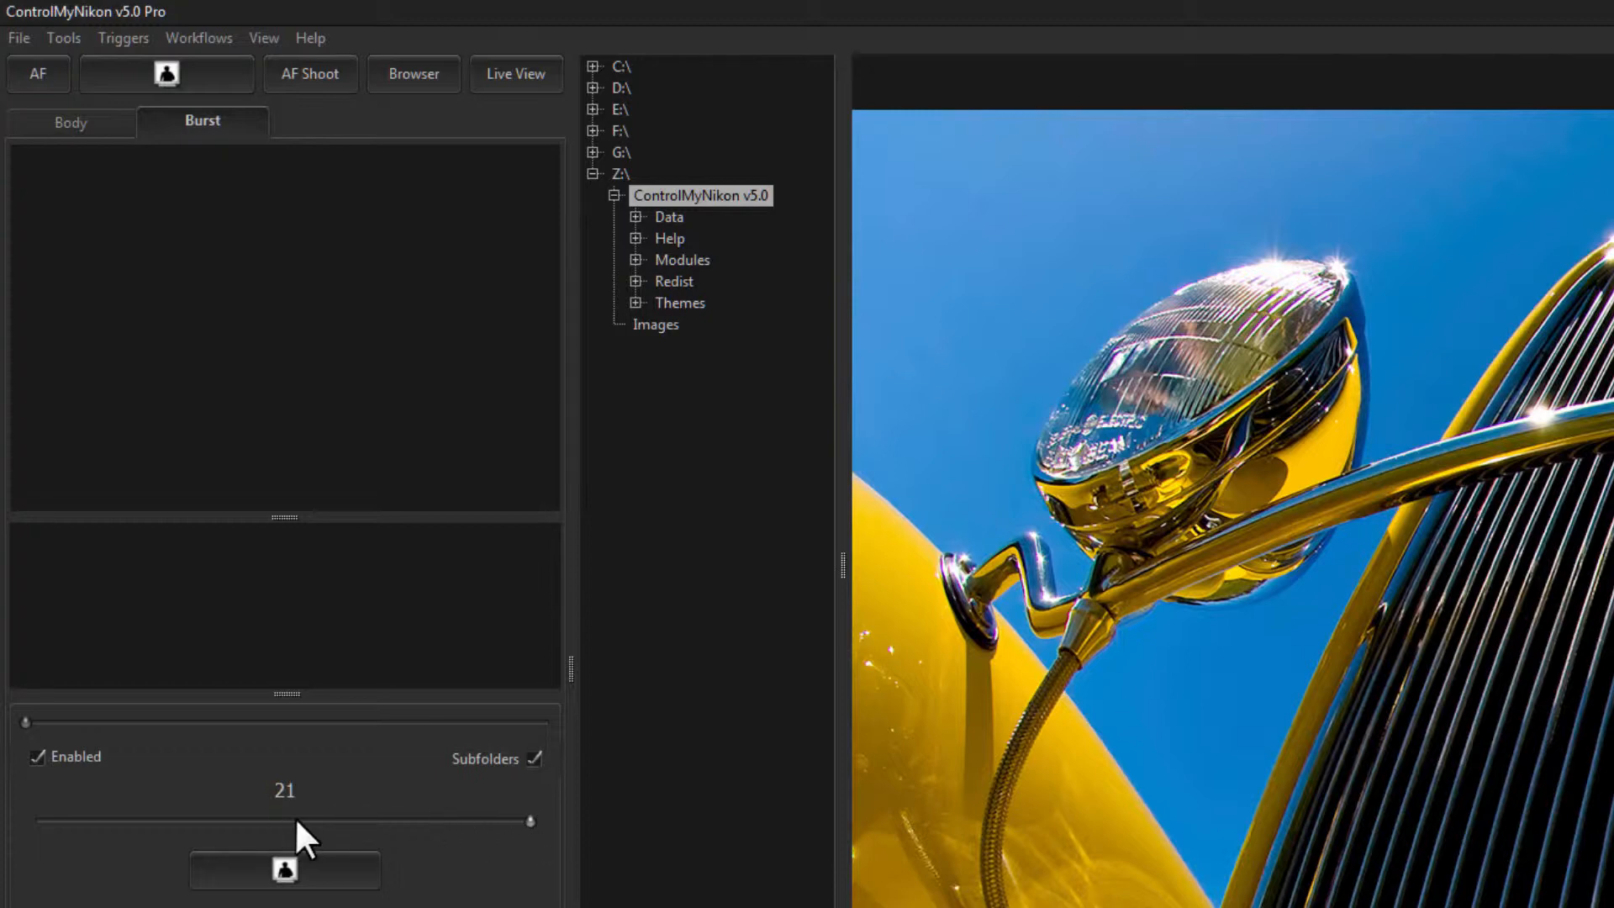
{"action": "mouse_move", "coordinate": [360, 662]}
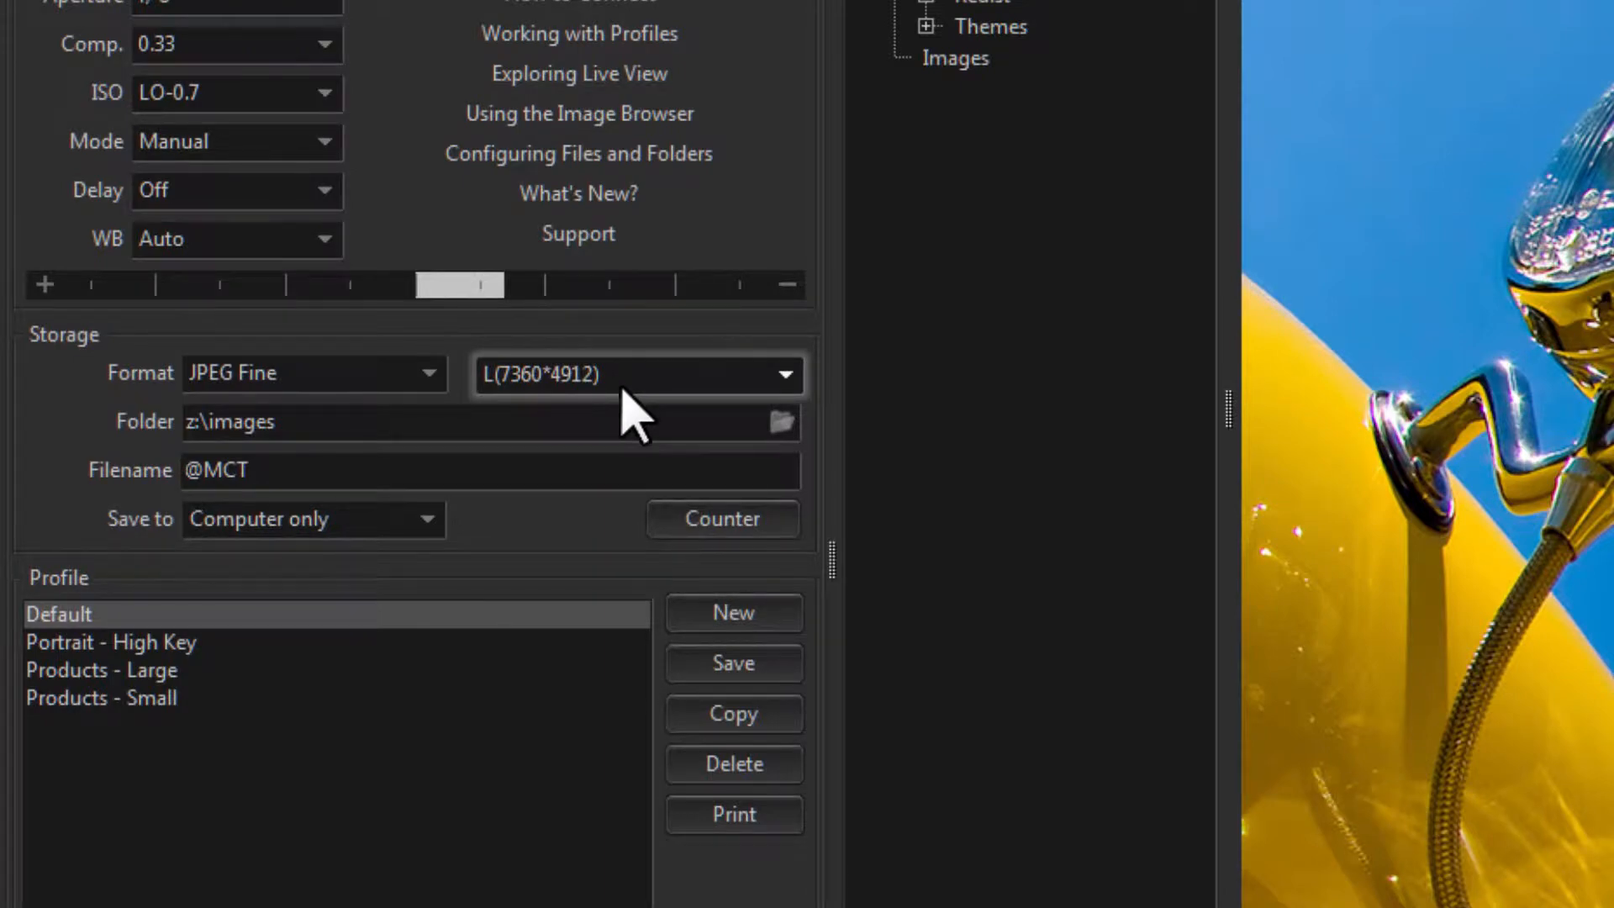
{"action": "mouse_move", "coordinate": [618, 417]}
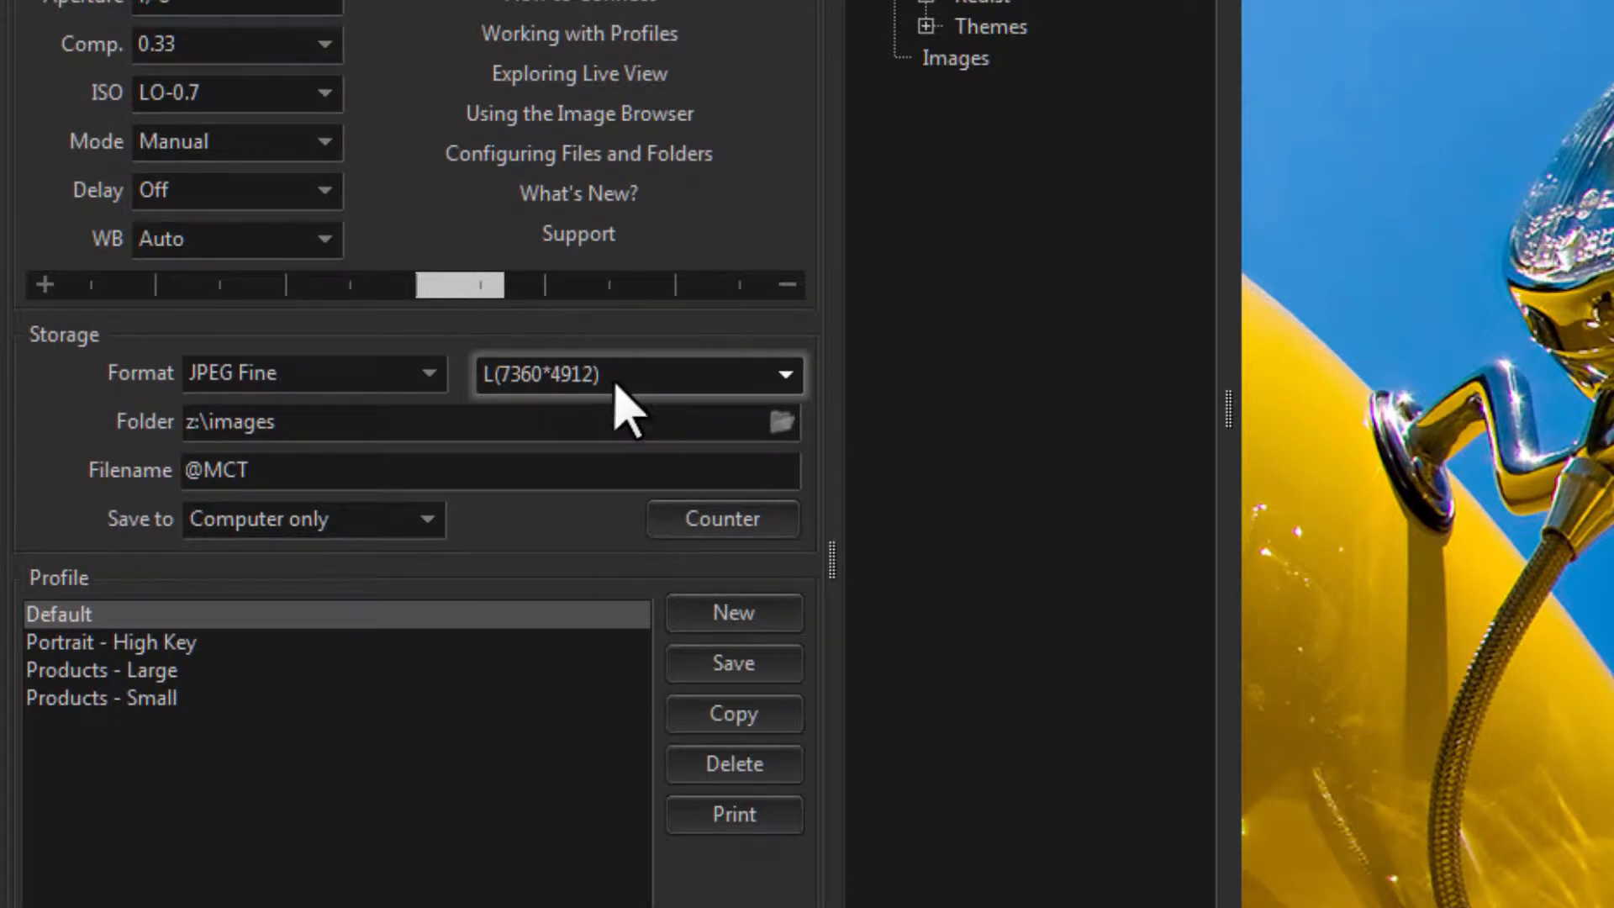
{"action": "left_click", "coordinate": [411, 421]}
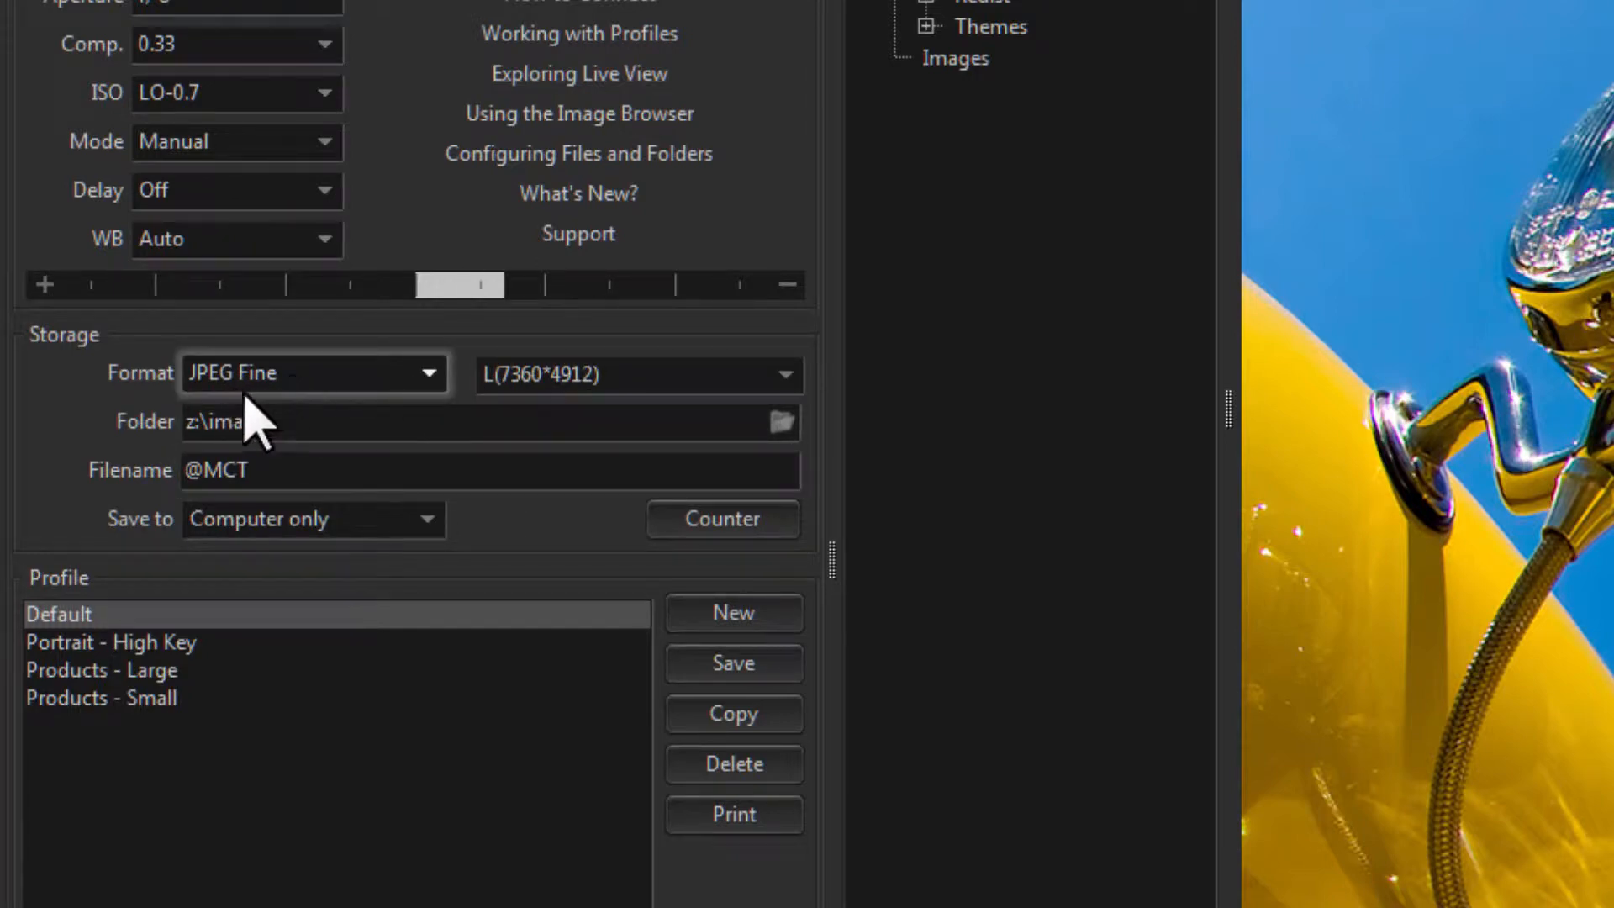
{"action": "mouse_move", "coordinate": [612, 412]}
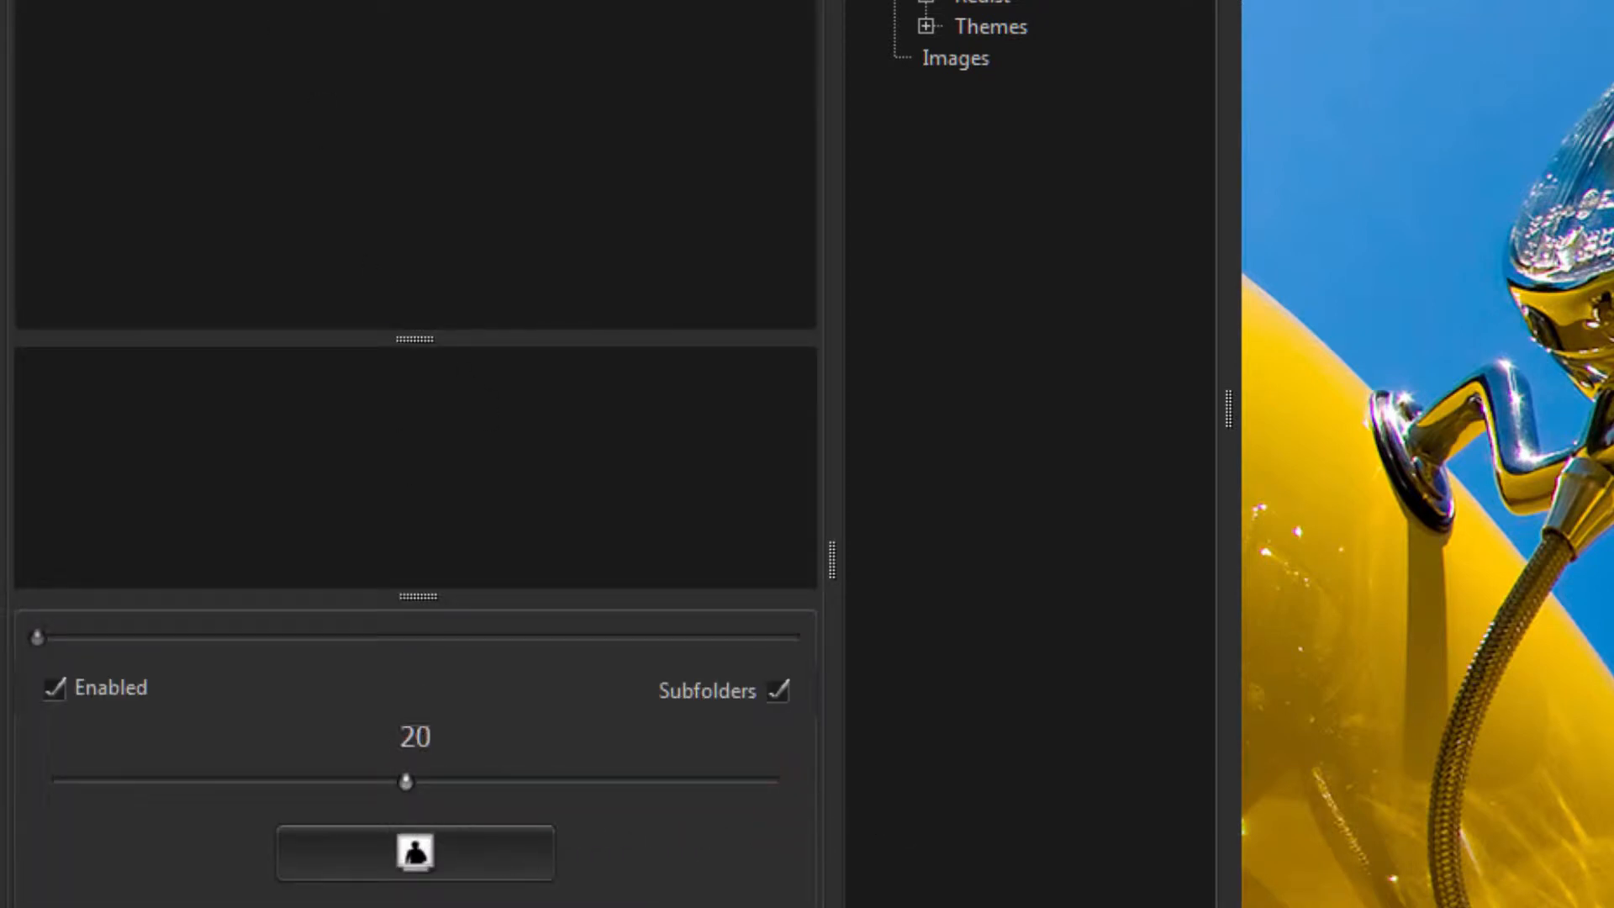
{"action": "left_click", "coordinate": [427, 374]}
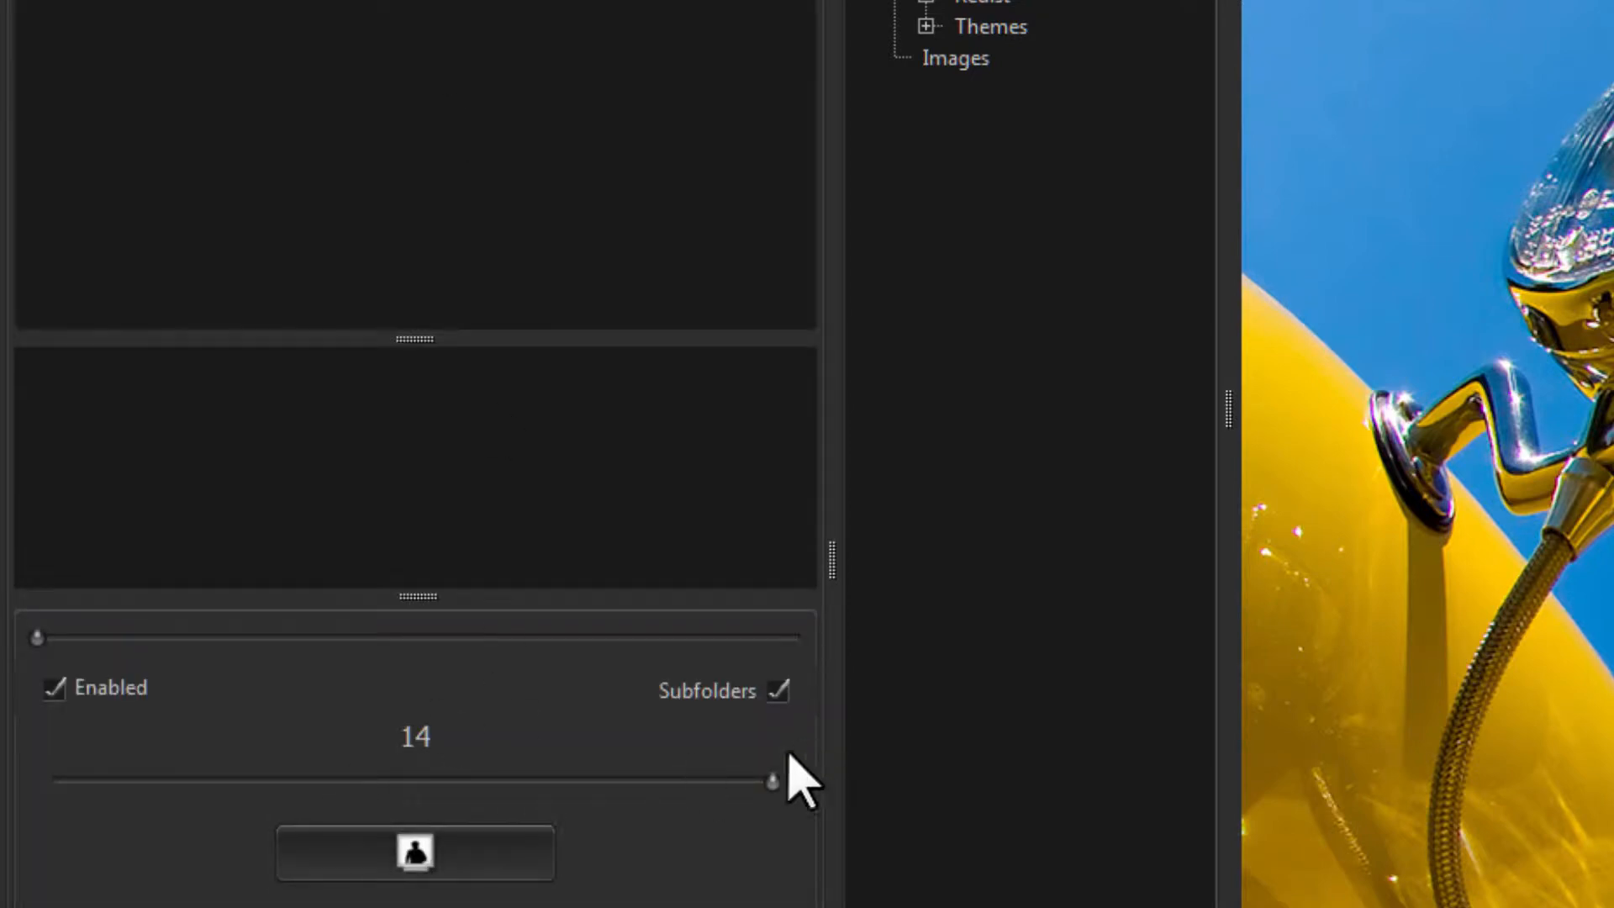
{"action": "mouse_move", "coordinate": [783, 812]}
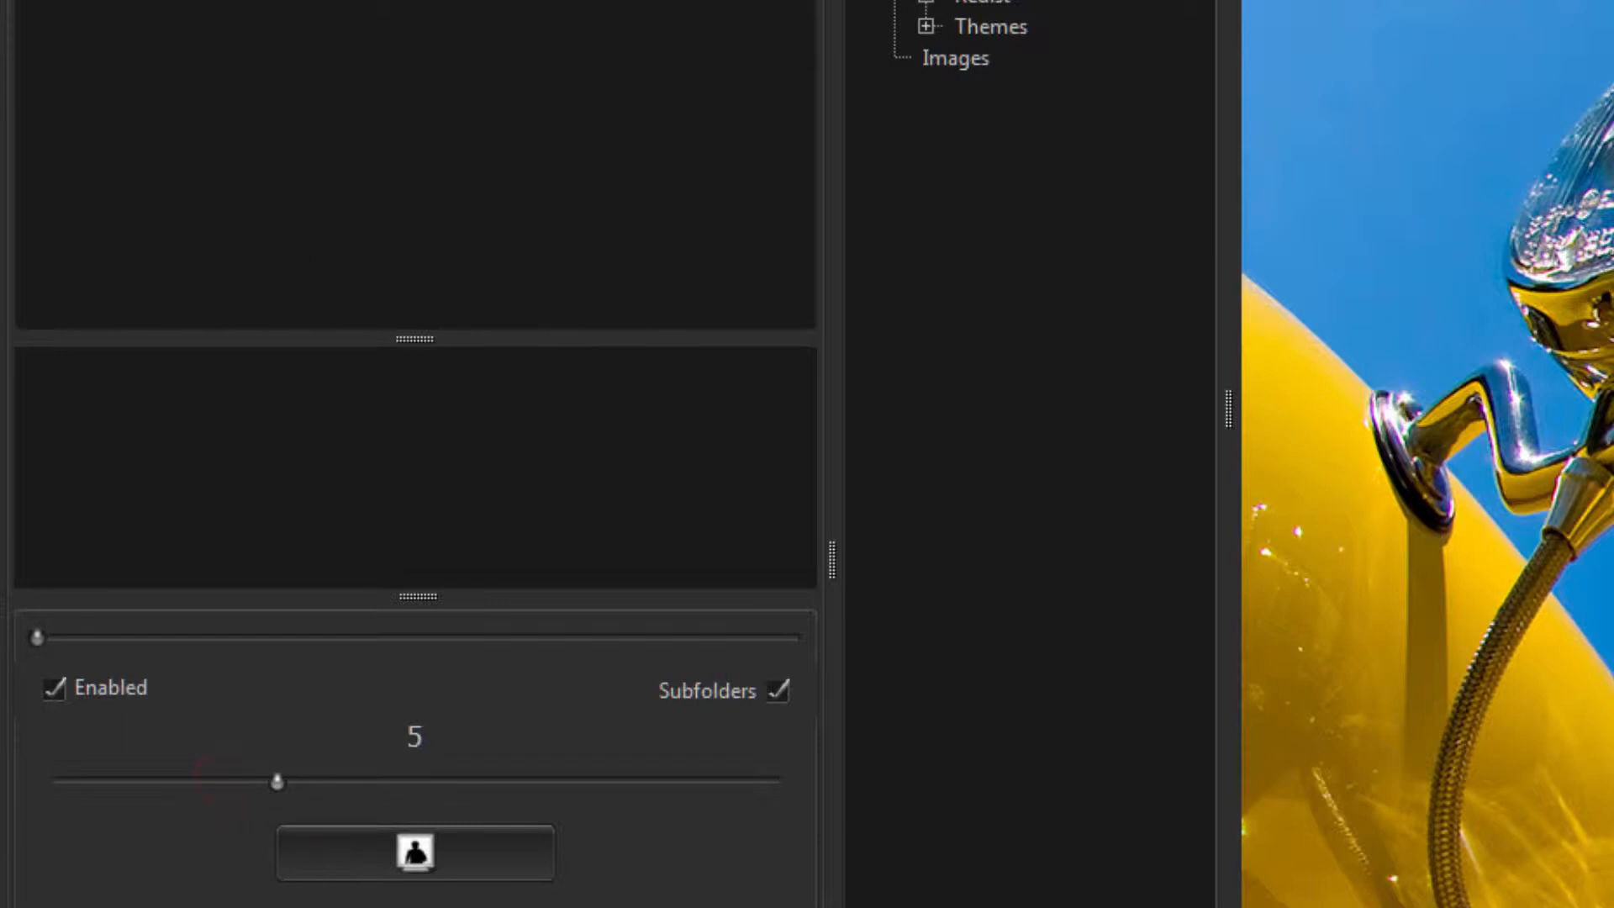
- Set the Body tab image format to JPEG Fine only
{"action": "left_click", "coordinate": [427, 372]}
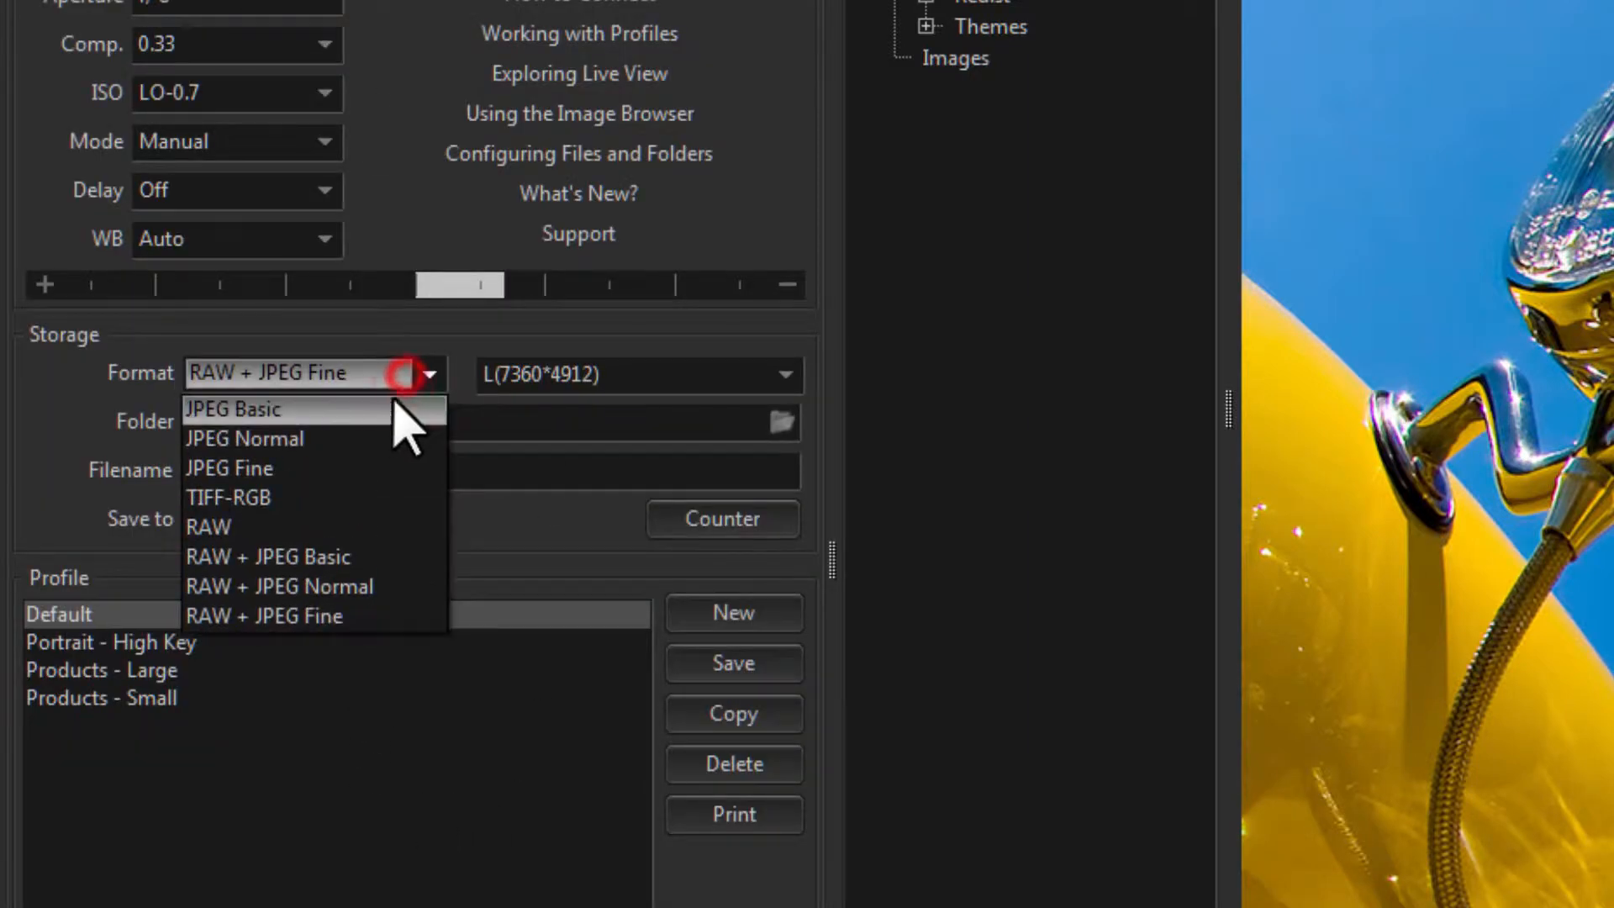
{"action": "mouse_move", "coordinate": [371, 467]}
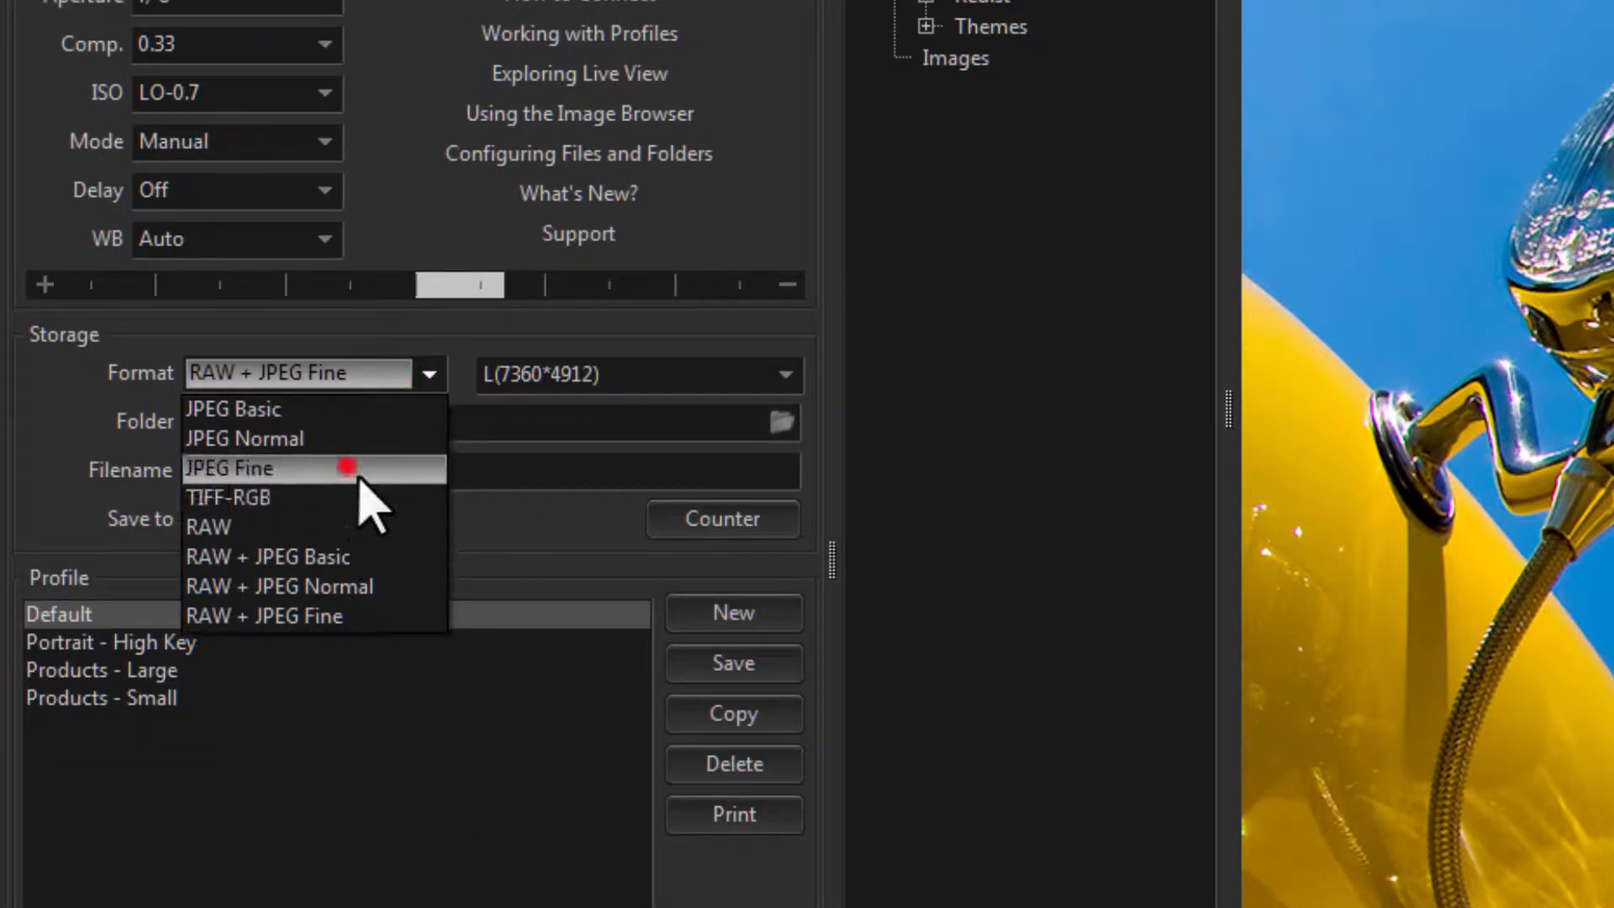
{"action": "left_click", "coordinate": [229, 468]}
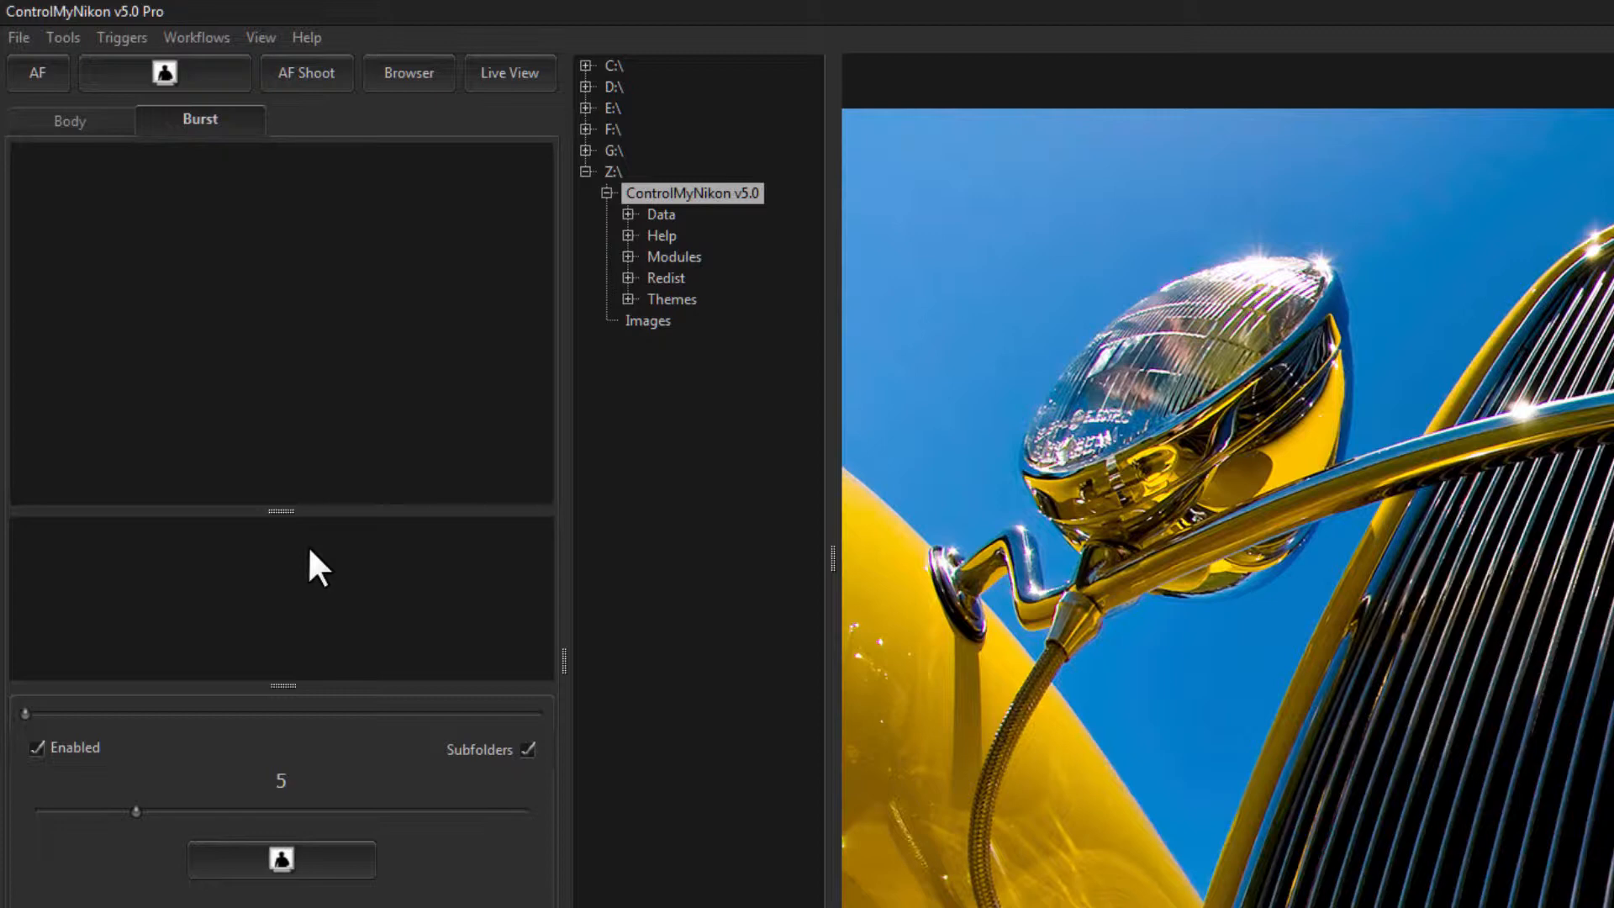
{"action": "mouse_move", "coordinate": [425, 224]}
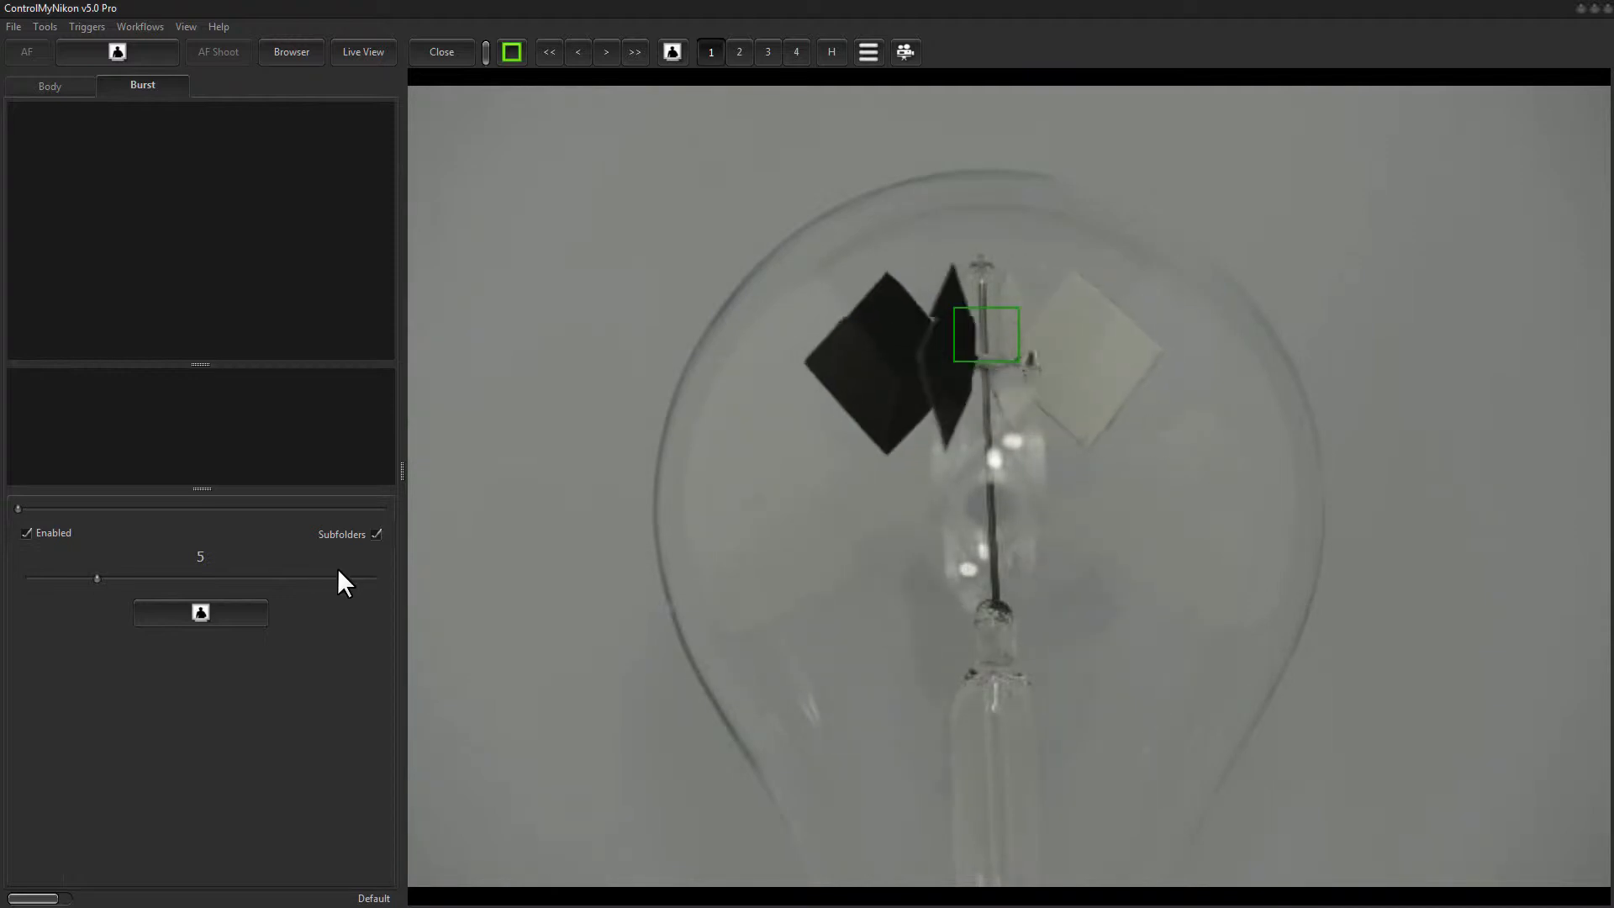
- Reopen live view to frame the bulb, then close it for the five-frame burst
{"action": "left_click", "coordinate": [290, 51]}
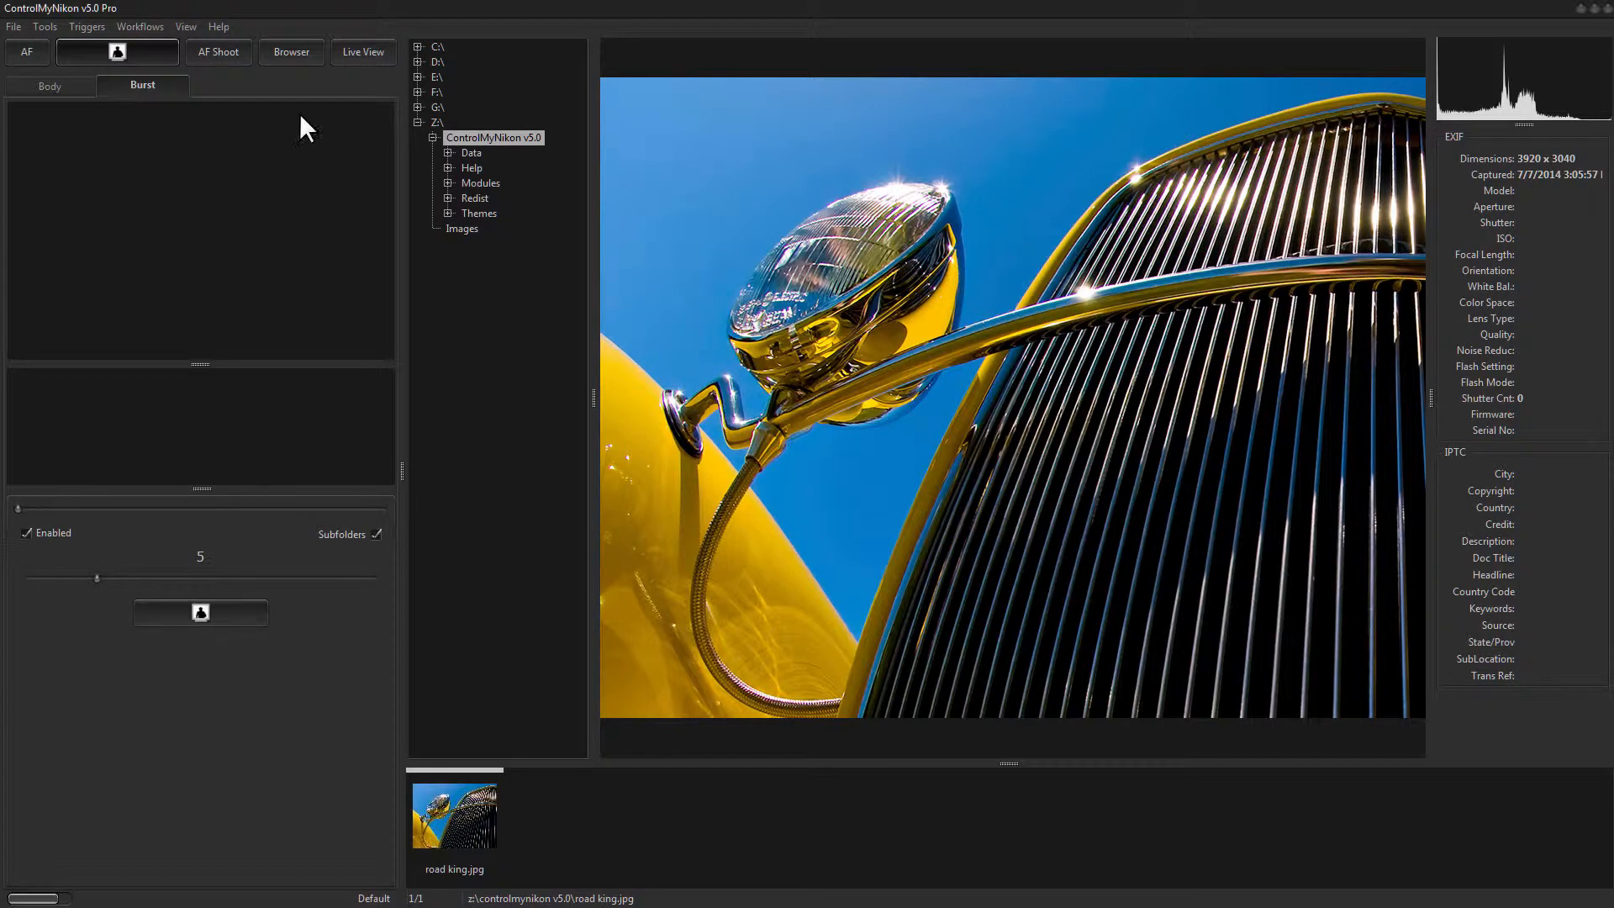
{"action": "left_click", "coordinate": [361, 51]}
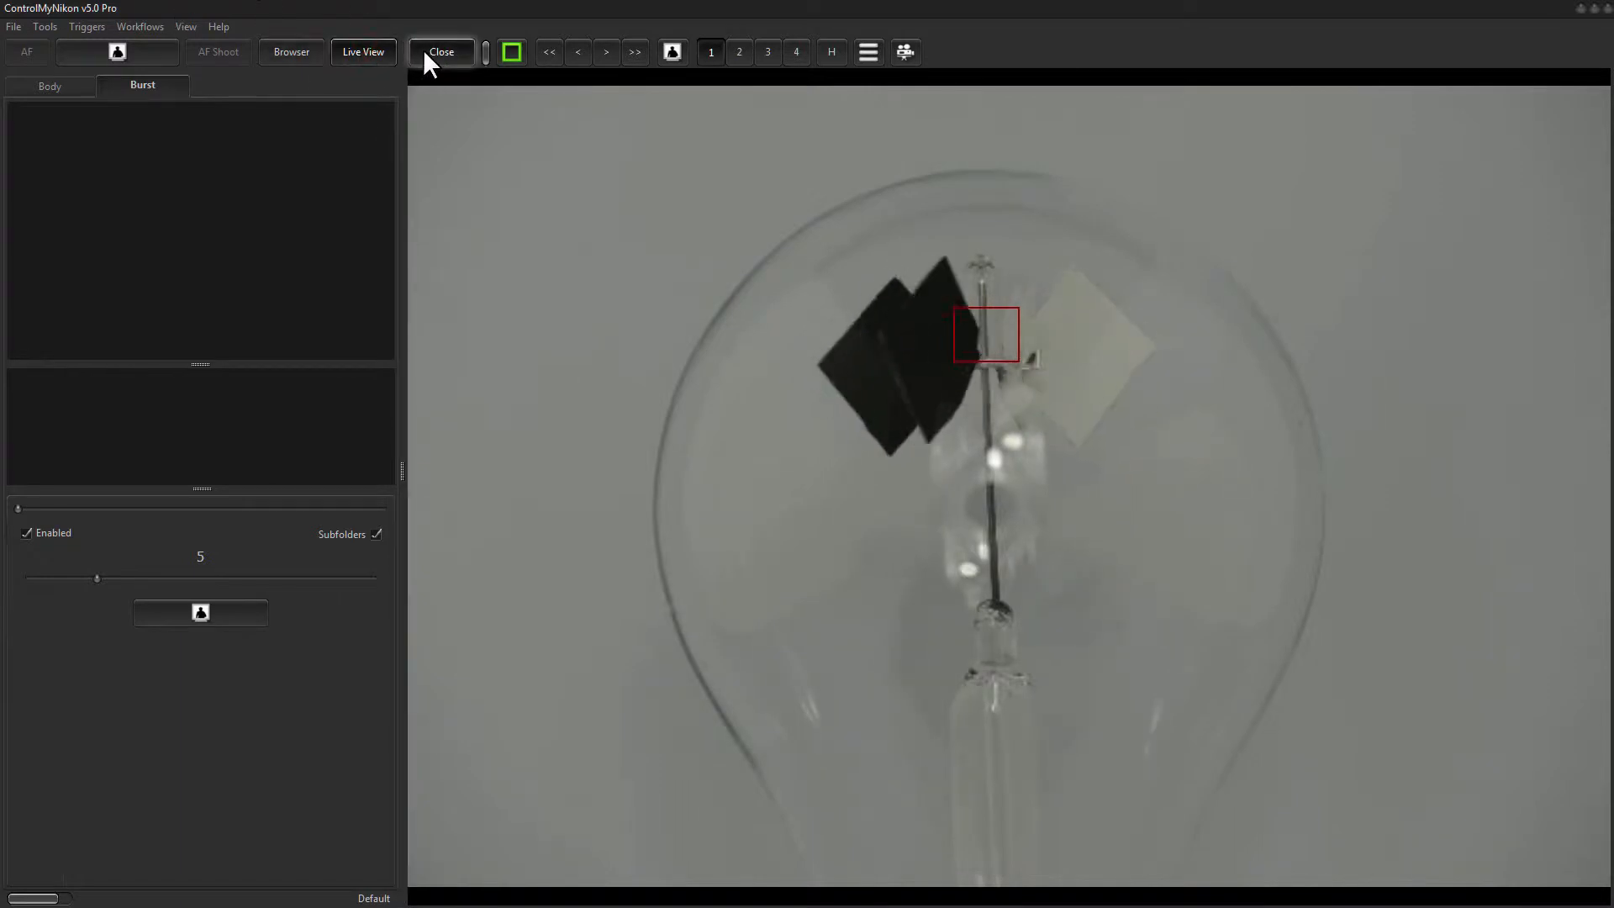
{"action": "left_click", "coordinate": [440, 51]}
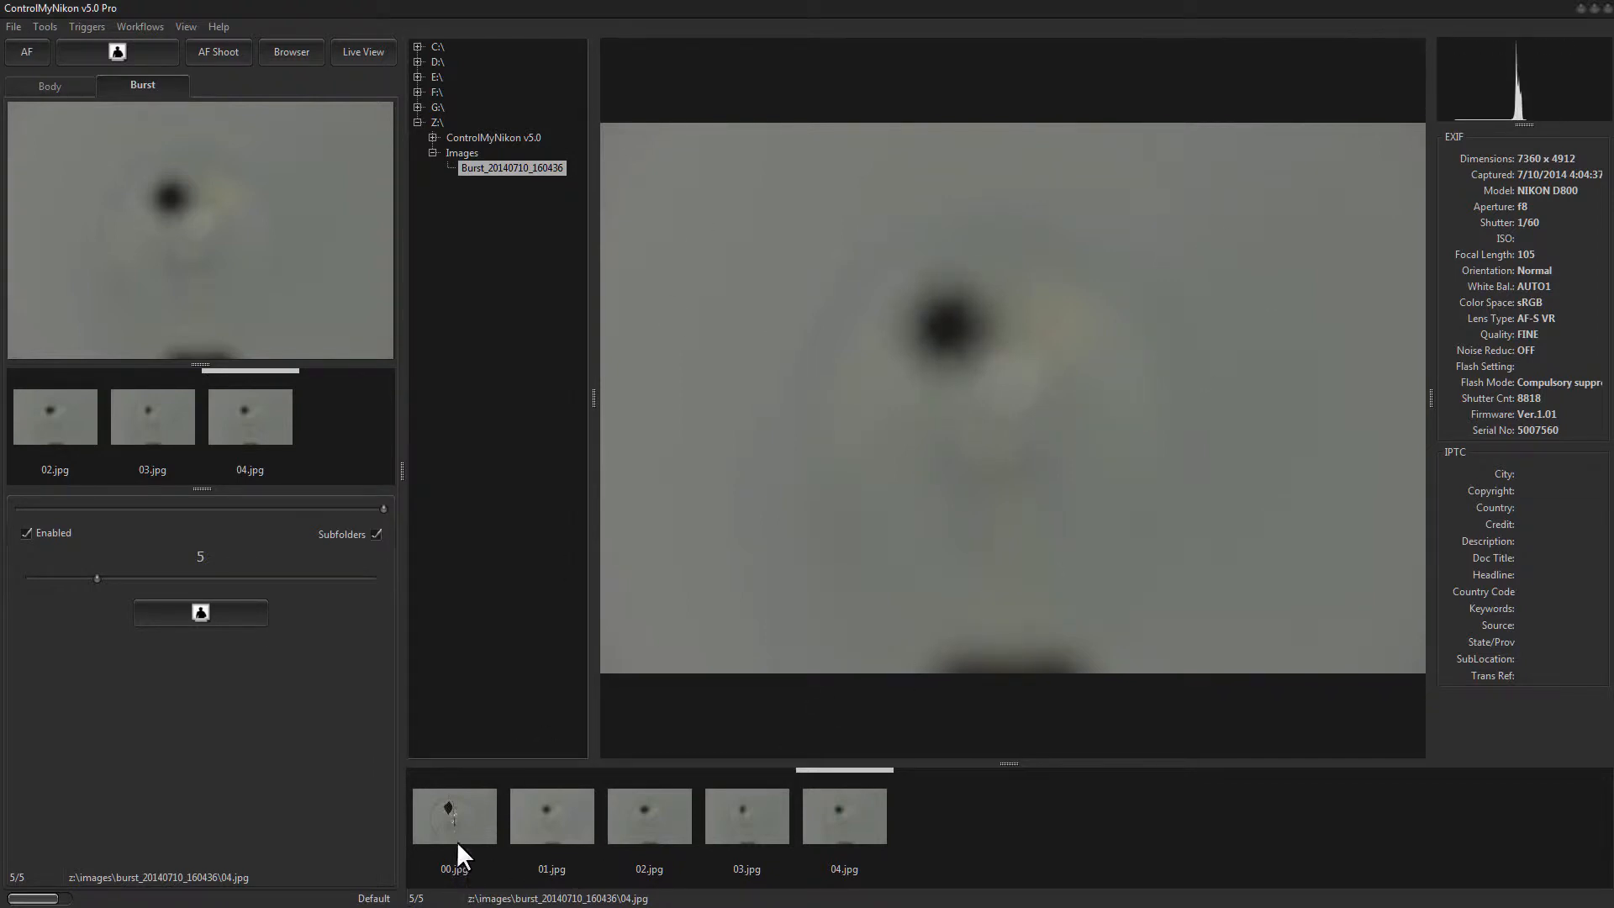
- Preview burst frames 00.jpg, 01.jpg and 03.jpg in the large preview
{"action": "left_click", "coordinate": [453, 816]}
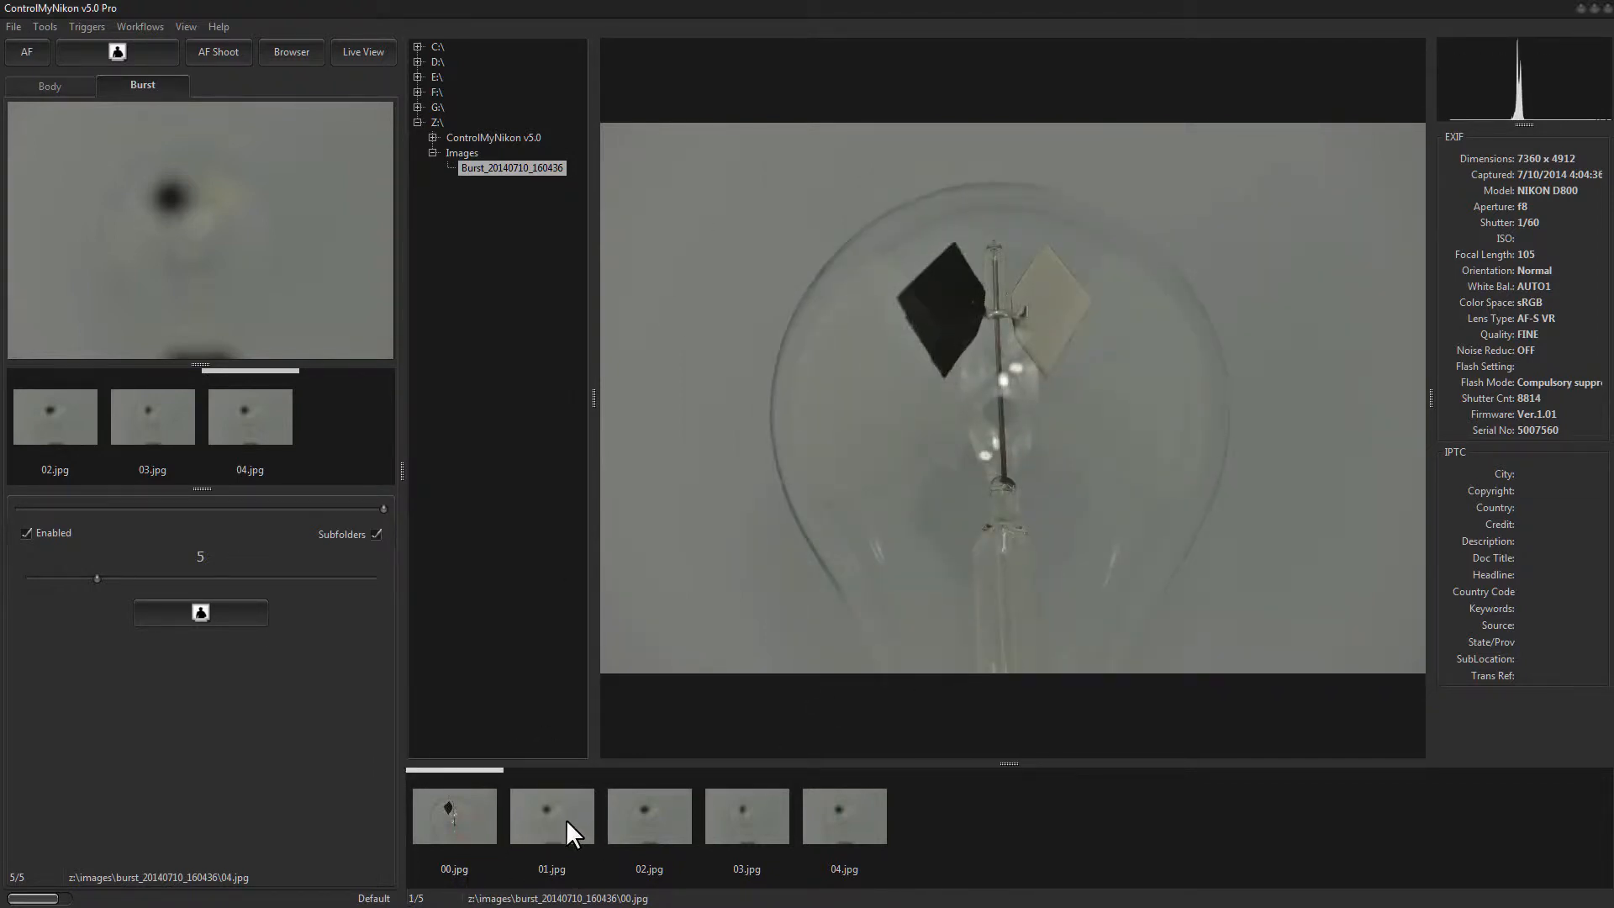
{"action": "left_click", "coordinate": [552, 815]}
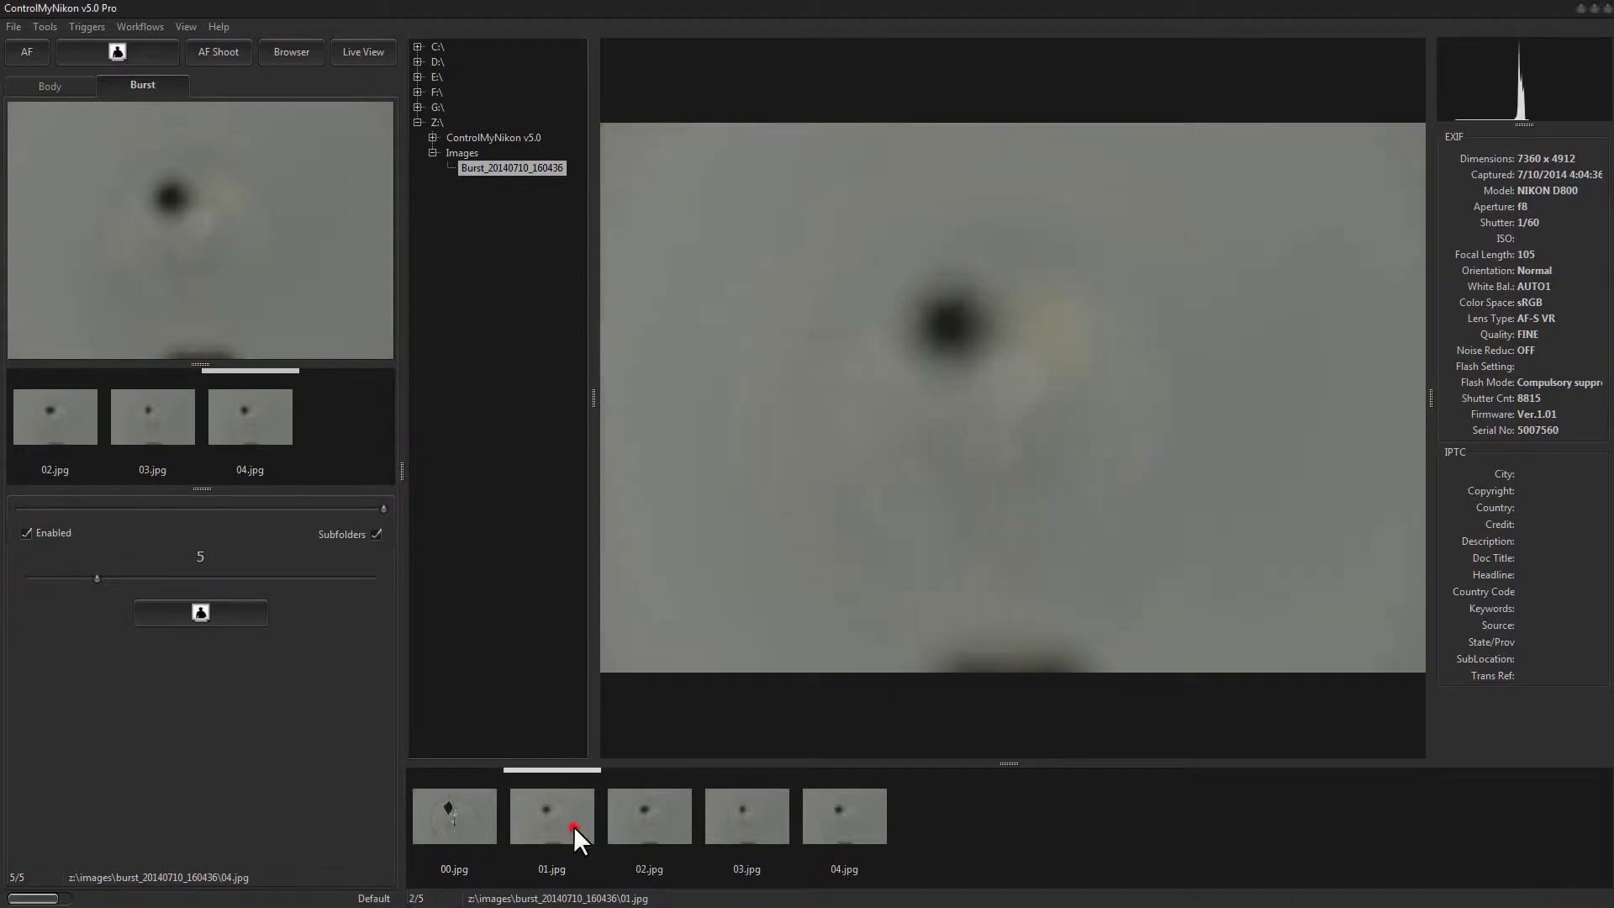
{"action": "left_click", "coordinate": [746, 816]}
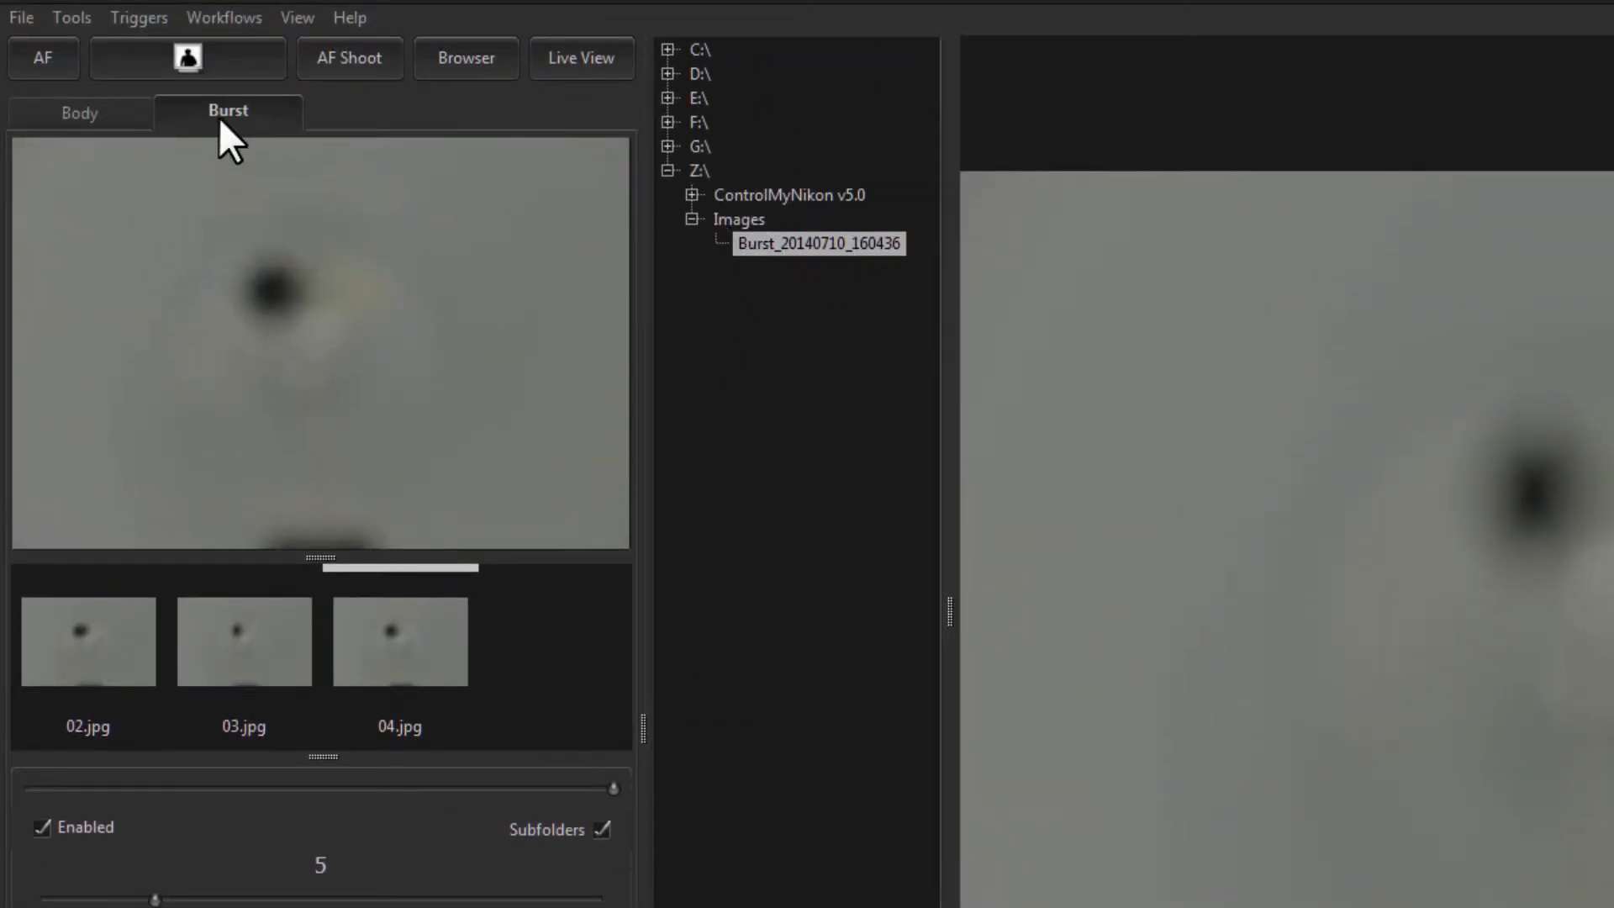
{"action": "left_click", "coordinate": [79, 111]}
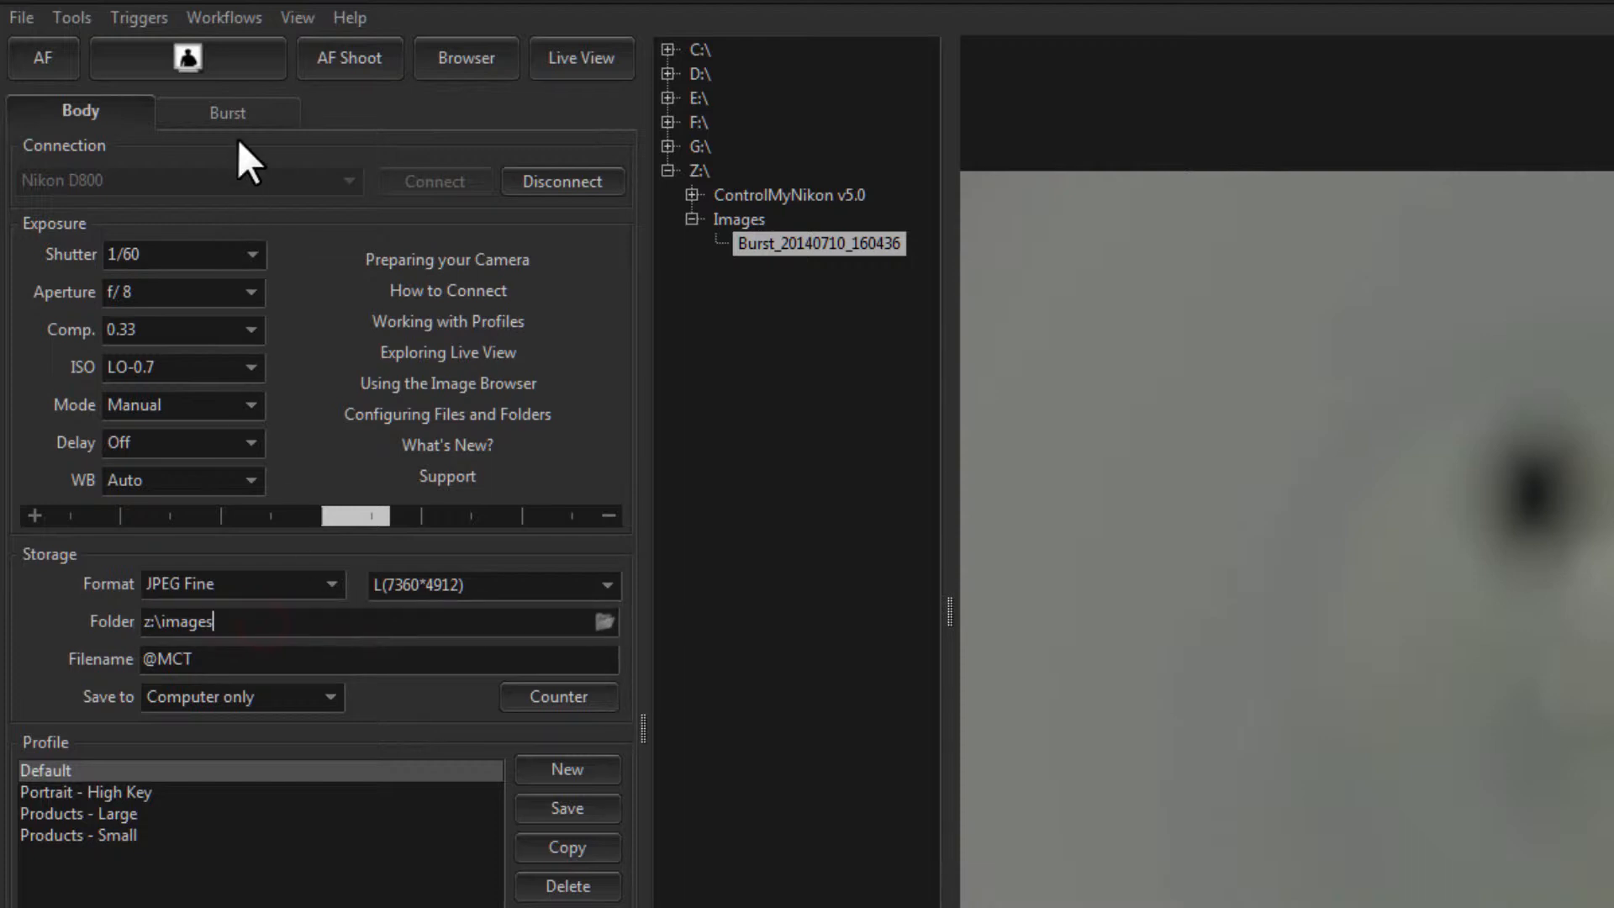
{"action": "left_click", "coordinate": [228, 111]}
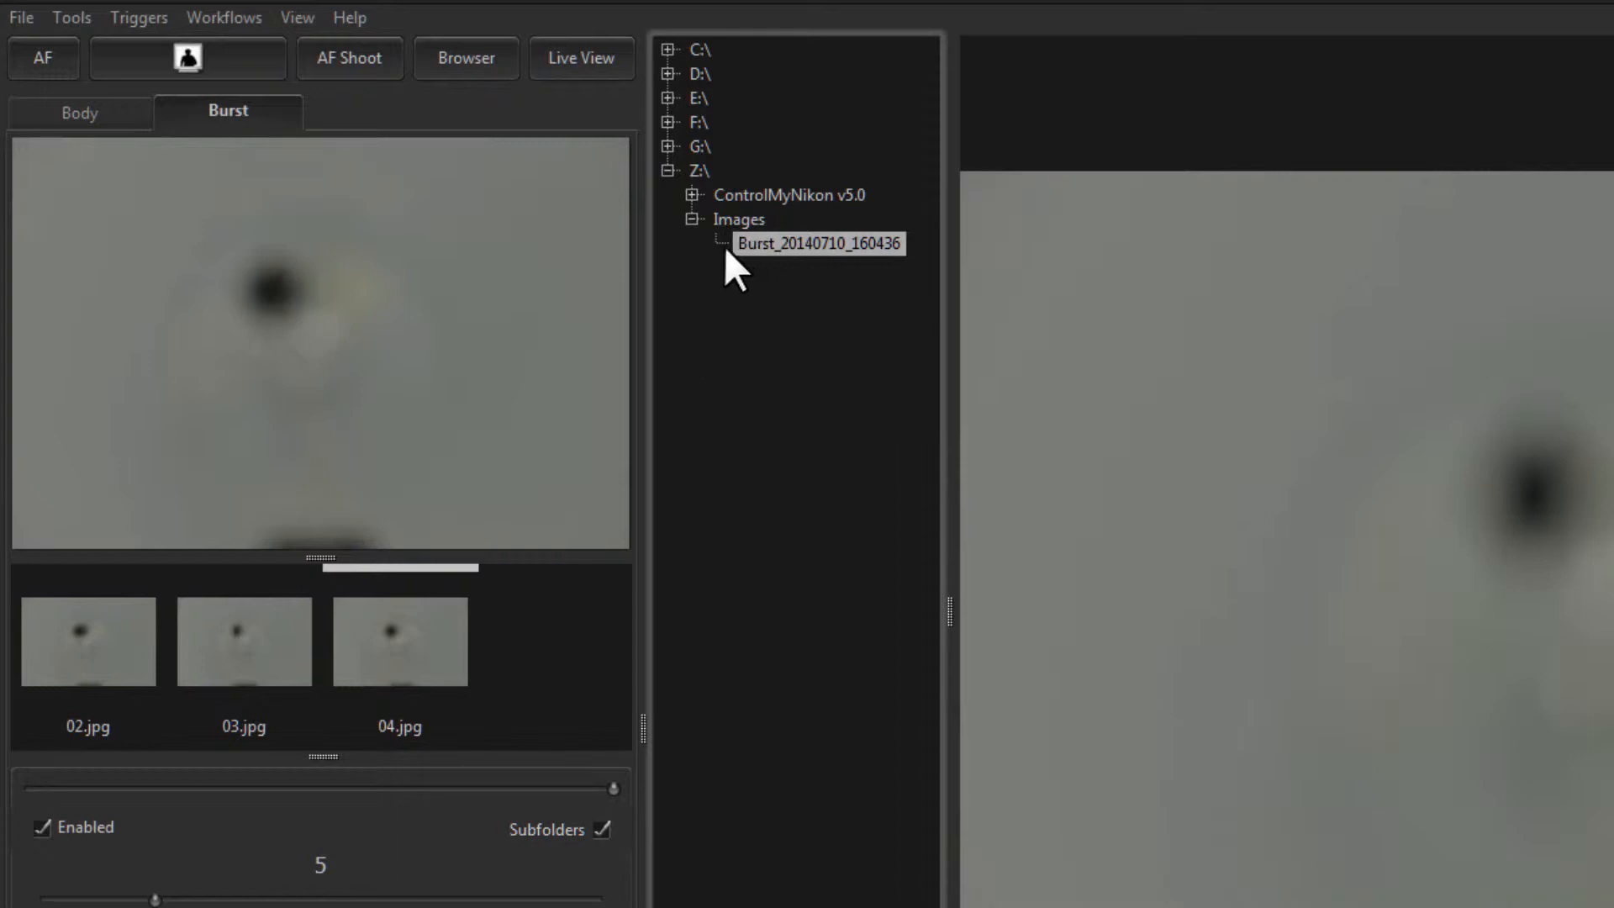
{"action": "mouse_move", "coordinate": [785, 276]}
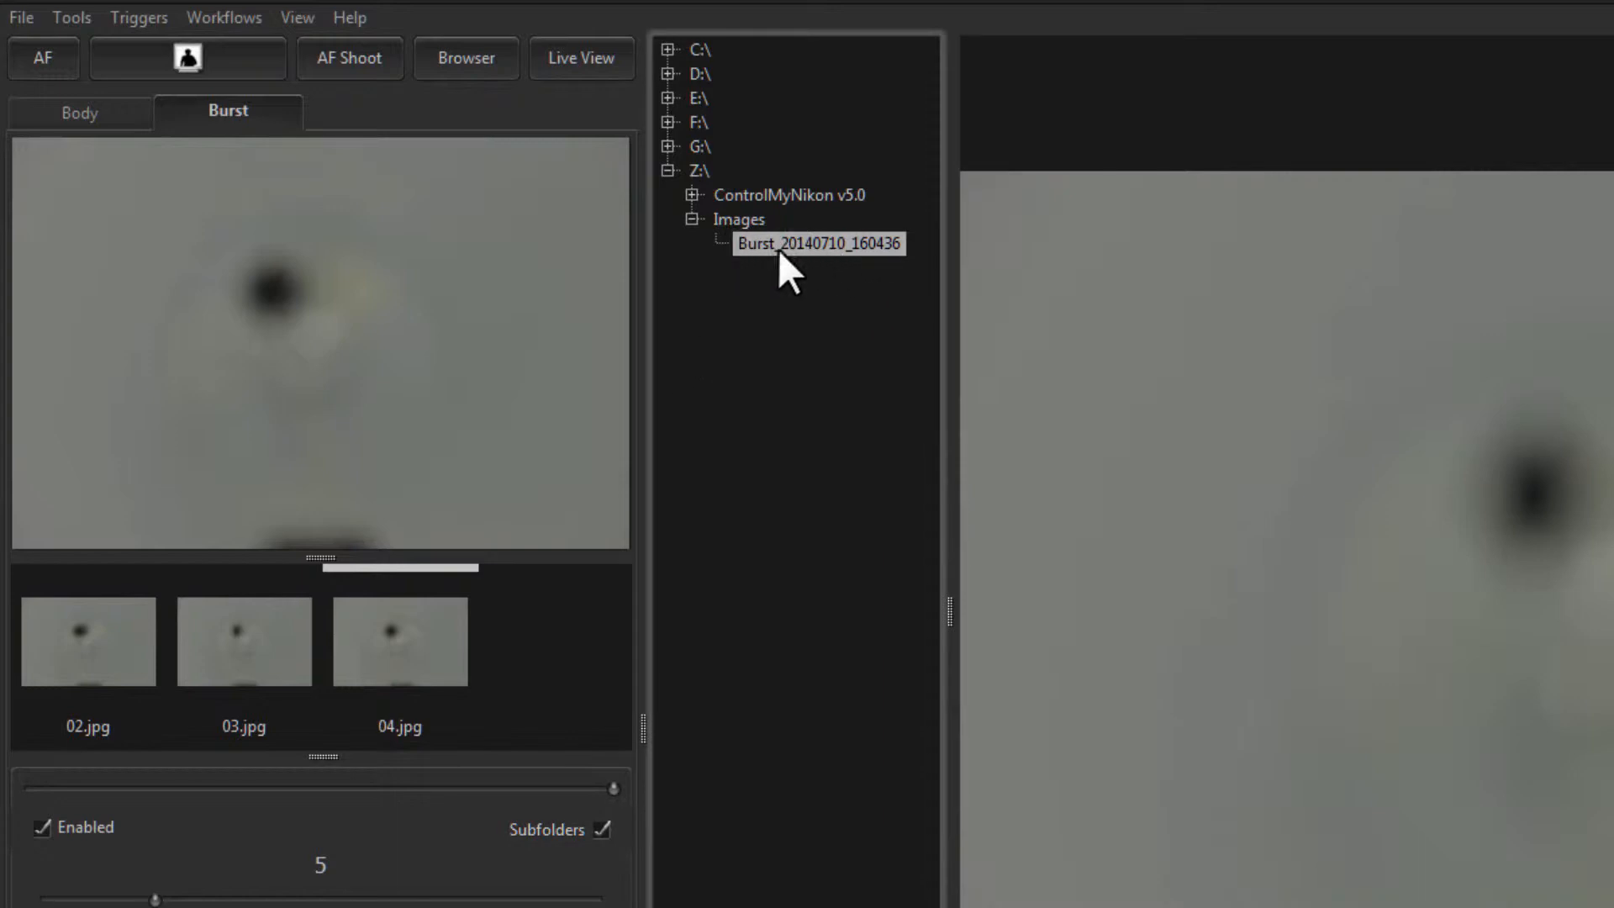
{"action": "mouse_move", "coordinate": [798, 278]}
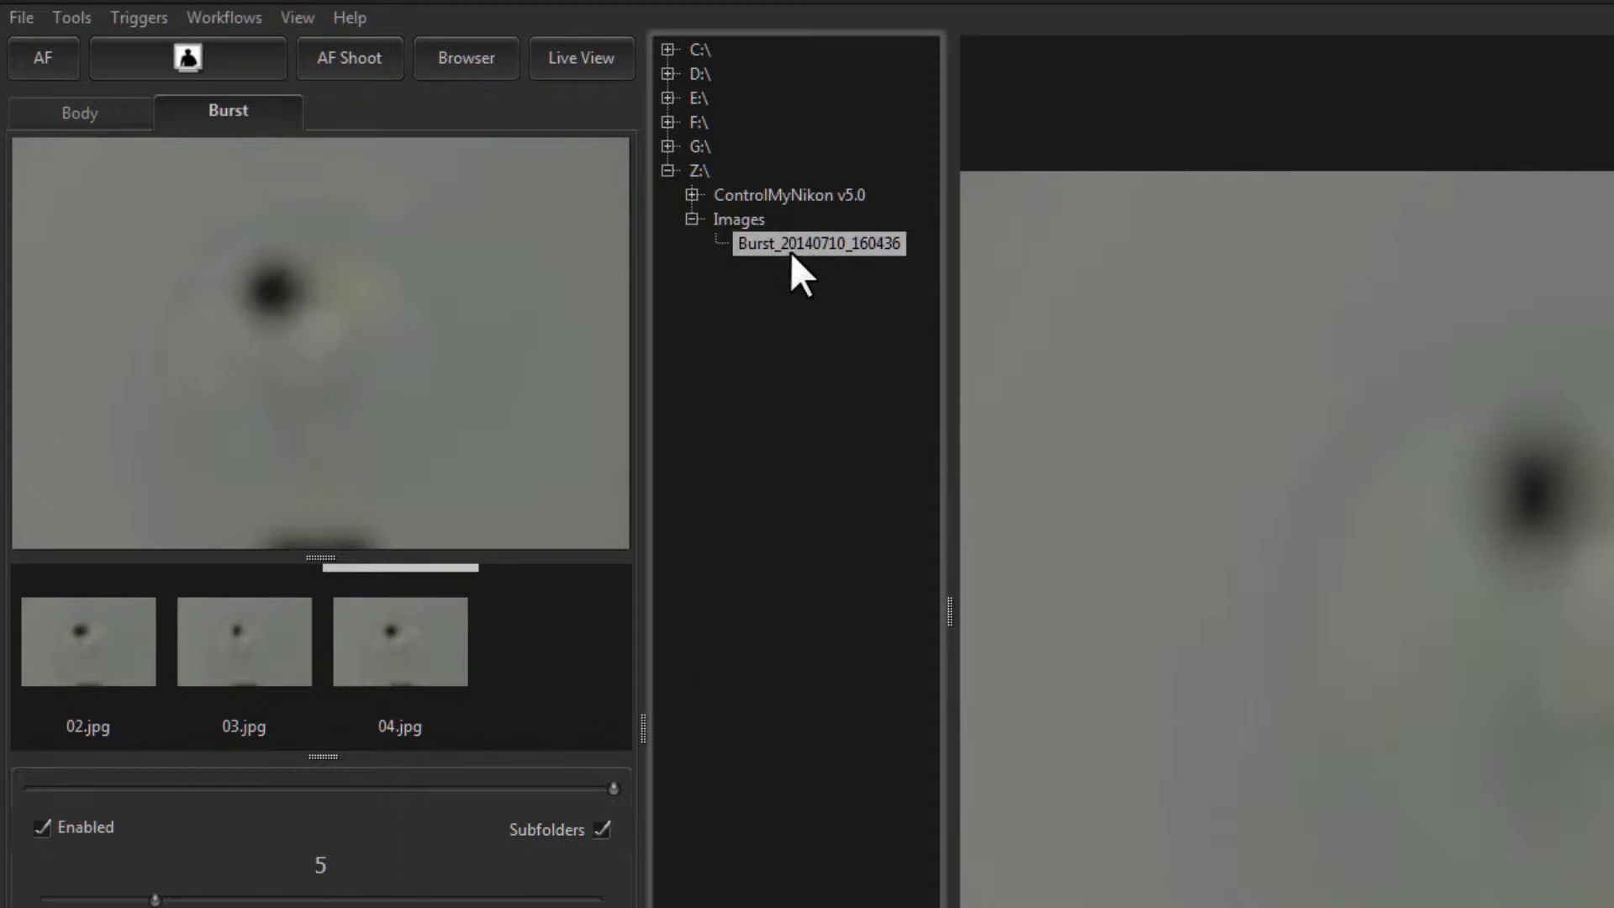
{"action": "mouse_move", "coordinate": [865, 266]}
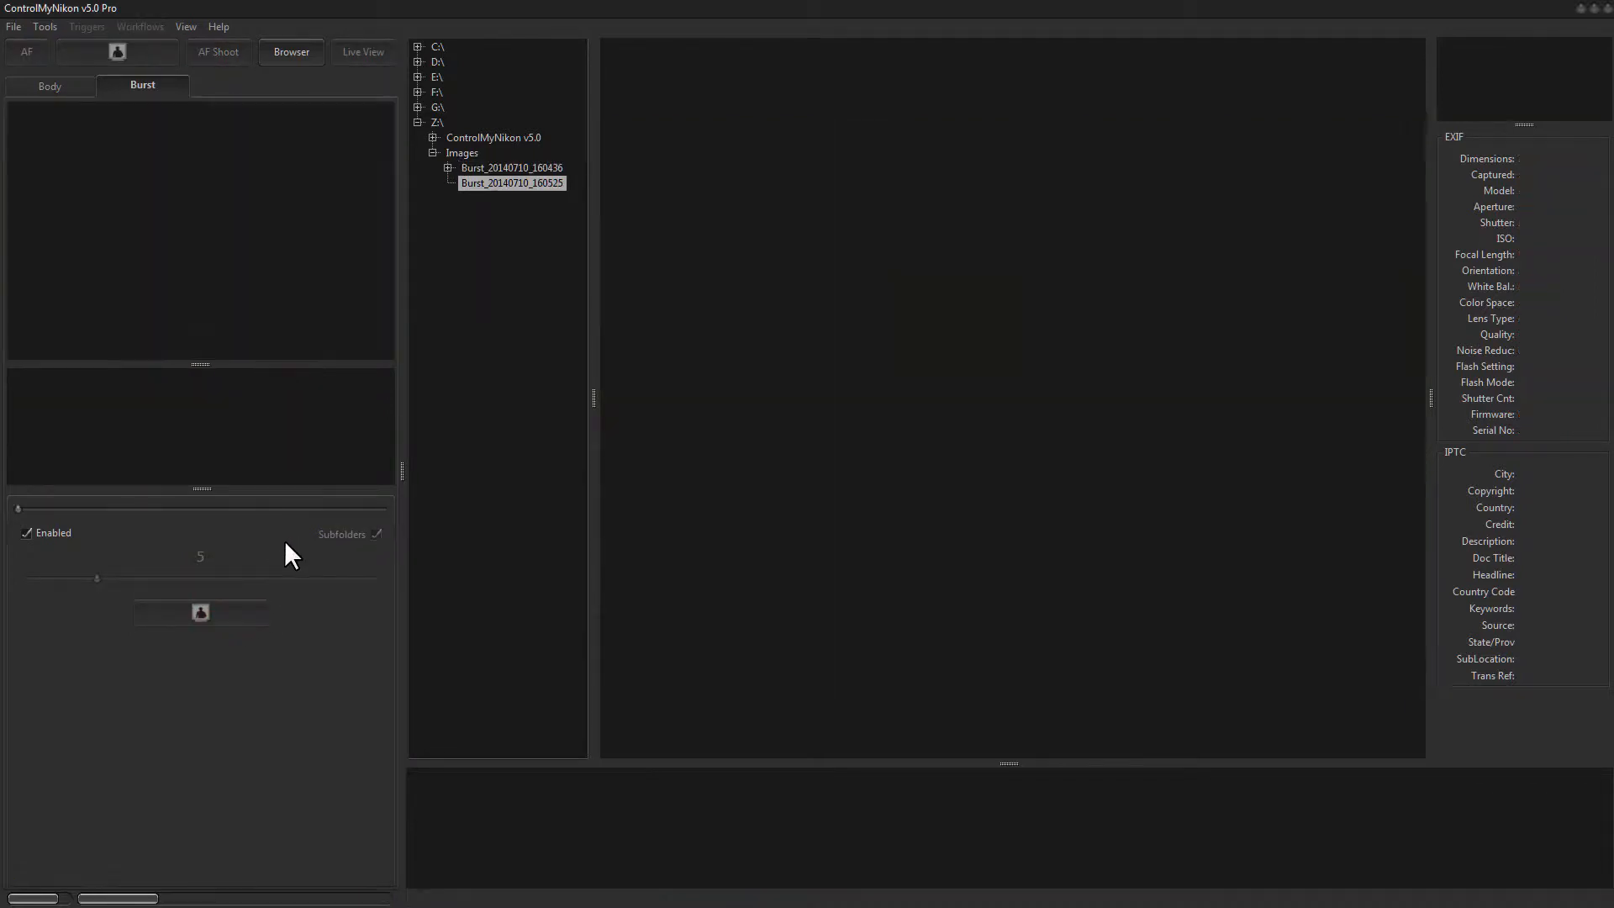
- Show the Burst folder of fifteen frames ending at 000031.jpg
{"action": "left_click", "coordinate": [512, 182]}
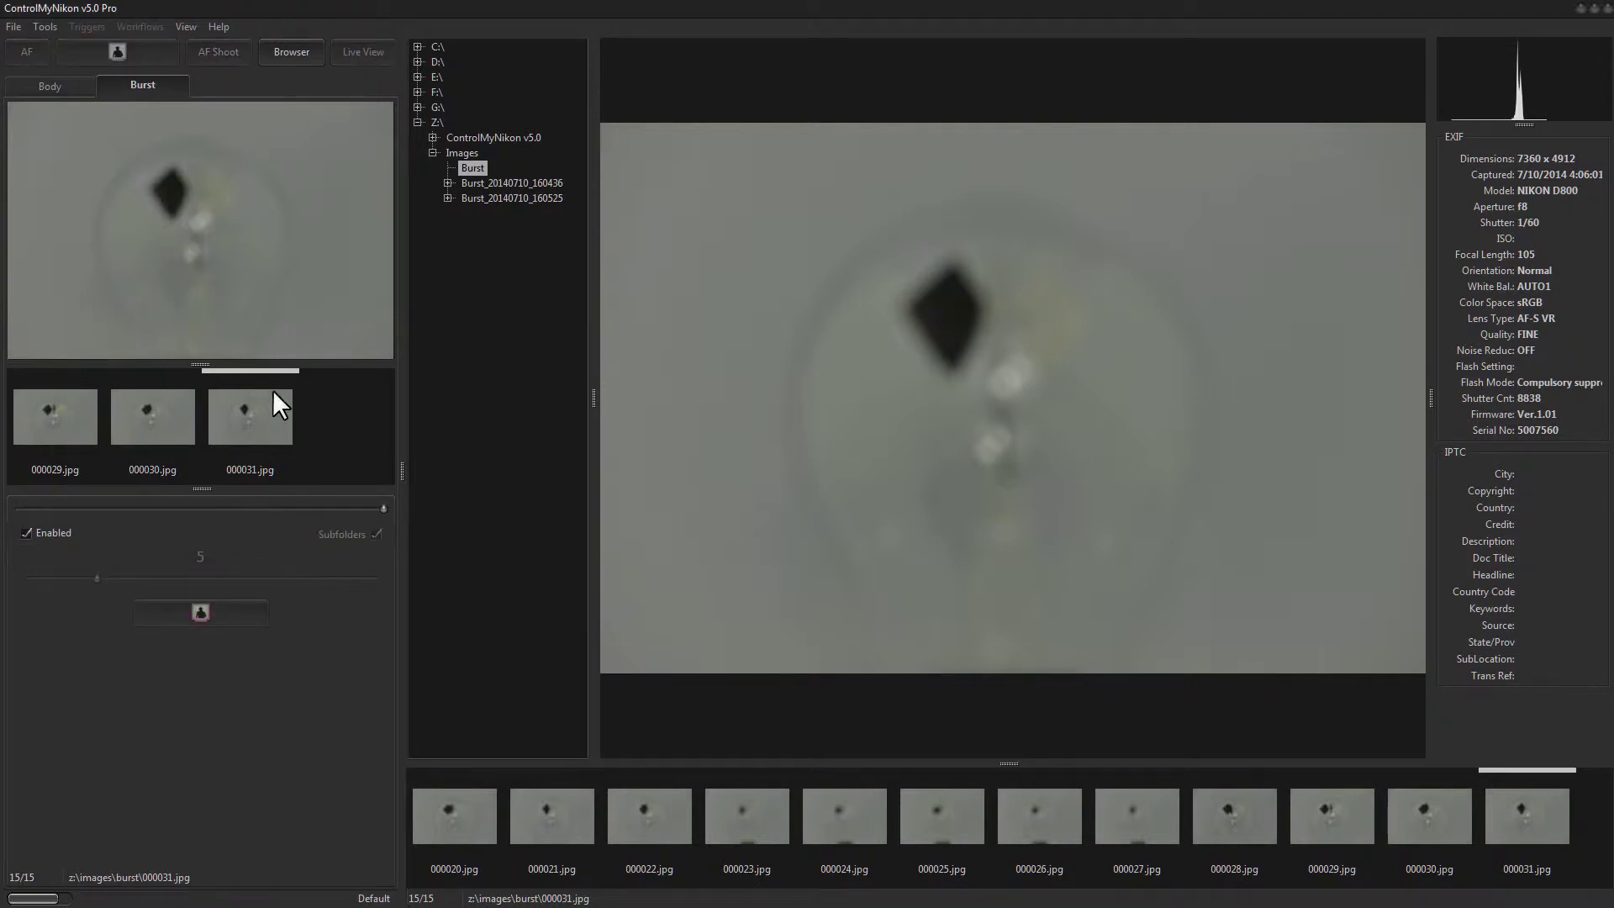
- Open Burst_20140710_160608 and compare frames 00, 03 and 01, ending on 00.jpg
{"action": "left_click", "coordinate": [512, 213]}
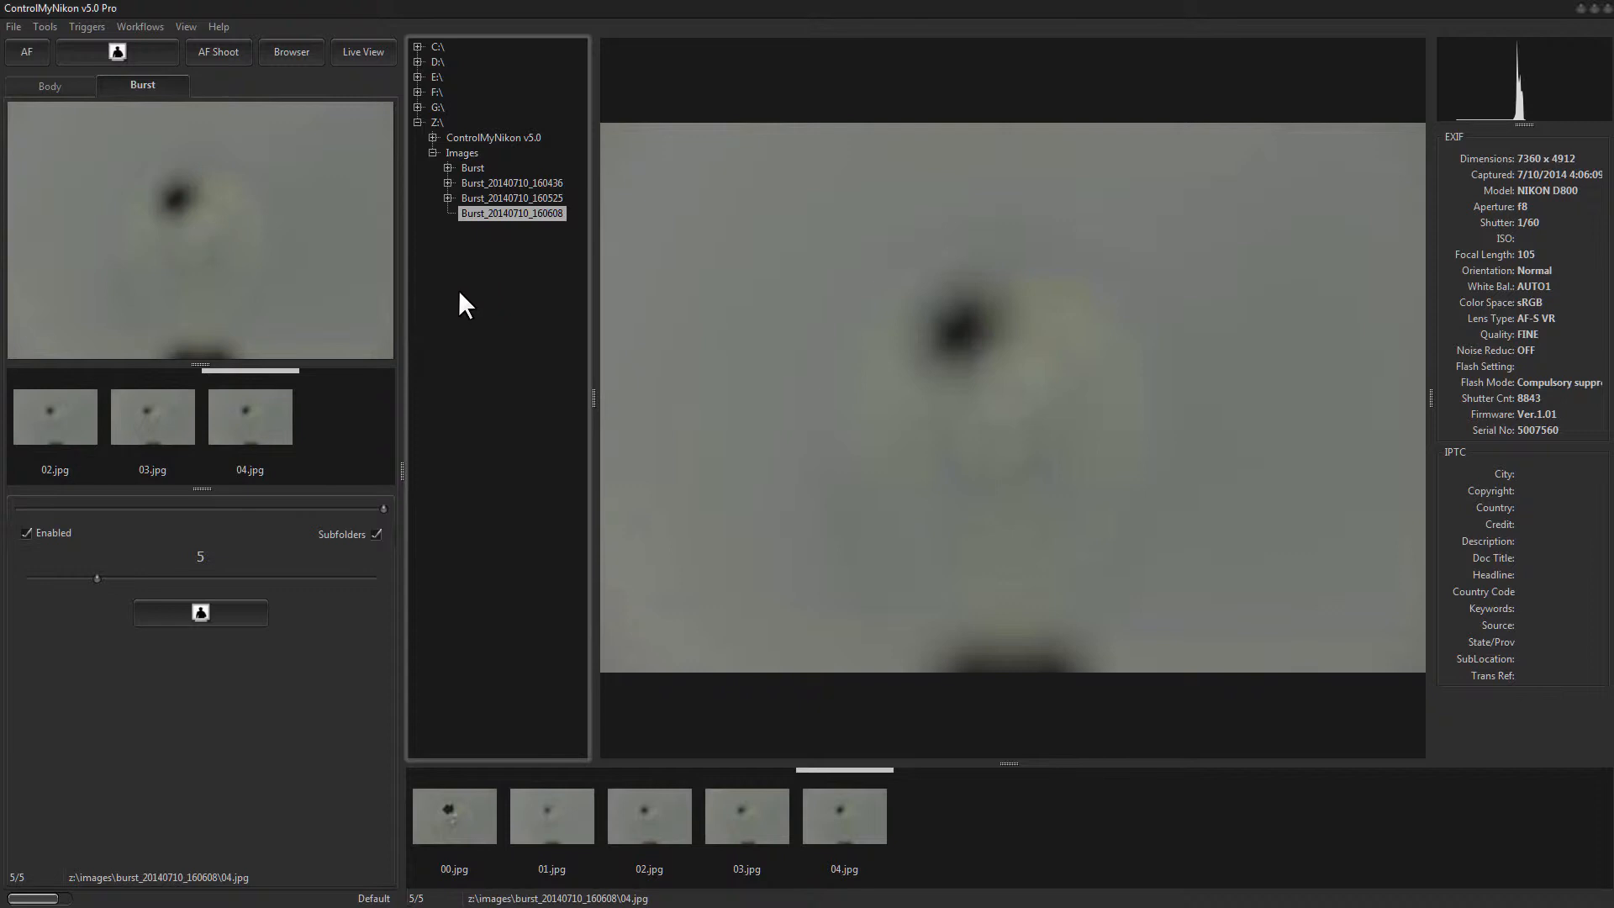
{"action": "mouse_move", "coordinate": [455, 319]}
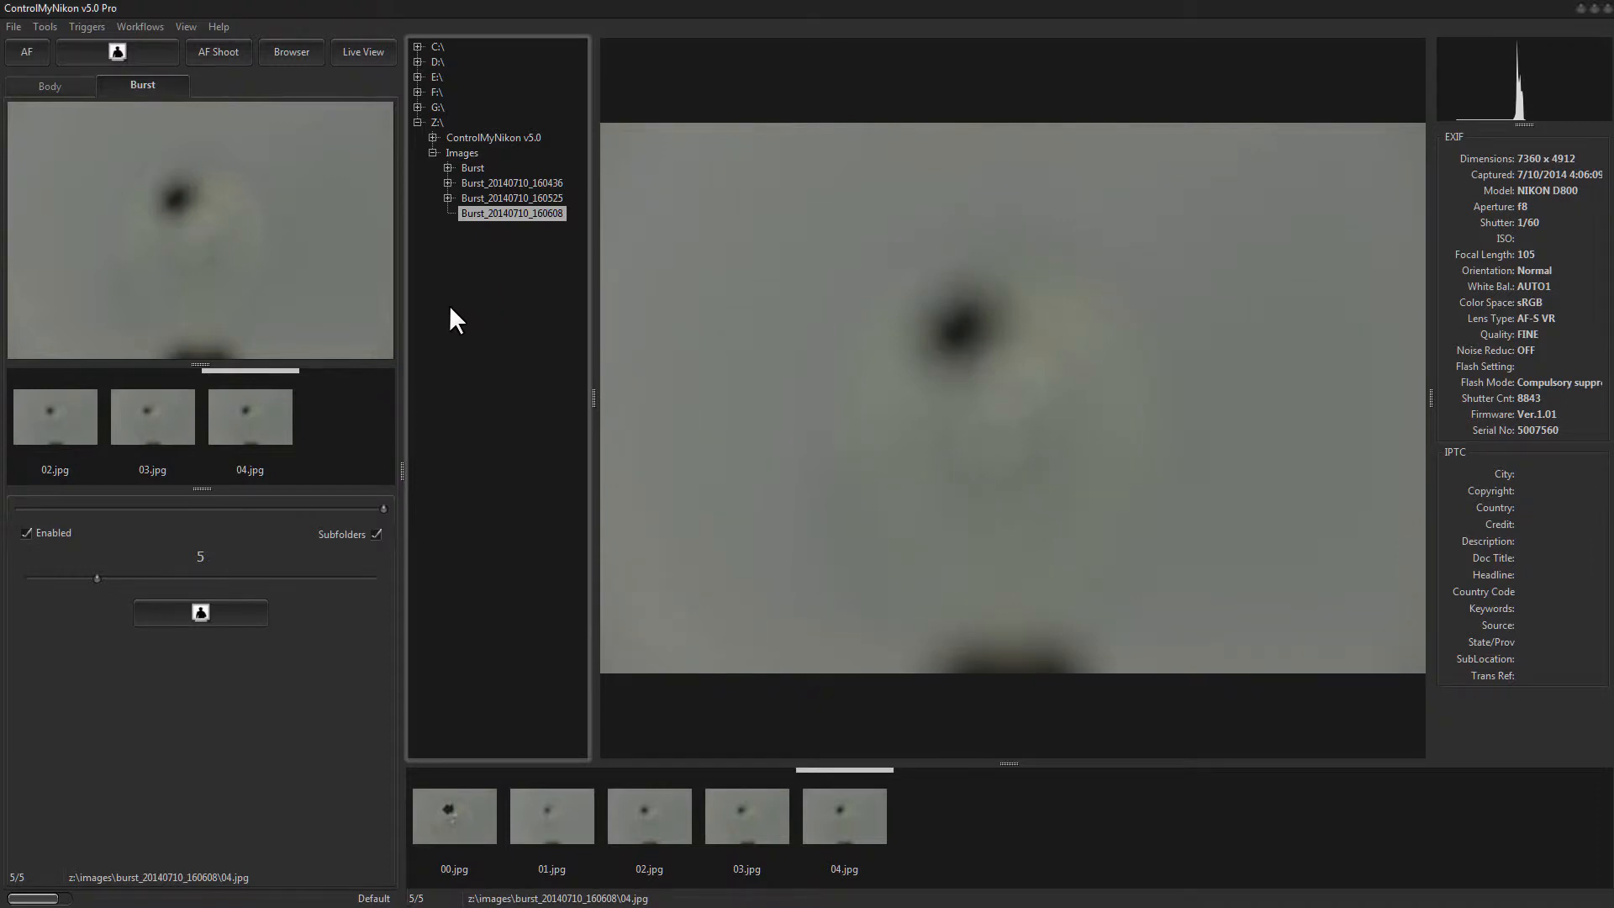
{"action": "mouse_move", "coordinate": [452, 325]}
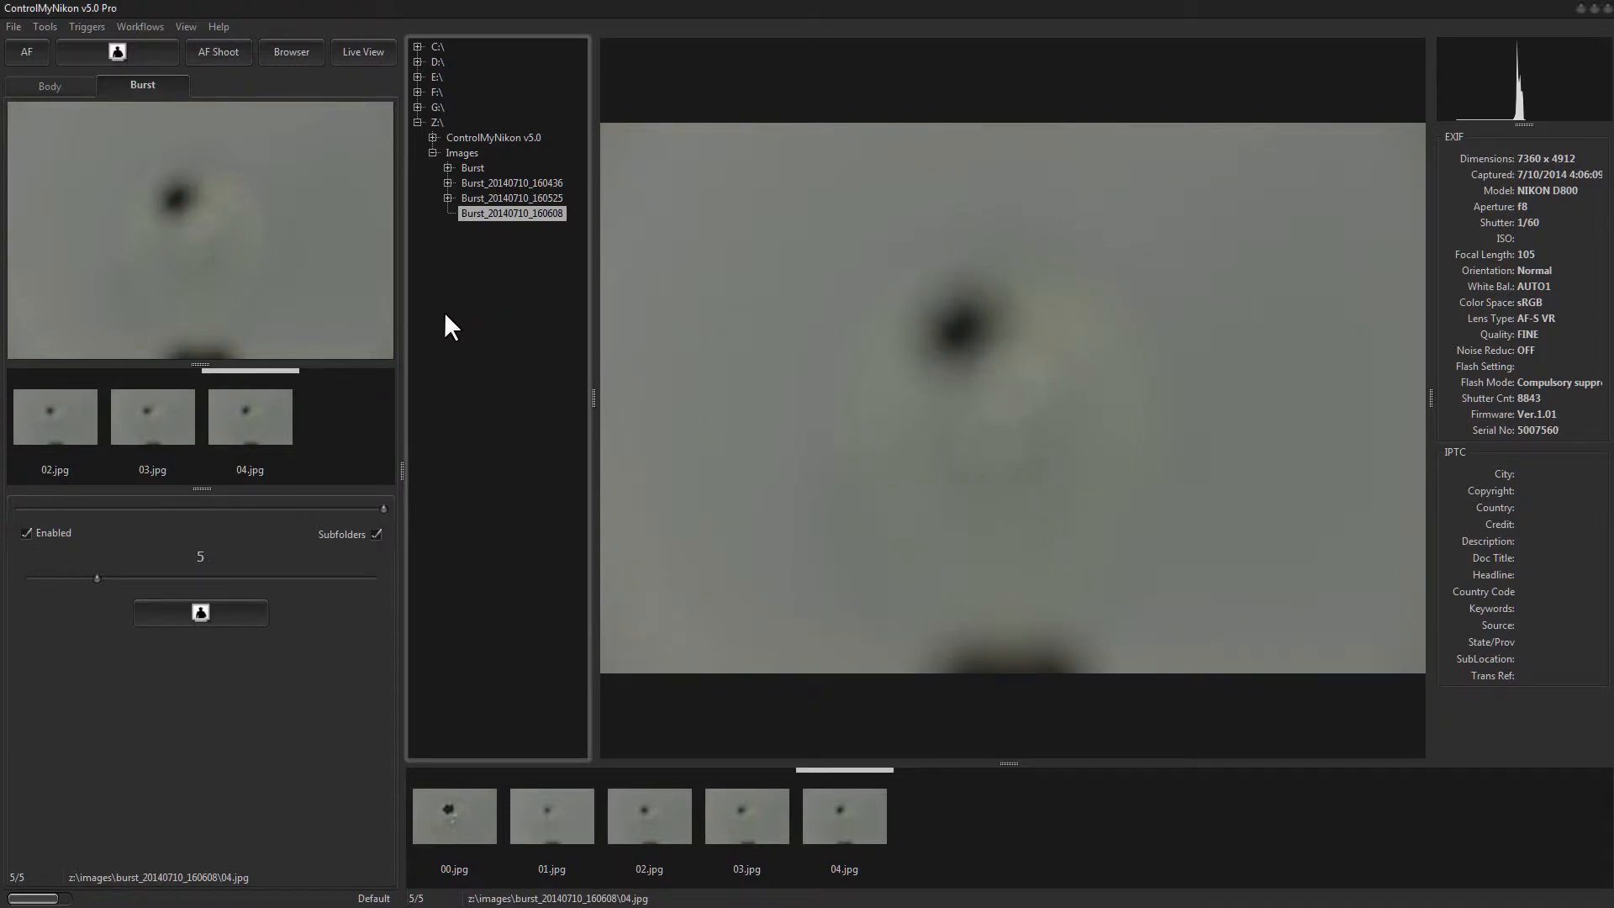
{"action": "mouse_move", "coordinate": [445, 333]}
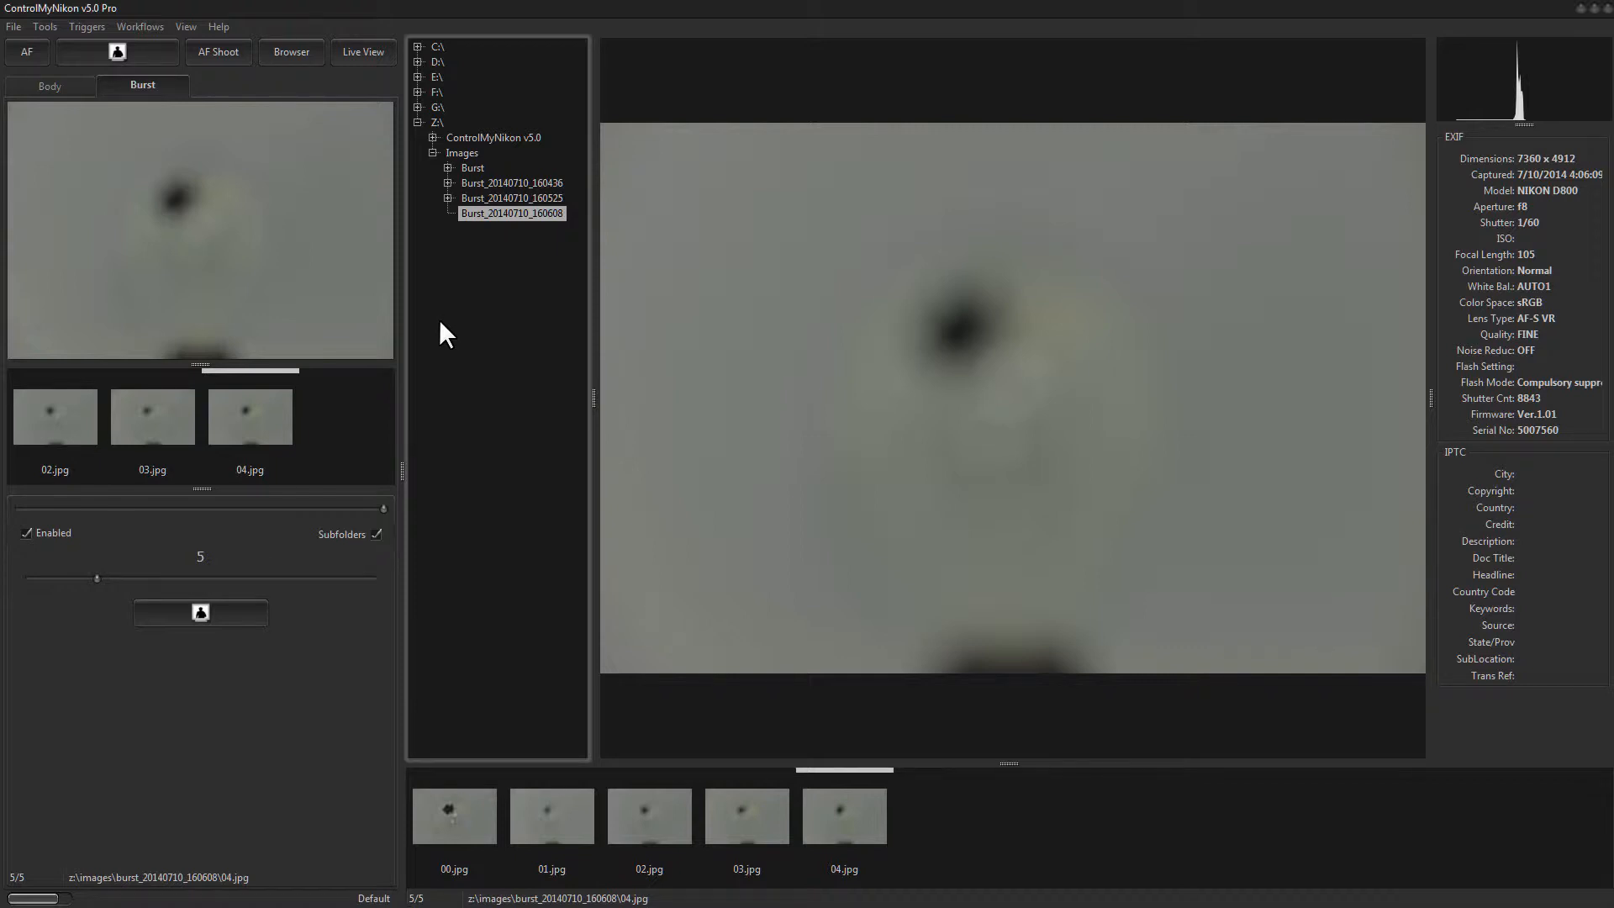
{"action": "mouse_move", "coordinate": [399, 659]}
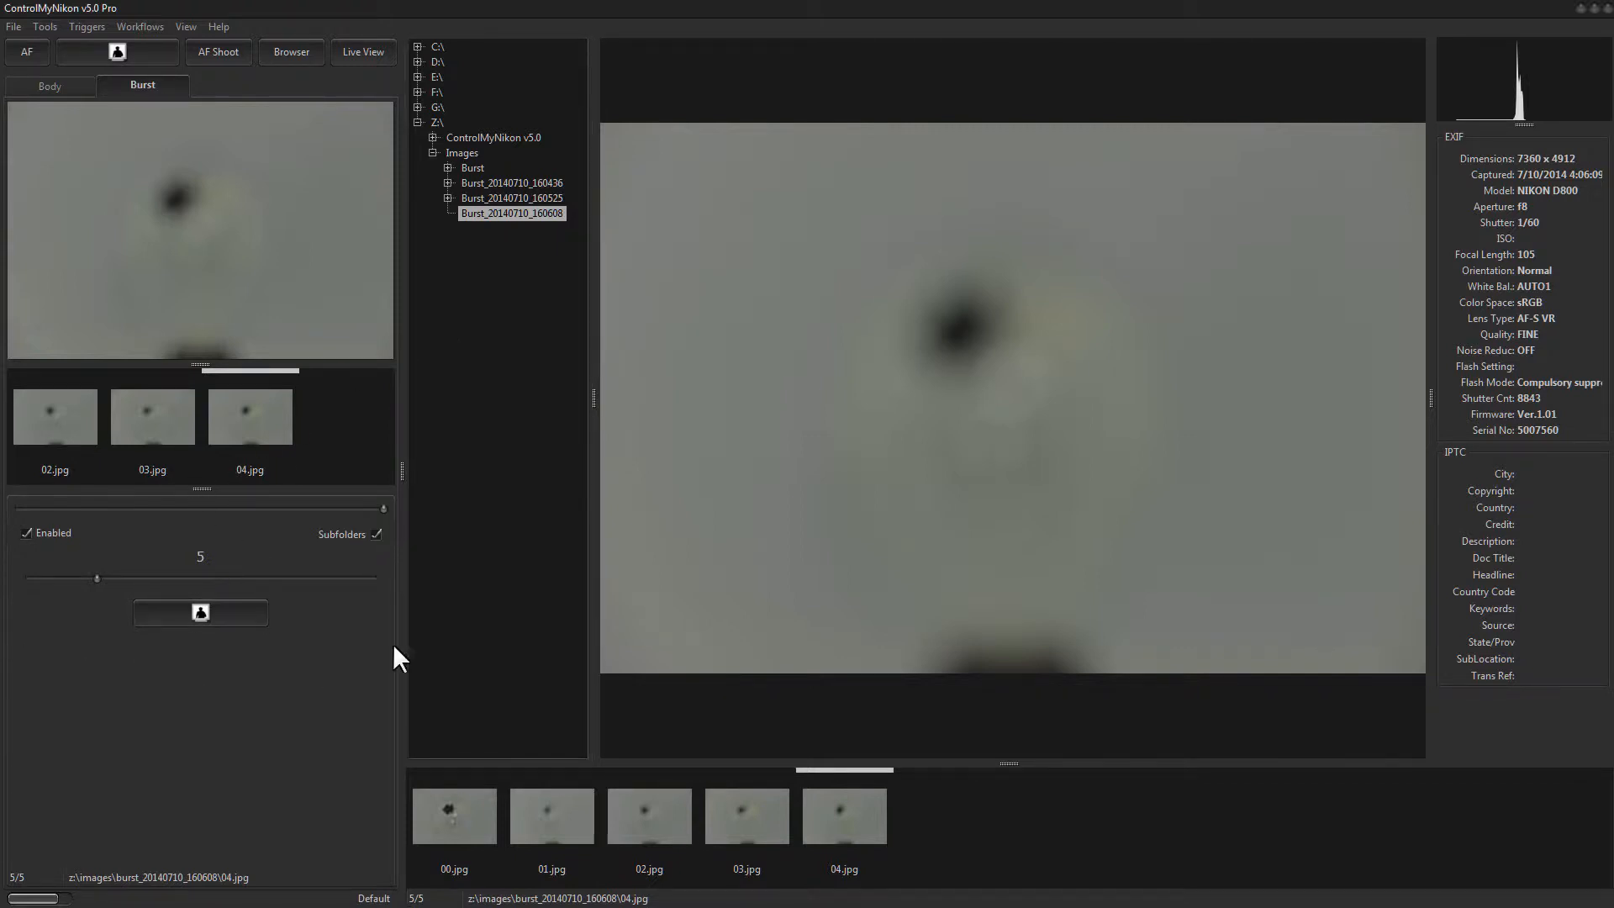
{"action": "mouse_move", "coordinate": [462, 818]}
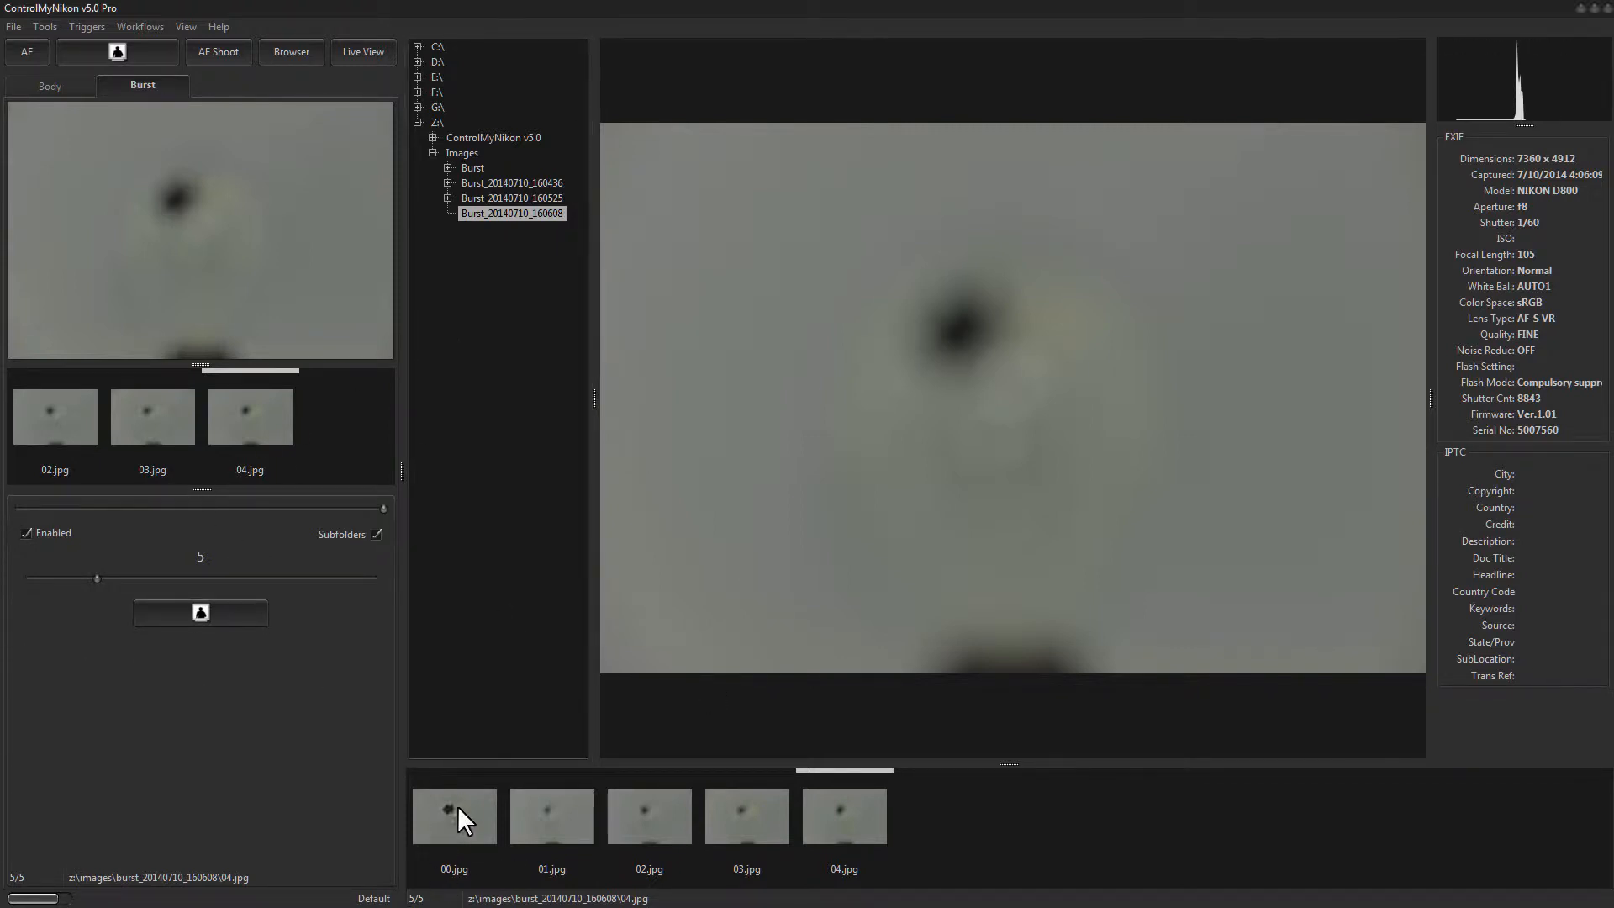
{"action": "left_click", "coordinate": [453, 815]}
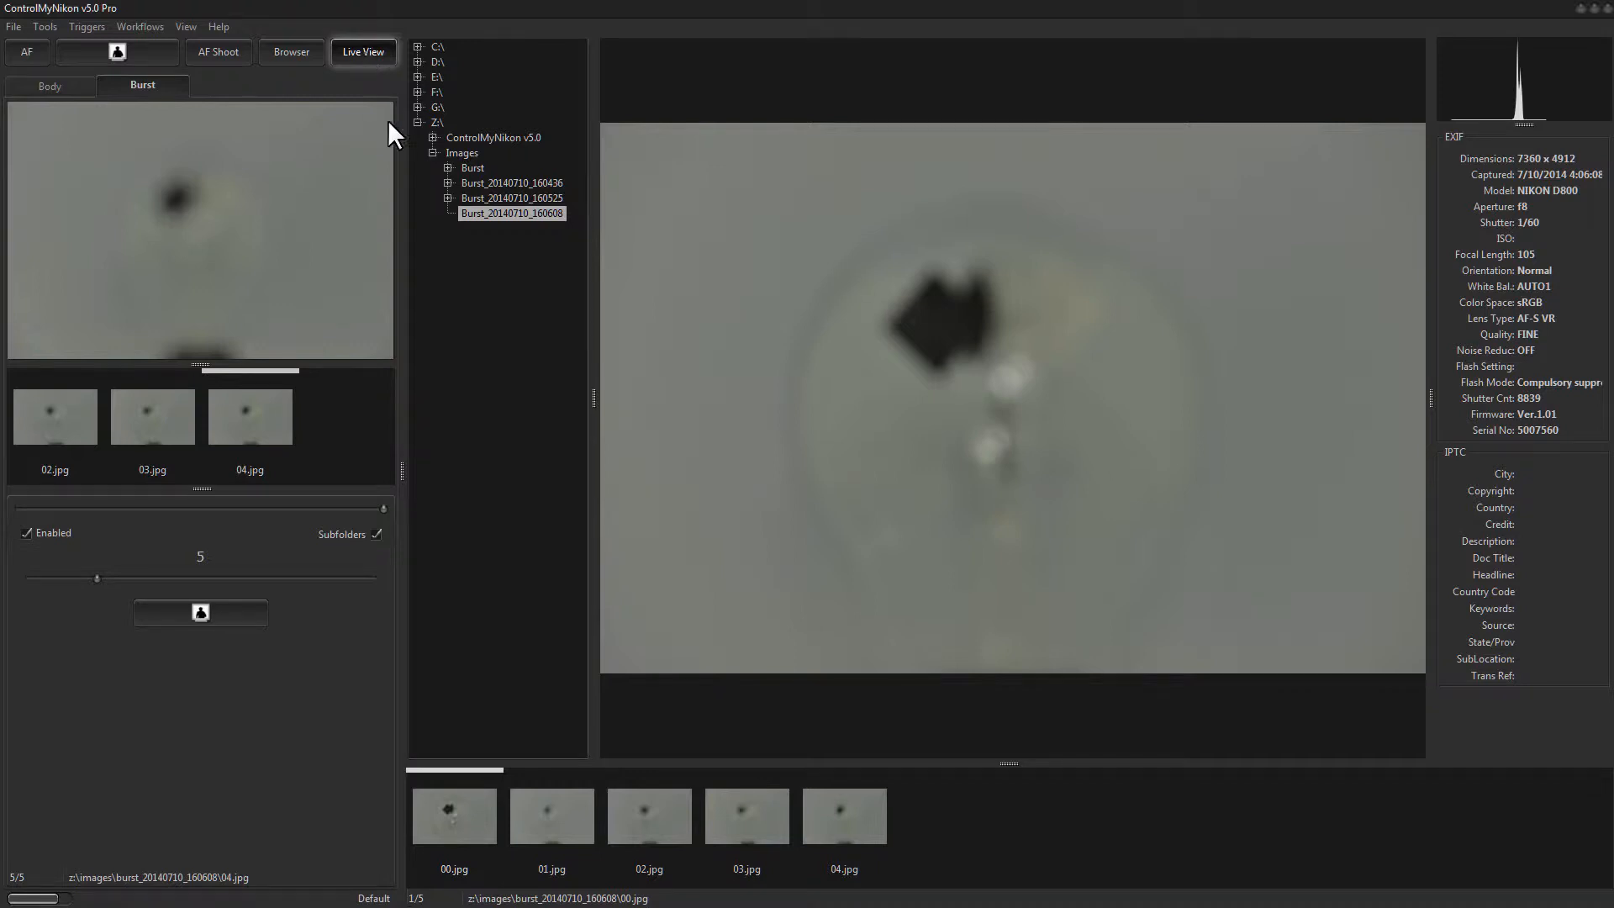
{"action": "left_click", "coordinate": [746, 815]}
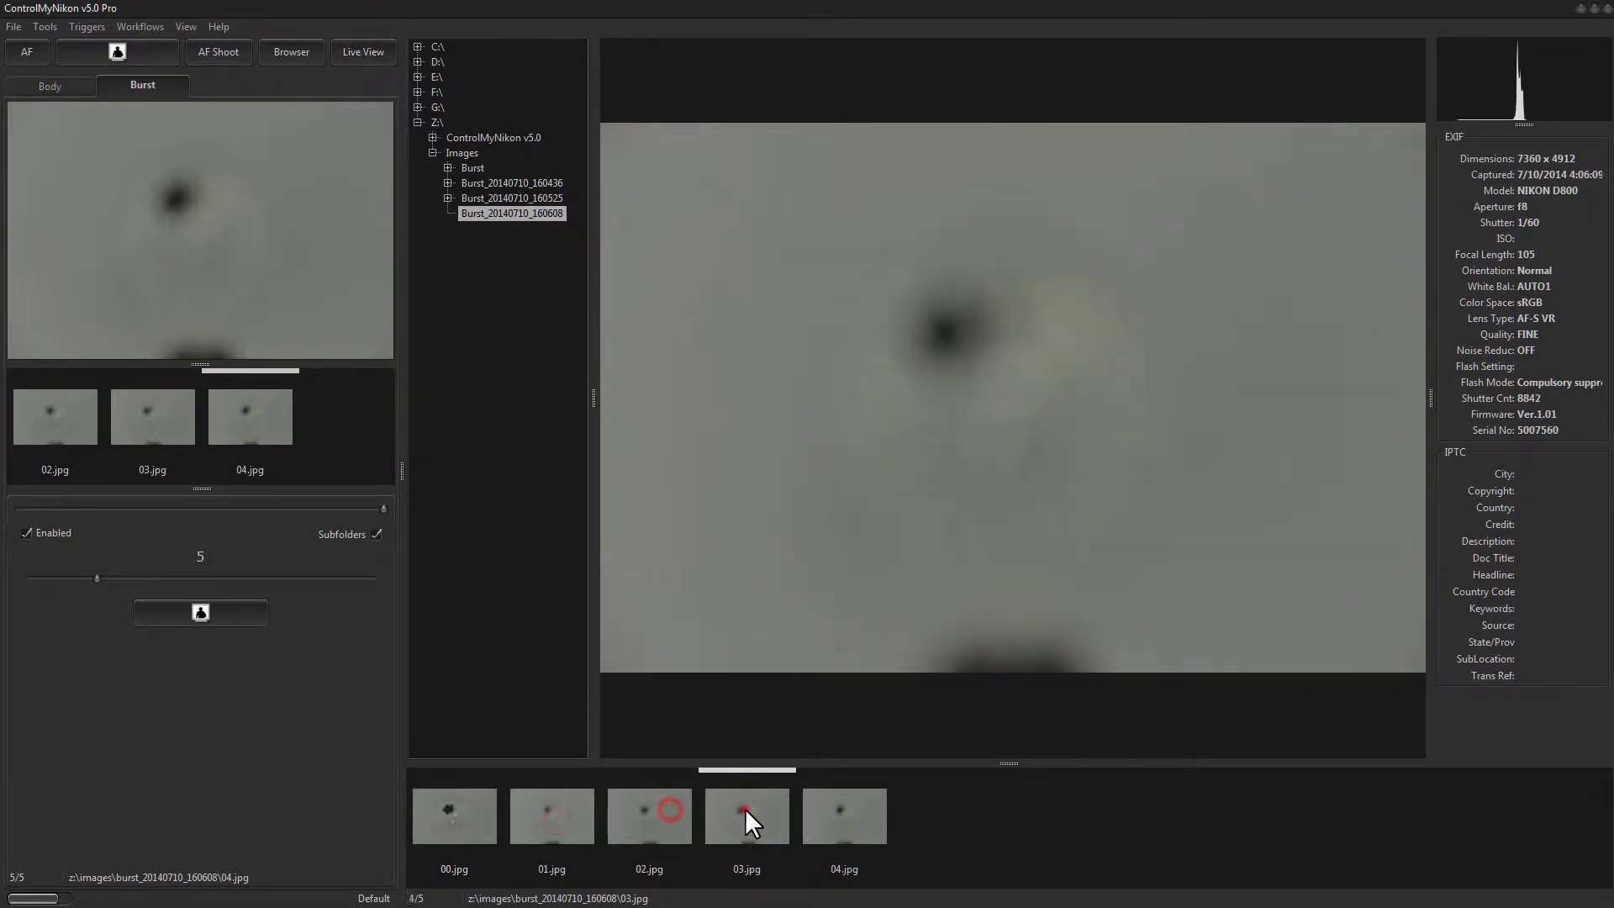
{"action": "left_click", "coordinate": [453, 815]}
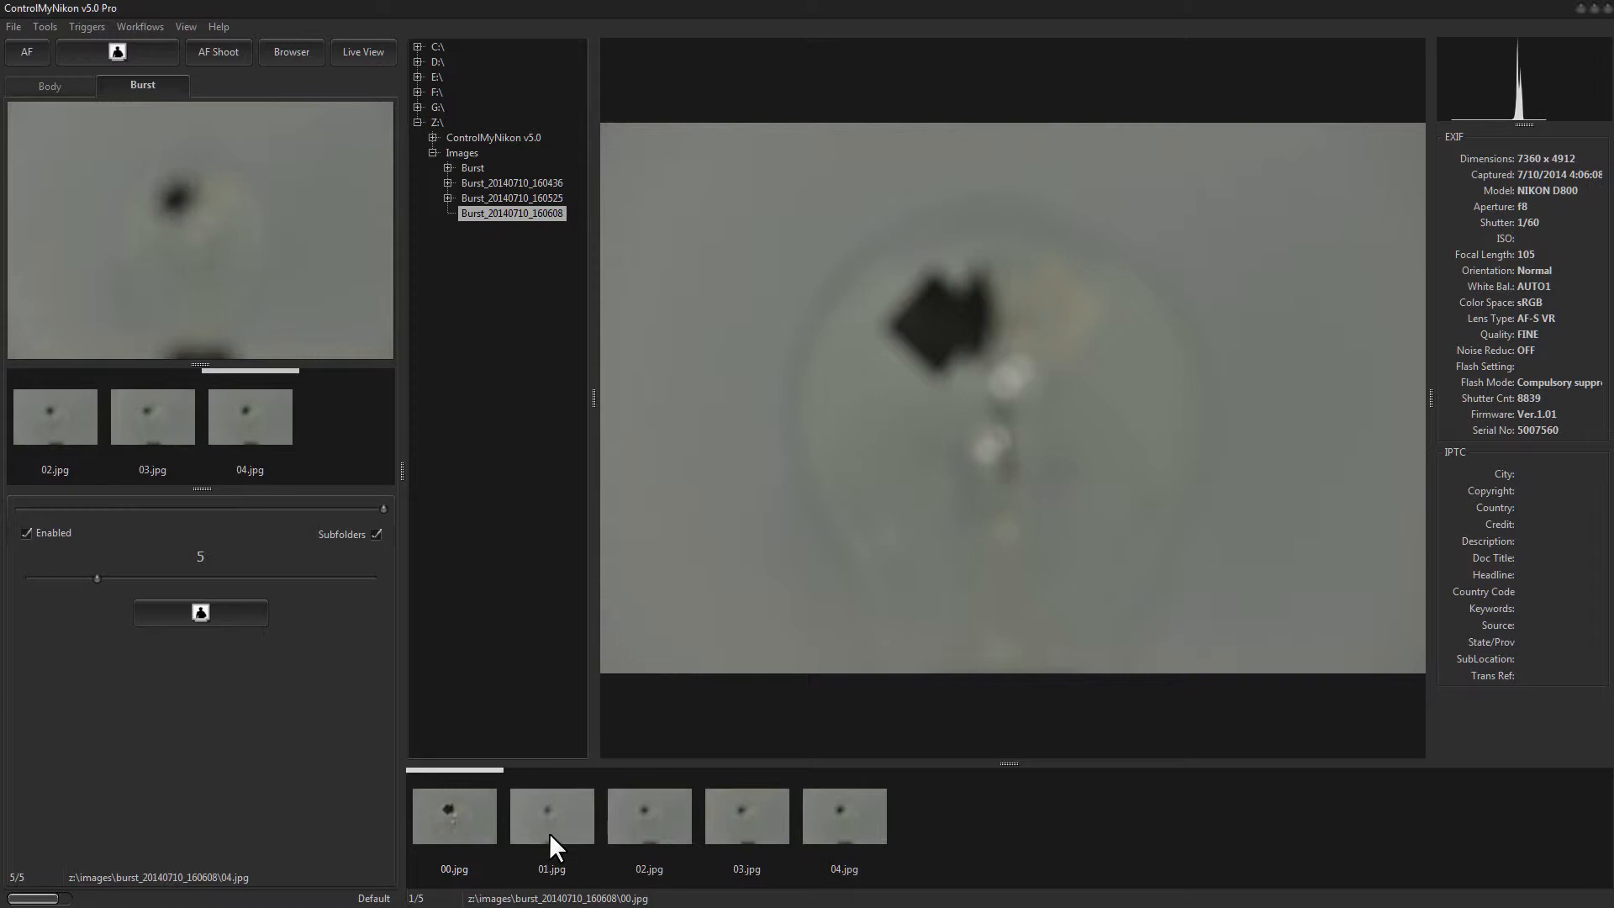
{"action": "mouse_move", "coordinate": [646, 217]}
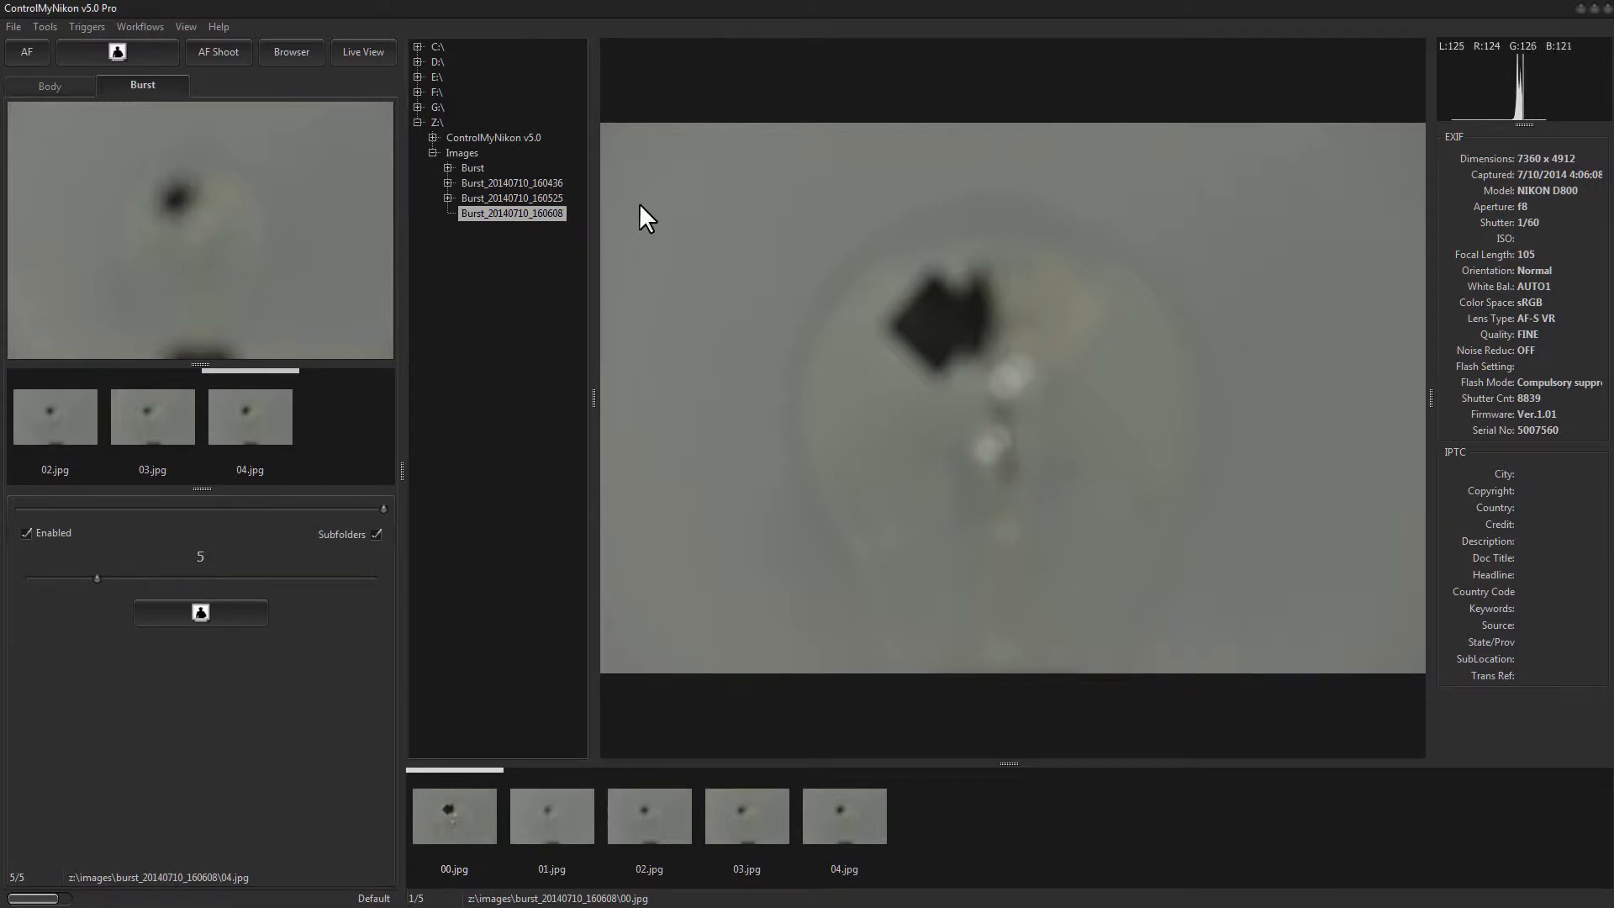
{"action": "mouse_move", "coordinate": [688, 270]}
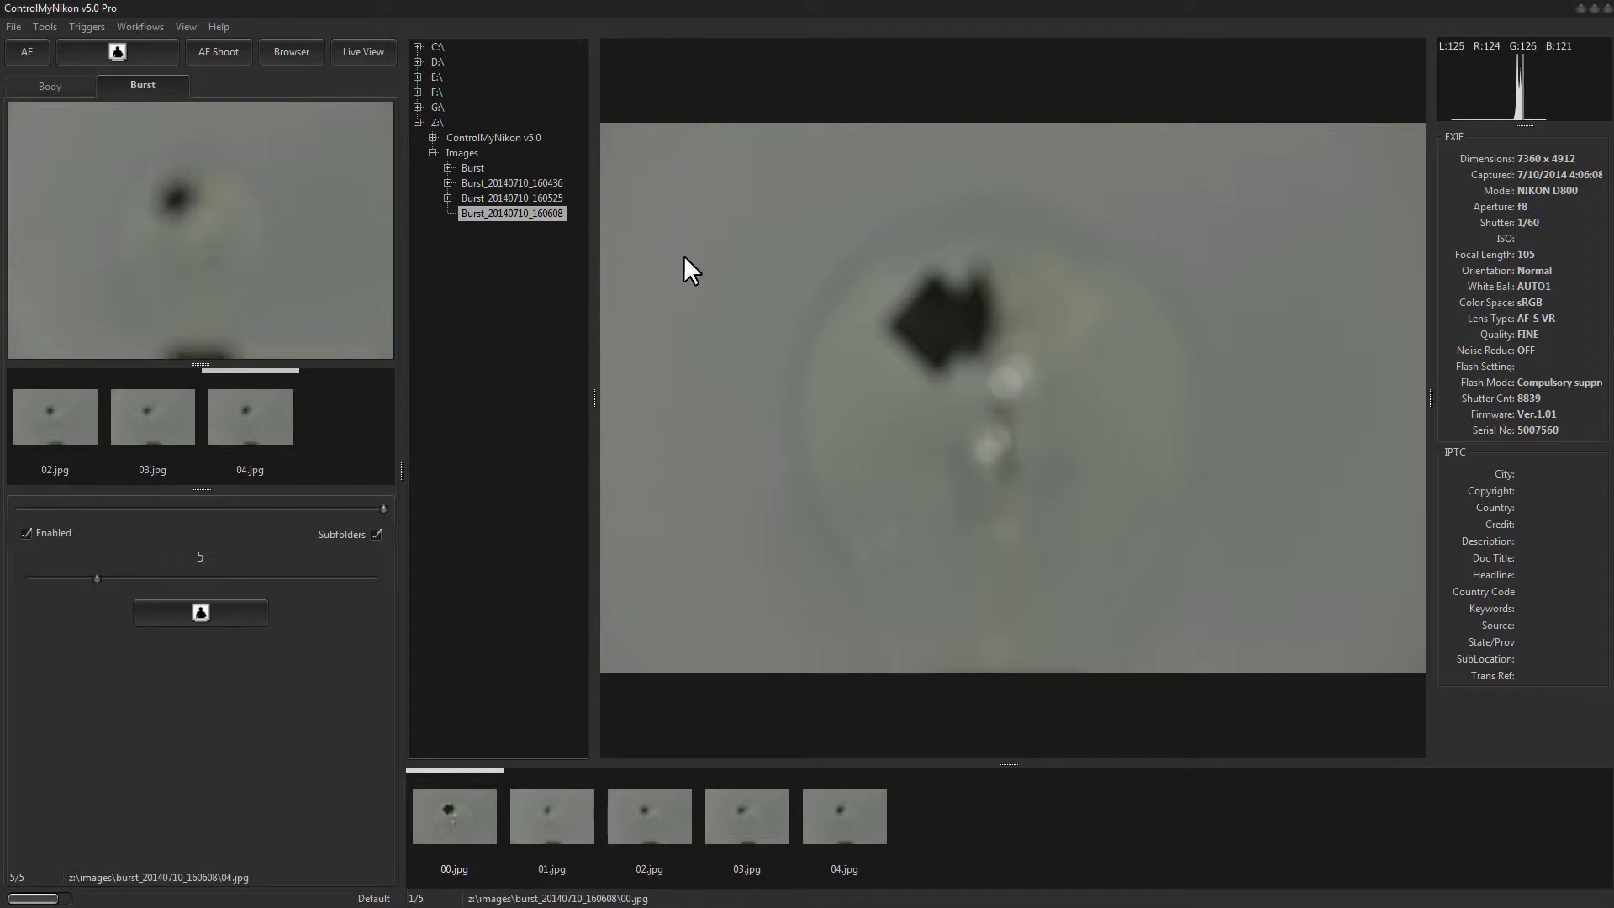
{"action": "mouse_move", "coordinate": [1363, 513]}
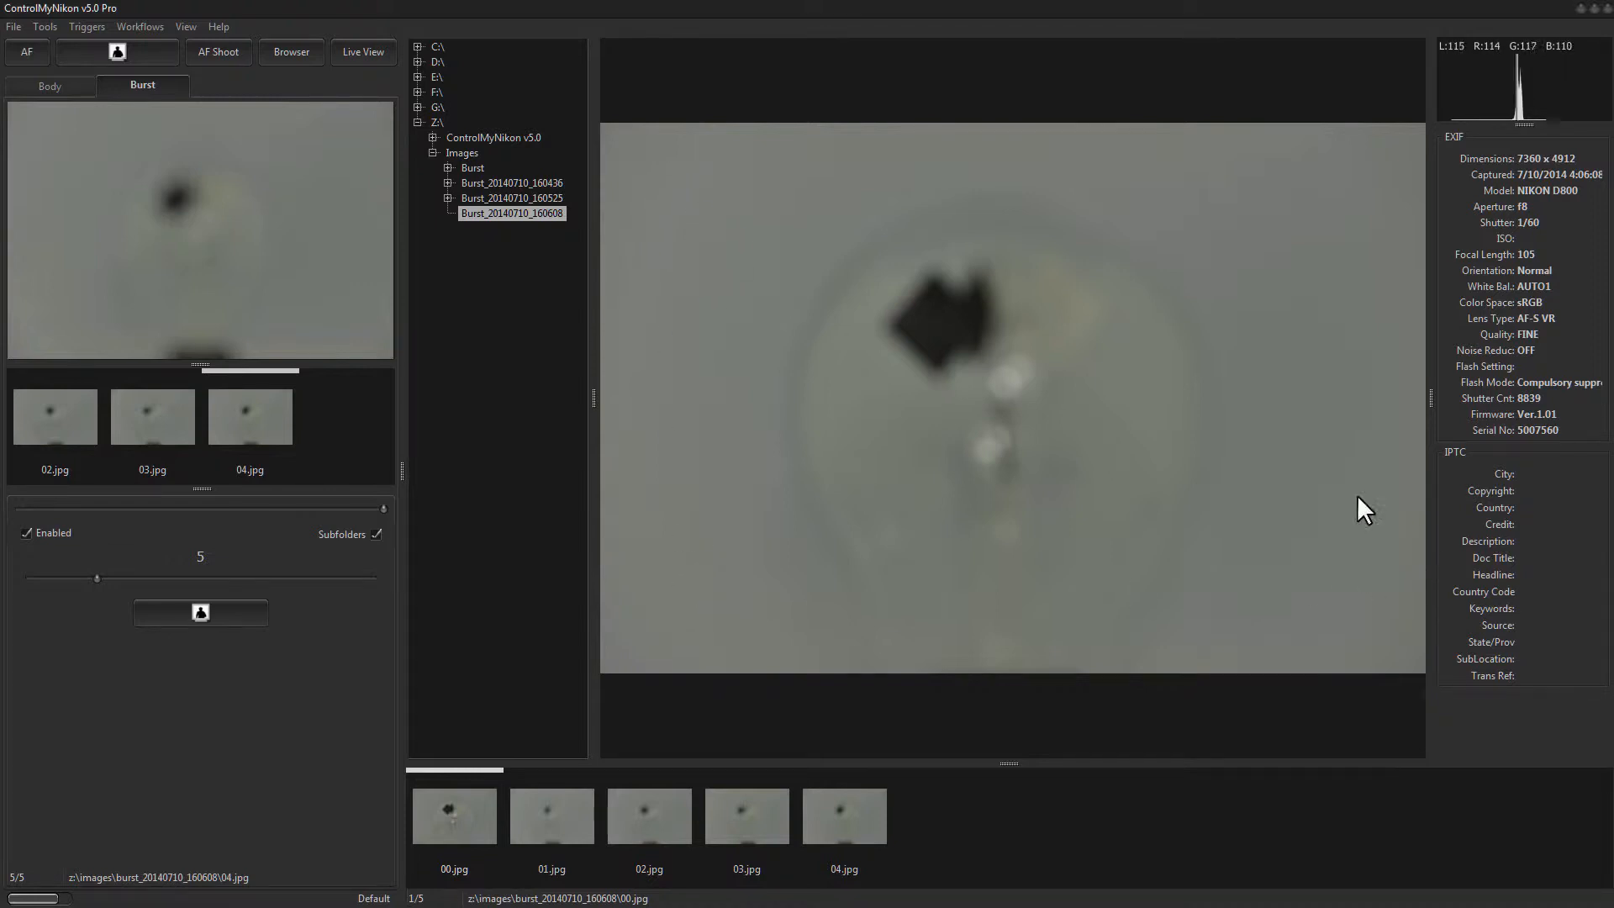
{"action": "mouse_move", "coordinate": [1293, 215]}
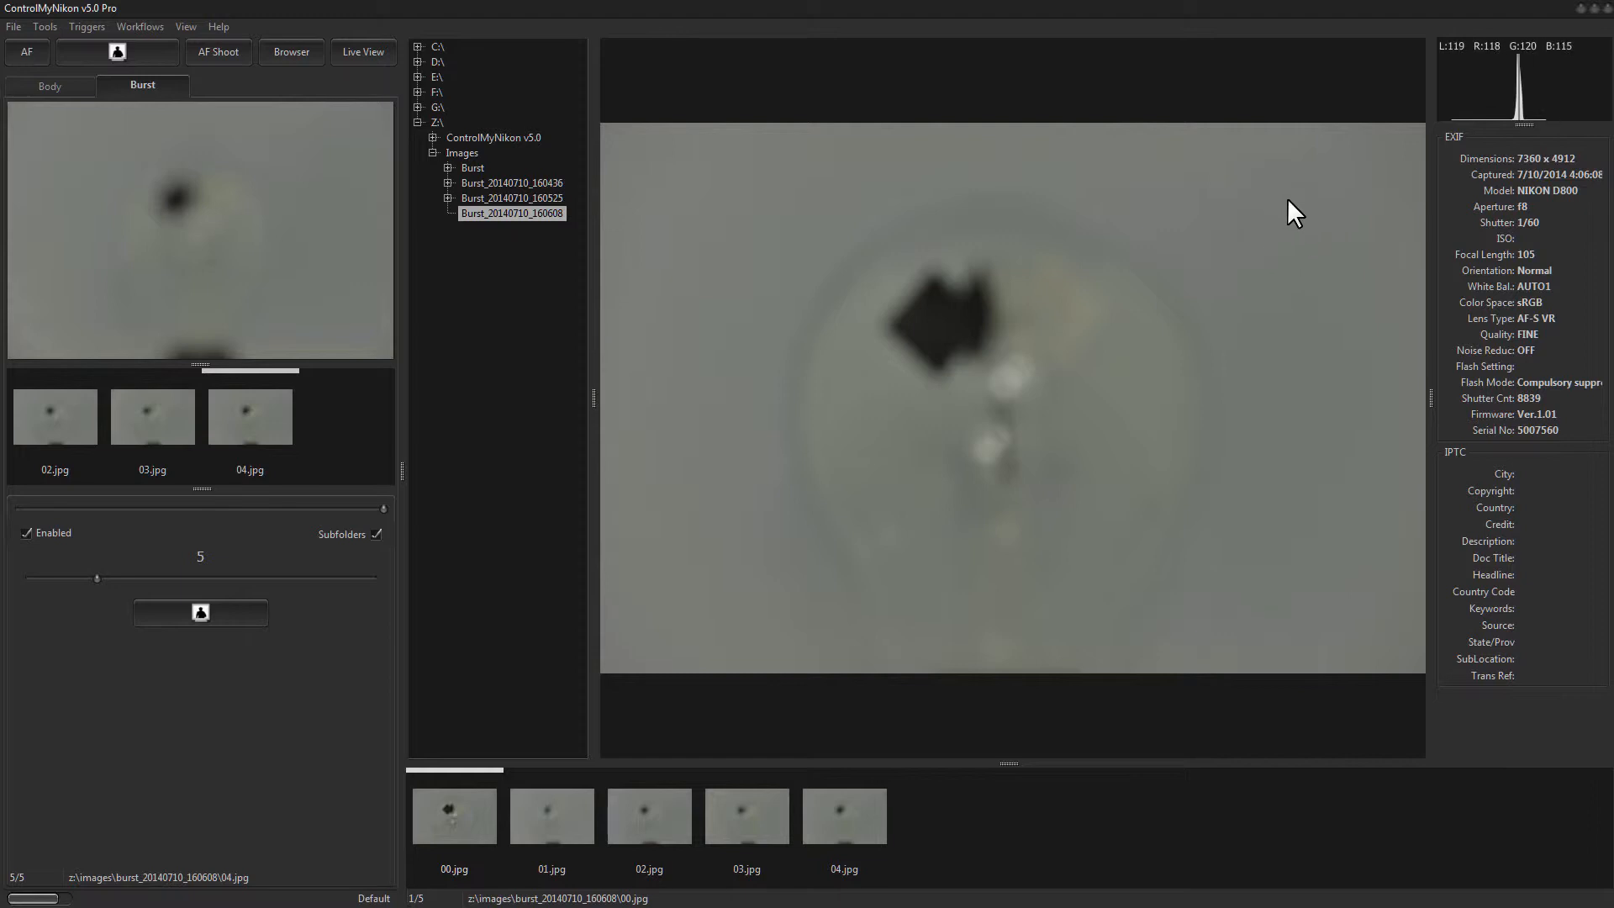
{"action": "mouse_move", "coordinate": [1319, 376]}
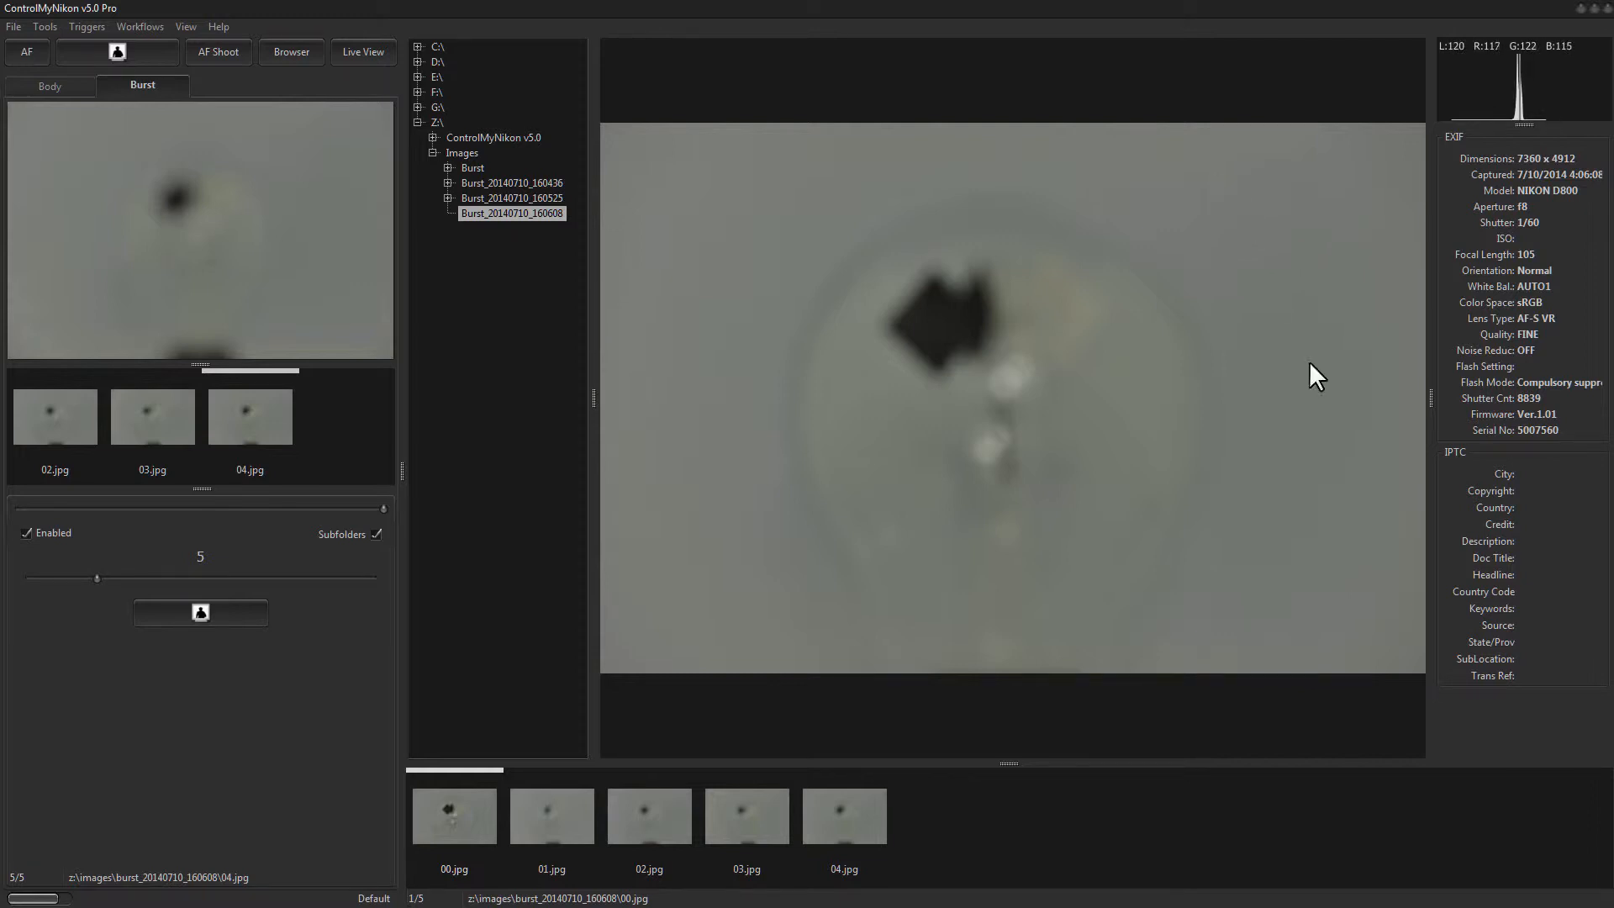
{"action": "left_click", "coordinate": [550, 815]}
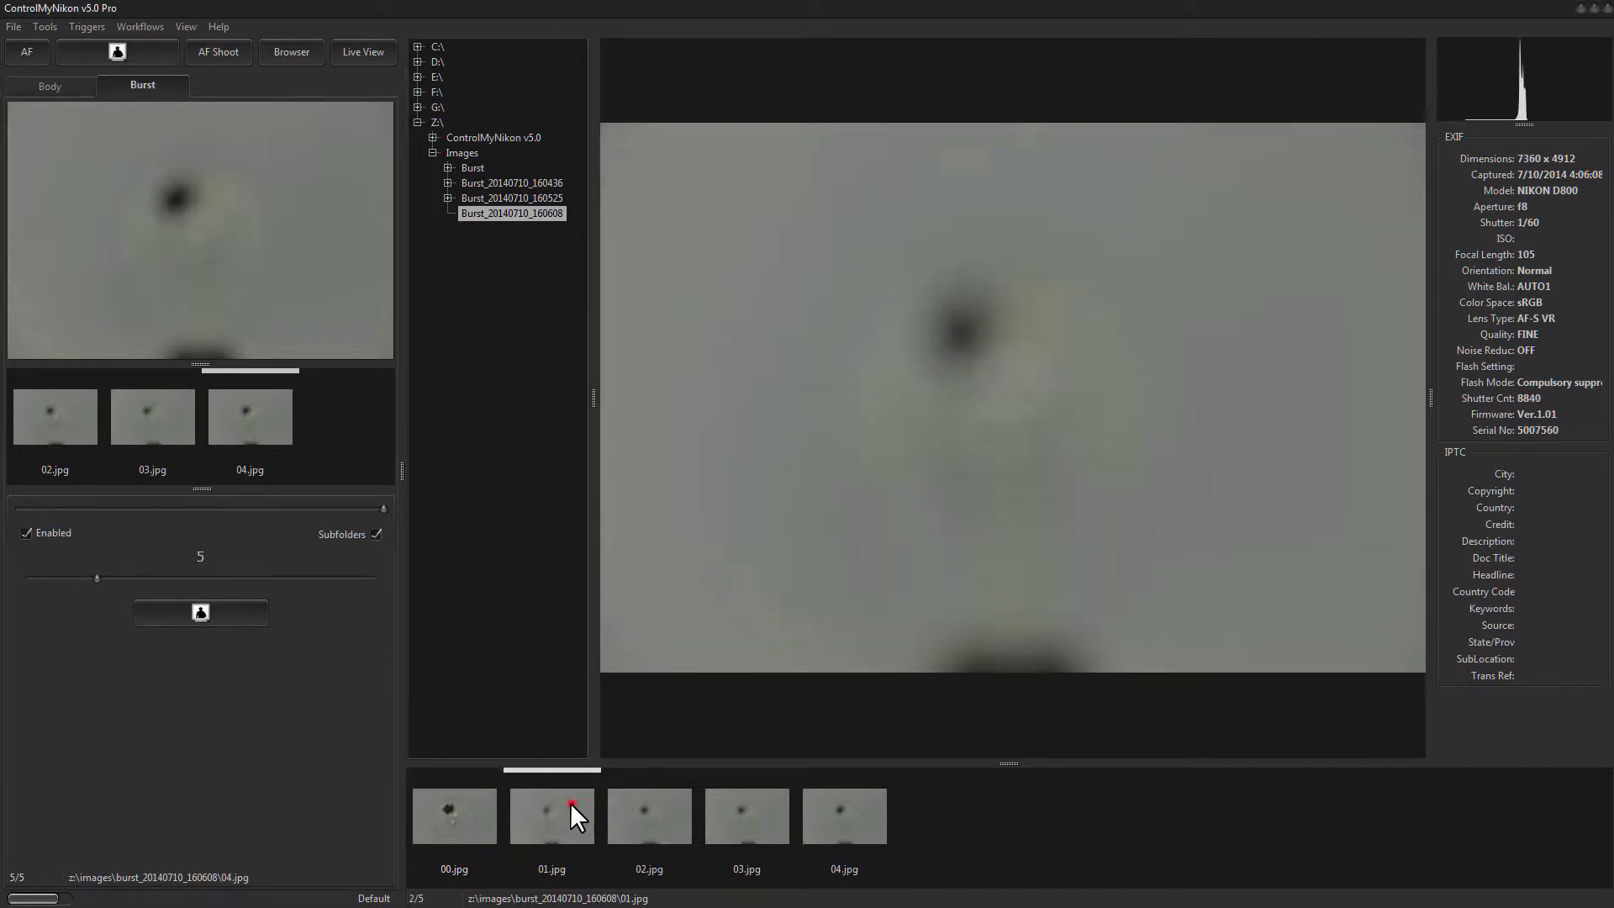
{"action": "left_click", "coordinate": [453, 816]}
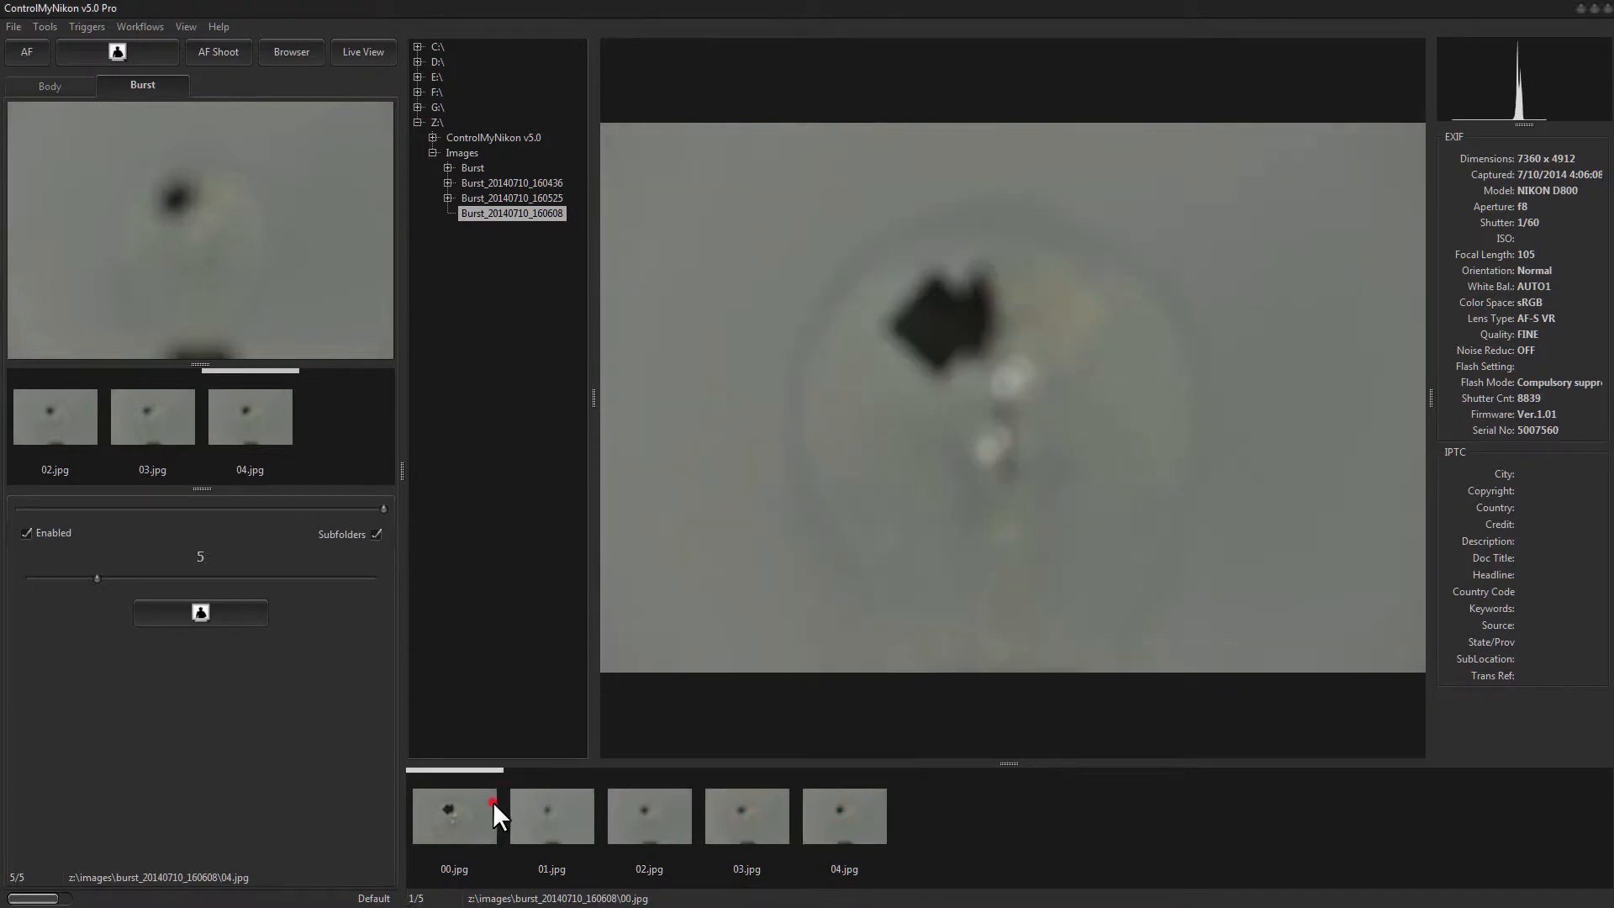
{"action": "mouse_move", "coordinate": [674, 464]}
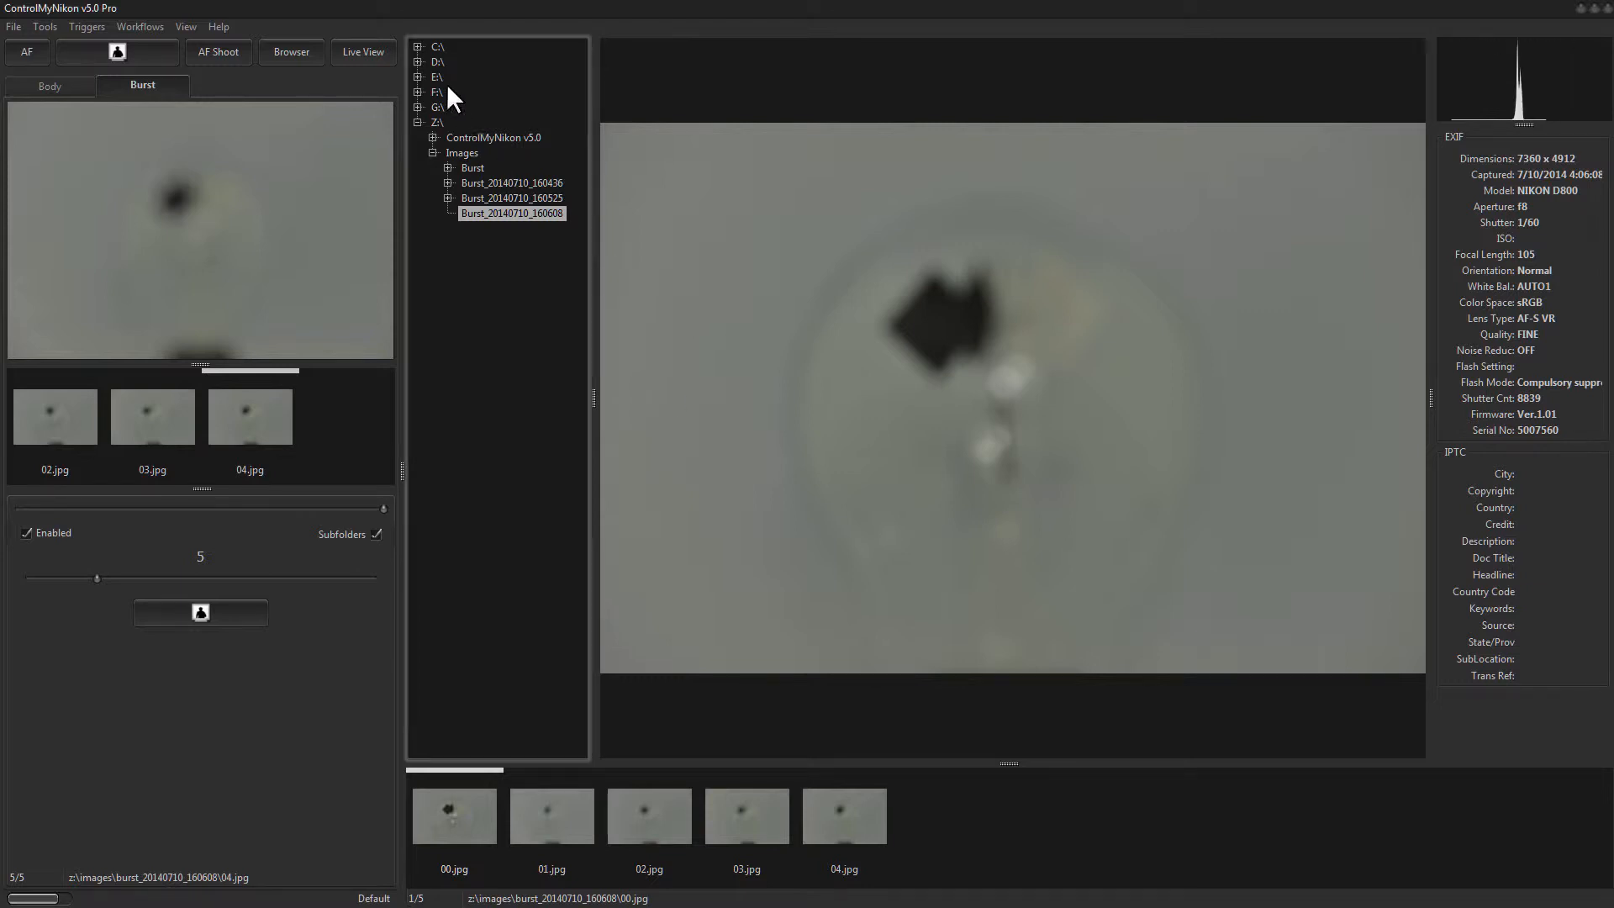
- Check the bulb in live view, close it, and fire a five-frame burst
{"action": "left_click", "coordinate": [362, 51]}
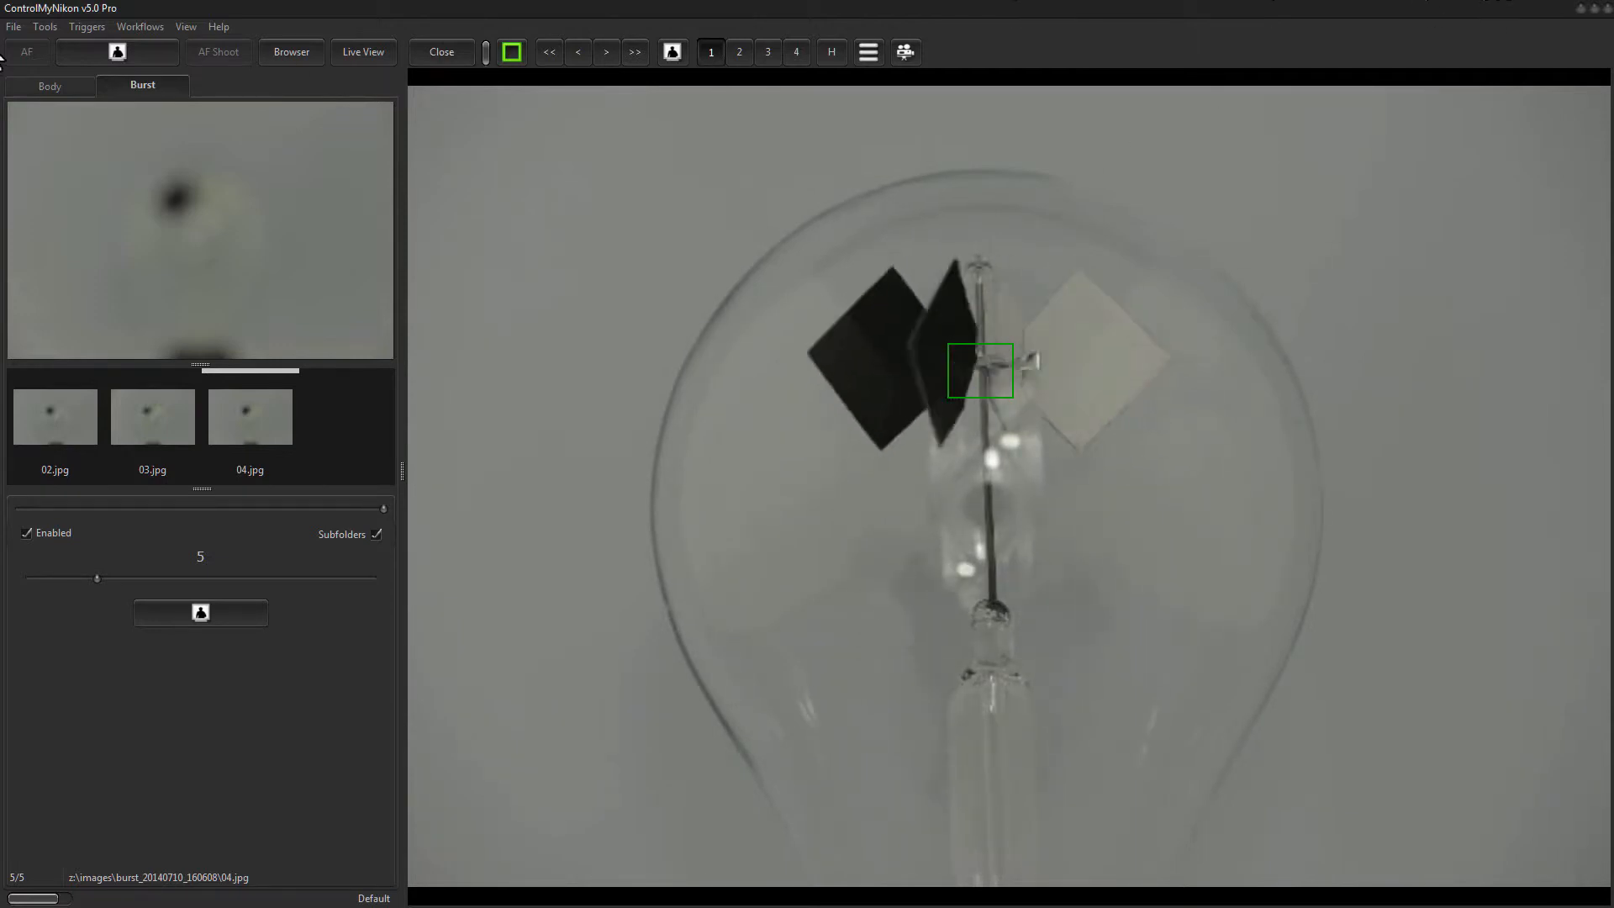
{"action": "left_click", "coordinate": [290, 51]}
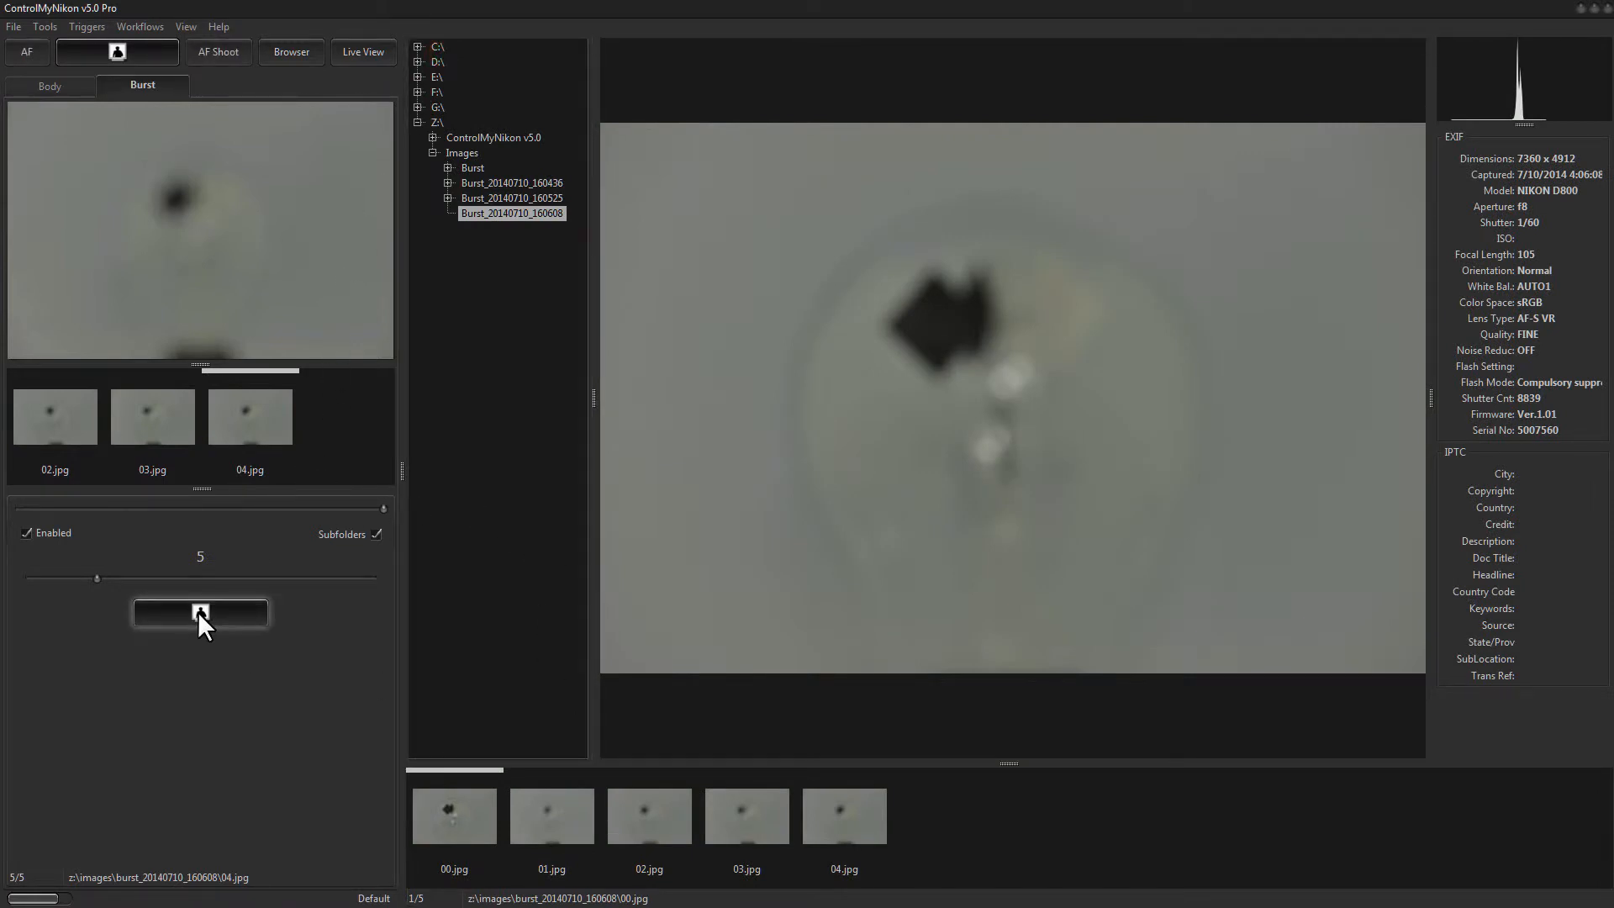
{"action": "left_click", "coordinate": [201, 613]}
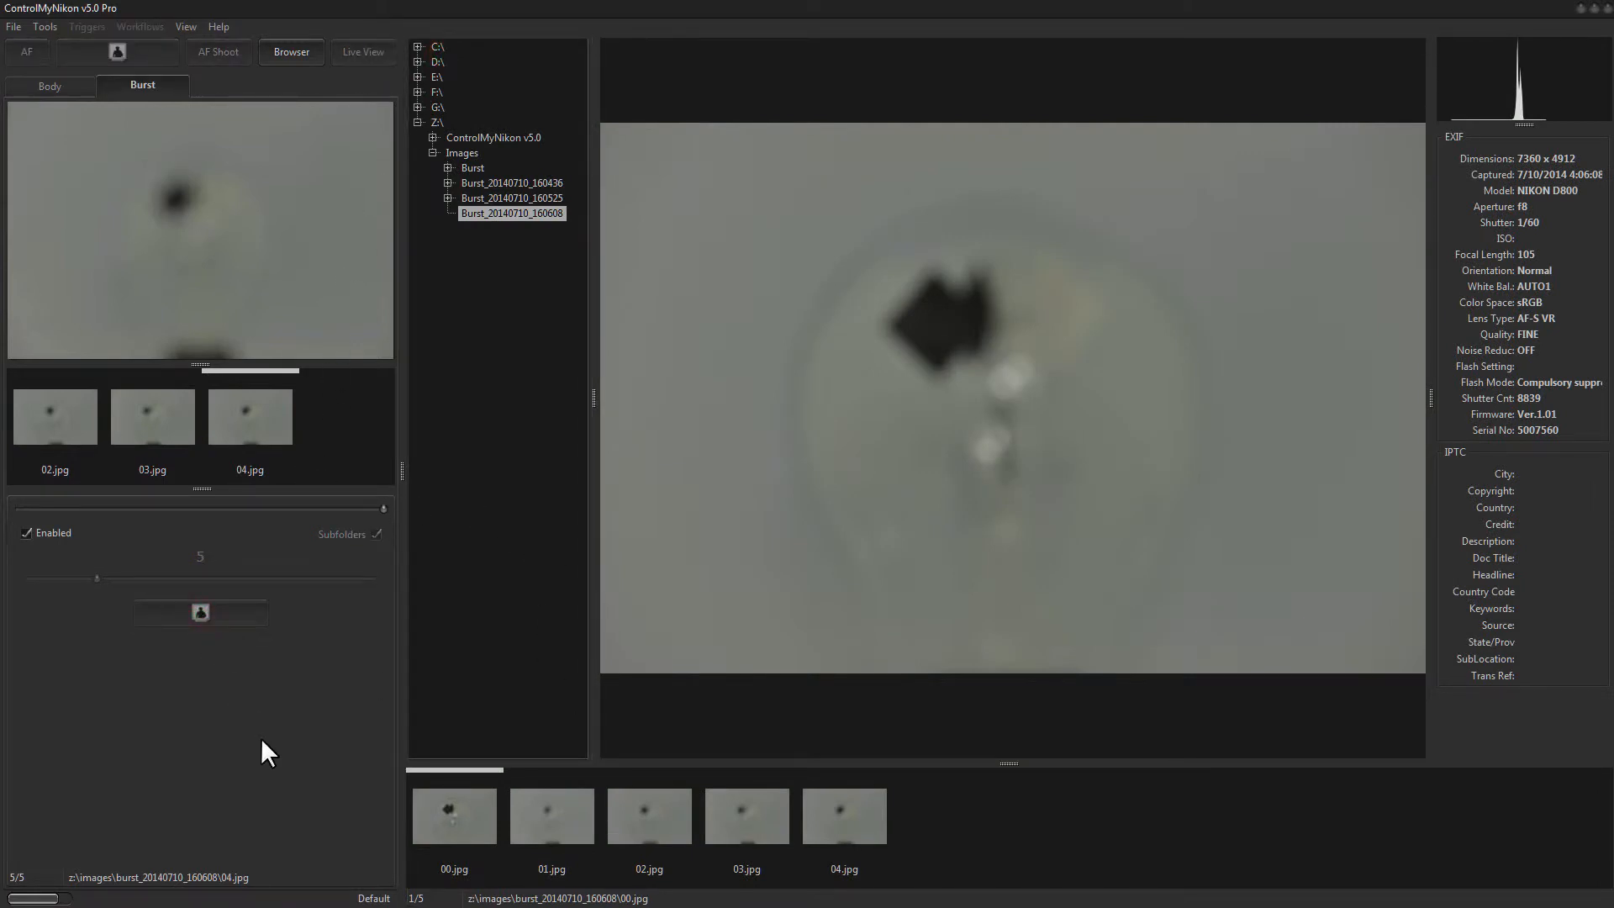
- Open Burst_20140710_160808, preview frames 01 and 00, and view 01.jpg full screen
{"action": "left_click", "coordinate": [512, 228]}
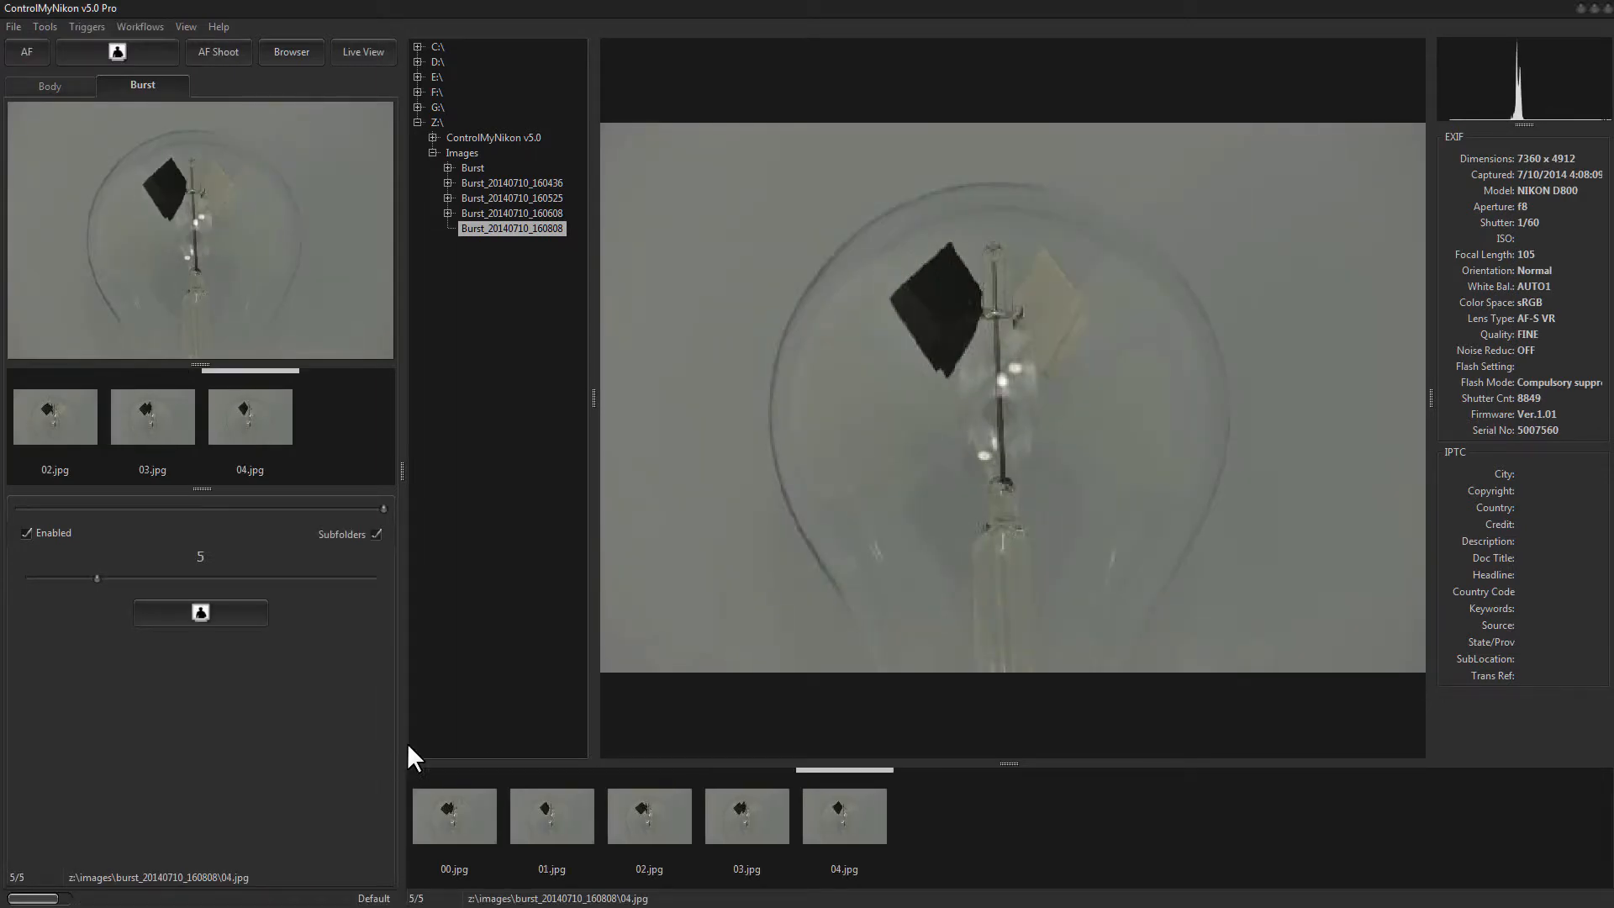
{"action": "left_click", "coordinate": [551, 816]}
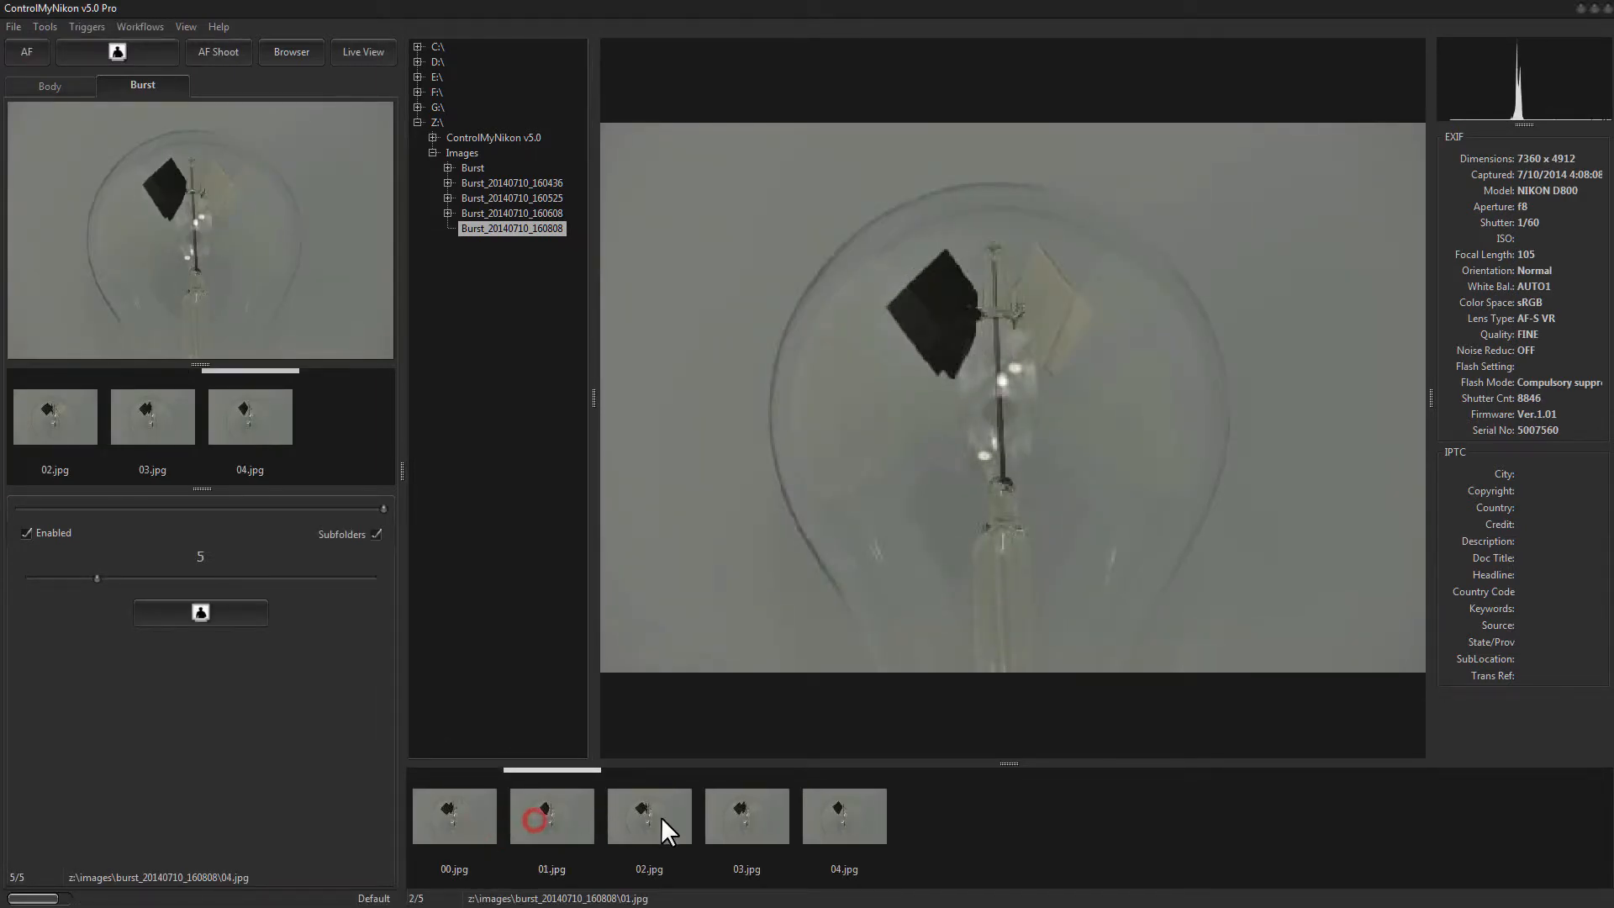
{"action": "left_click", "coordinate": [454, 816]}
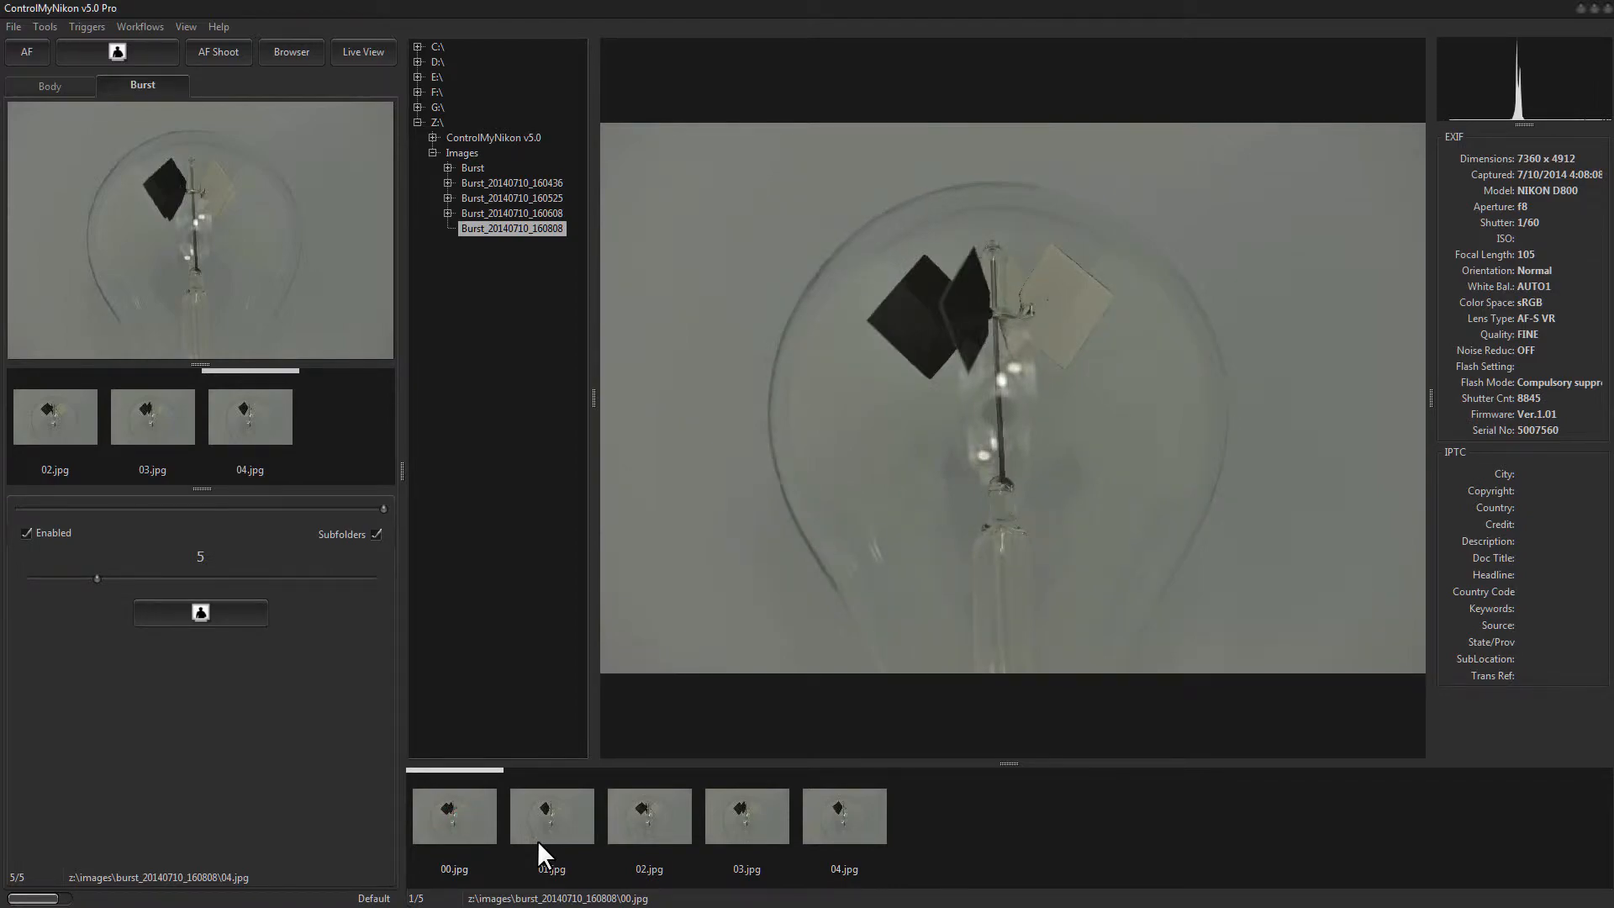
{"action": "double_click", "coordinate": [550, 815]}
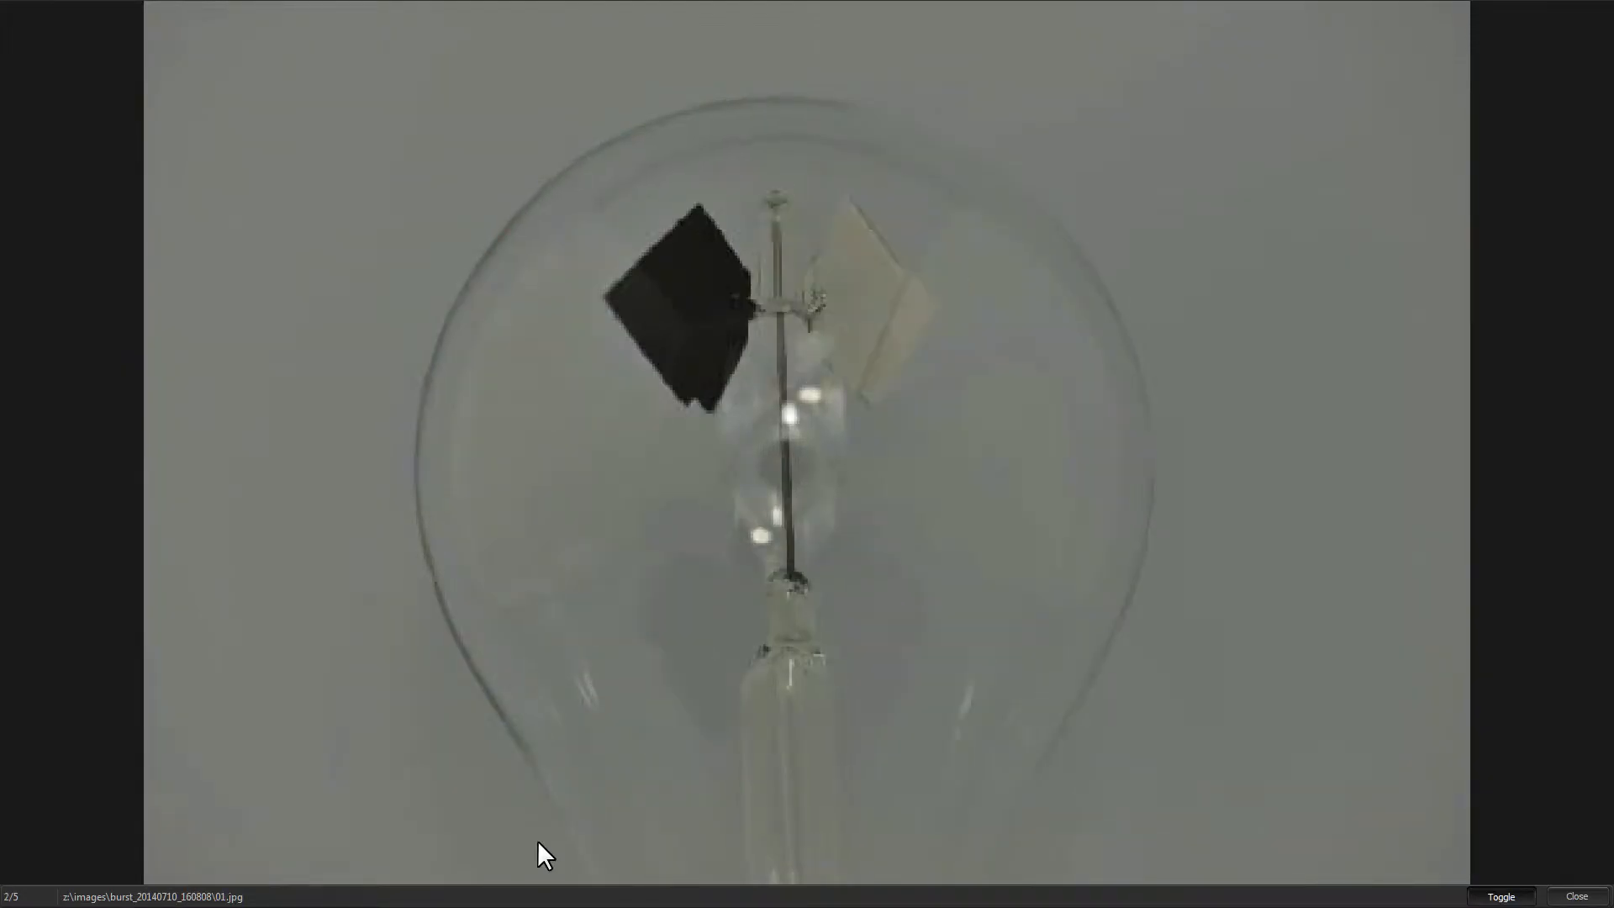
{"action": "left_click", "coordinate": [1567, 895]}
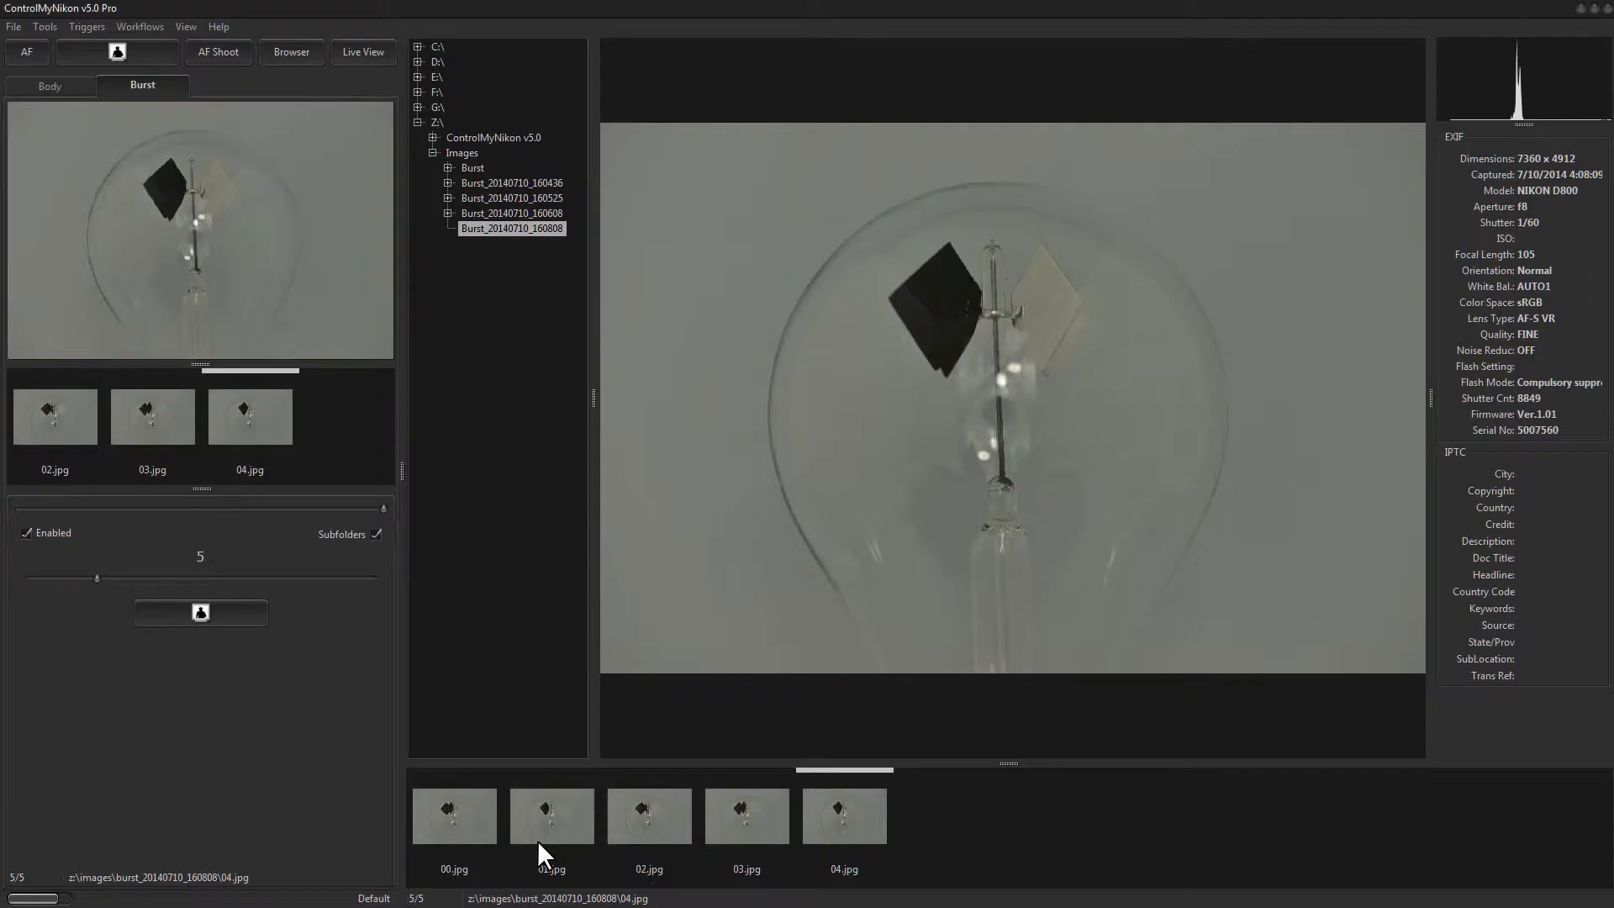
{"action": "mouse_move", "coordinate": [935, 242]}
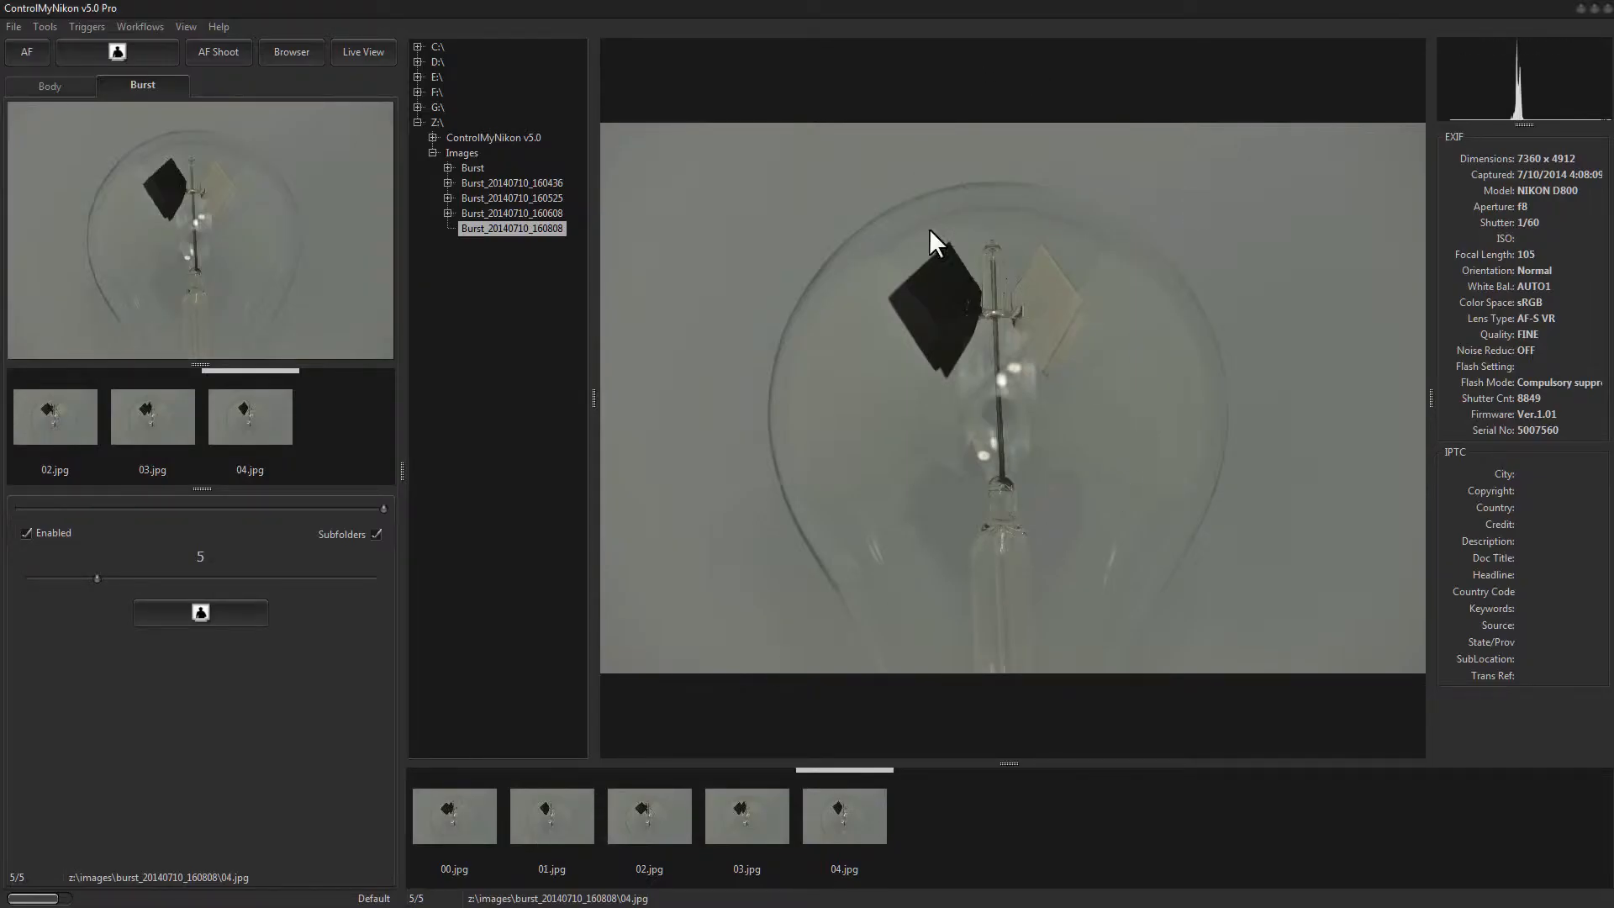
{"action": "mouse_move", "coordinate": [249, 206]}
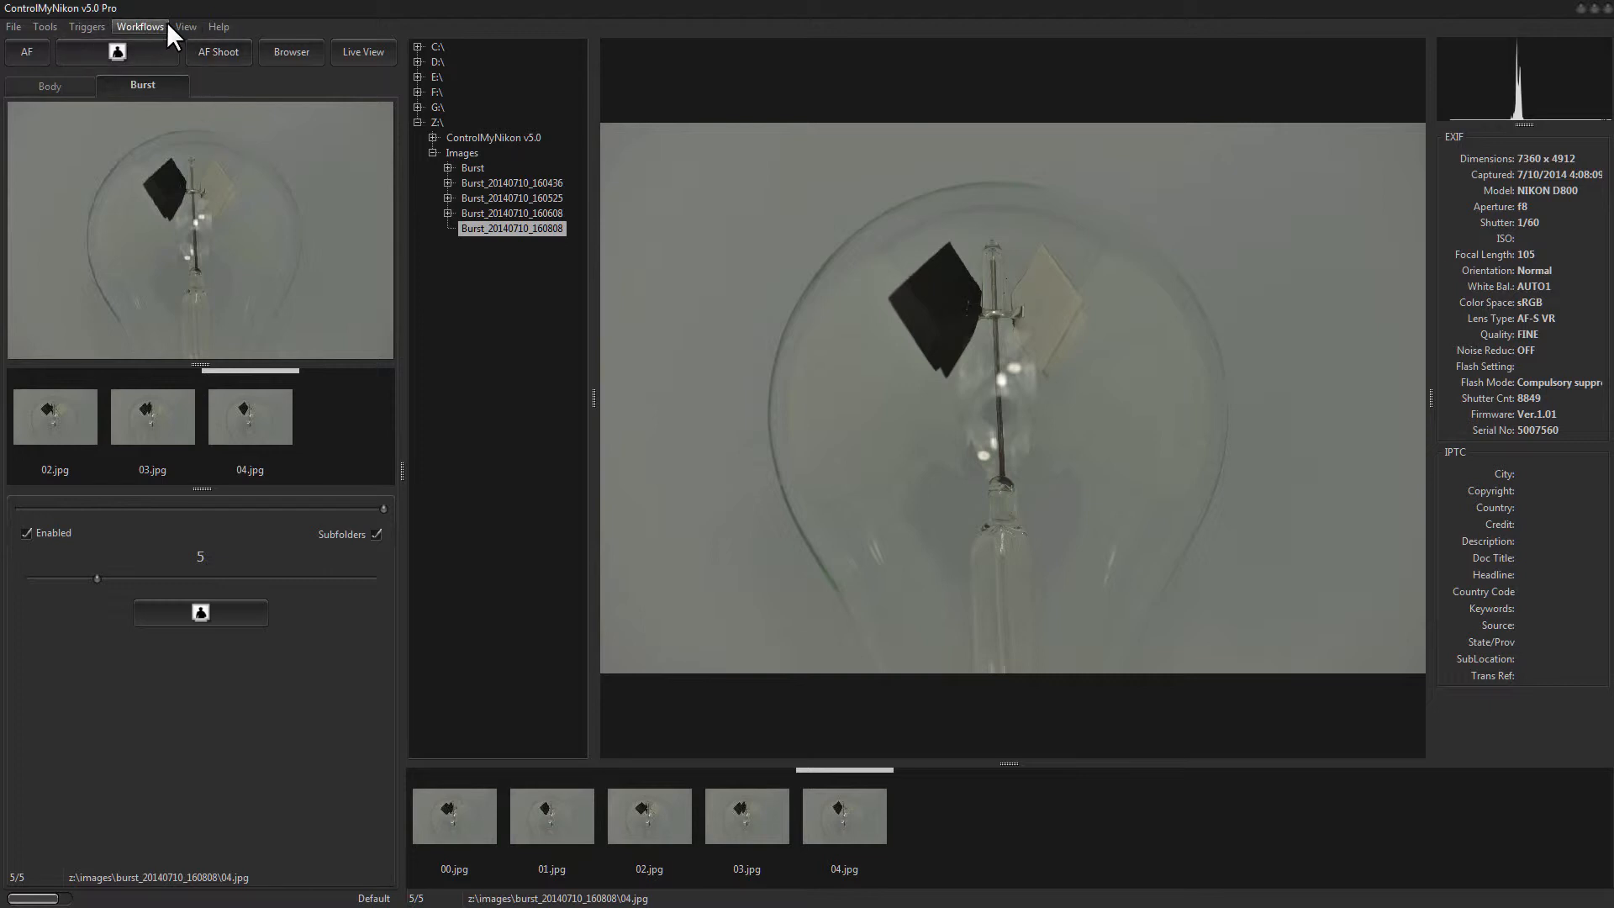
{"action": "mouse_move", "coordinate": [86, 26]}
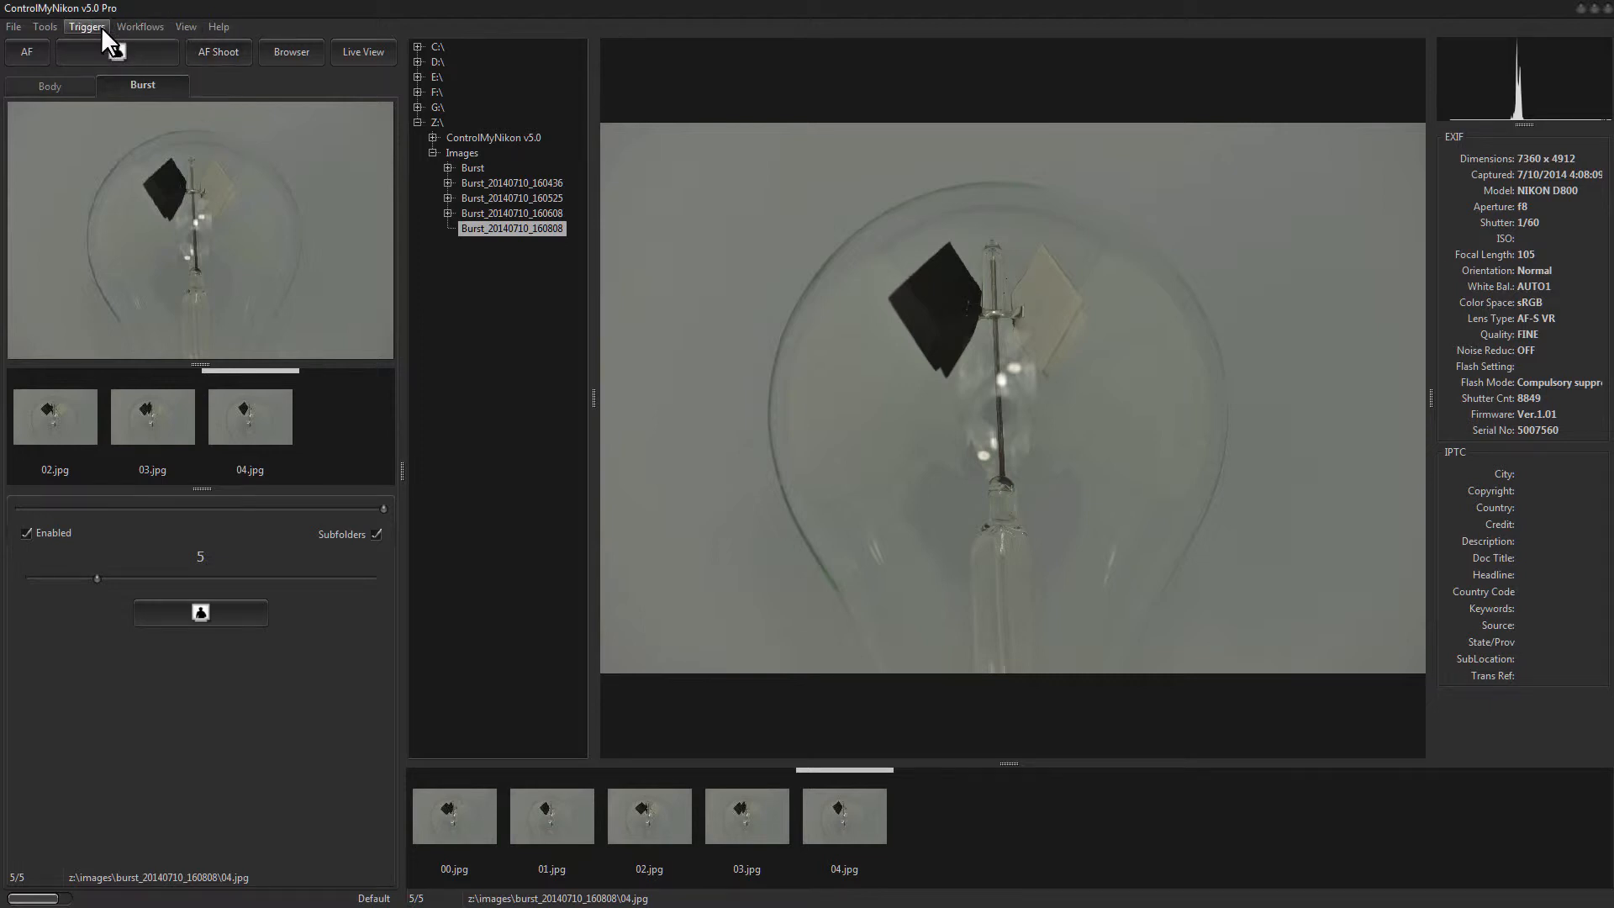
- Show the Motion trigger settings from the Triggers menu
{"action": "left_click", "coordinate": [87, 27]}
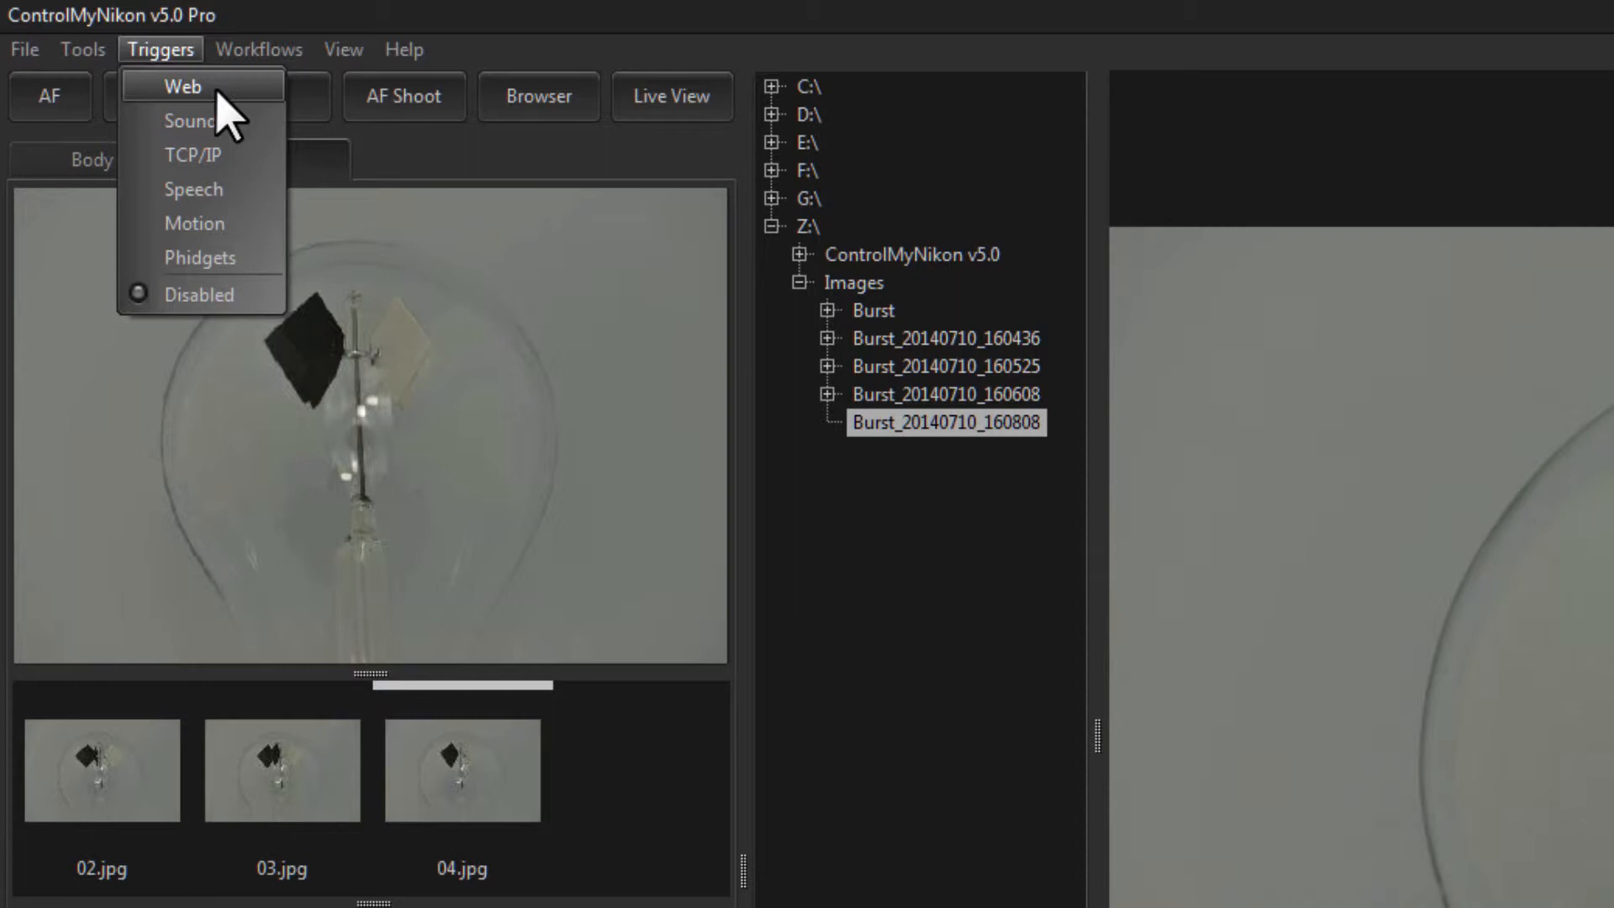
{"action": "mouse_move", "coordinate": [216, 111]}
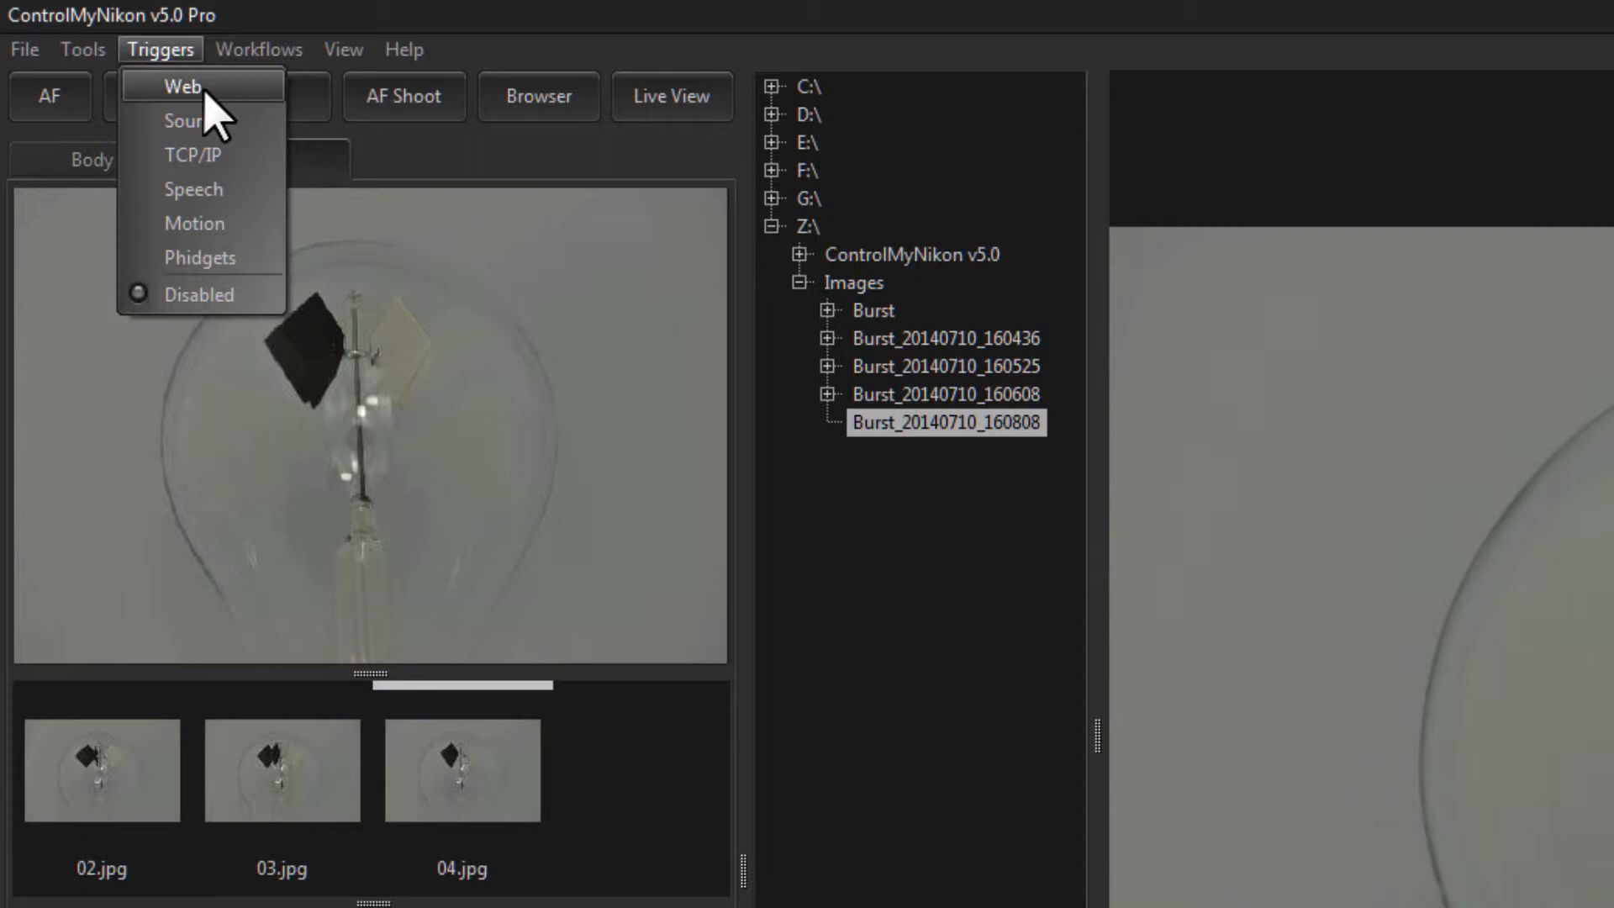
{"action": "mouse_move", "coordinate": [191, 120]}
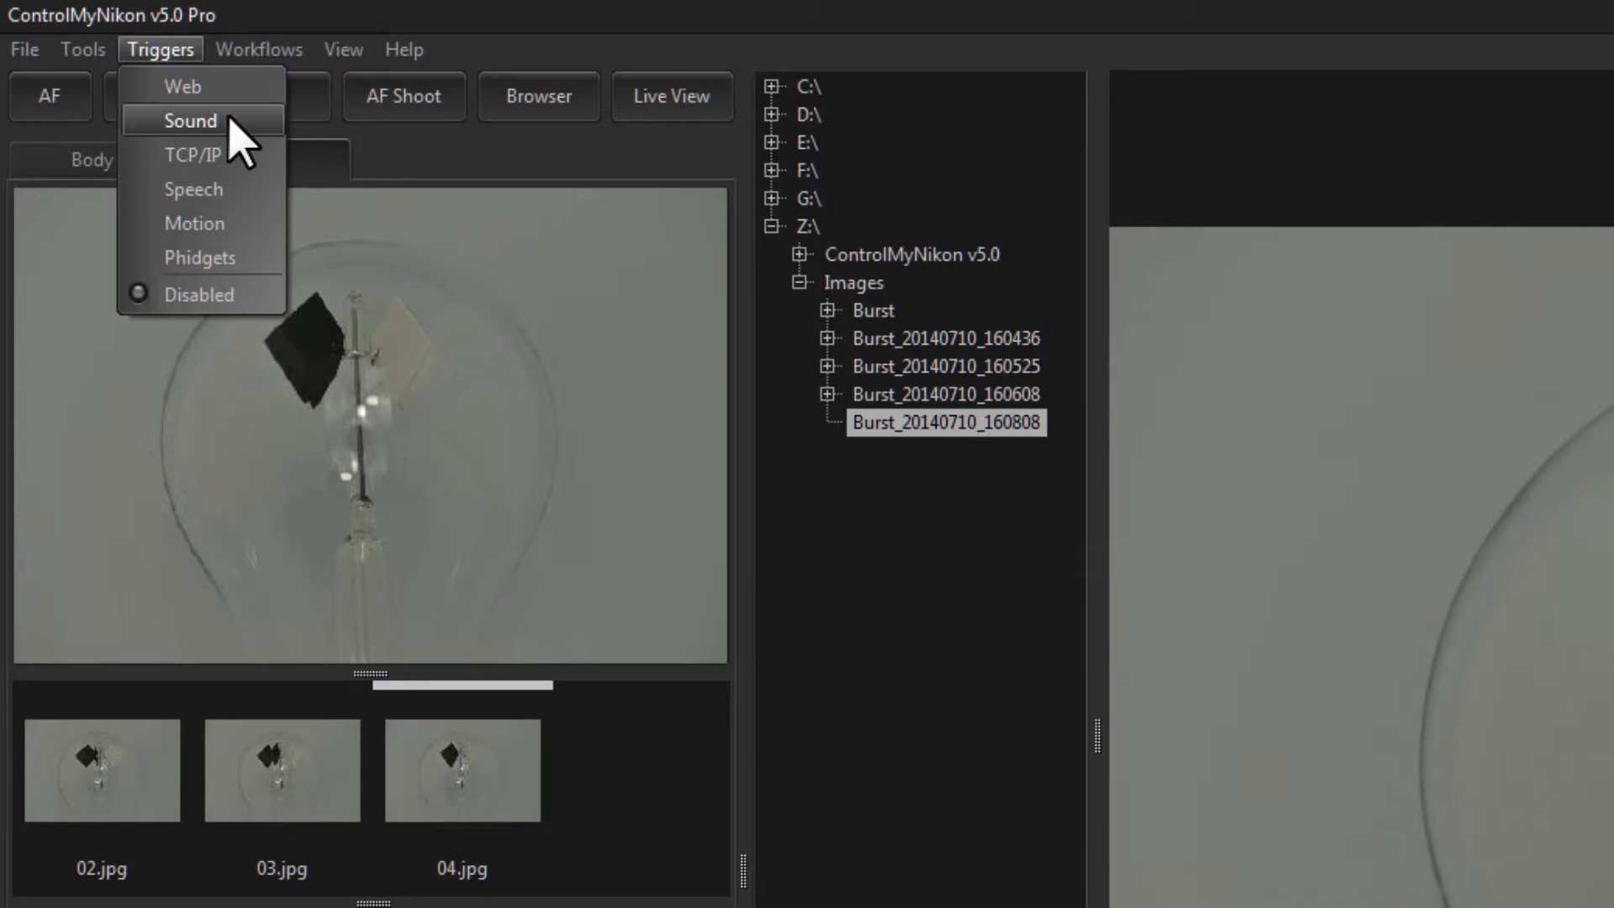
{"action": "mouse_move", "coordinate": [352, 606]}
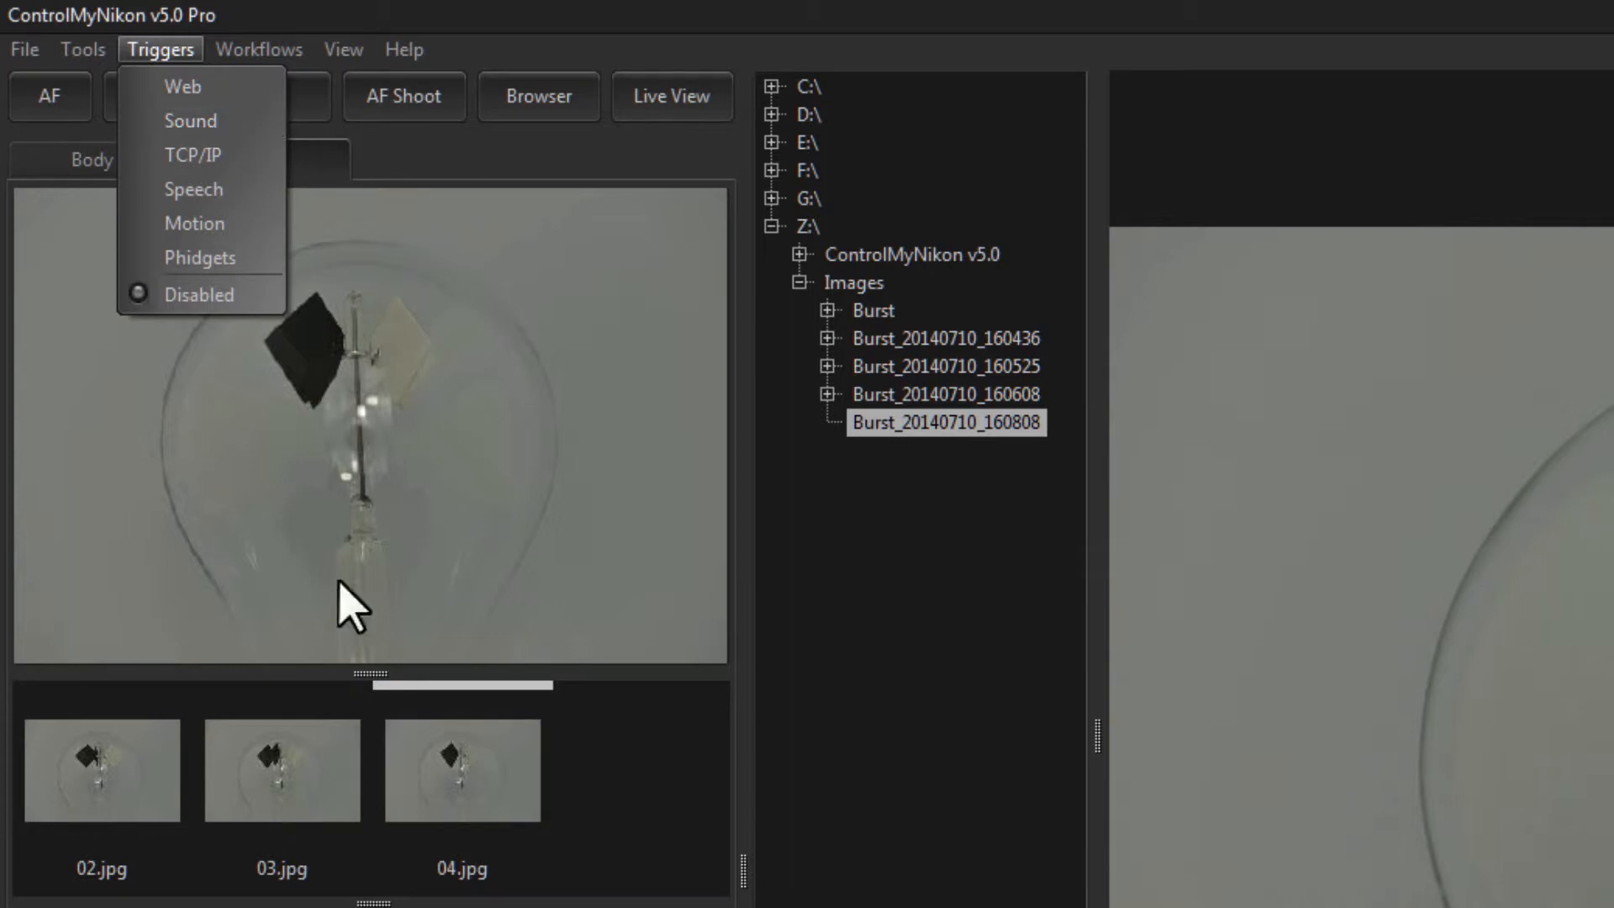
{"action": "mouse_move", "coordinate": [203, 256]}
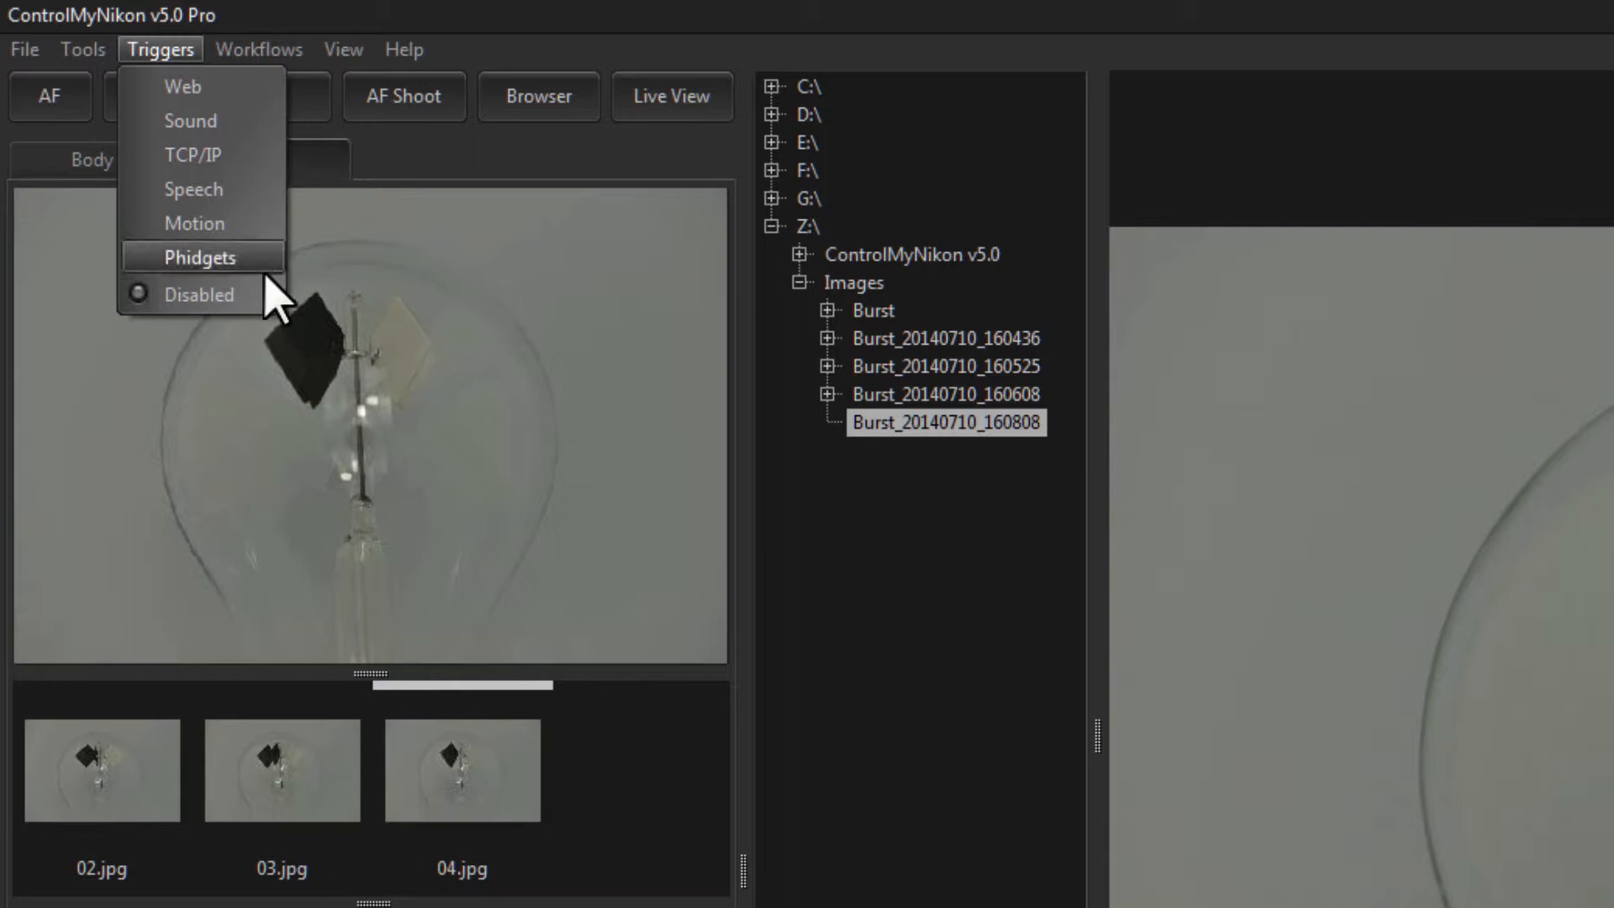
{"action": "mouse_move", "coordinate": [192, 191]}
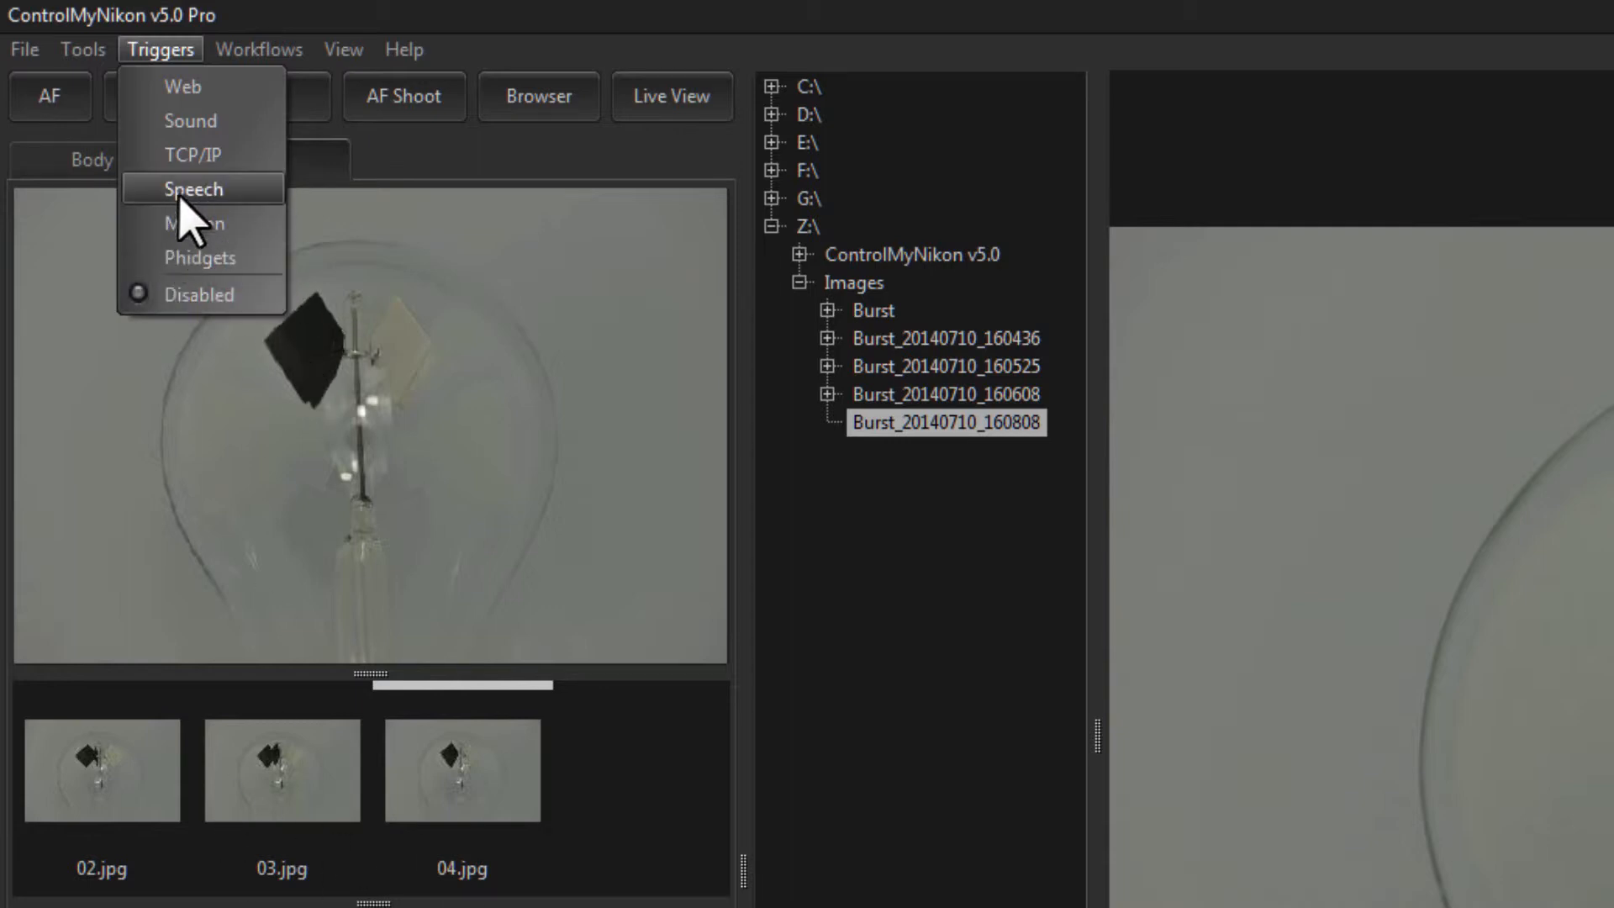
{"action": "mouse_move", "coordinate": [201, 222]}
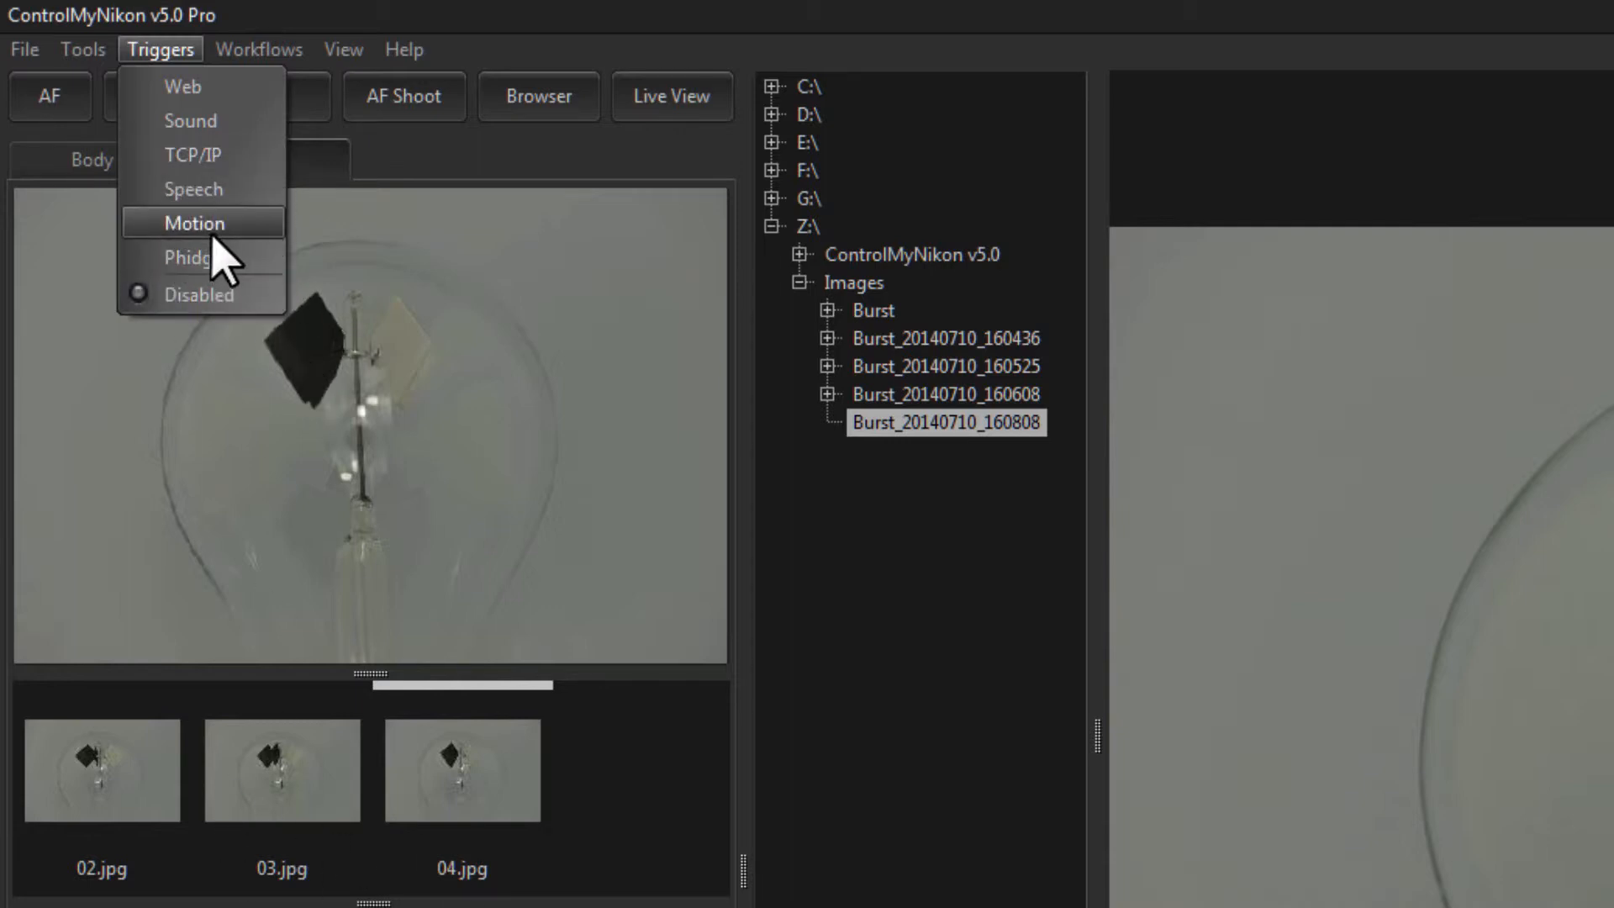
{"action": "left_click", "coordinate": [201, 222]}
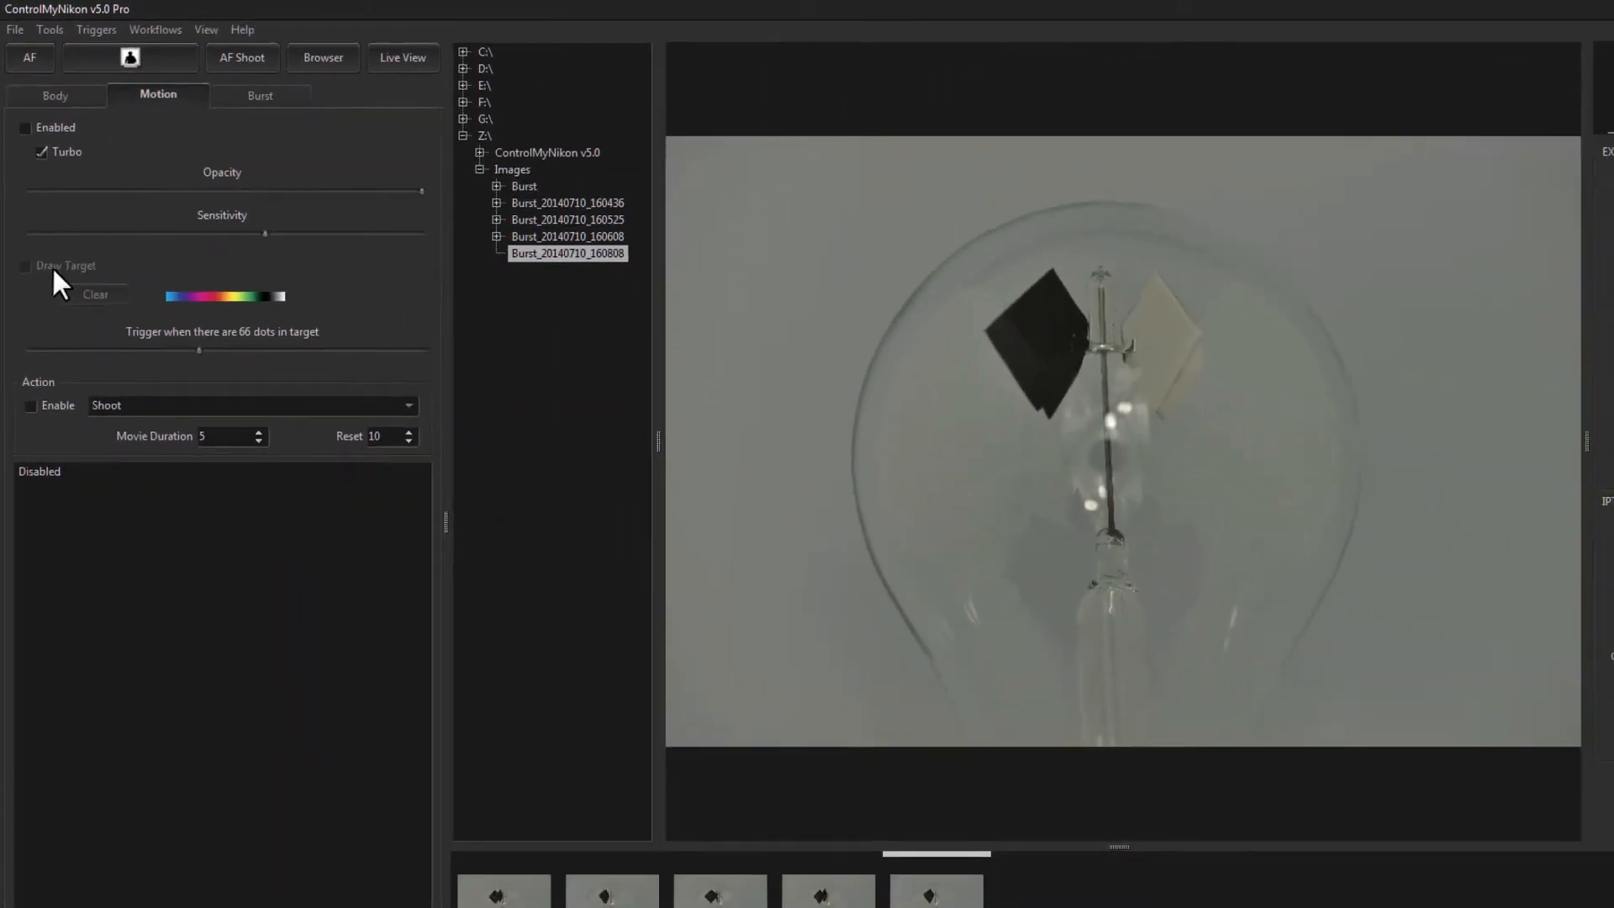
- Enable motion triggering with its shoot action and start live view
{"action": "left_click", "coordinate": [24, 127]}
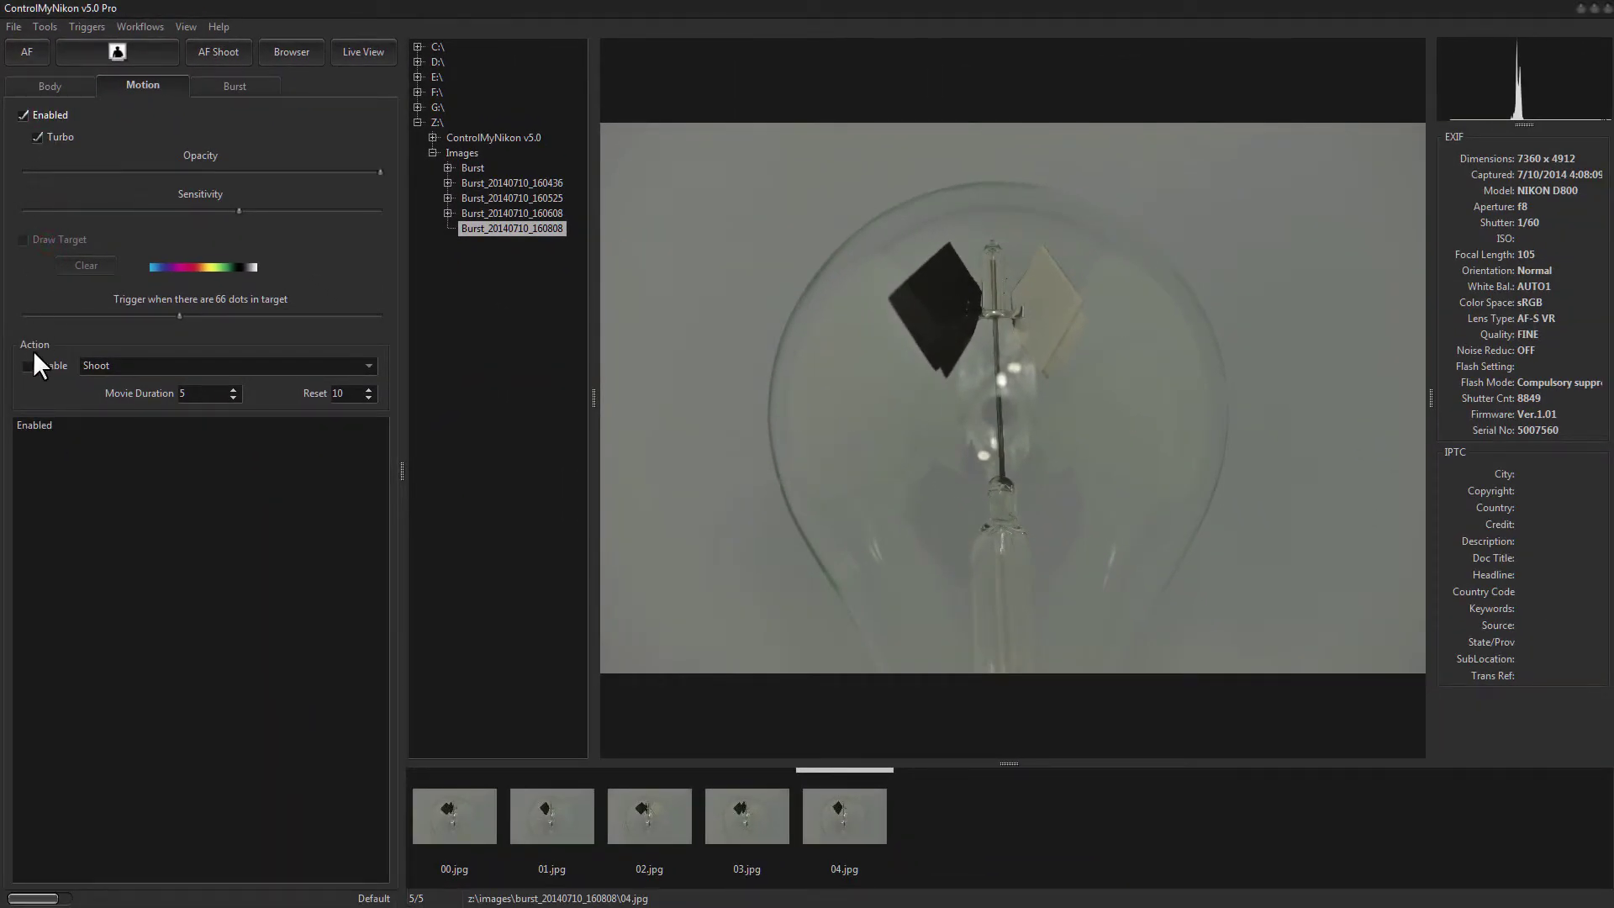
{"action": "left_click", "coordinate": [51, 365]}
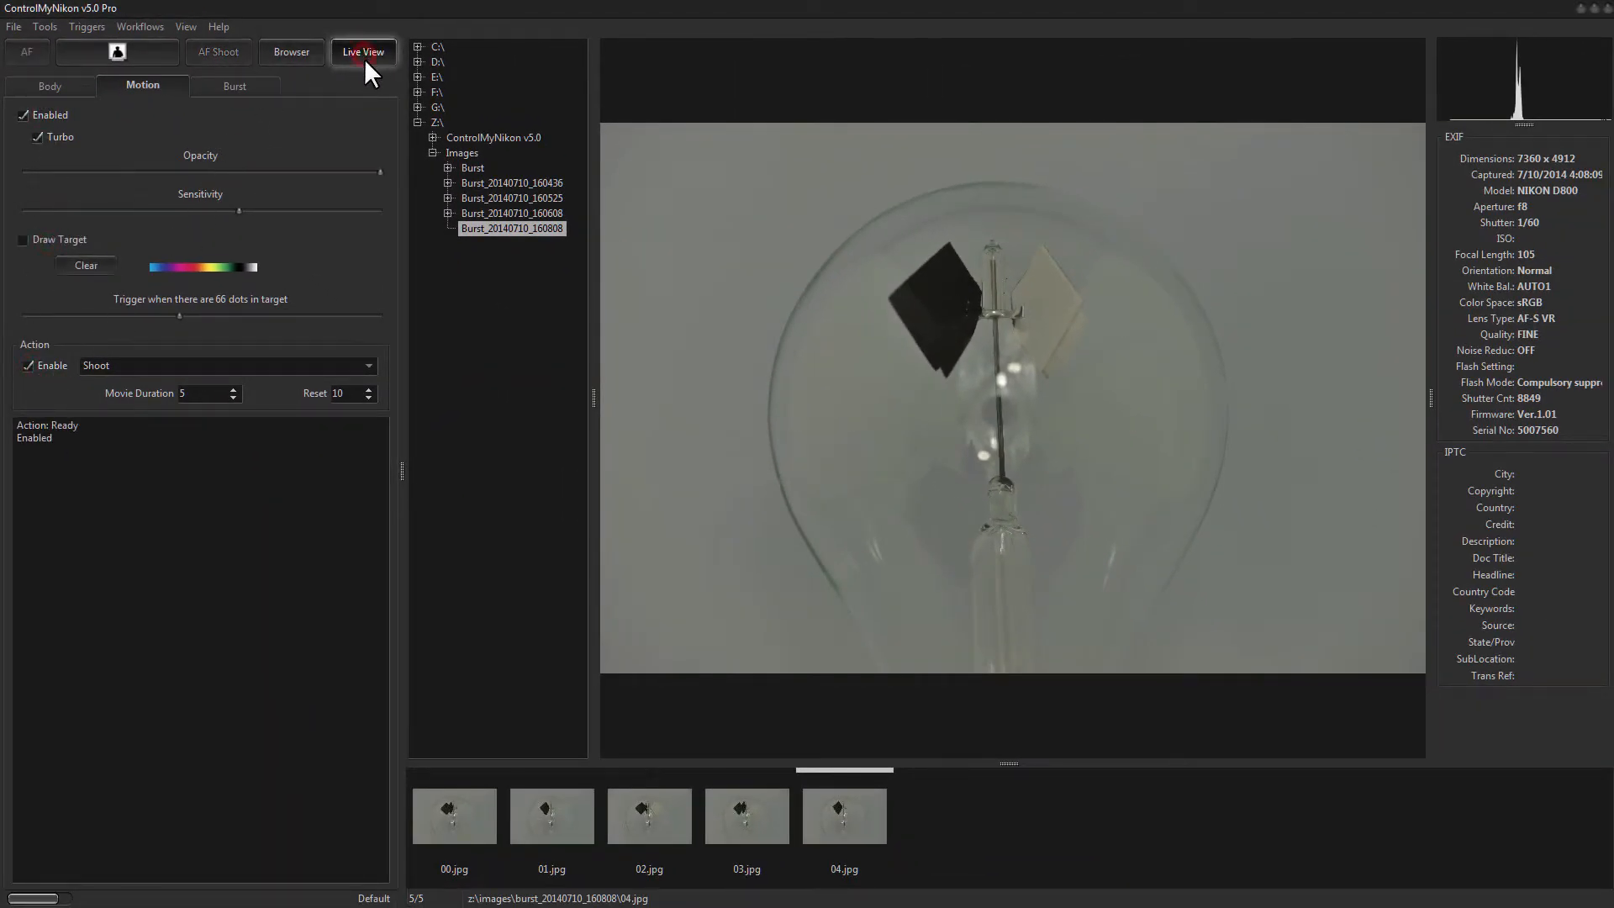
{"action": "left_click", "coordinate": [363, 51]}
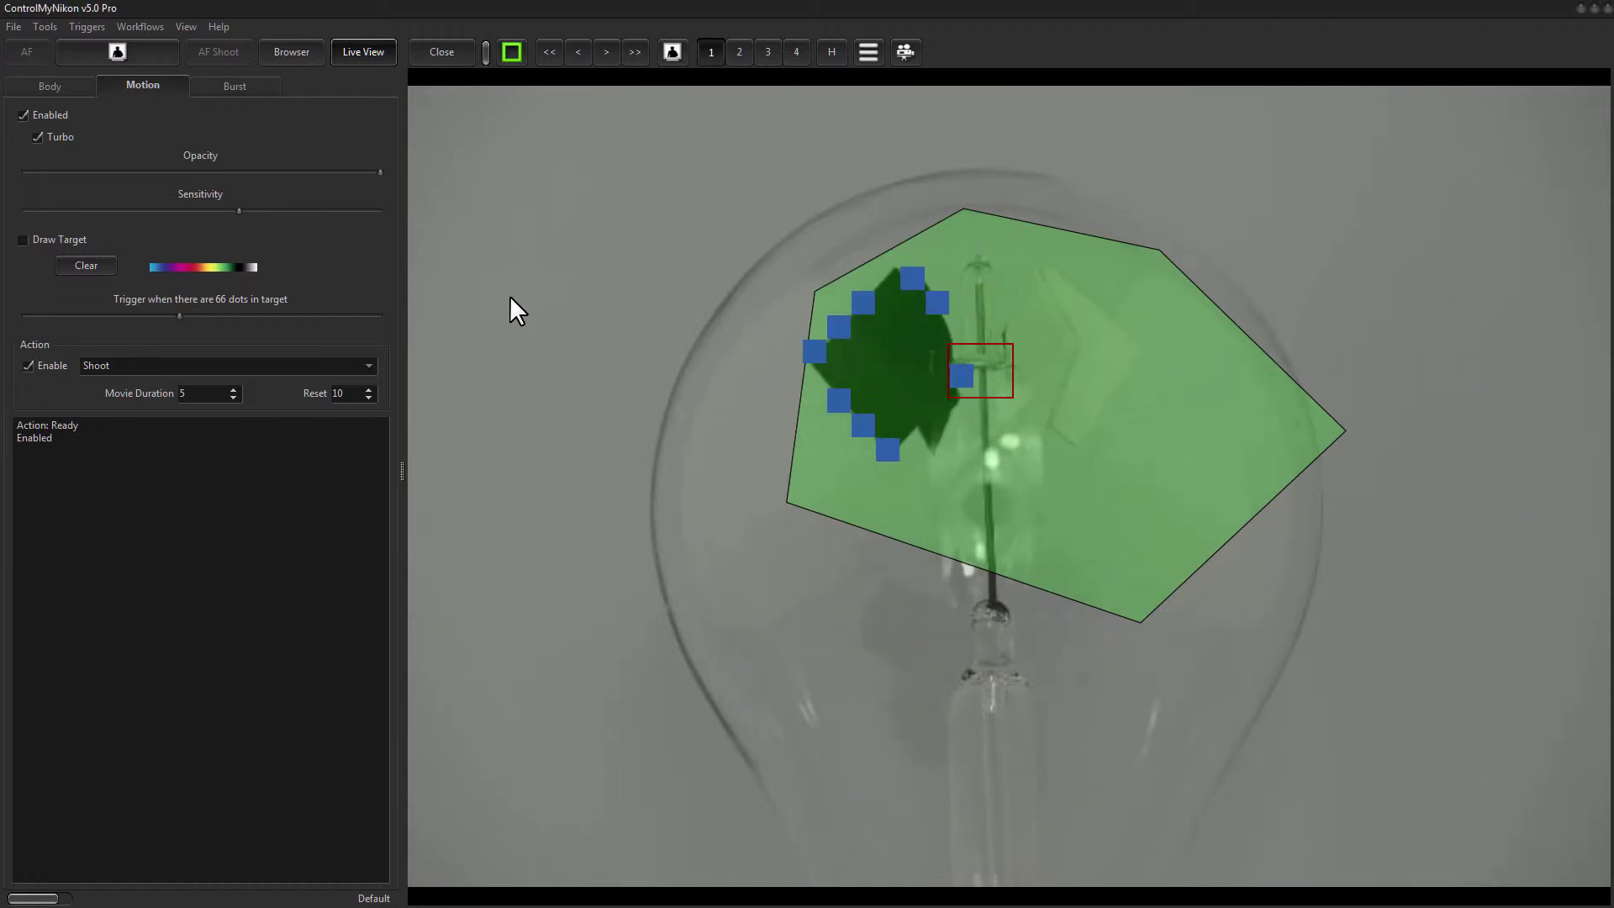
- Clear the old target region and draw a new target polygon over the vanes
{"action": "left_click", "coordinate": [85, 266]}
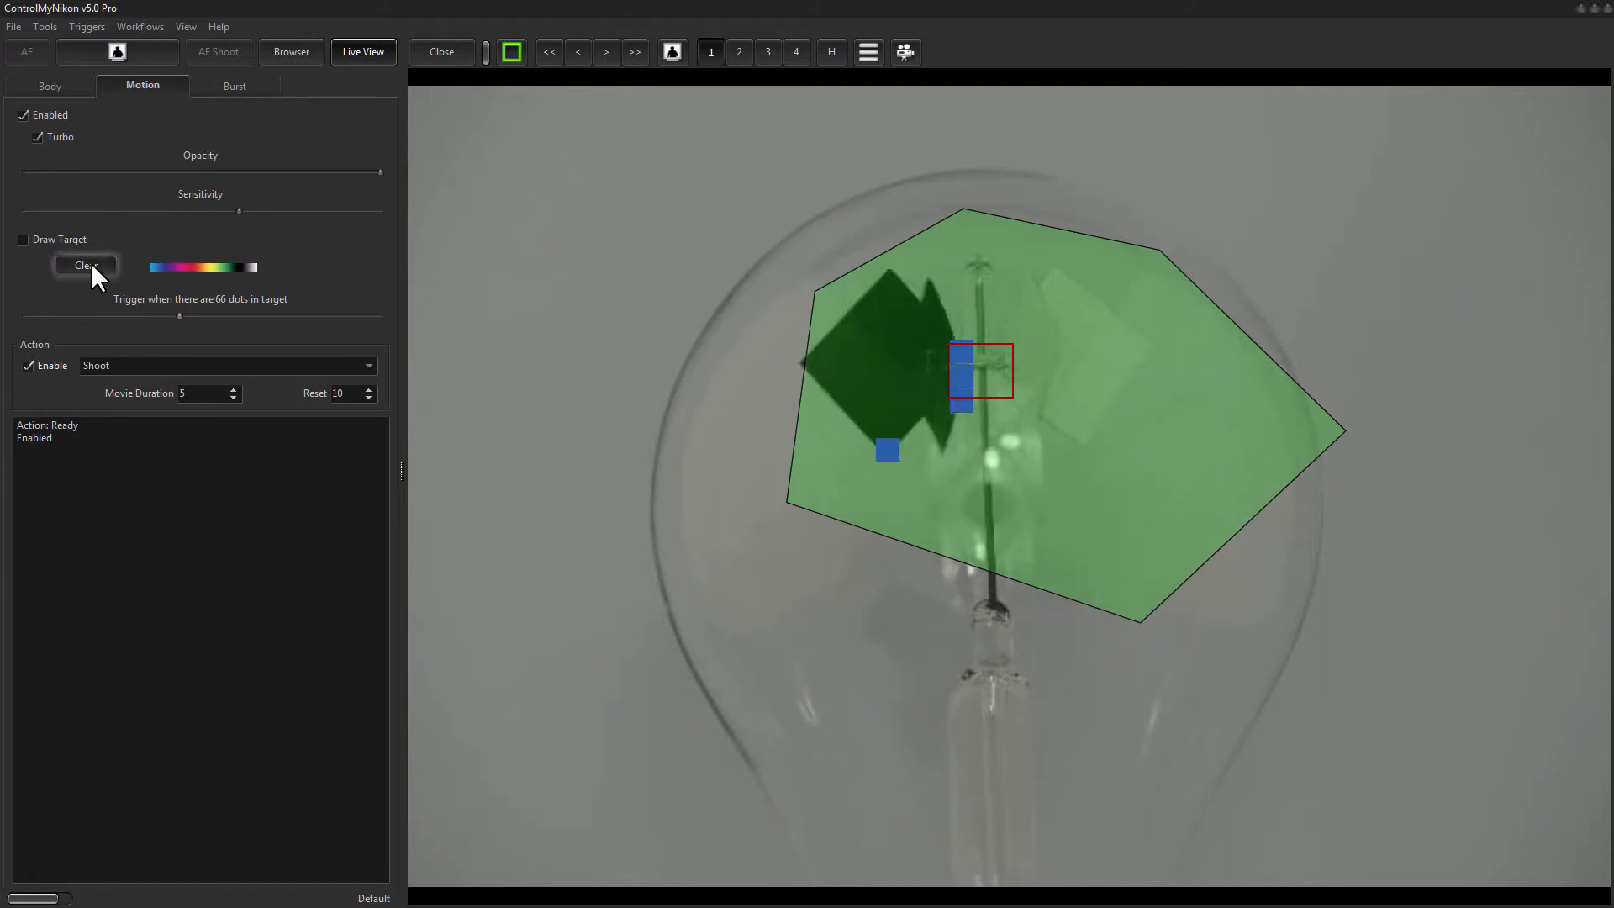
{"action": "left_click", "coordinate": [22, 239]}
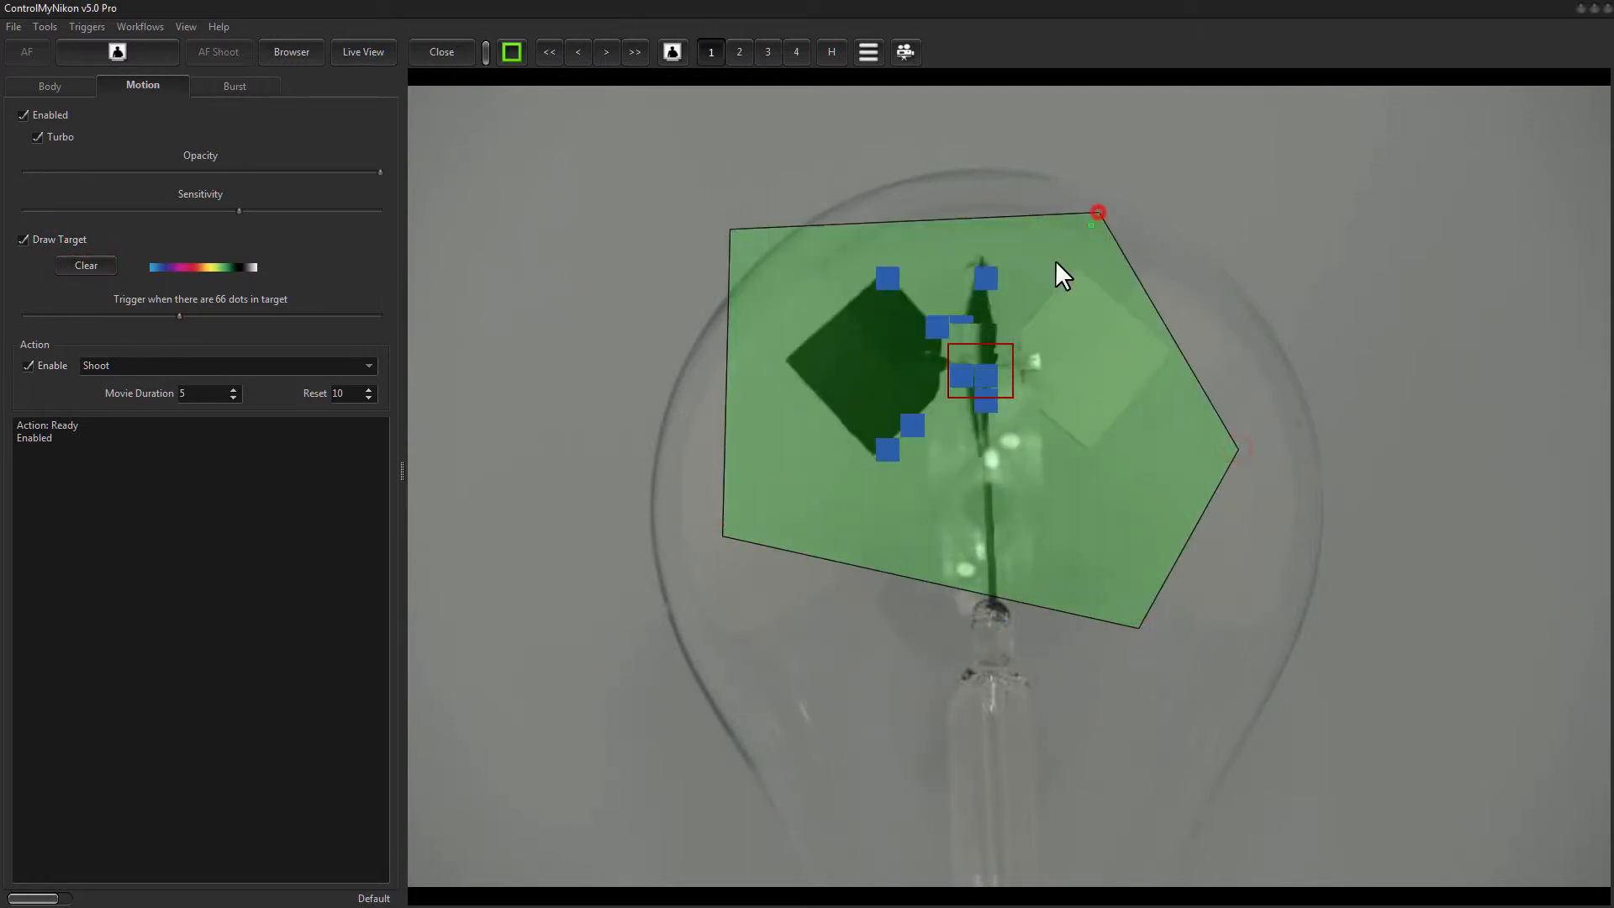
{"action": "left_click", "coordinate": [23, 239]}
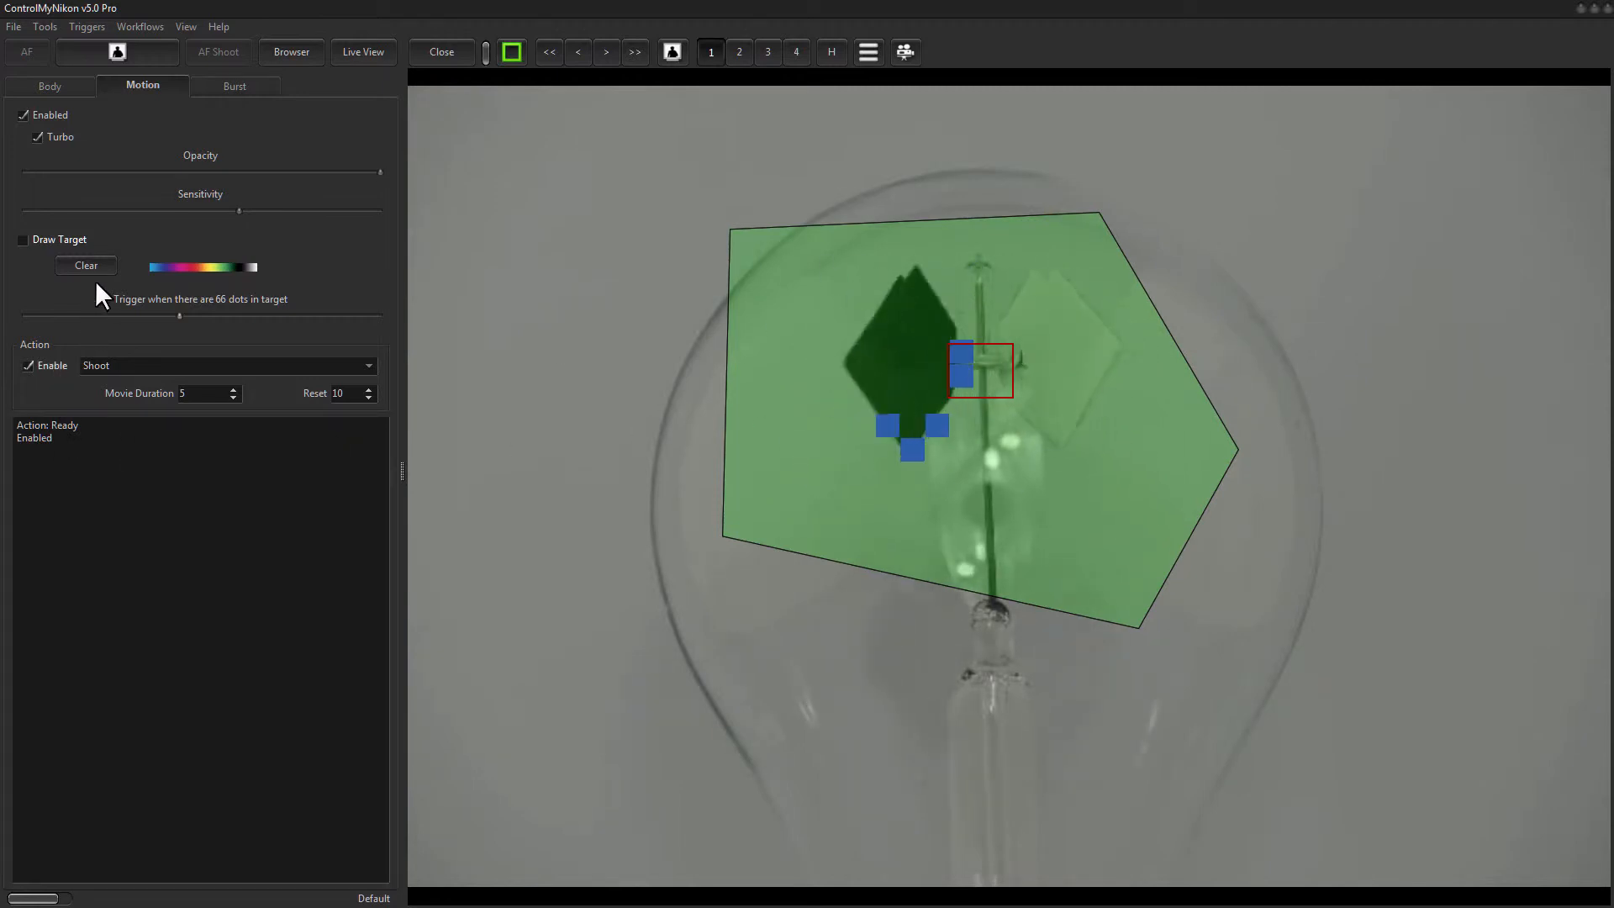
- Lower the dot threshold, glance at Burst settings, then switch off the trigger's shoot action
{"action": "left_click_drag", "start_coordinate": [179, 318], "coordinate": [131, 318]}
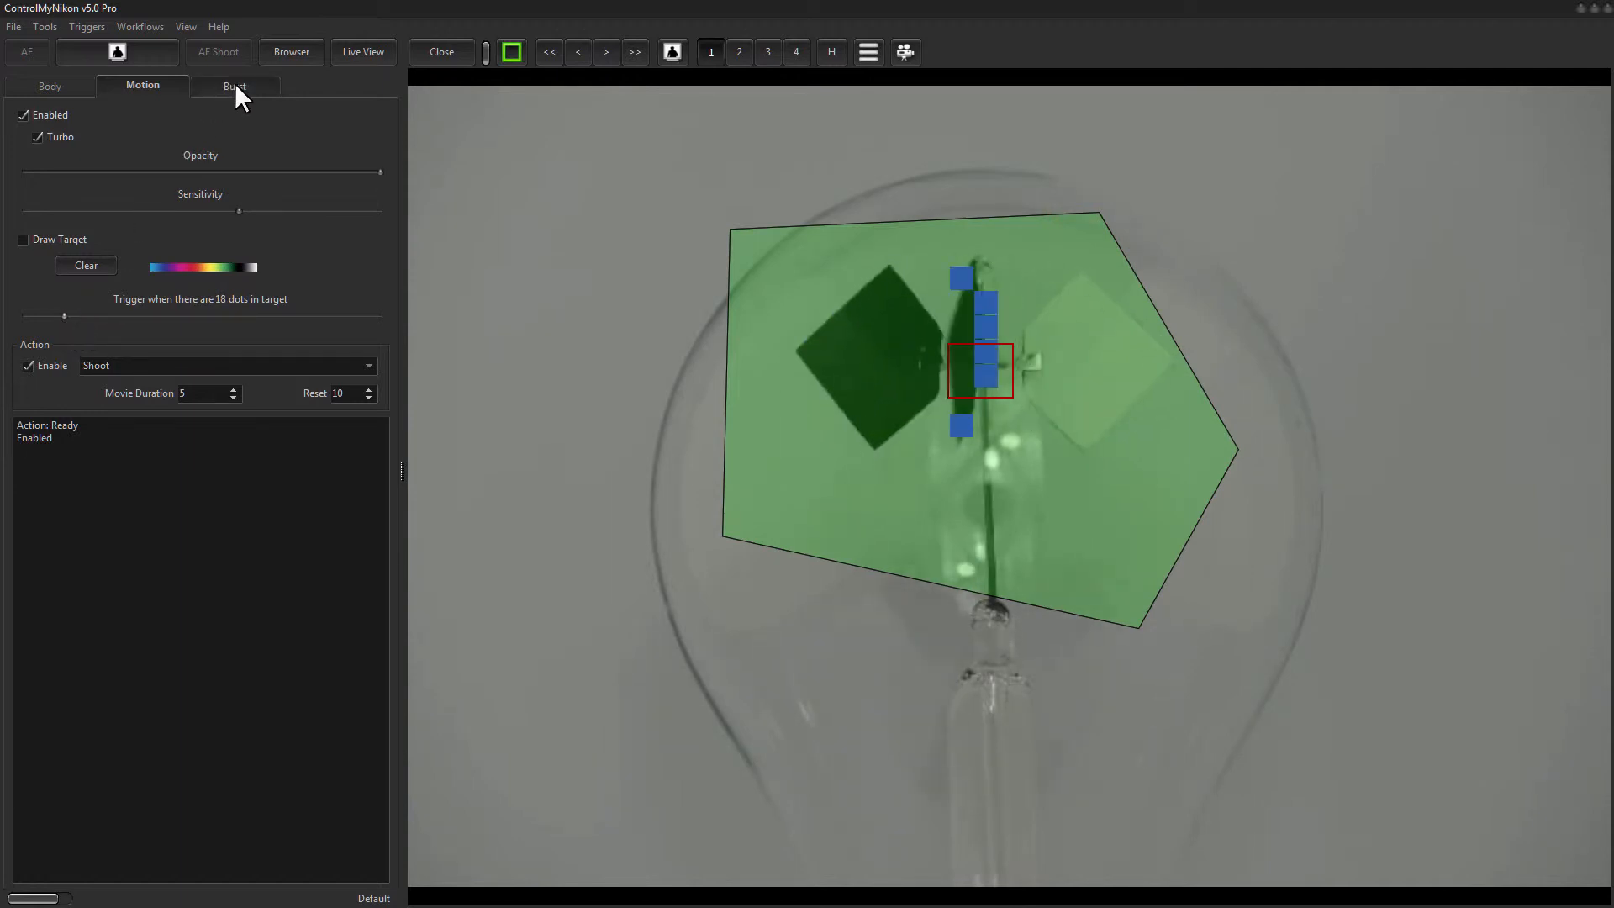
{"action": "left_click", "coordinate": [234, 86]}
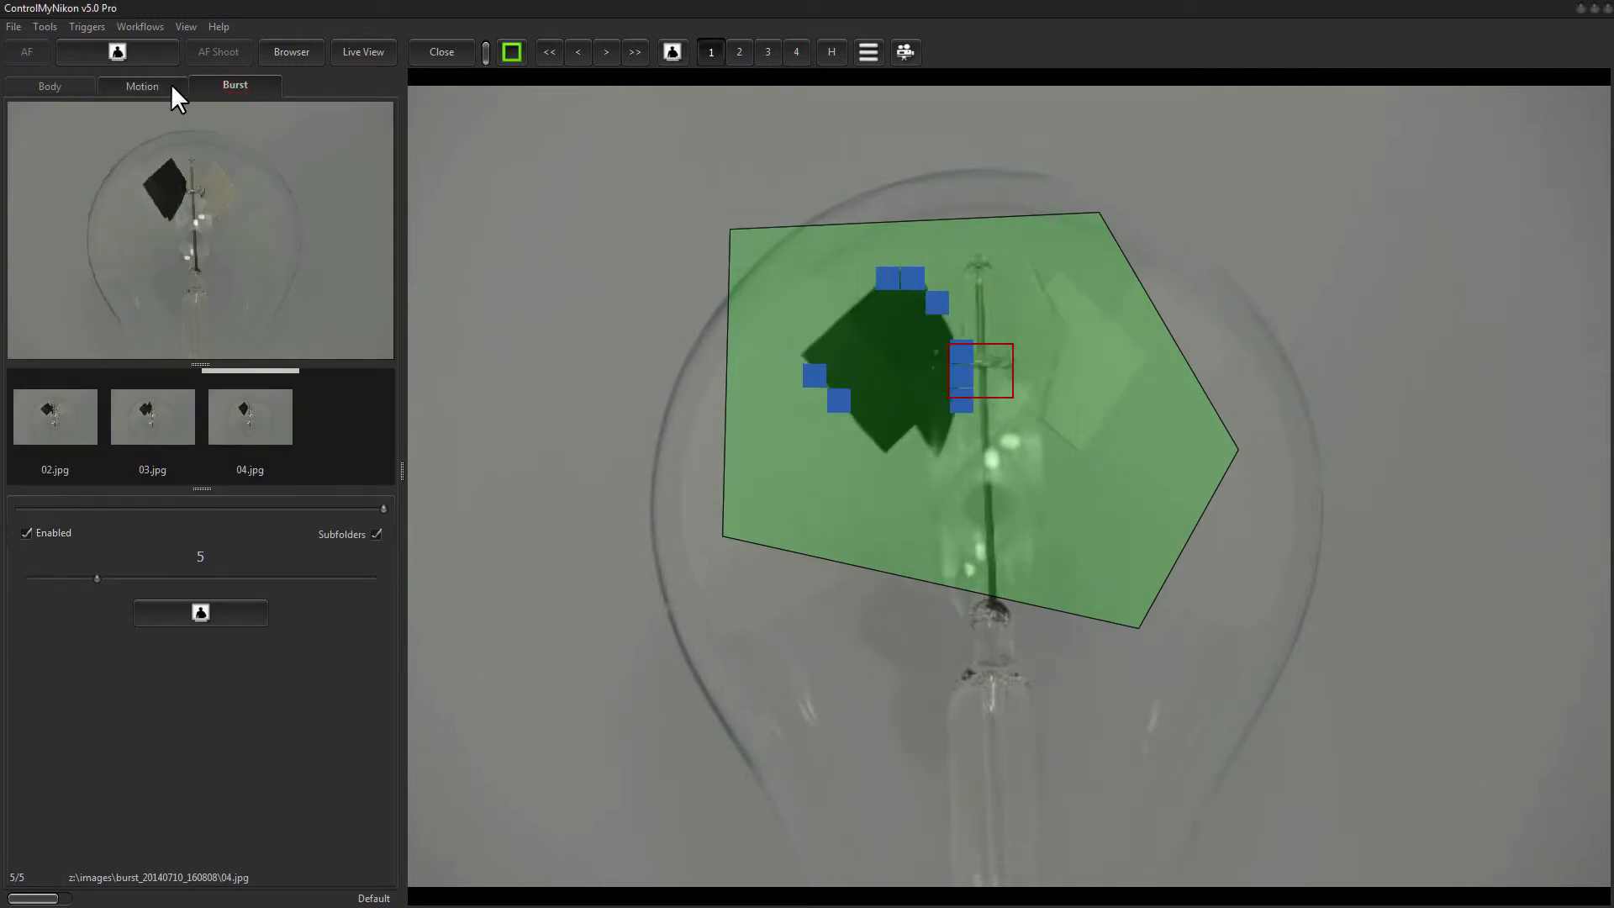
{"action": "left_click", "coordinate": [142, 85]}
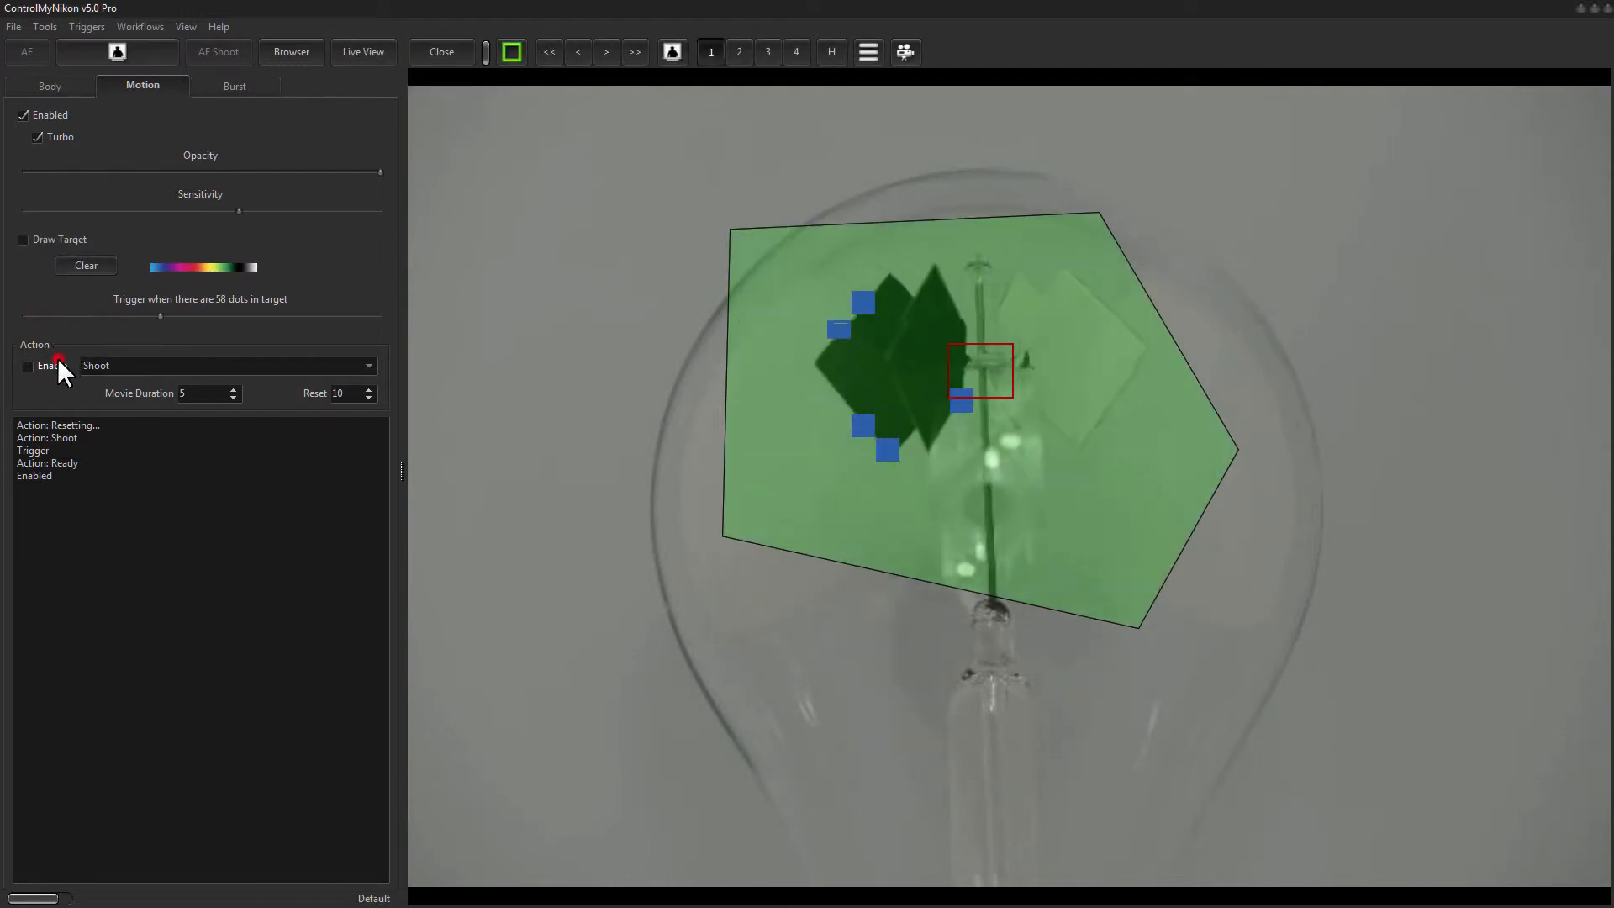
{"action": "left_click", "coordinate": [23, 114]}
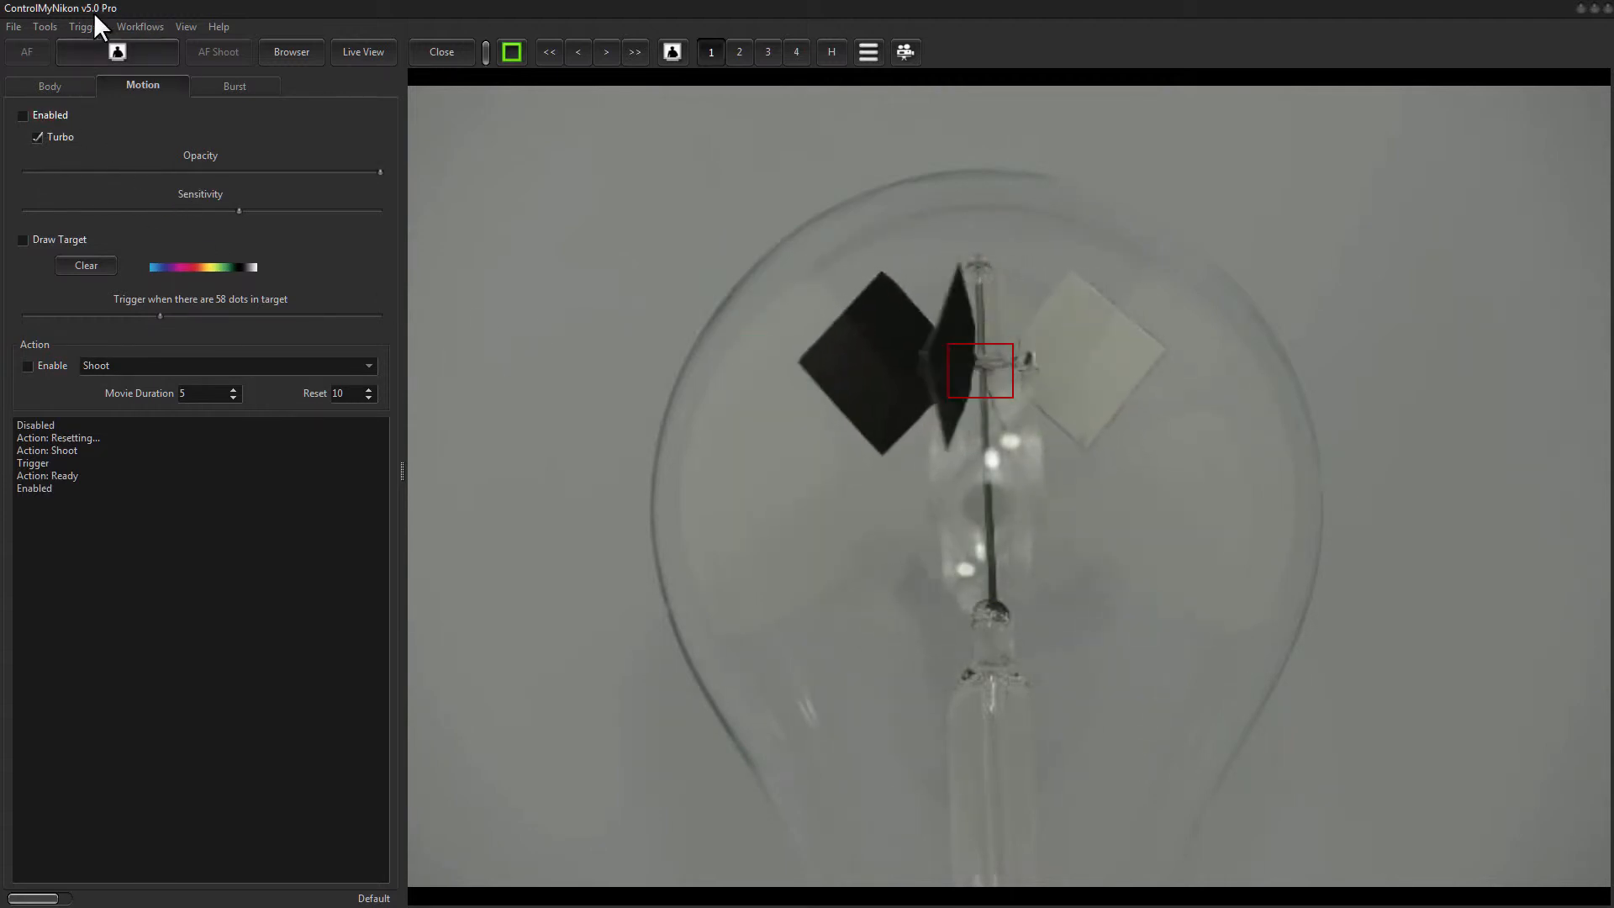
{"action": "left_click", "coordinate": [85, 26]}
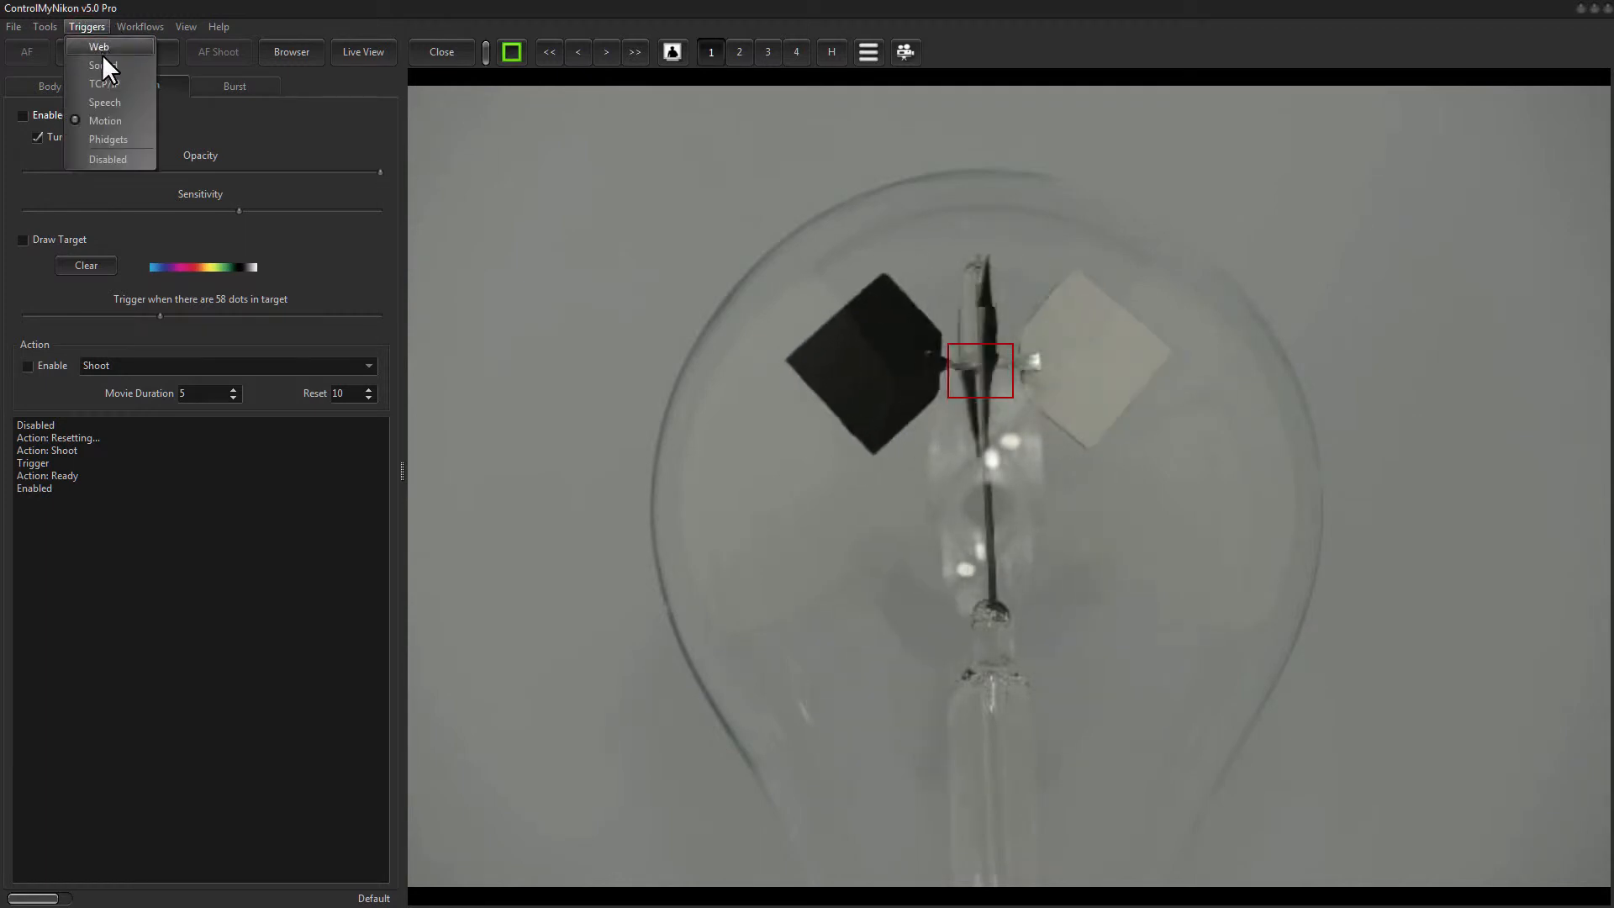
- Set Triggers to Disabled and switch off burst capture in the Burst workflow
{"action": "left_click", "coordinate": [141, 27]}
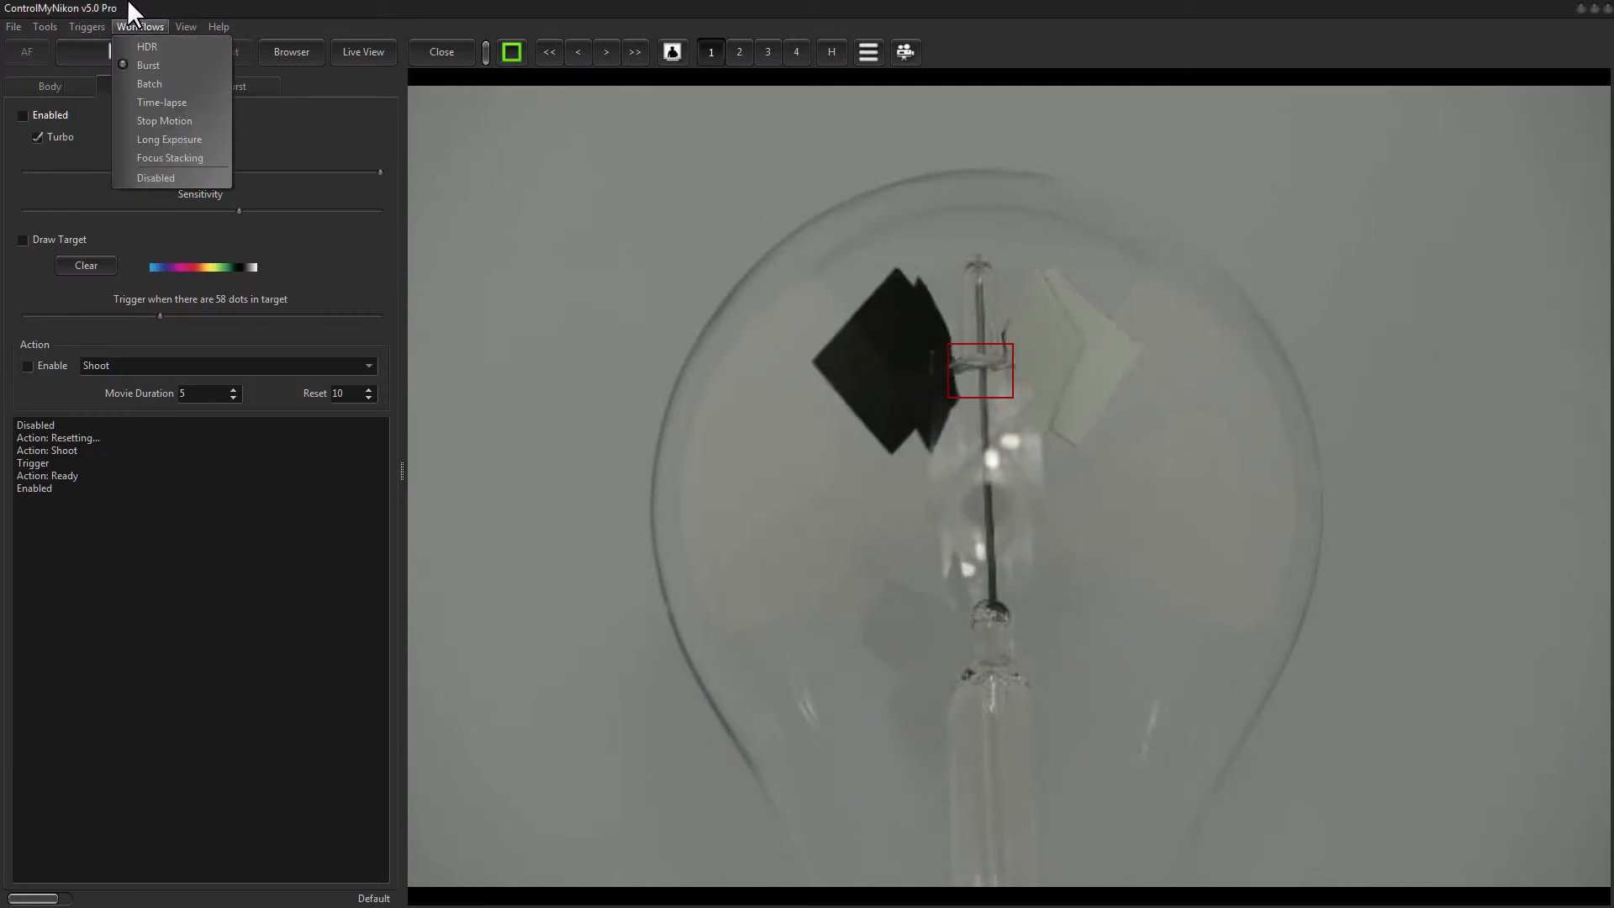
{"action": "left_click", "coordinate": [87, 26]}
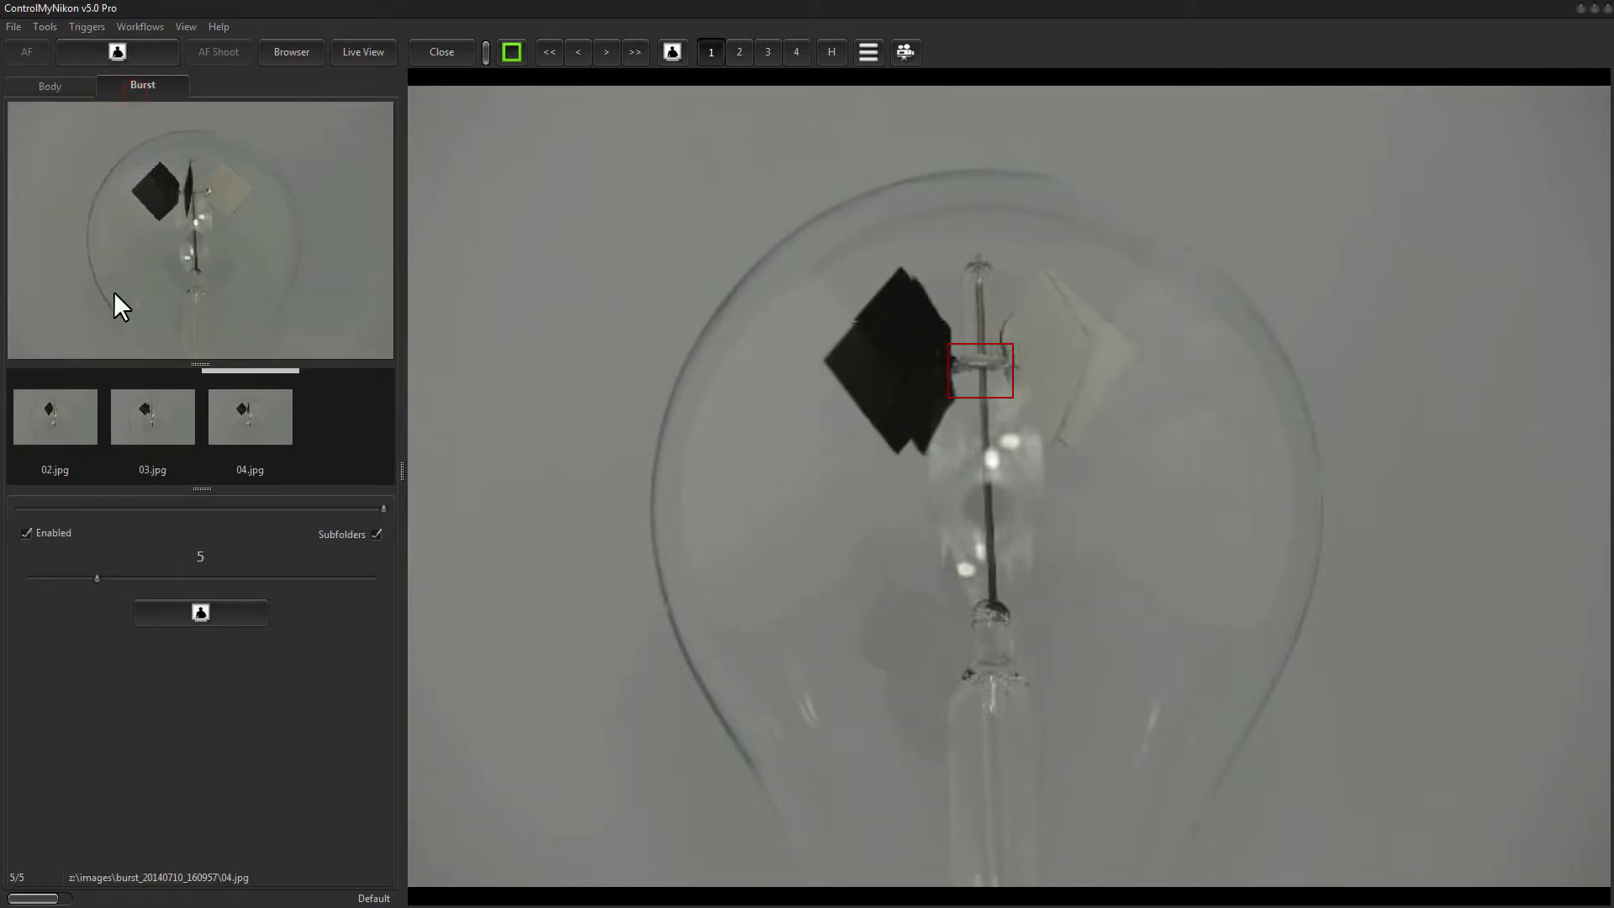
{"action": "left_click", "coordinate": [152, 416]}
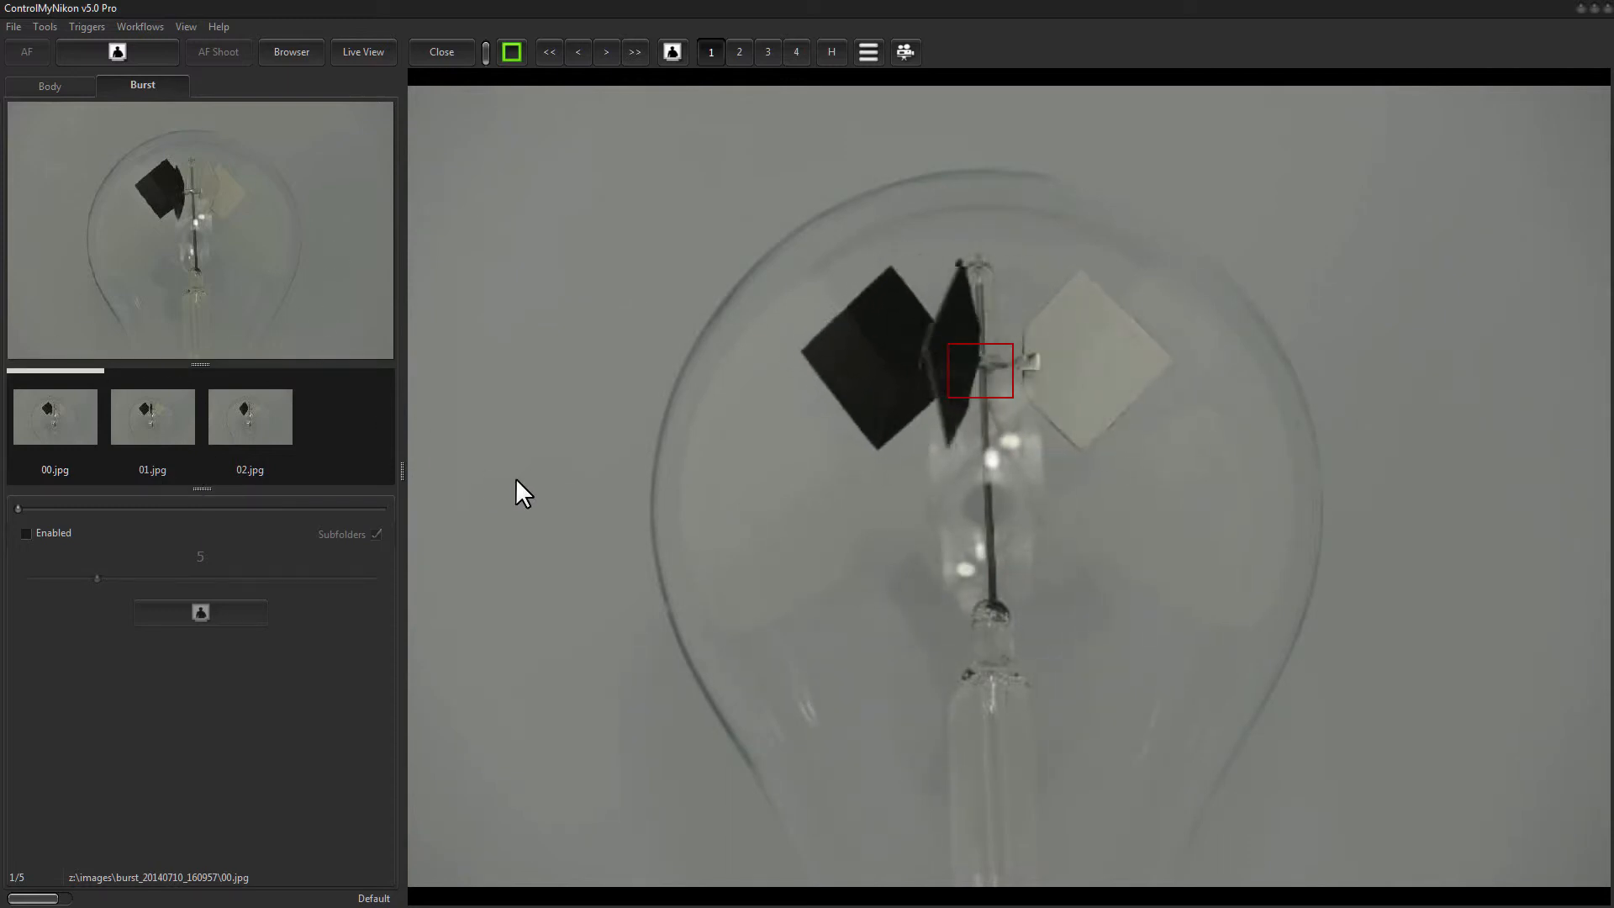
- Close live view and preview burst frames 03, 00, 02 and 01
{"action": "left_click", "coordinate": [290, 51]}
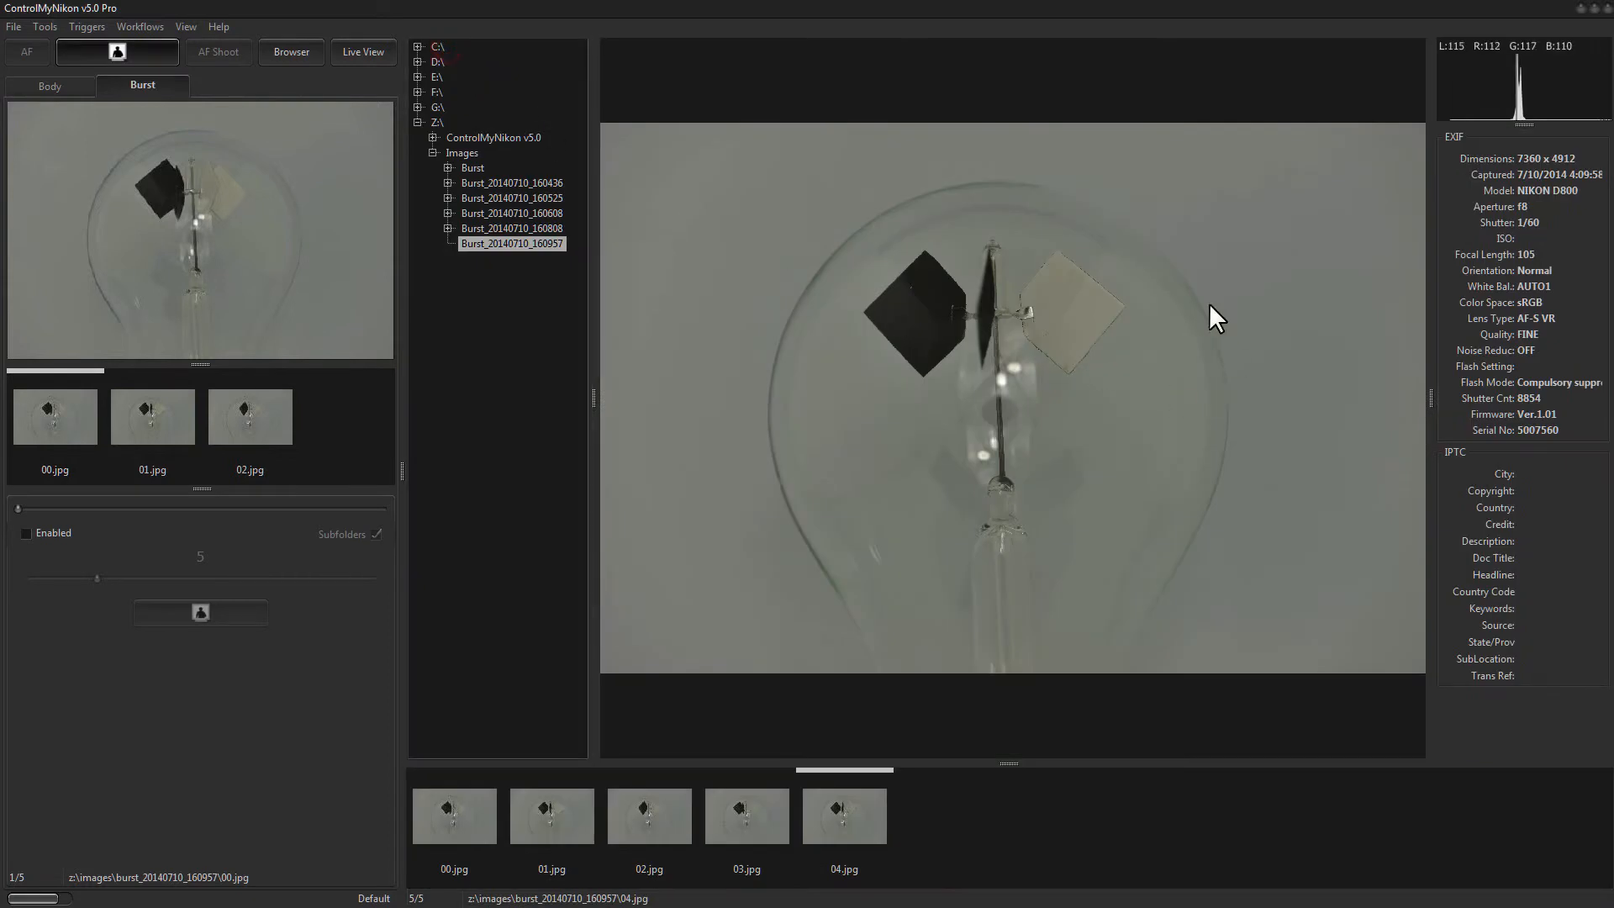
{"action": "mouse_move", "coordinate": [409, 484]}
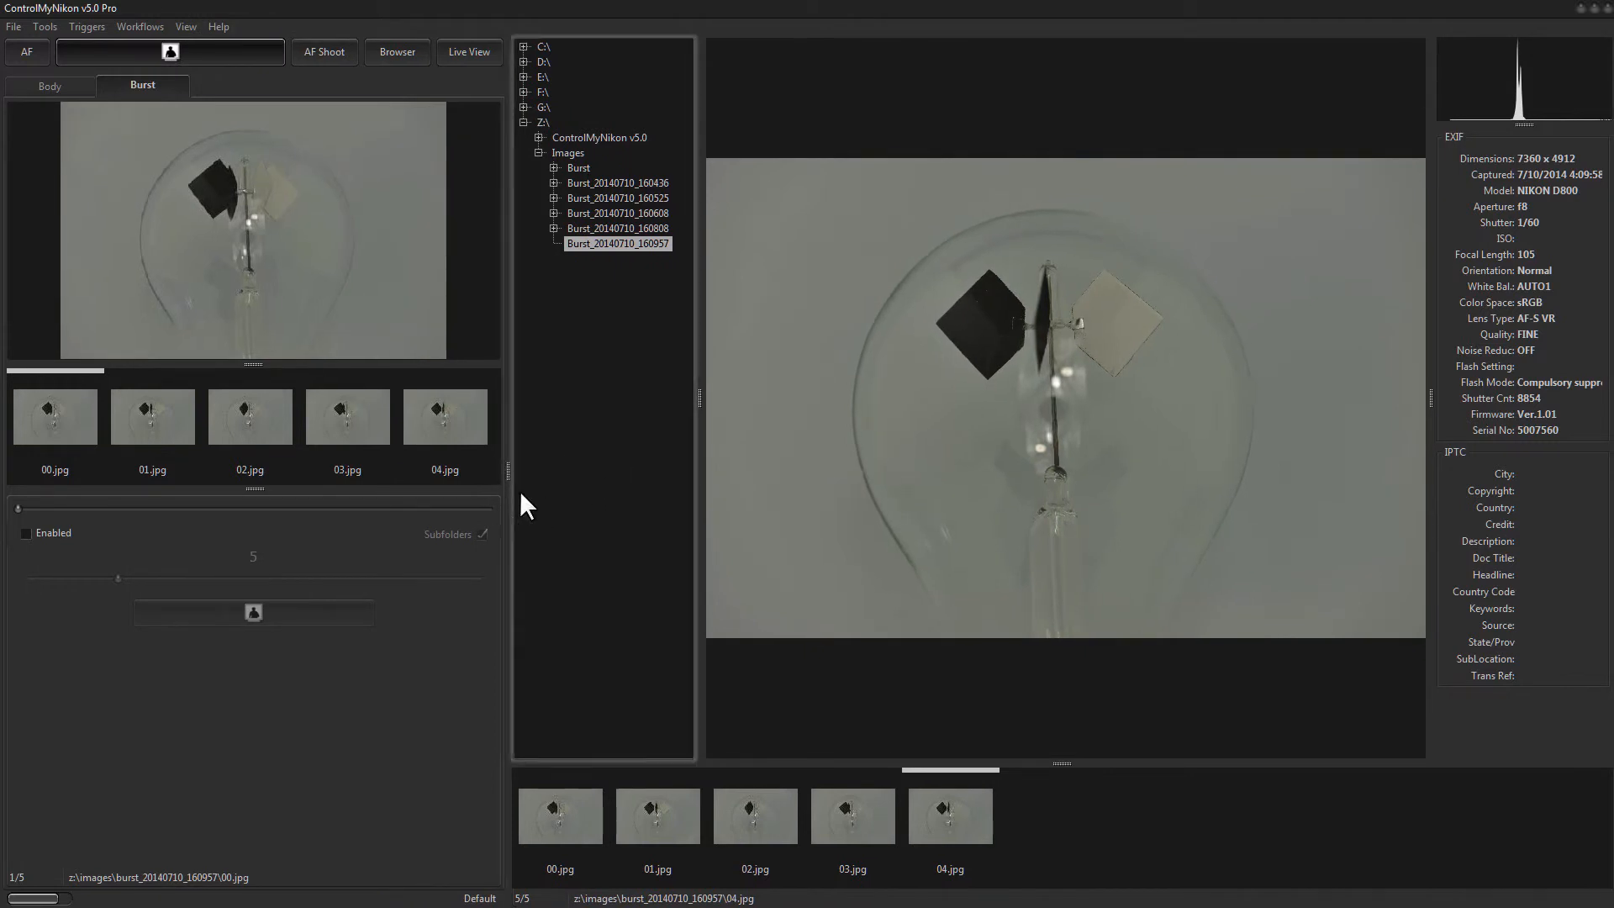
{"action": "left_click", "coordinate": [347, 414]}
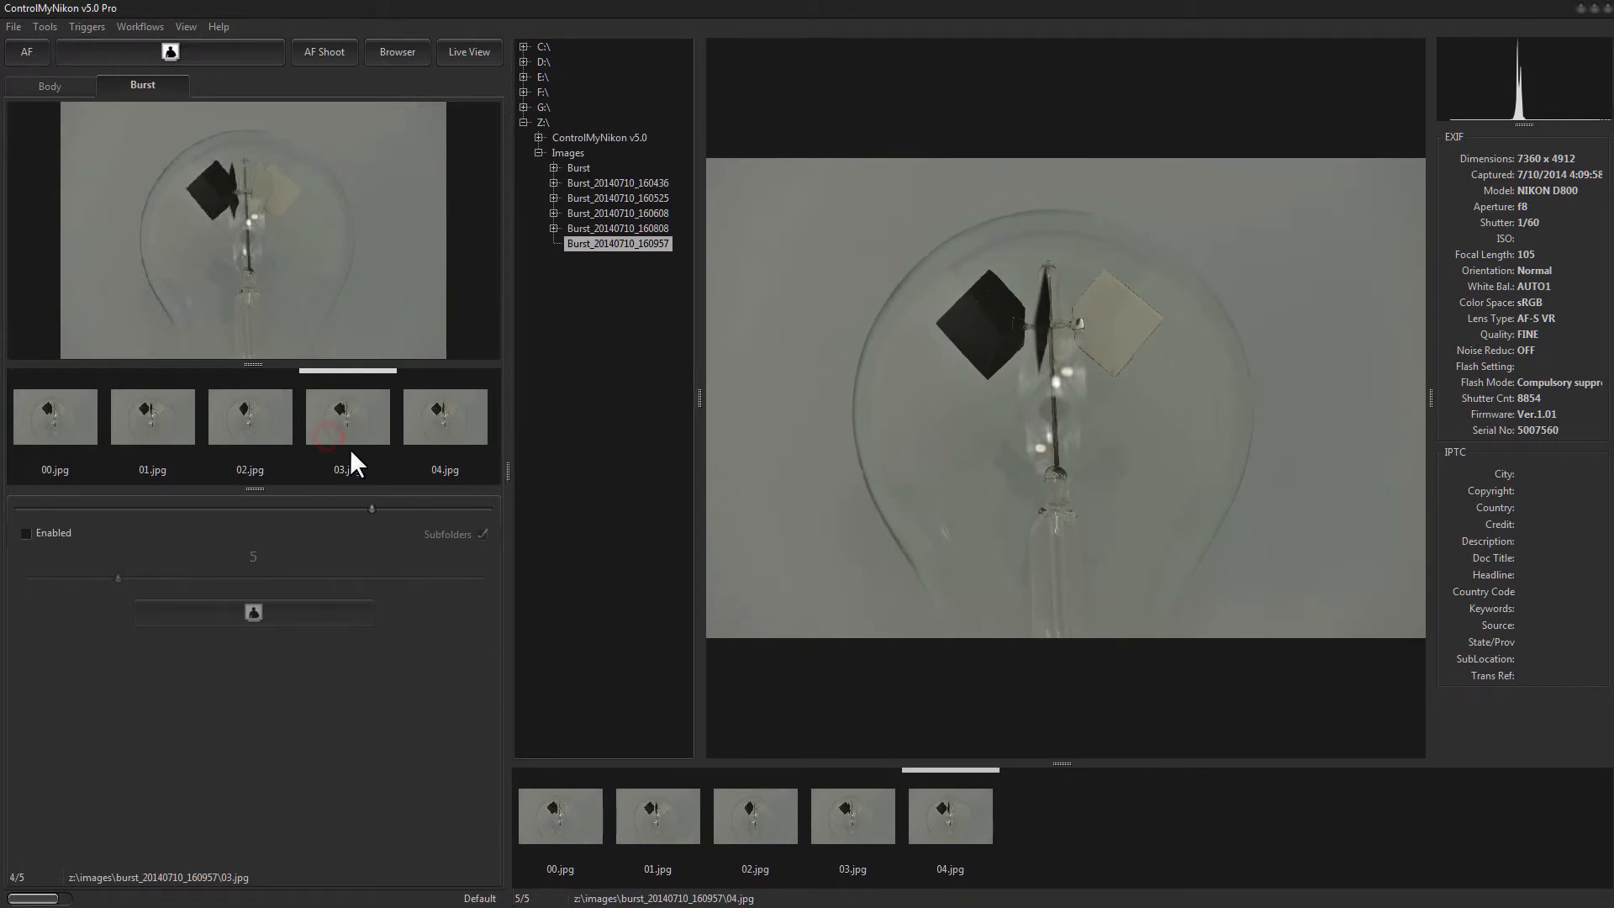
{"action": "left_click", "coordinate": [54, 416]}
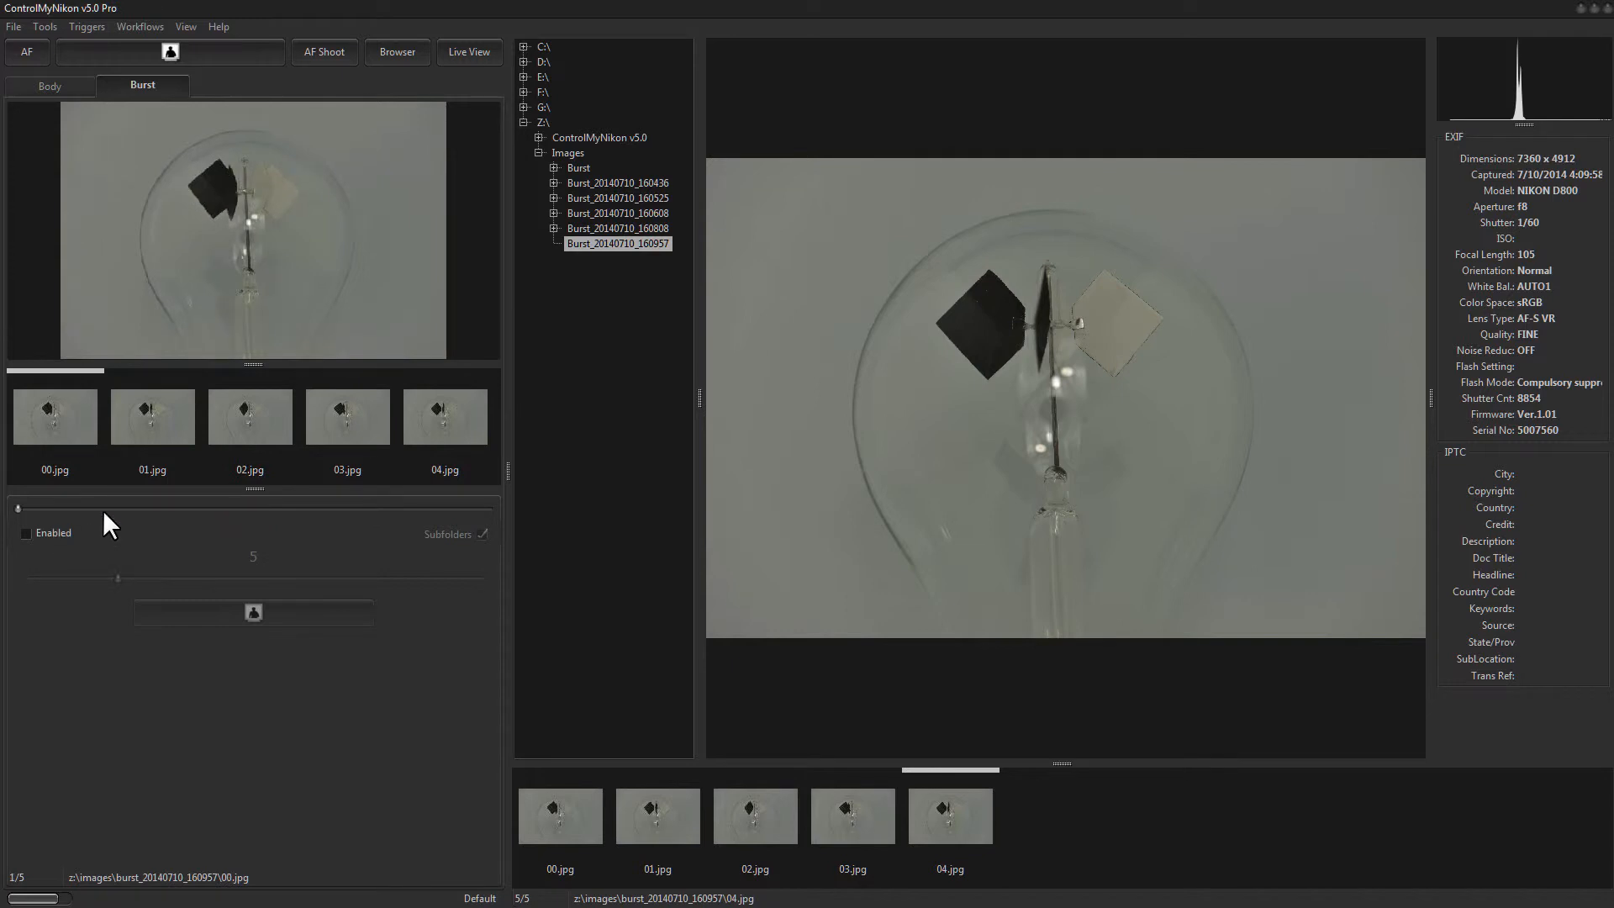
{"action": "left_click", "coordinate": [249, 416]}
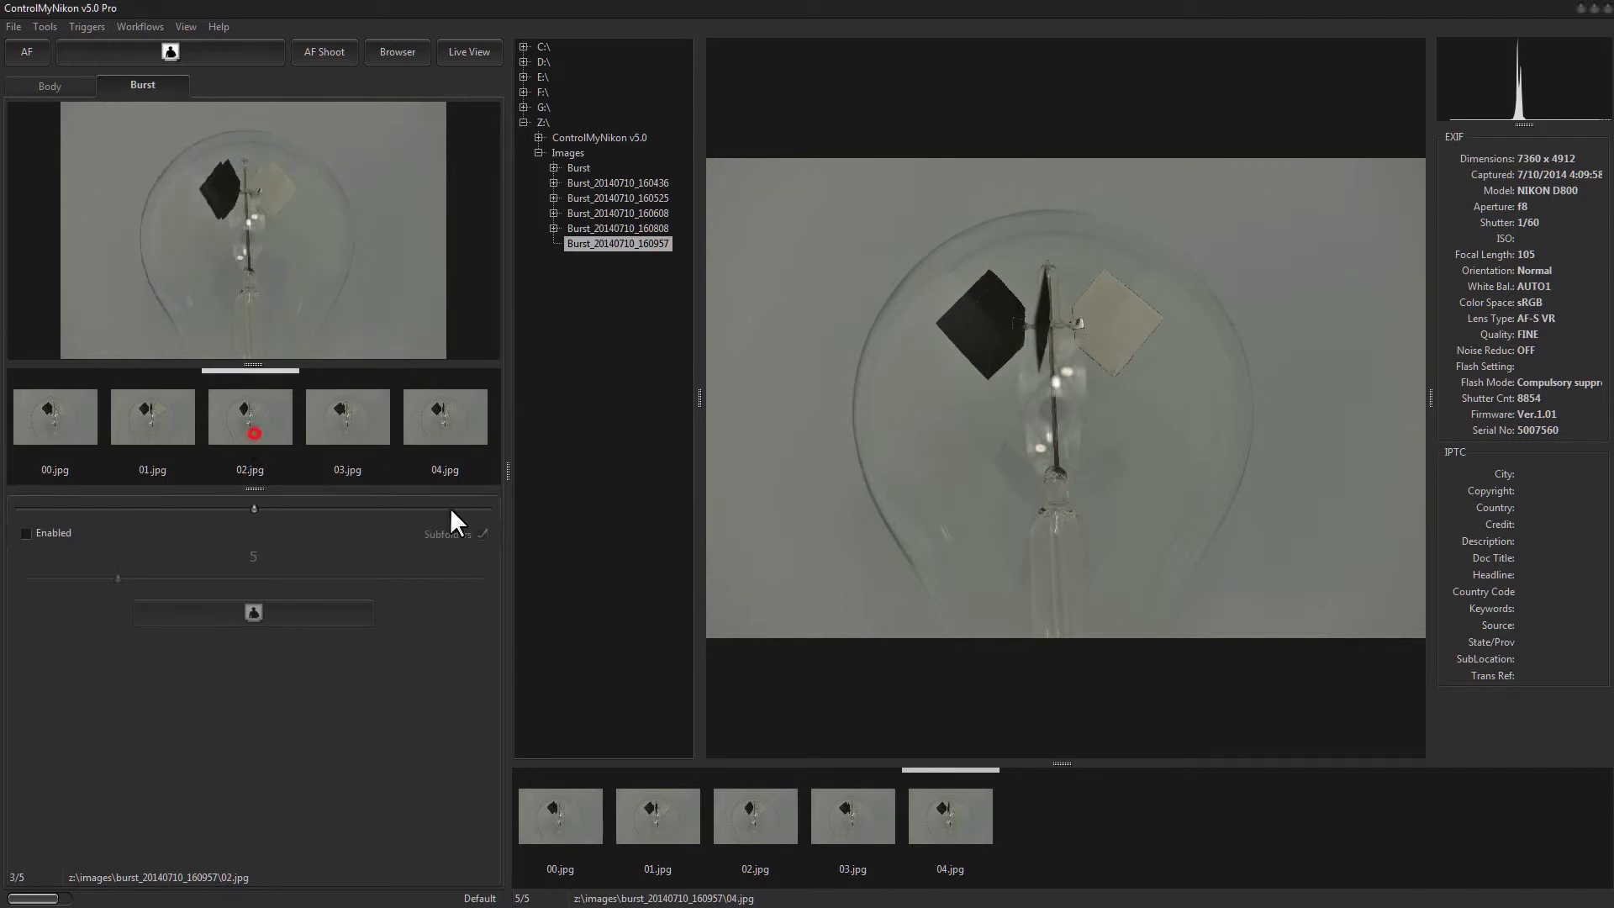
{"action": "left_click", "coordinate": [152, 417]}
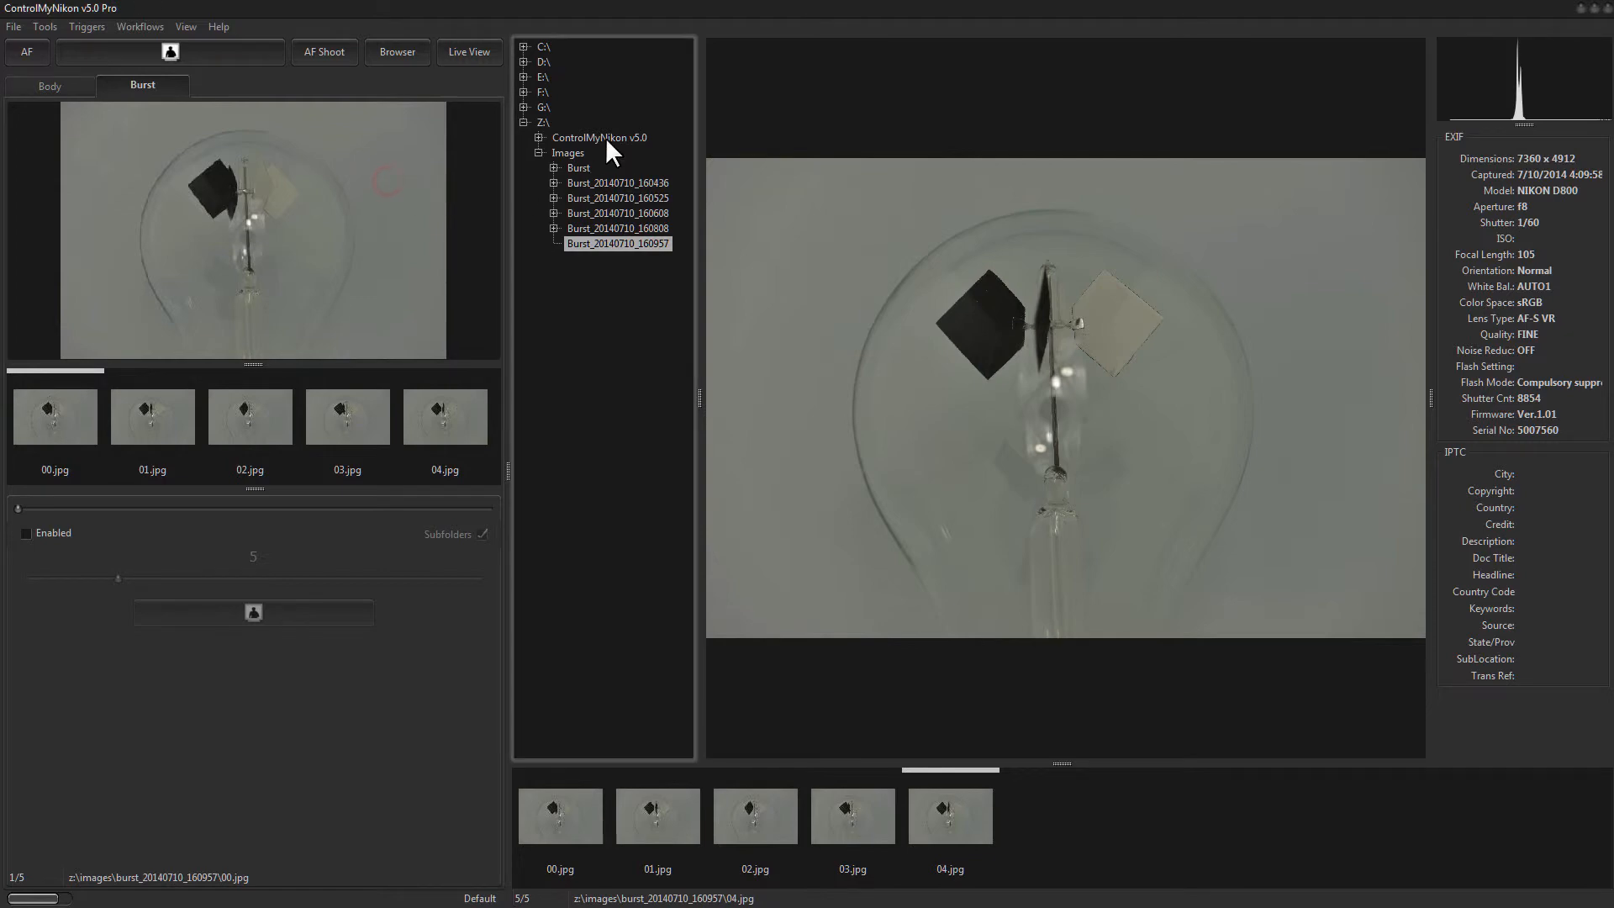
- Browse the ControlMyNikon v5.0 folder images and preview burst frame 01.jpg
{"action": "left_click", "coordinate": [599, 137]}
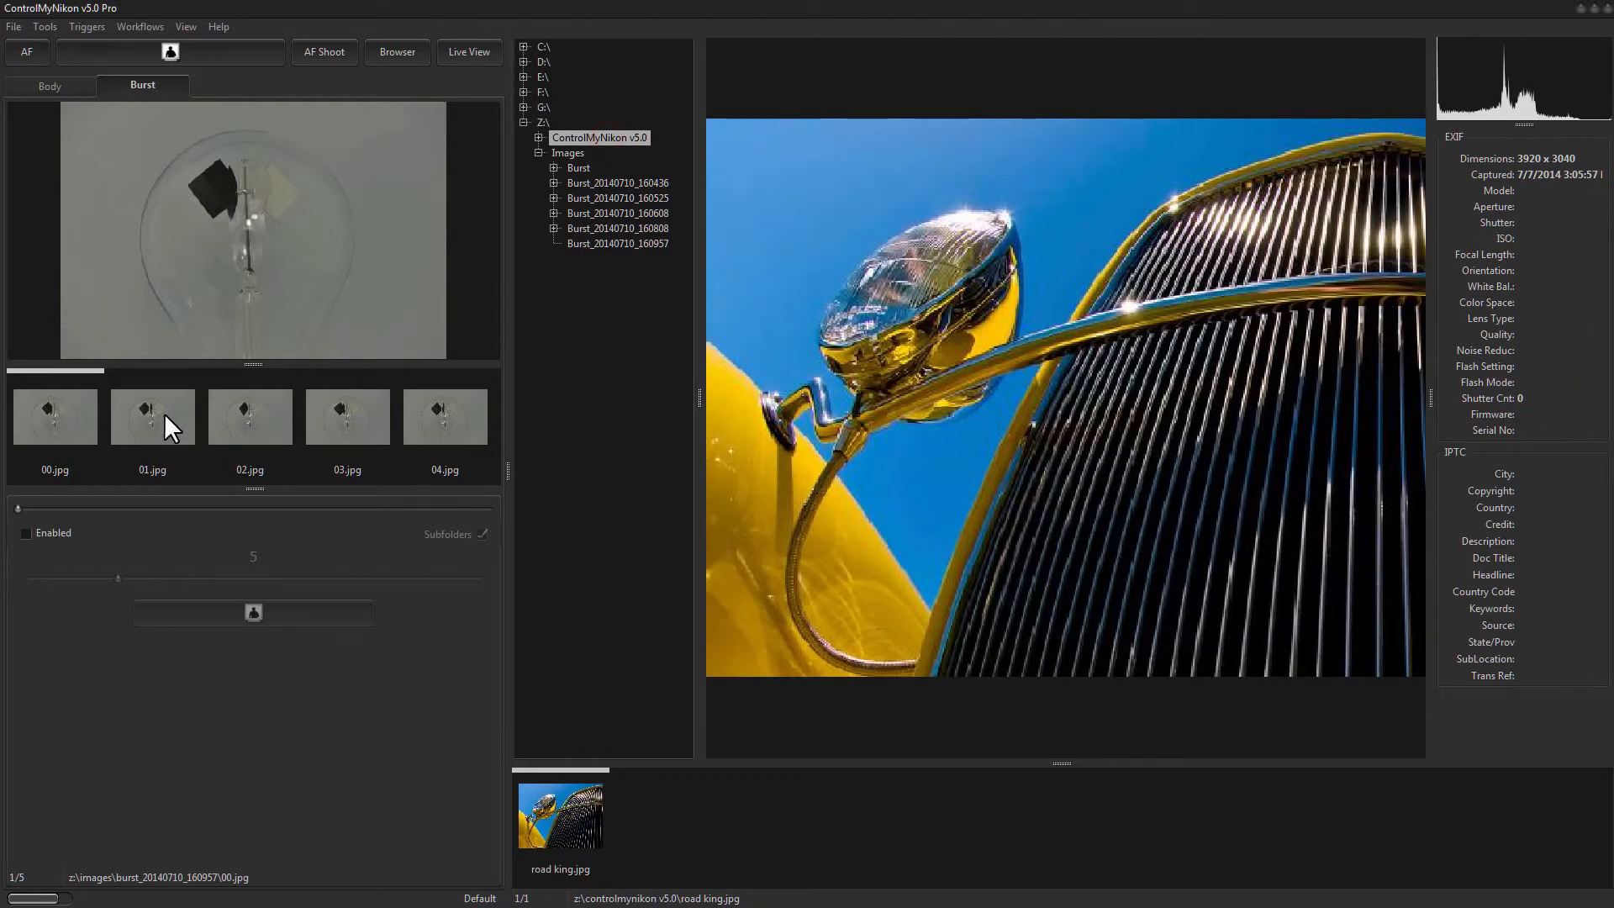
{"action": "left_click", "coordinate": [151, 414]}
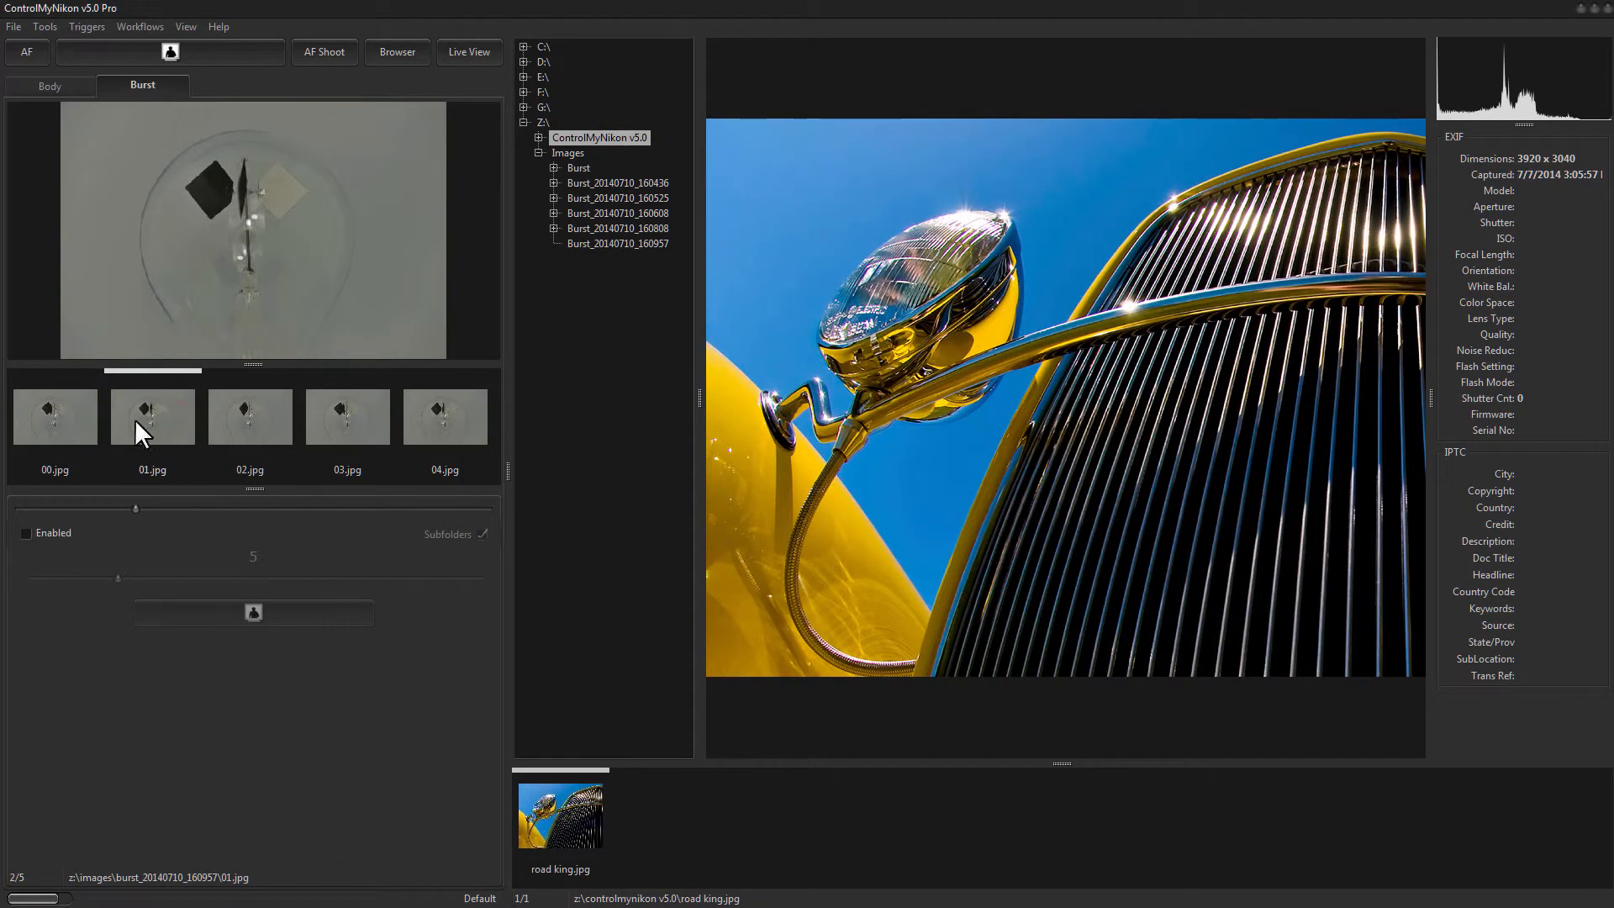
{"action": "mouse_move", "coordinate": [239, 291]}
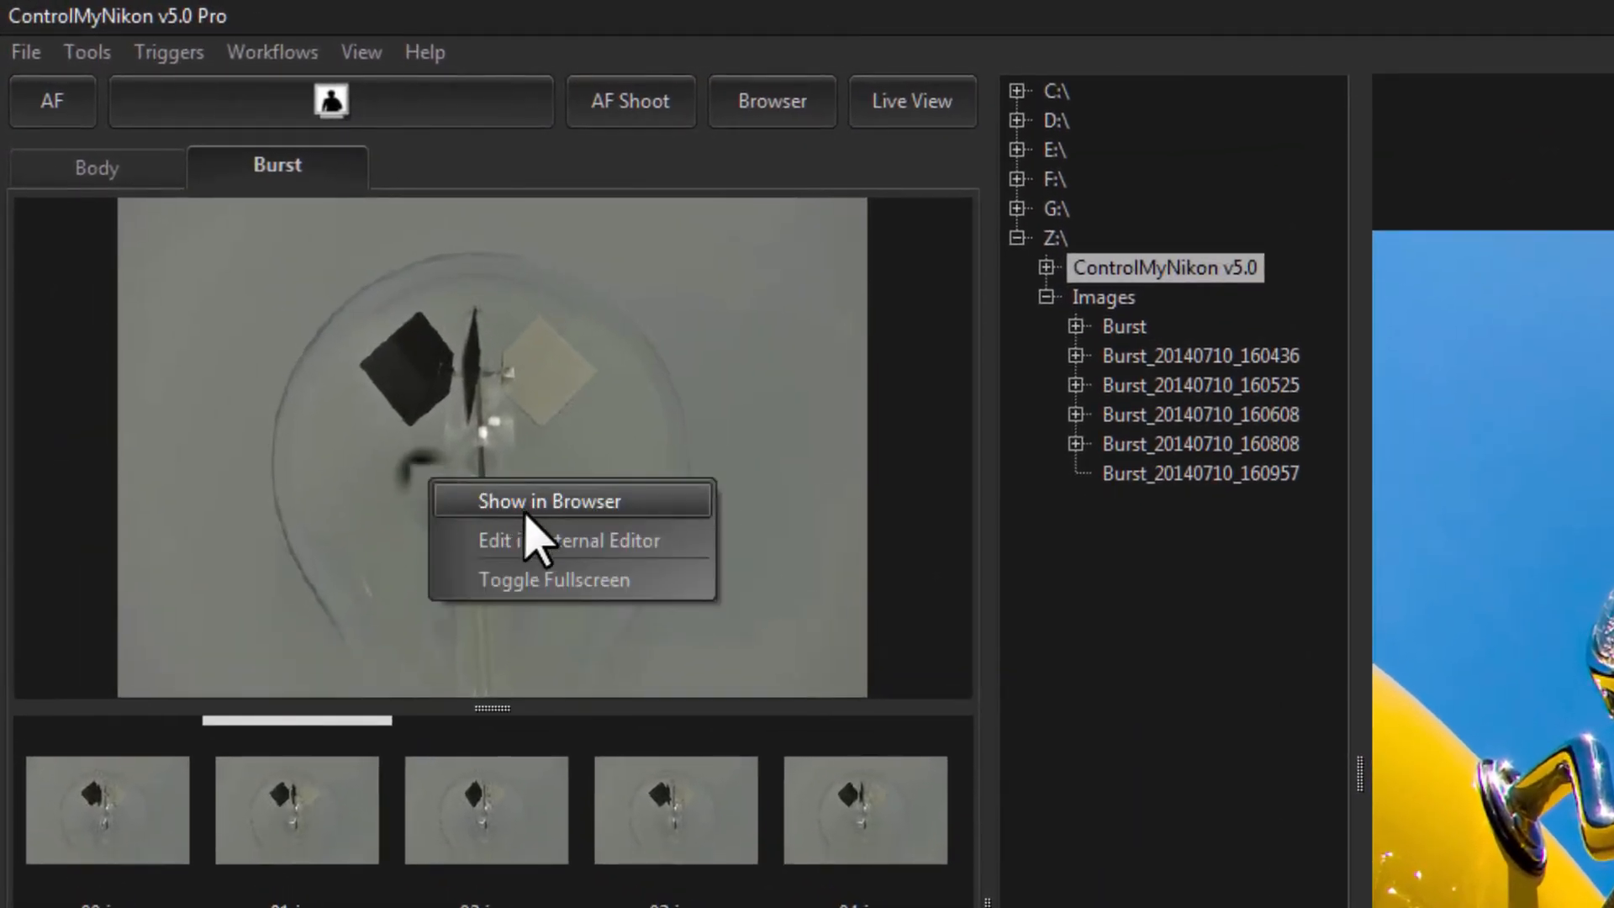
{"action": "left_click", "coordinate": [542, 500]}
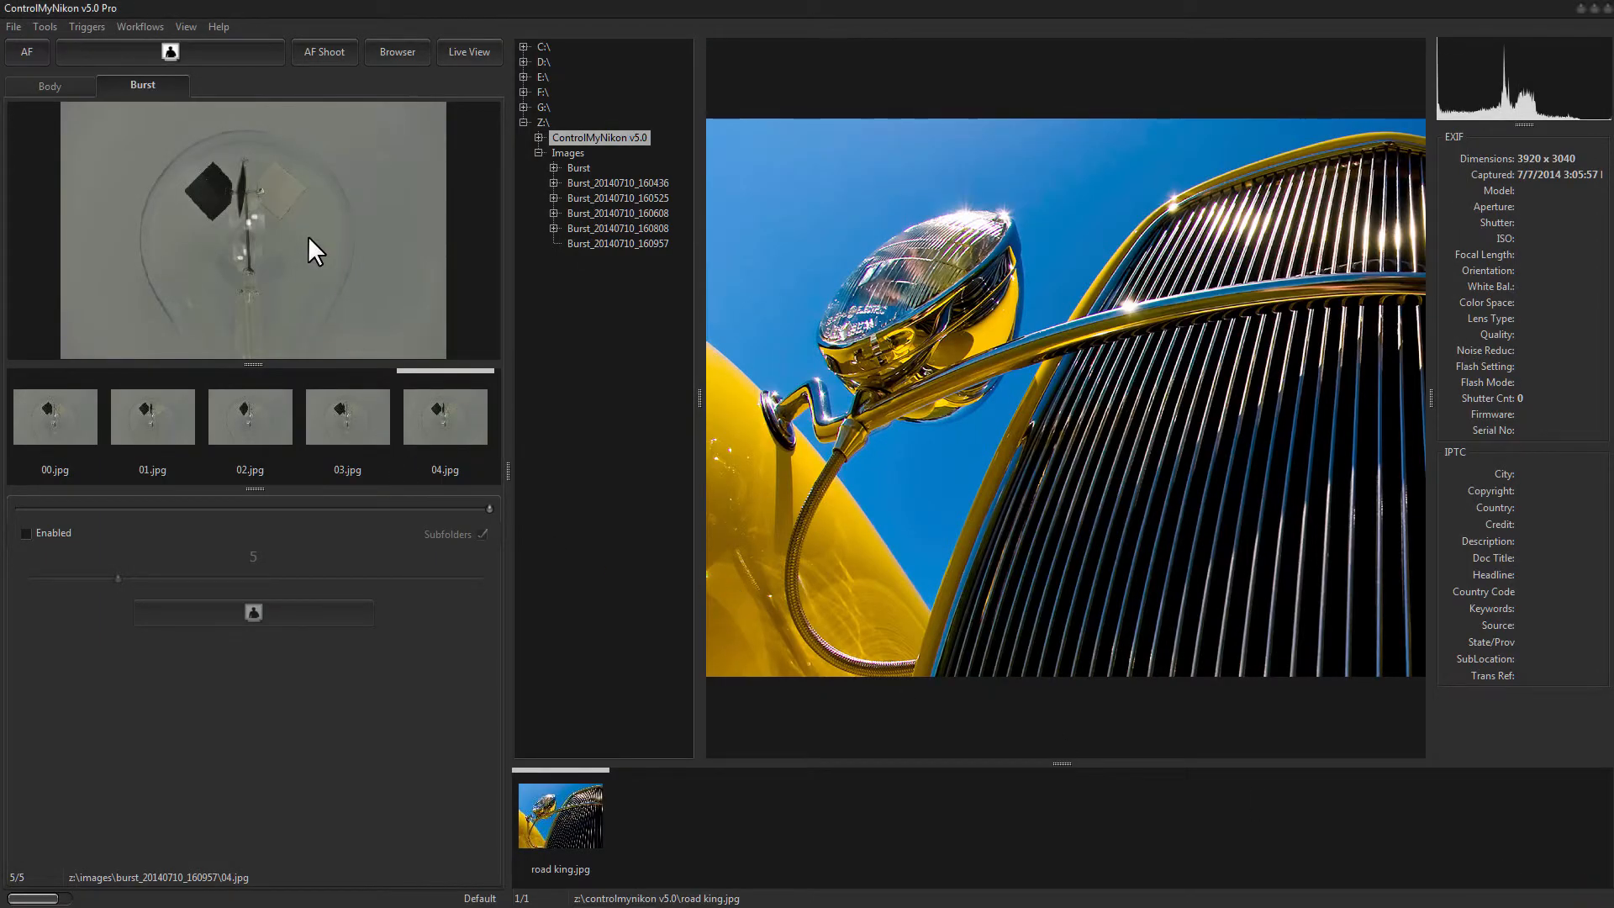
{"action": "mouse_move", "coordinate": [311, 273]}
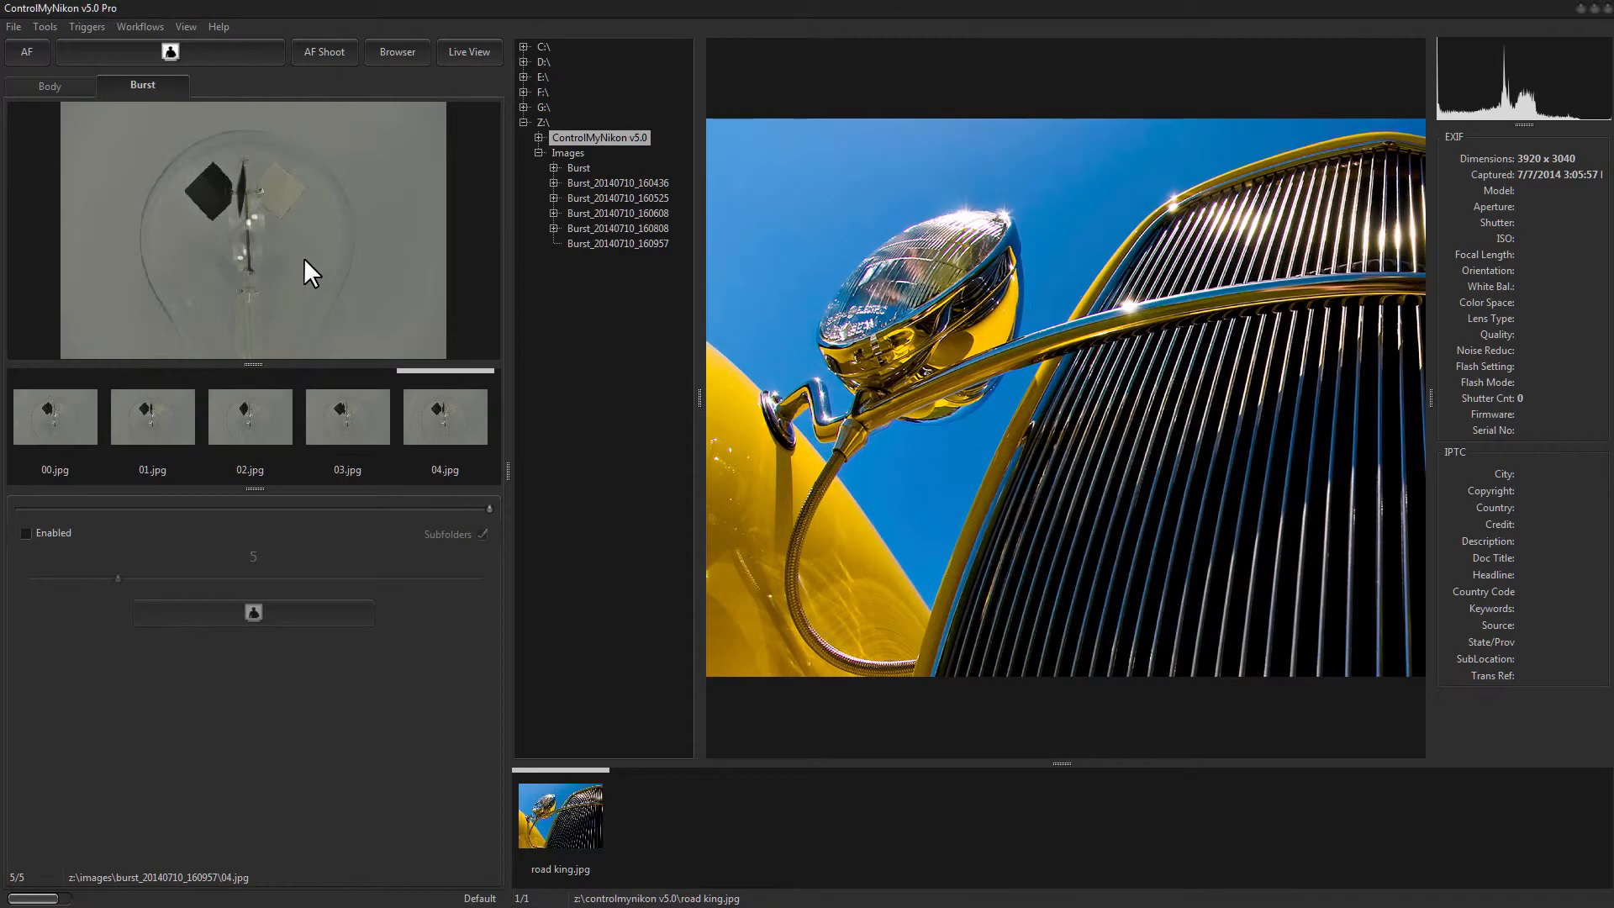
{"action": "mouse_move", "coordinate": [312, 339]}
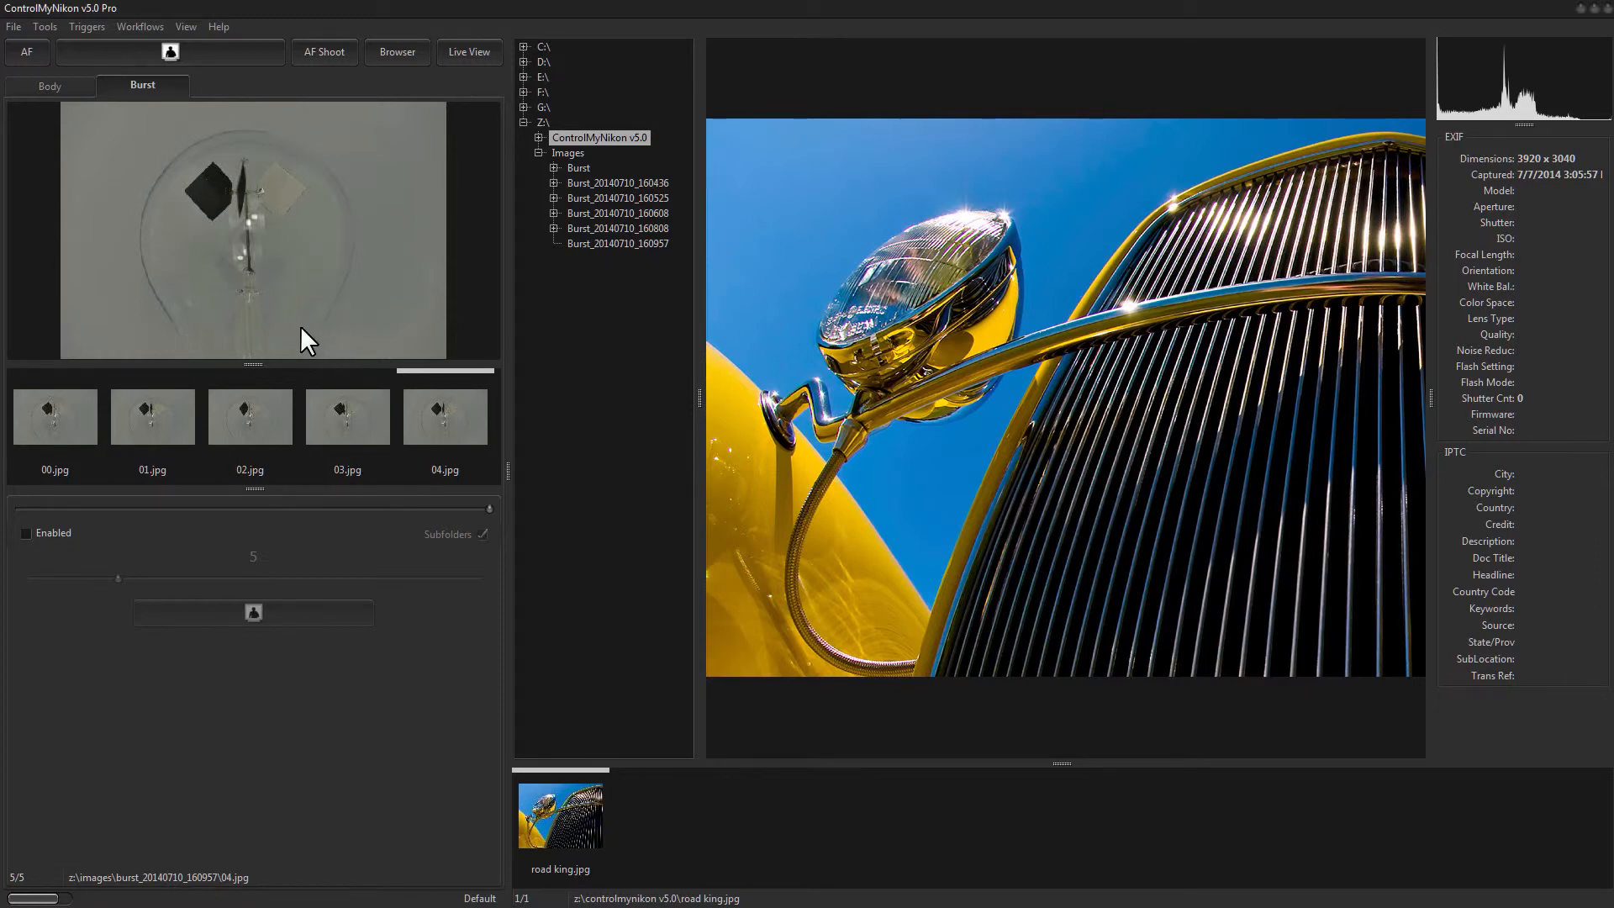
{"action": "mouse_move", "coordinate": [292, 354]}
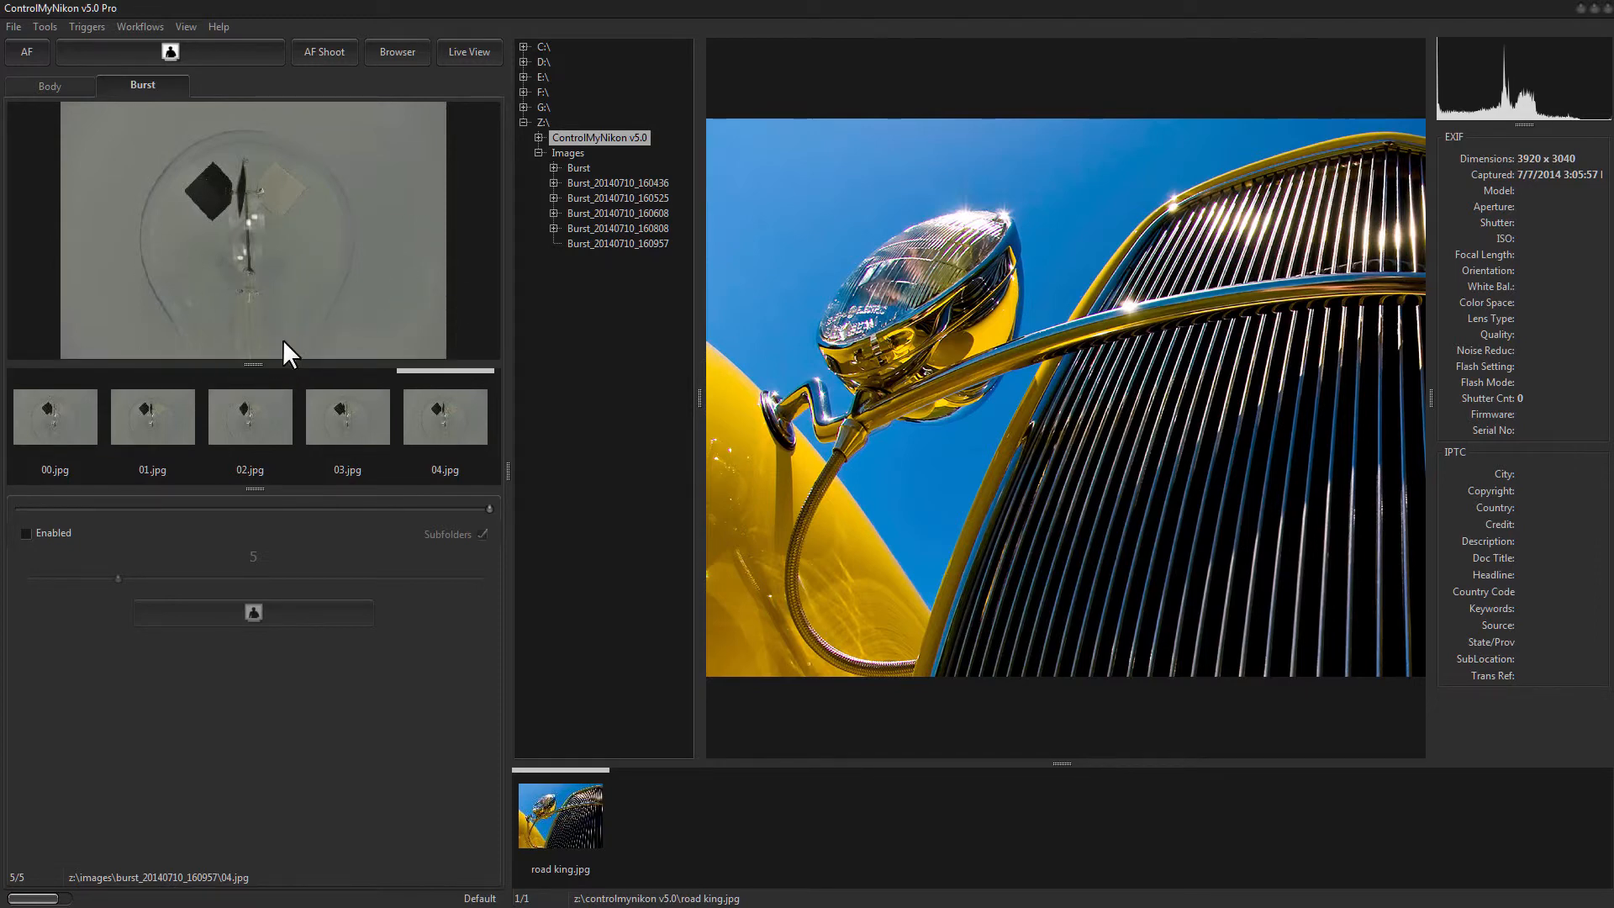
- Use Show in Browser on the burst preview to return to Burst_20140710_160957
{"action": "right_click", "coordinate": [288, 206]}
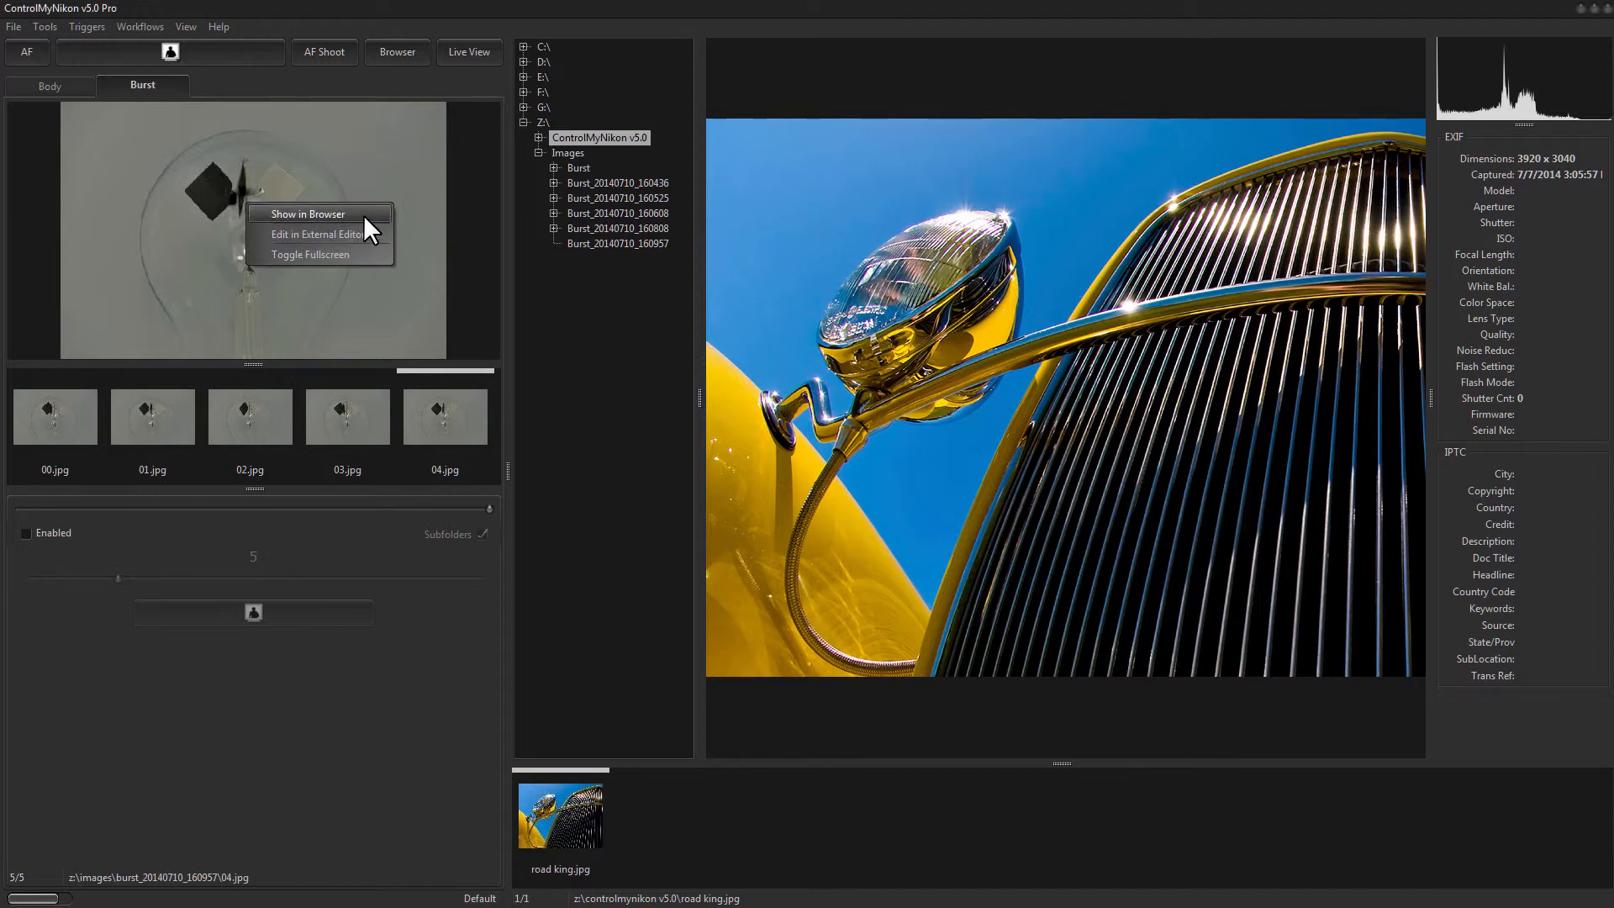
{"action": "mouse_move", "coordinate": [325, 219]}
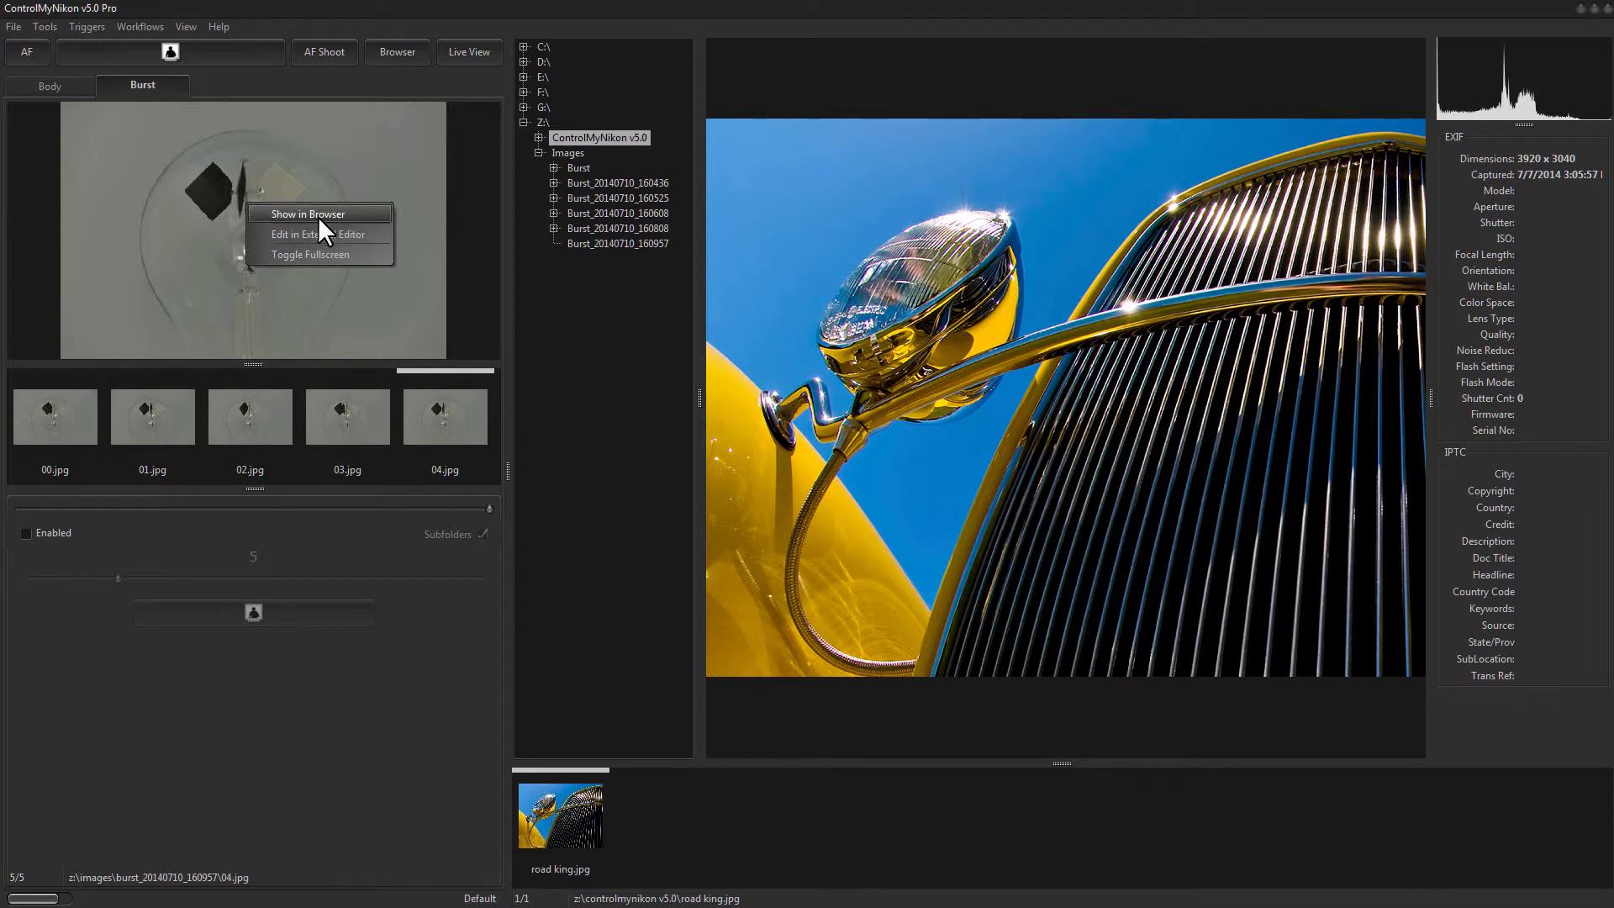
{"action": "left_click", "coordinate": [303, 214]}
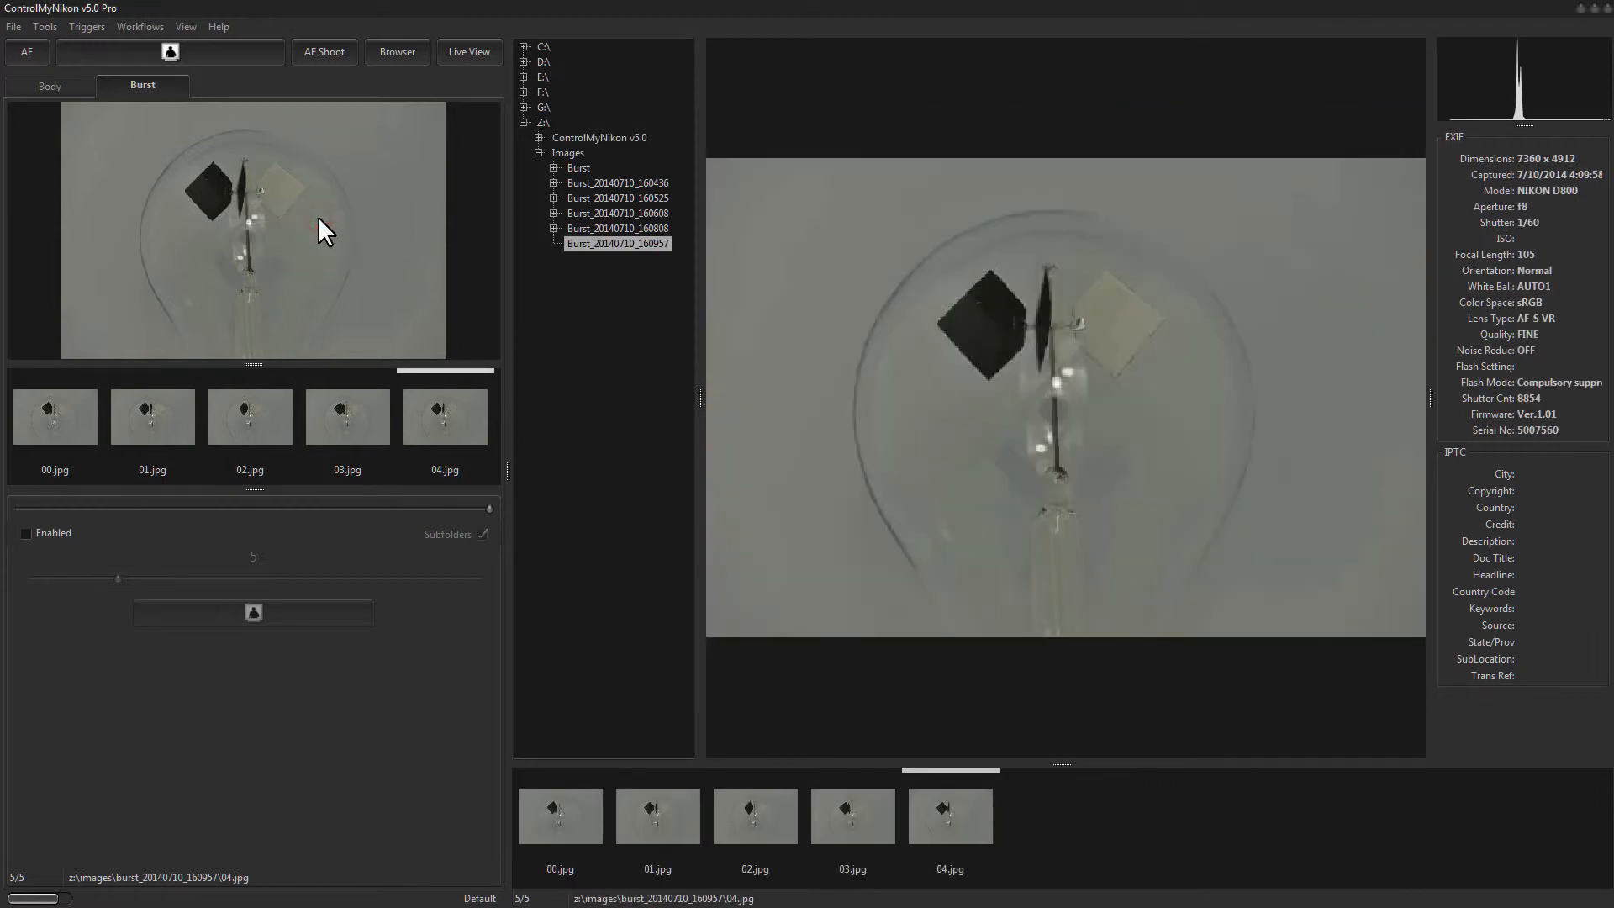
{"action": "mouse_move", "coordinate": [720, 330]}
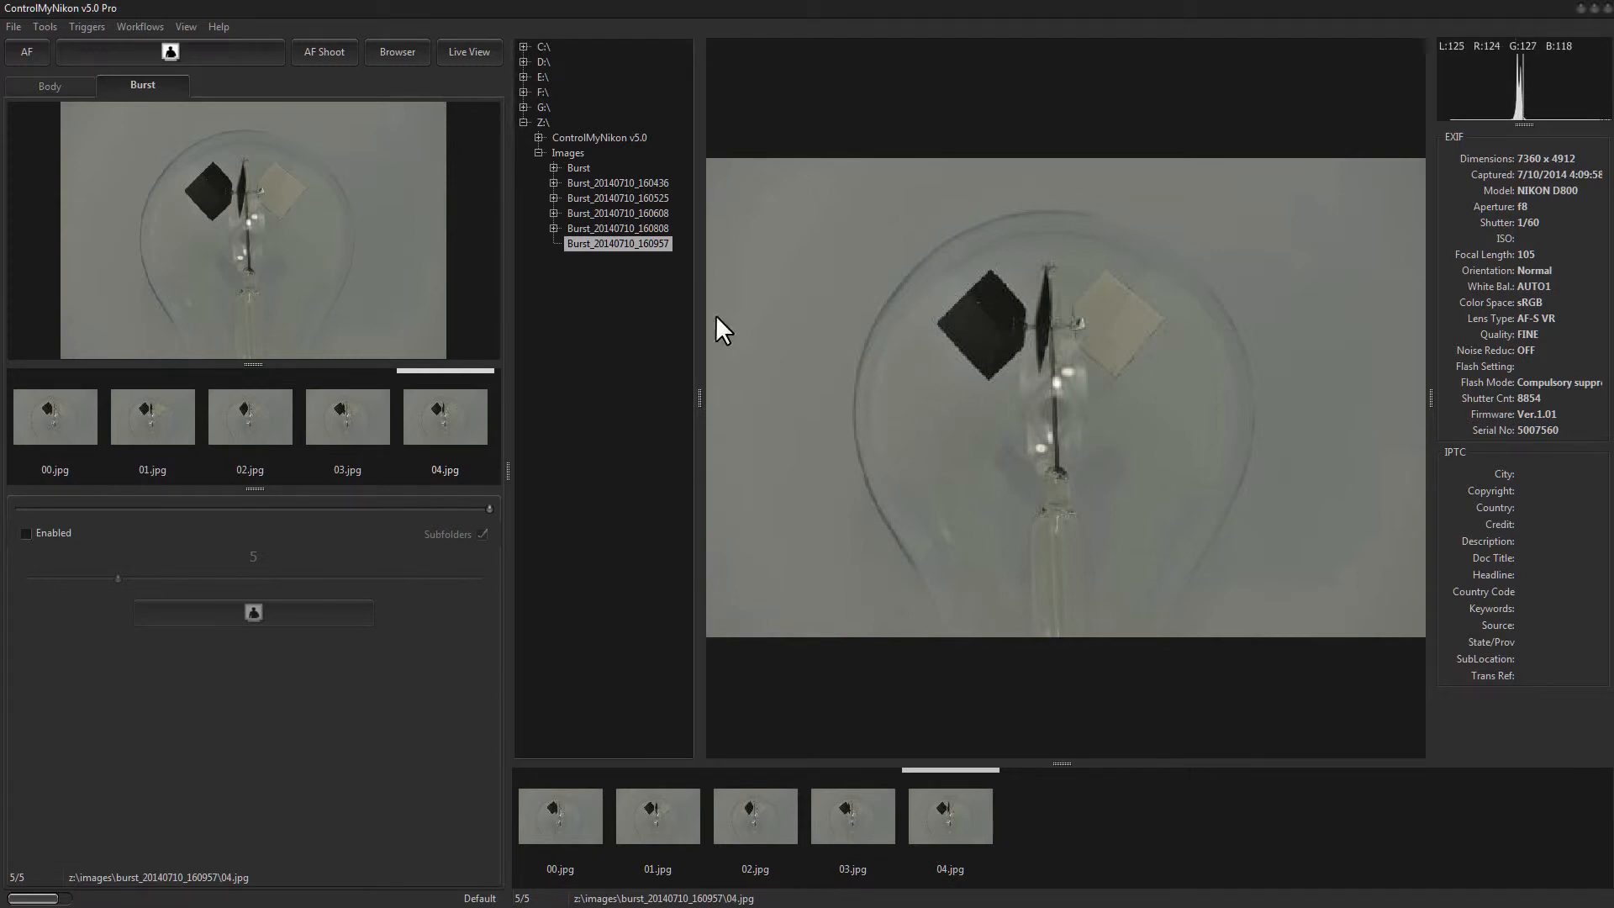
{"action": "right_click", "coordinate": [250, 232]}
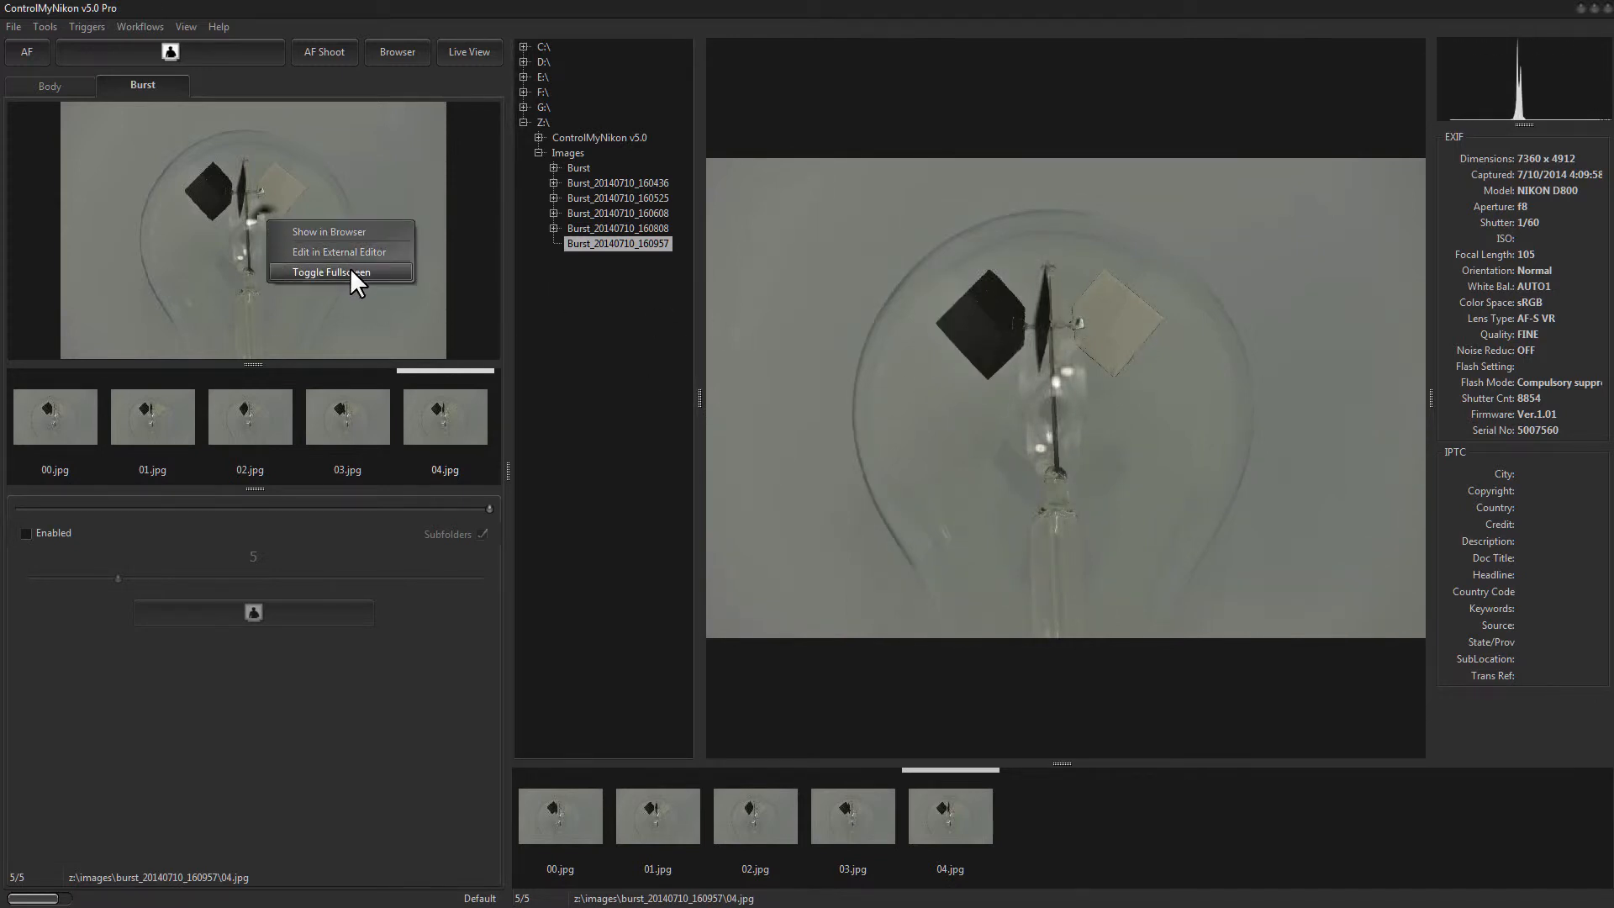
{"action": "mouse_move", "coordinate": [340, 251]}
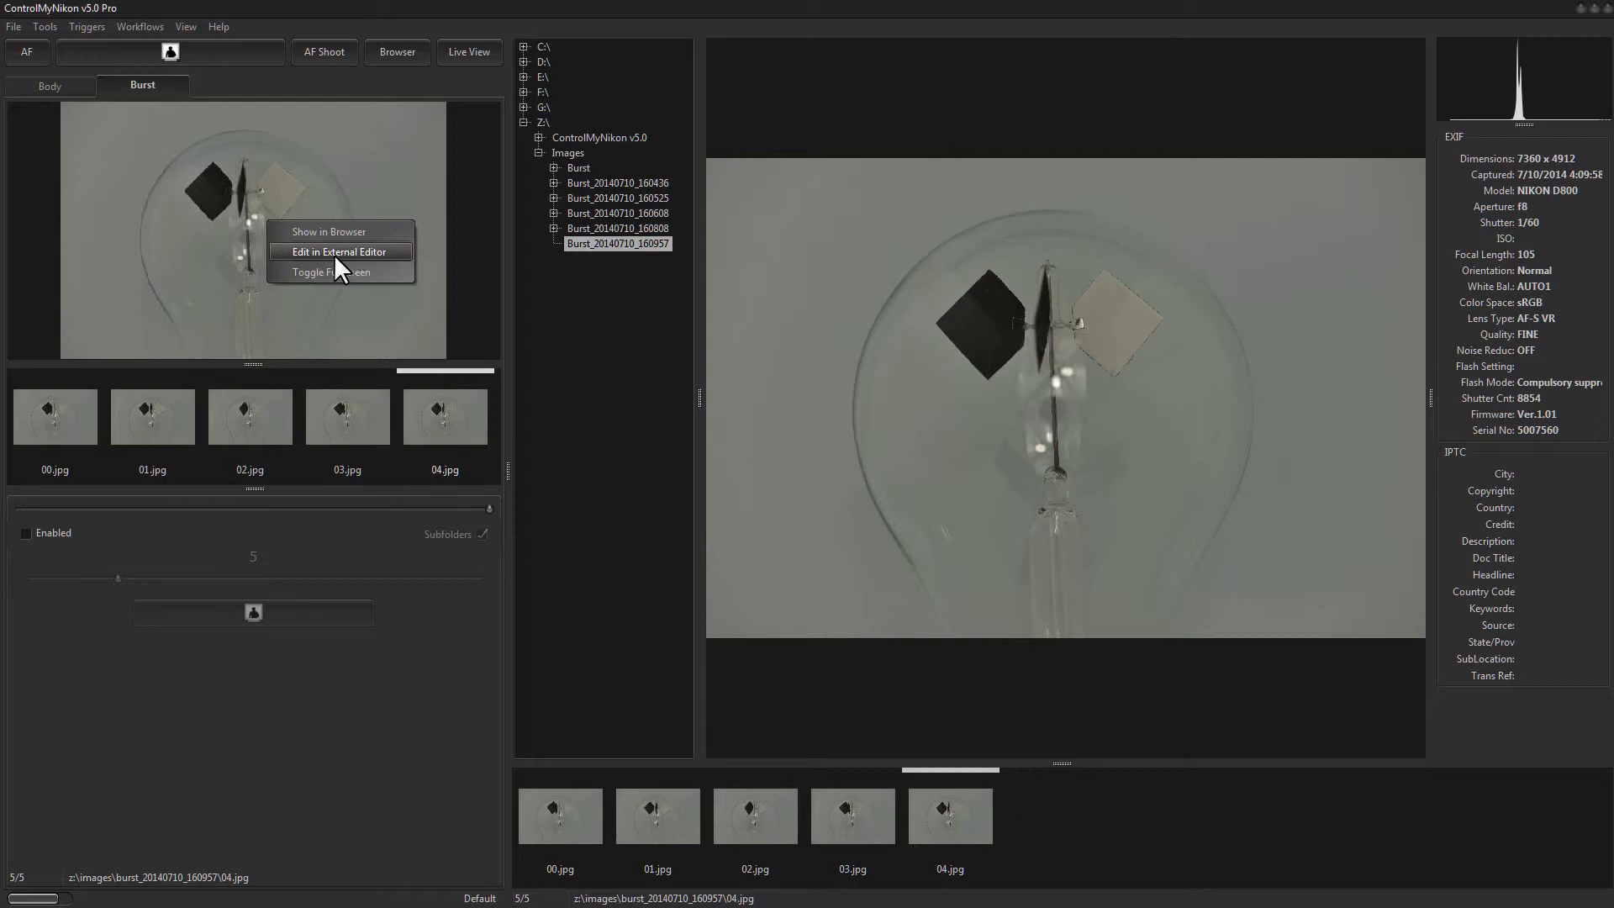
{"action": "mouse_move", "coordinate": [137, 332]}
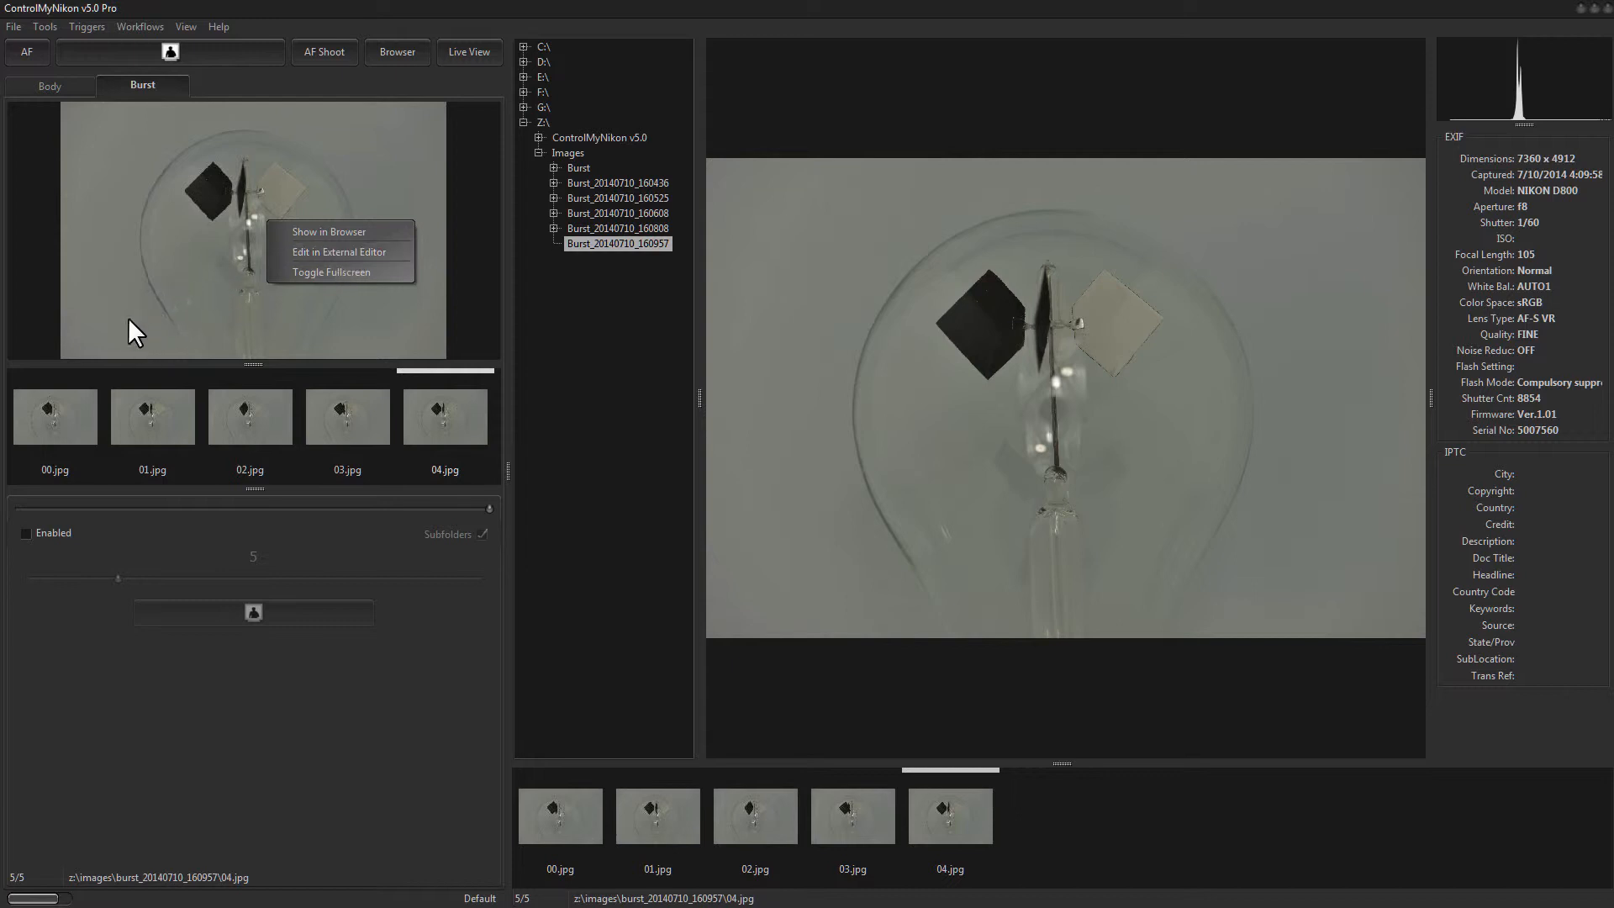
{"action": "mouse_move", "coordinate": [68, 485]}
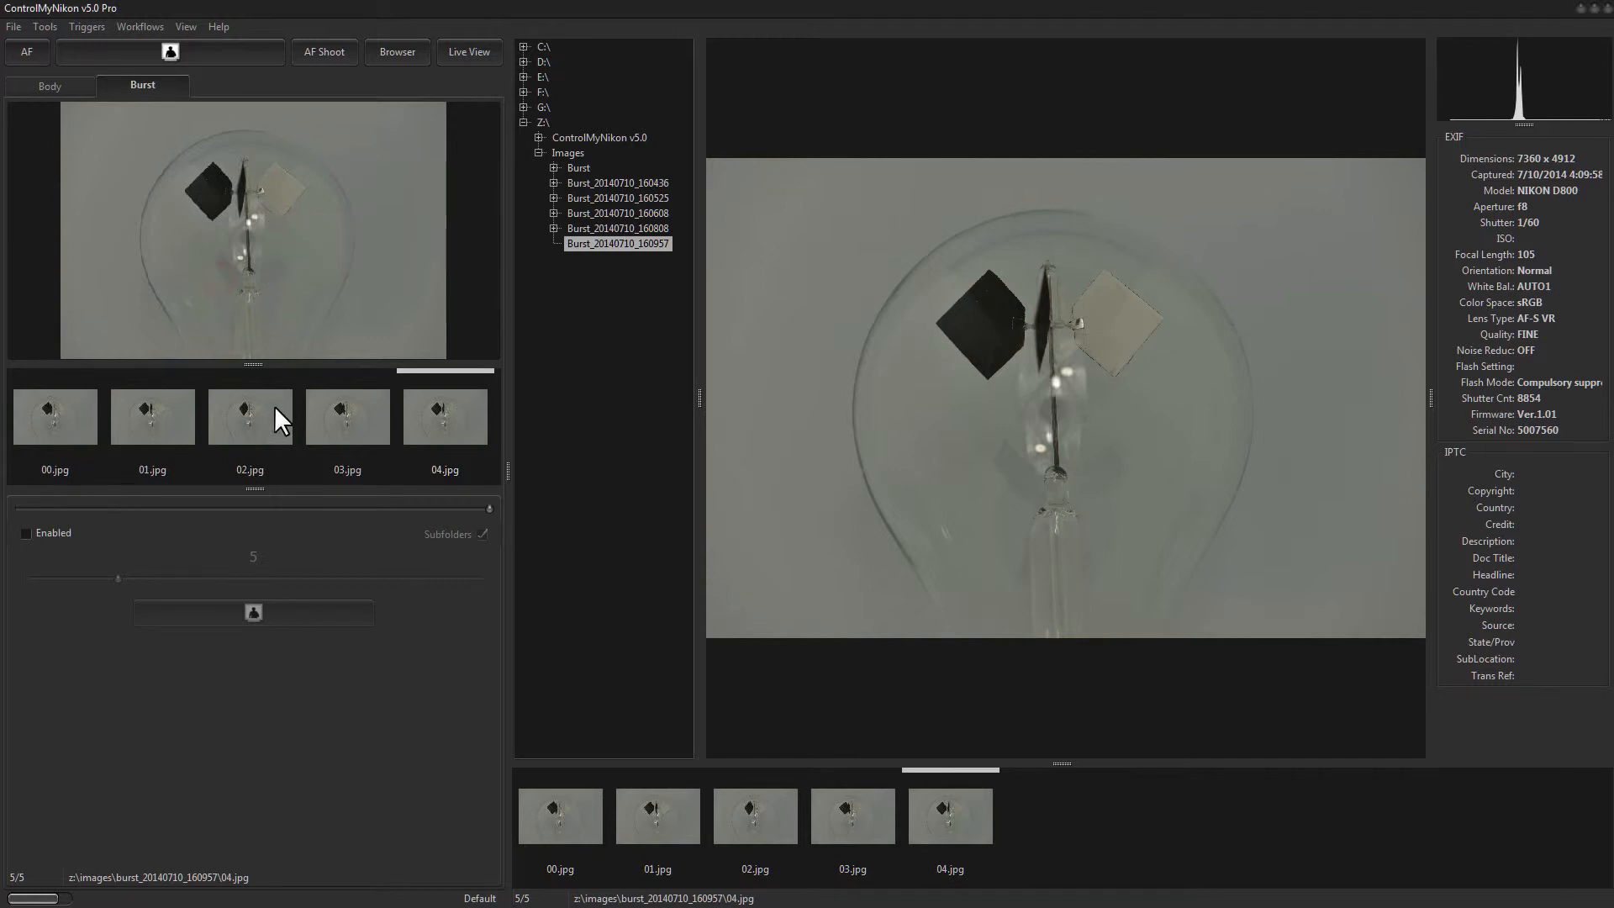
{"action": "right_click", "coordinate": [298, 495]}
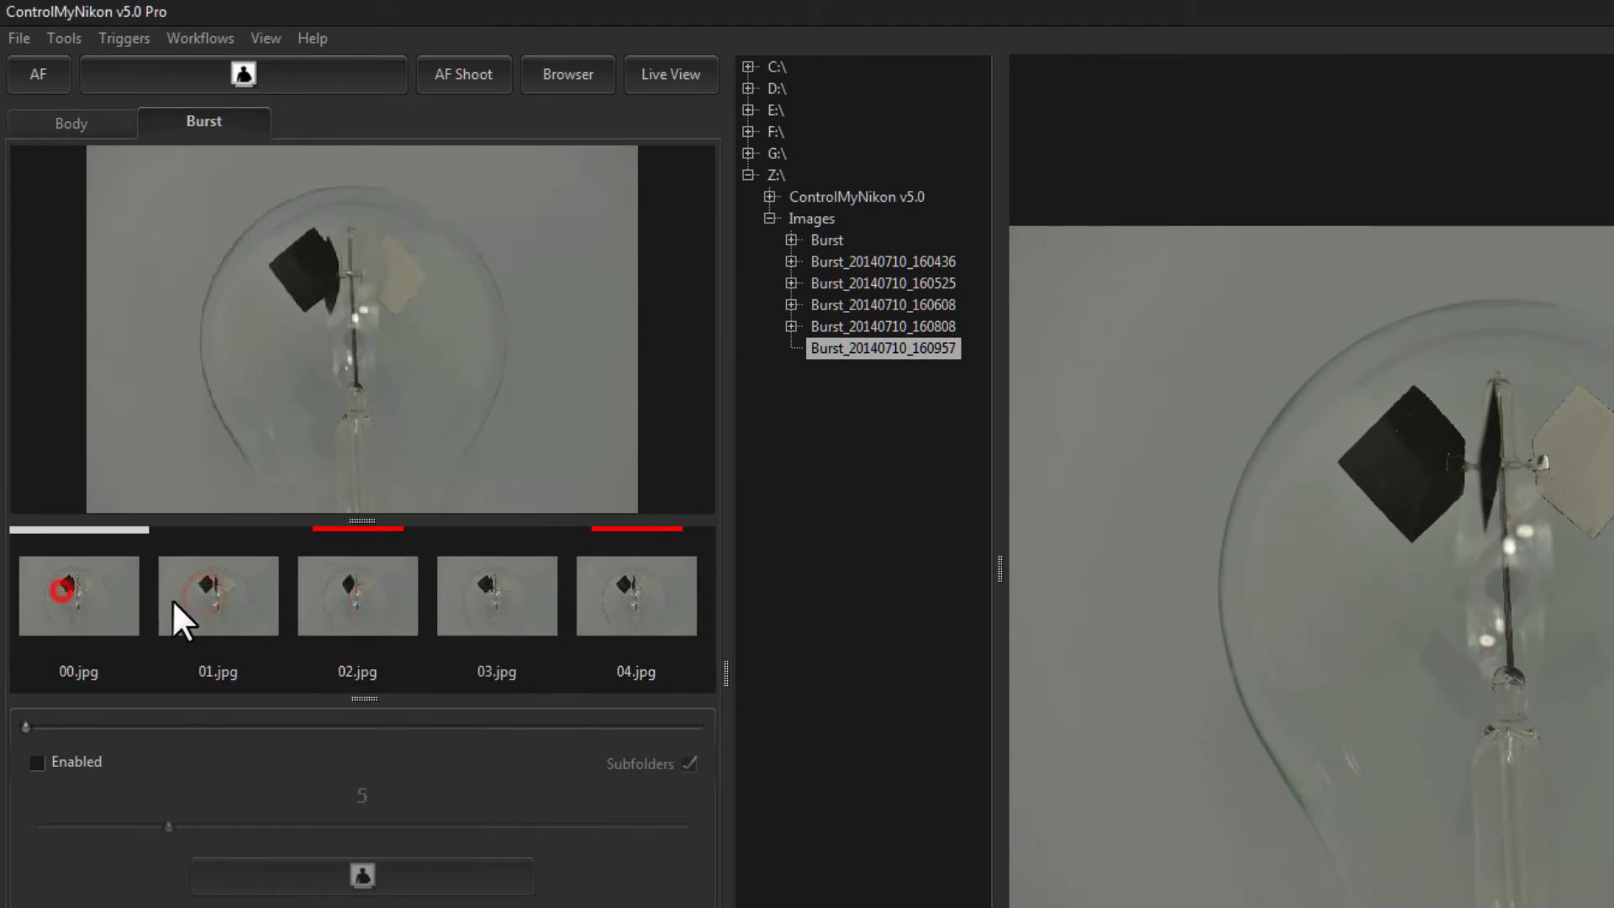
{"action": "right_click", "coordinate": [635, 595]}
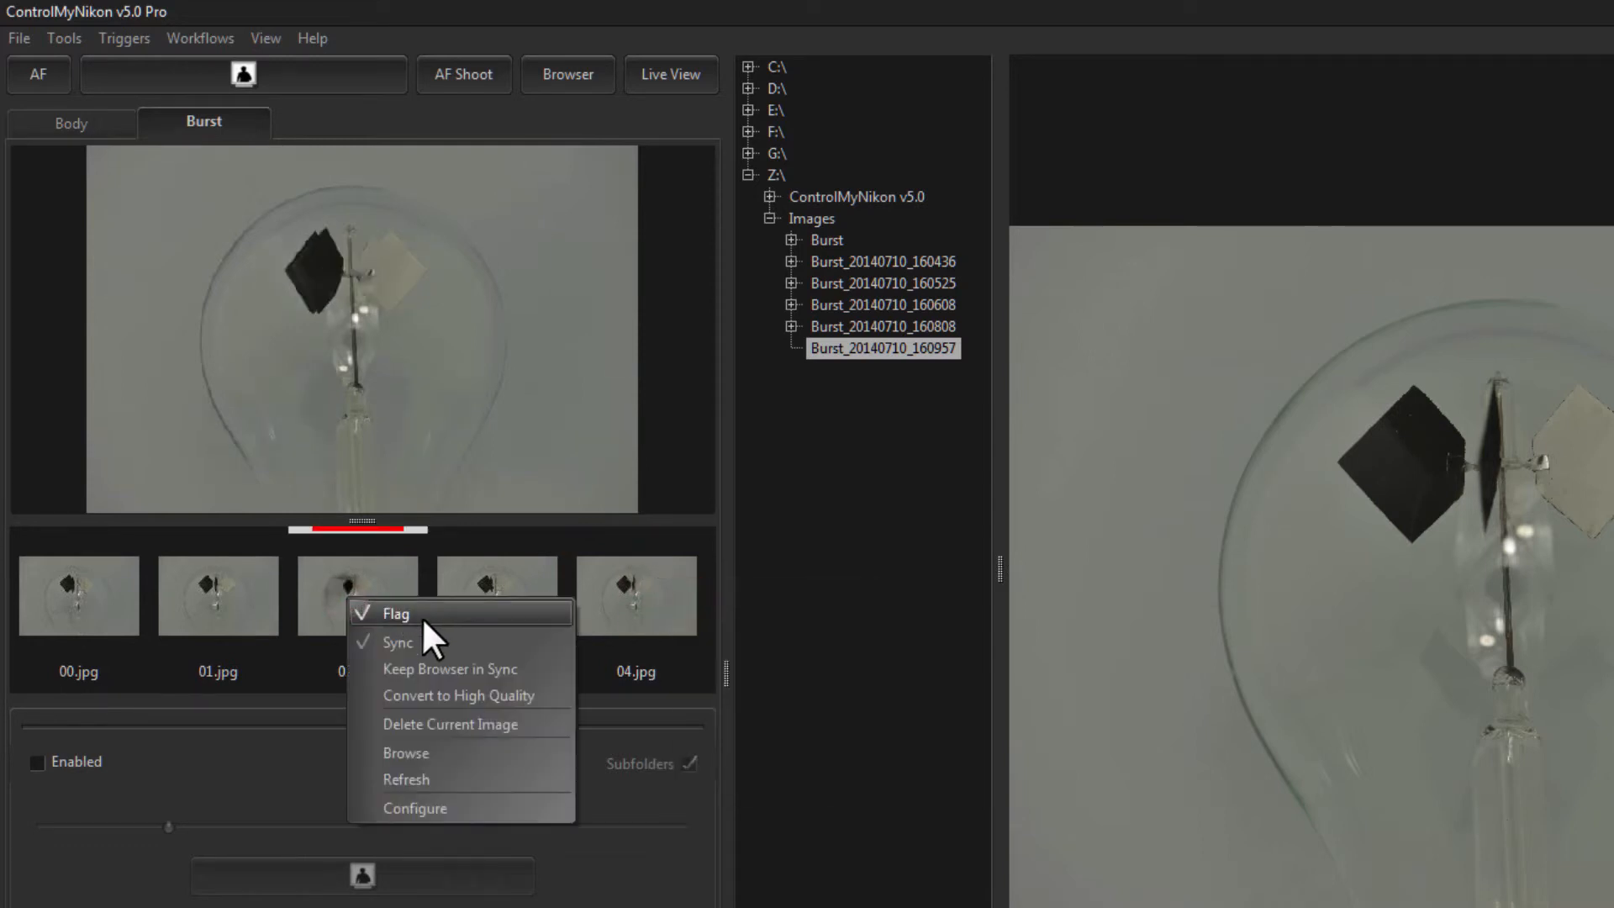
{"action": "mouse_move", "coordinate": [412, 648]}
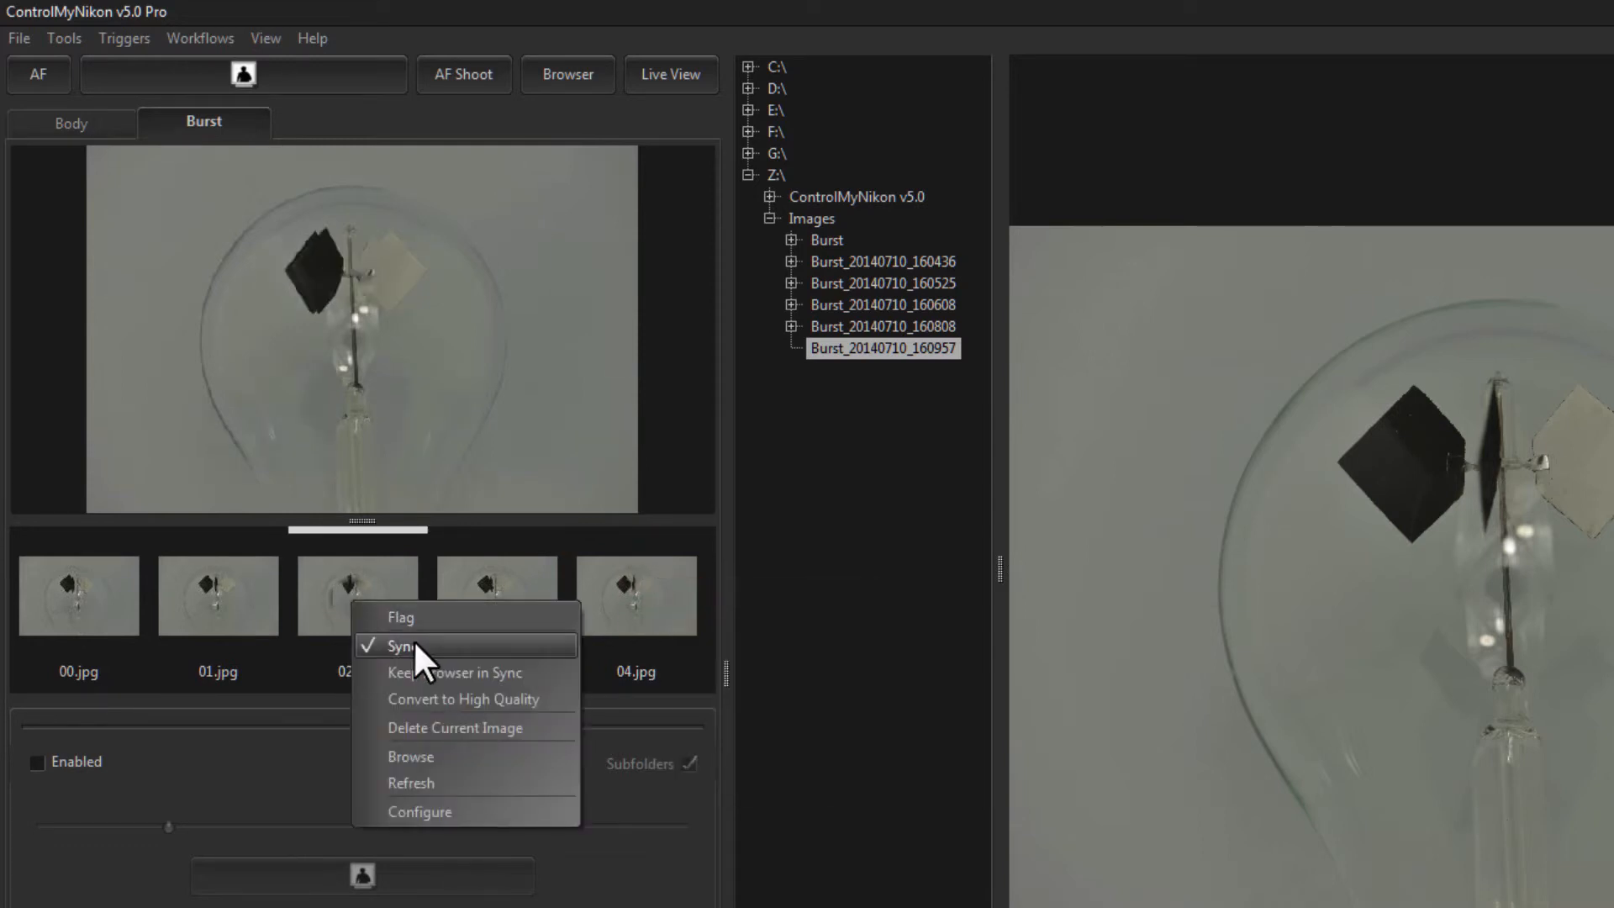
{"action": "mouse_move", "coordinate": [443, 672]}
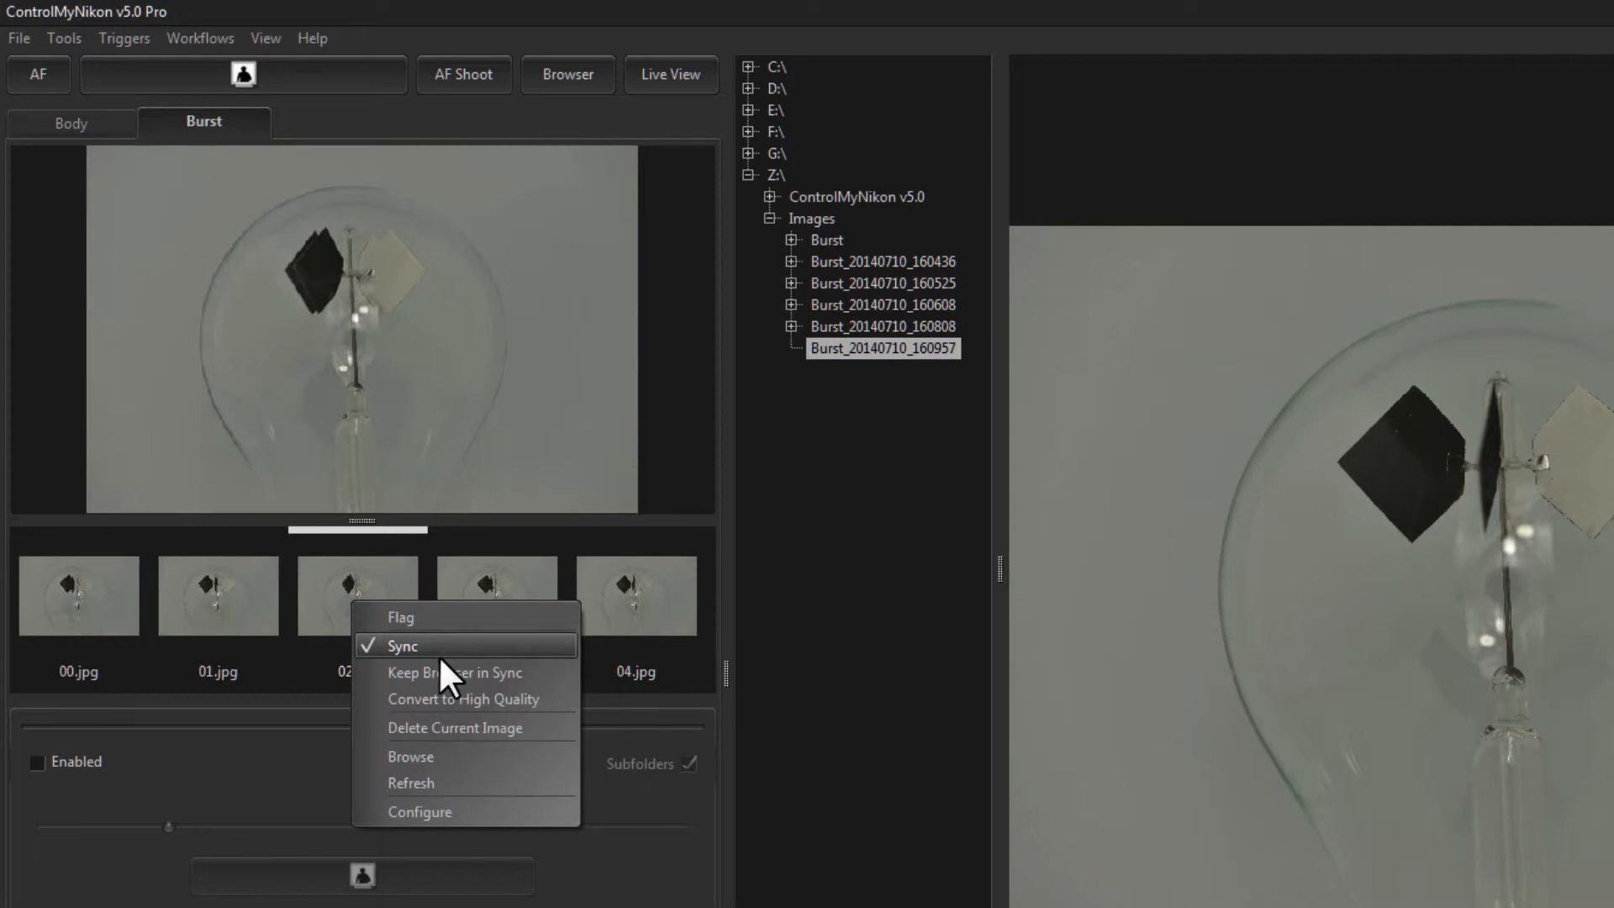
{"action": "mouse_move", "coordinate": [494, 673]}
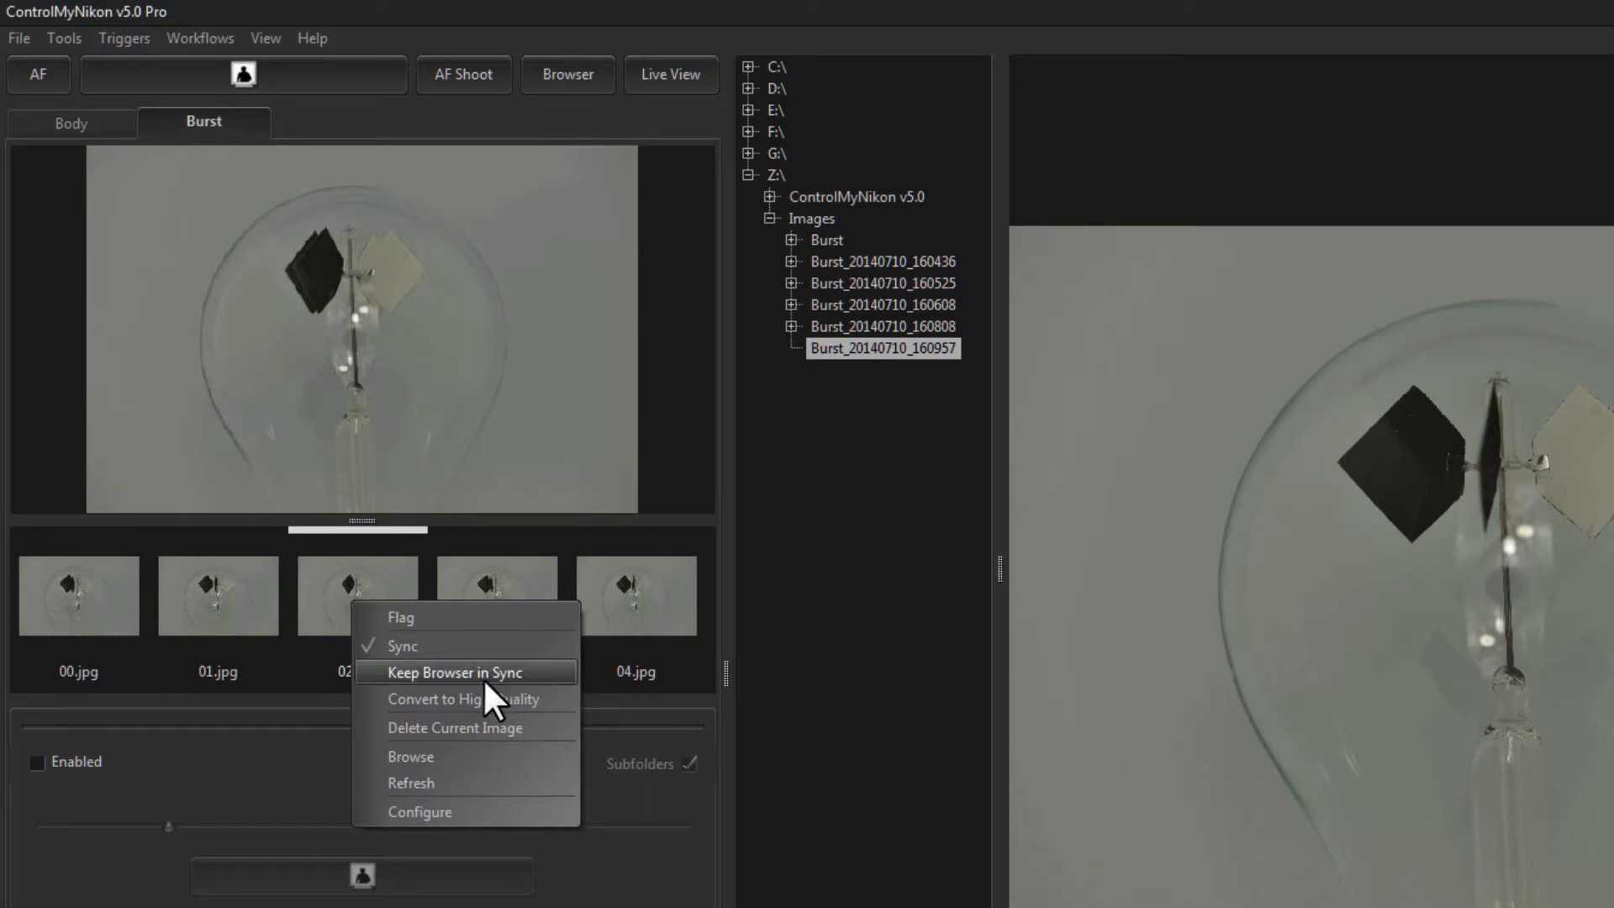
{"action": "mouse_move", "coordinate": [471, 698]}
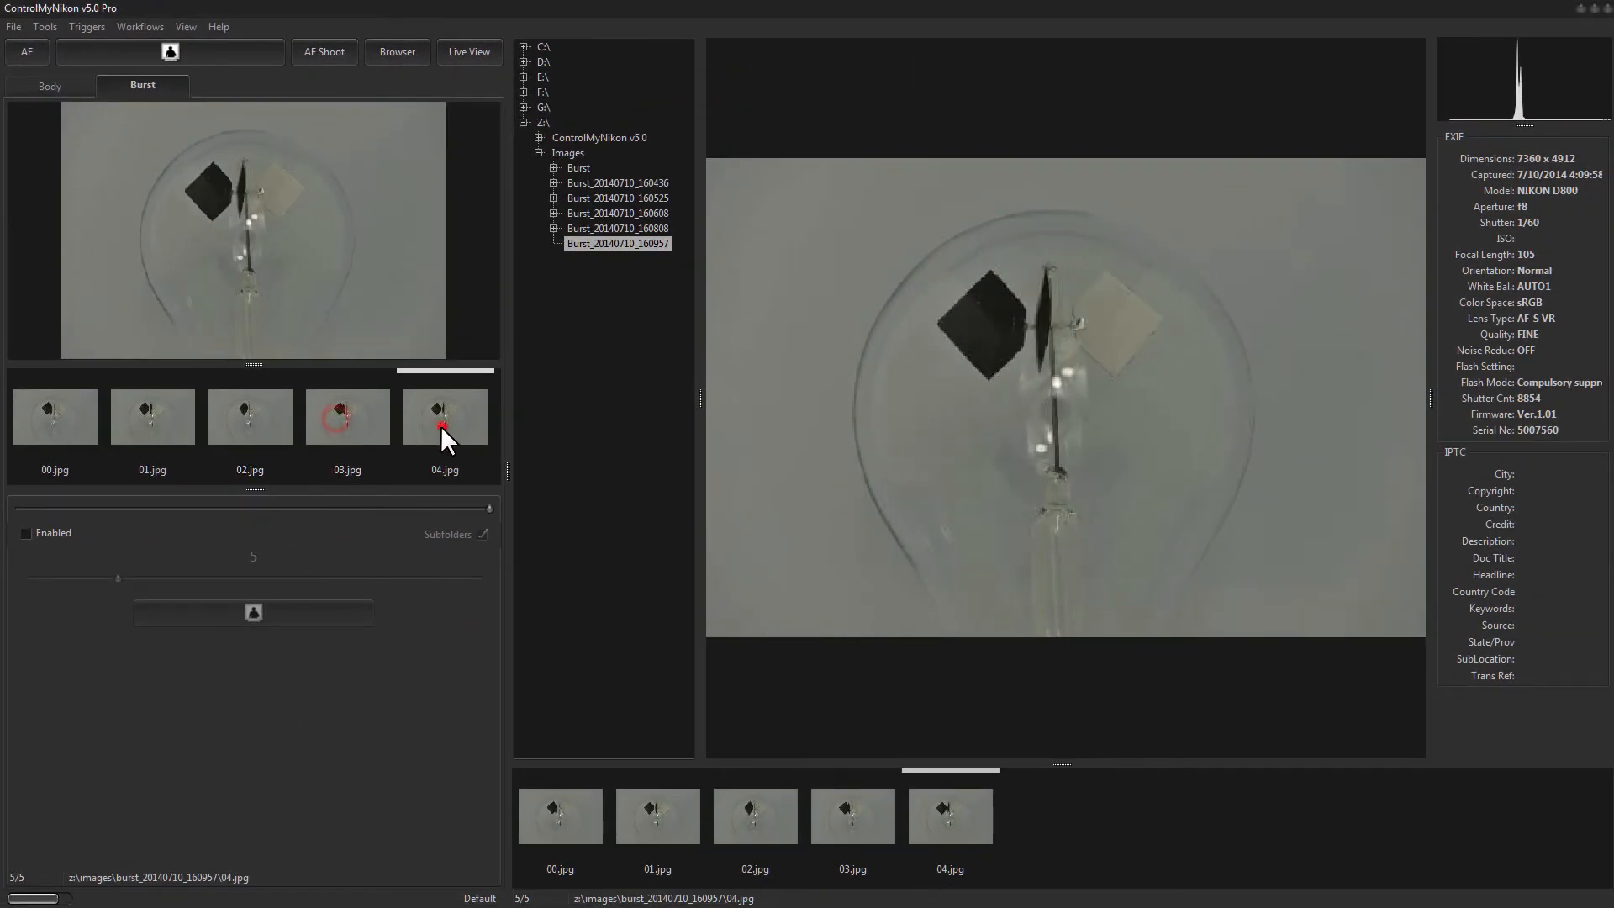
- Step through burst frames 00, 03 and 01, ending on 02.jpg, after briefly checking View
{"action": "left_click", "coordinate": [55, 416]}
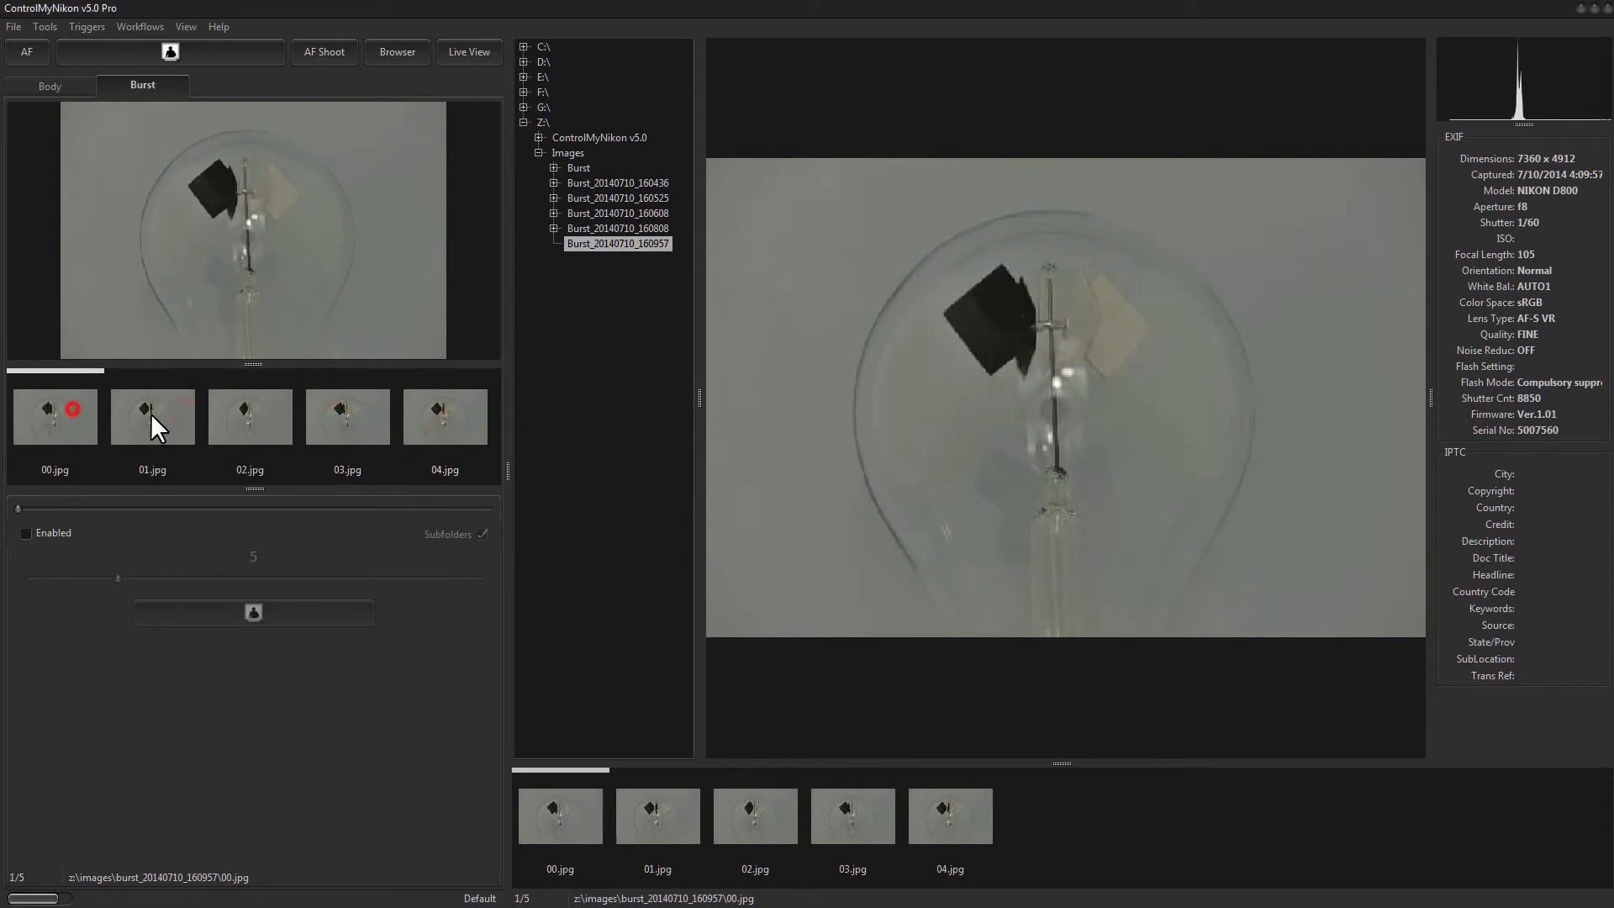
{"action": "left_click", "coordinate": [347, 416]}
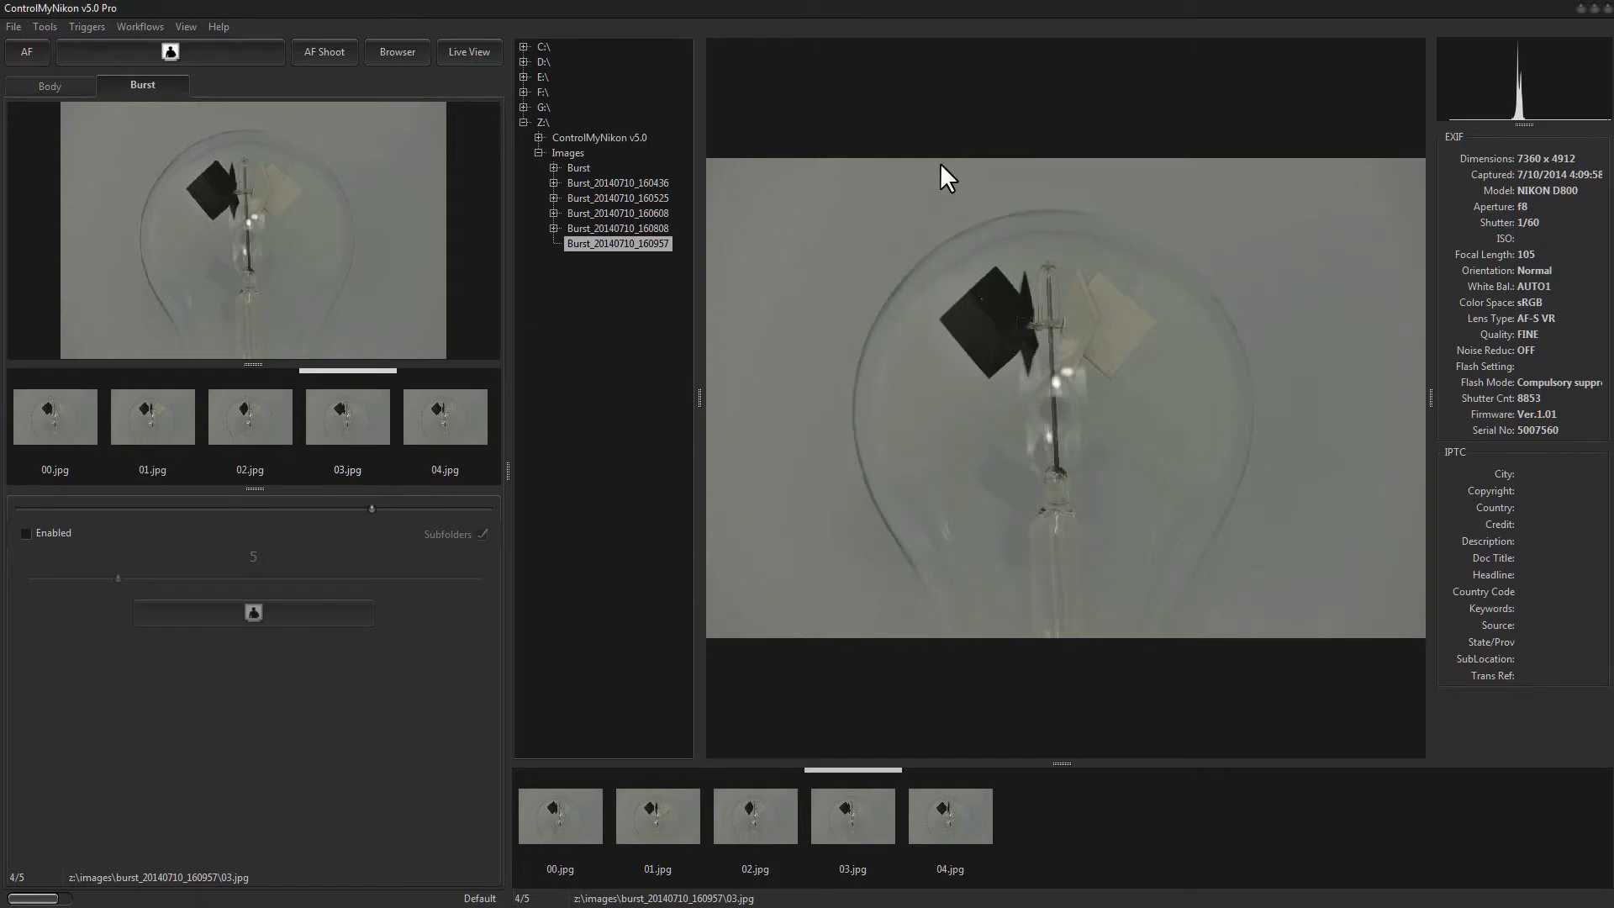
{"action": "mouse_move", "coordinate": [186, 26]}
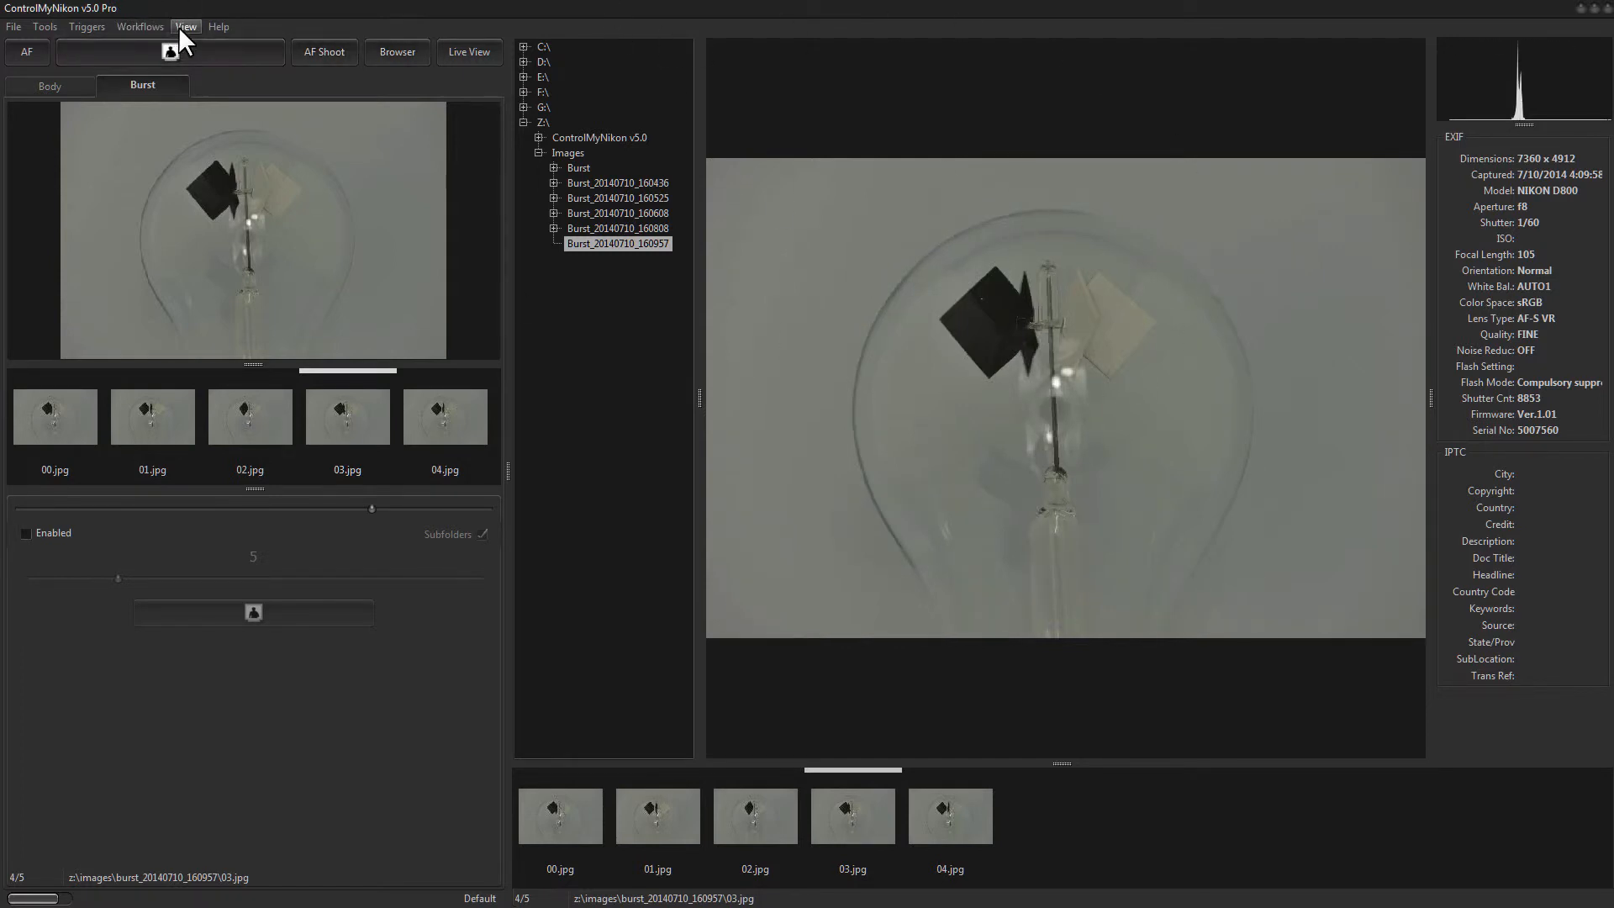
{"action": "left_click", "coordinate": [187, 26]}
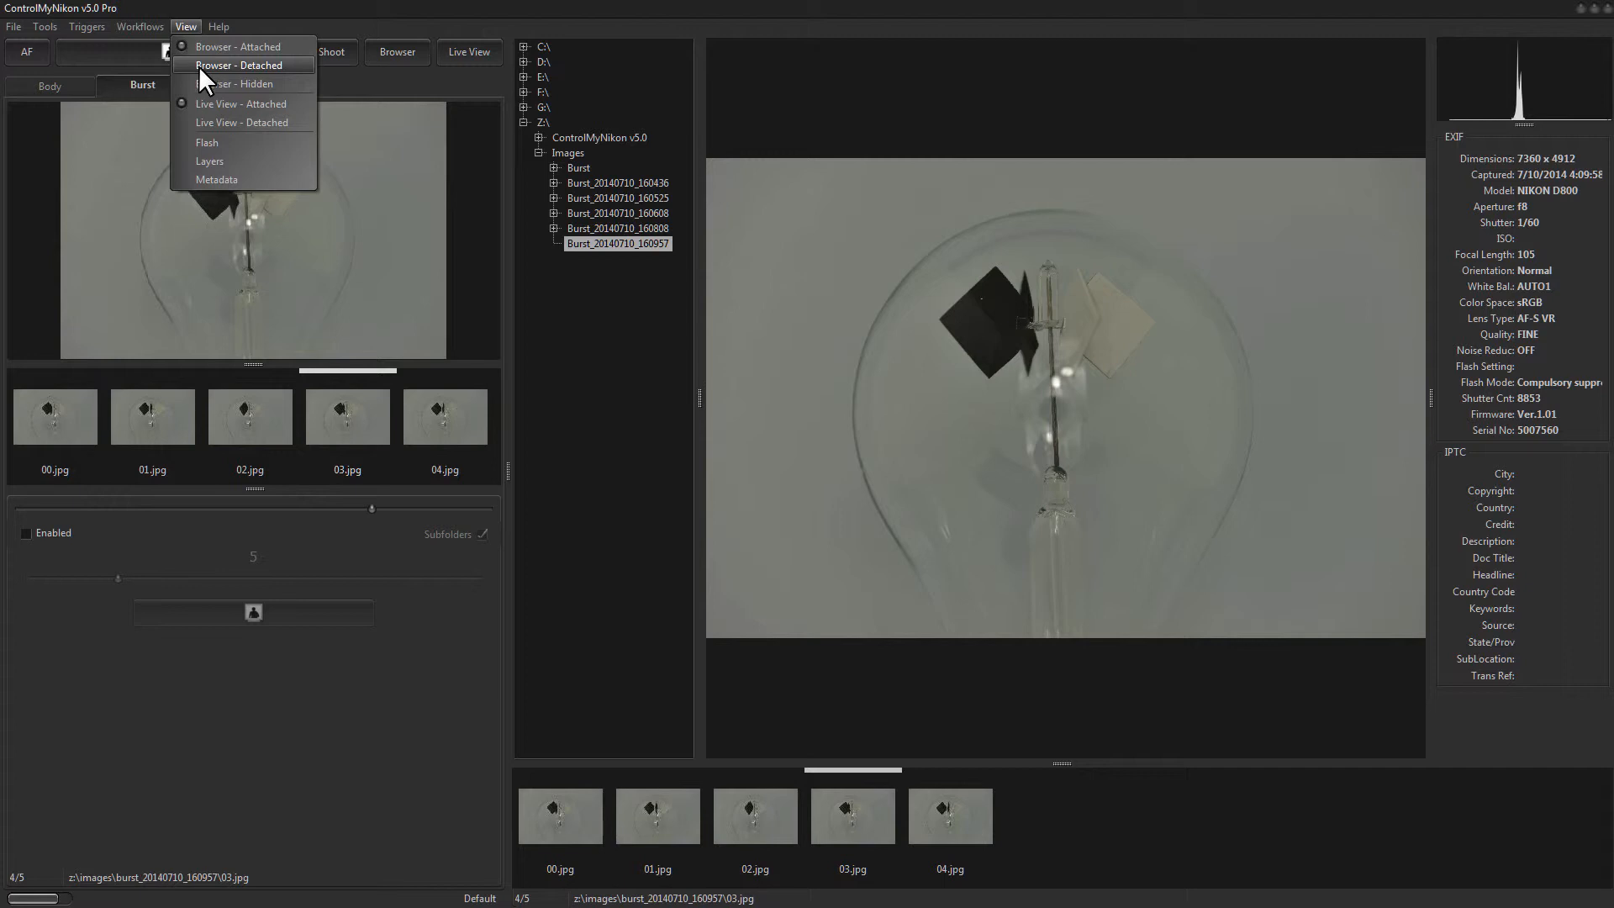
{"action": "left_click", "coordinate": [151, 415]}
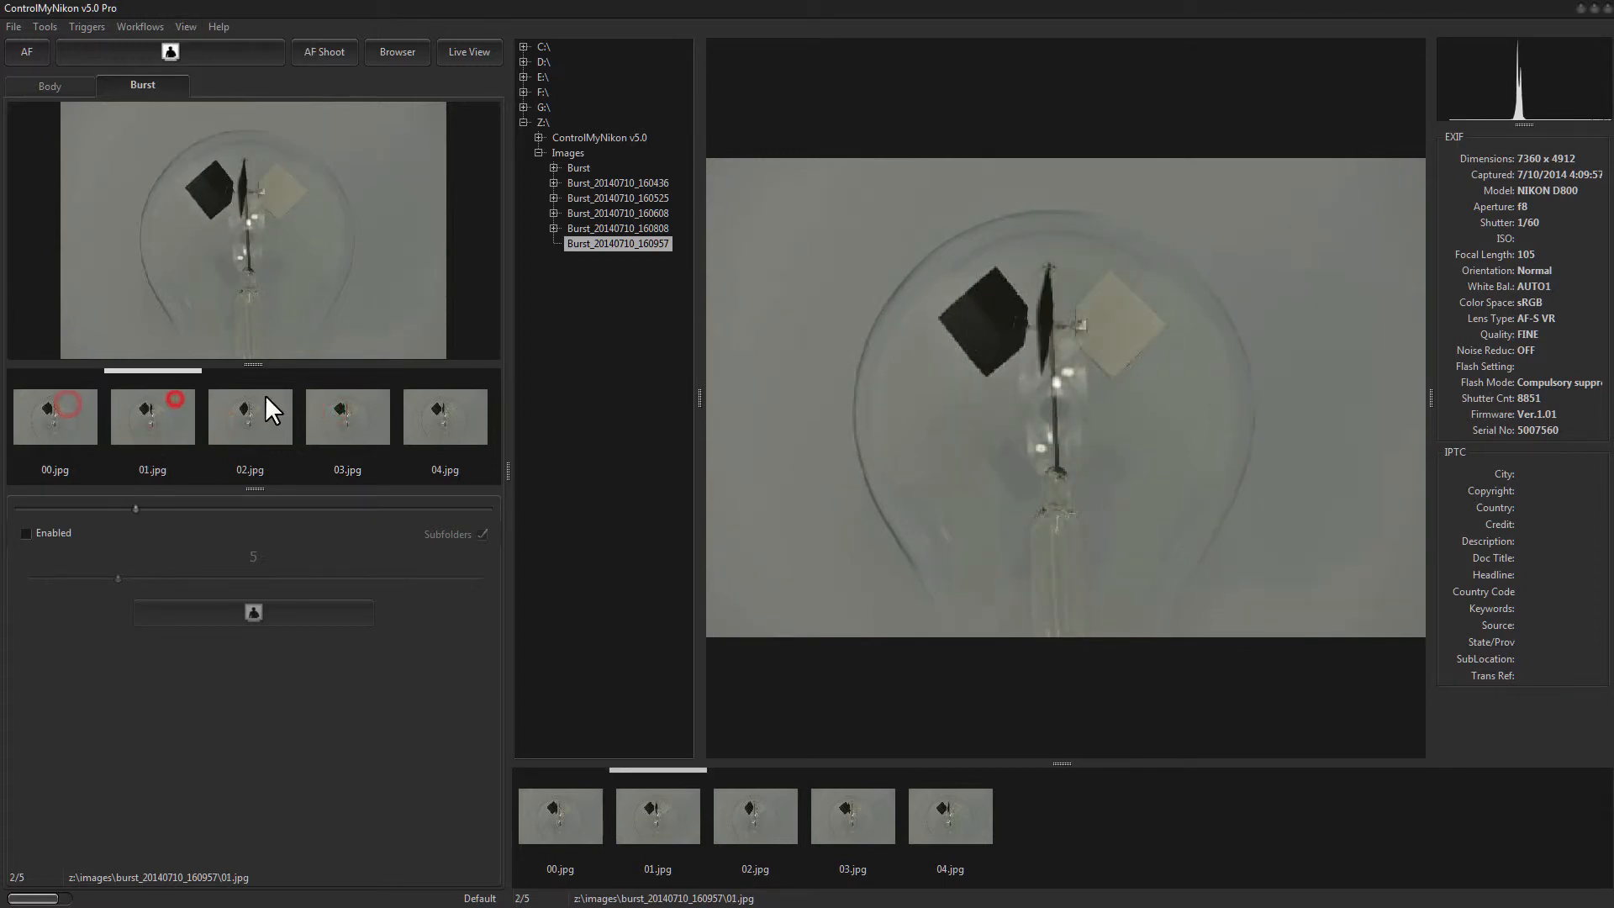
{"action": "left_click", "coordinate": [249, 416]}
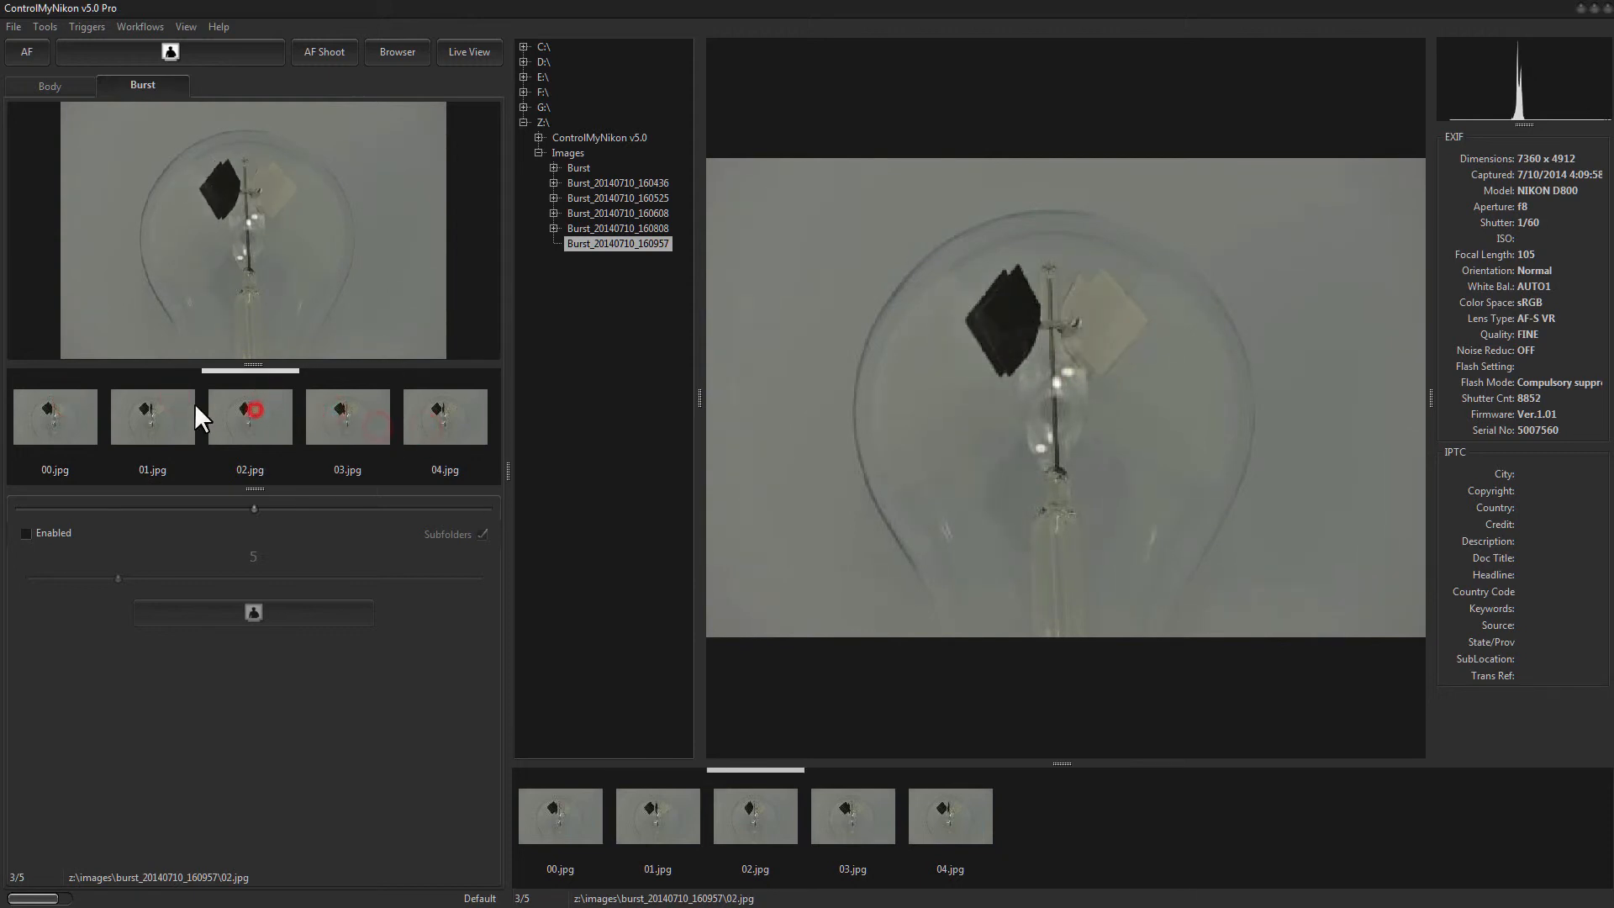
{"action": "mouse_move", "coordinate": [324, 445]}
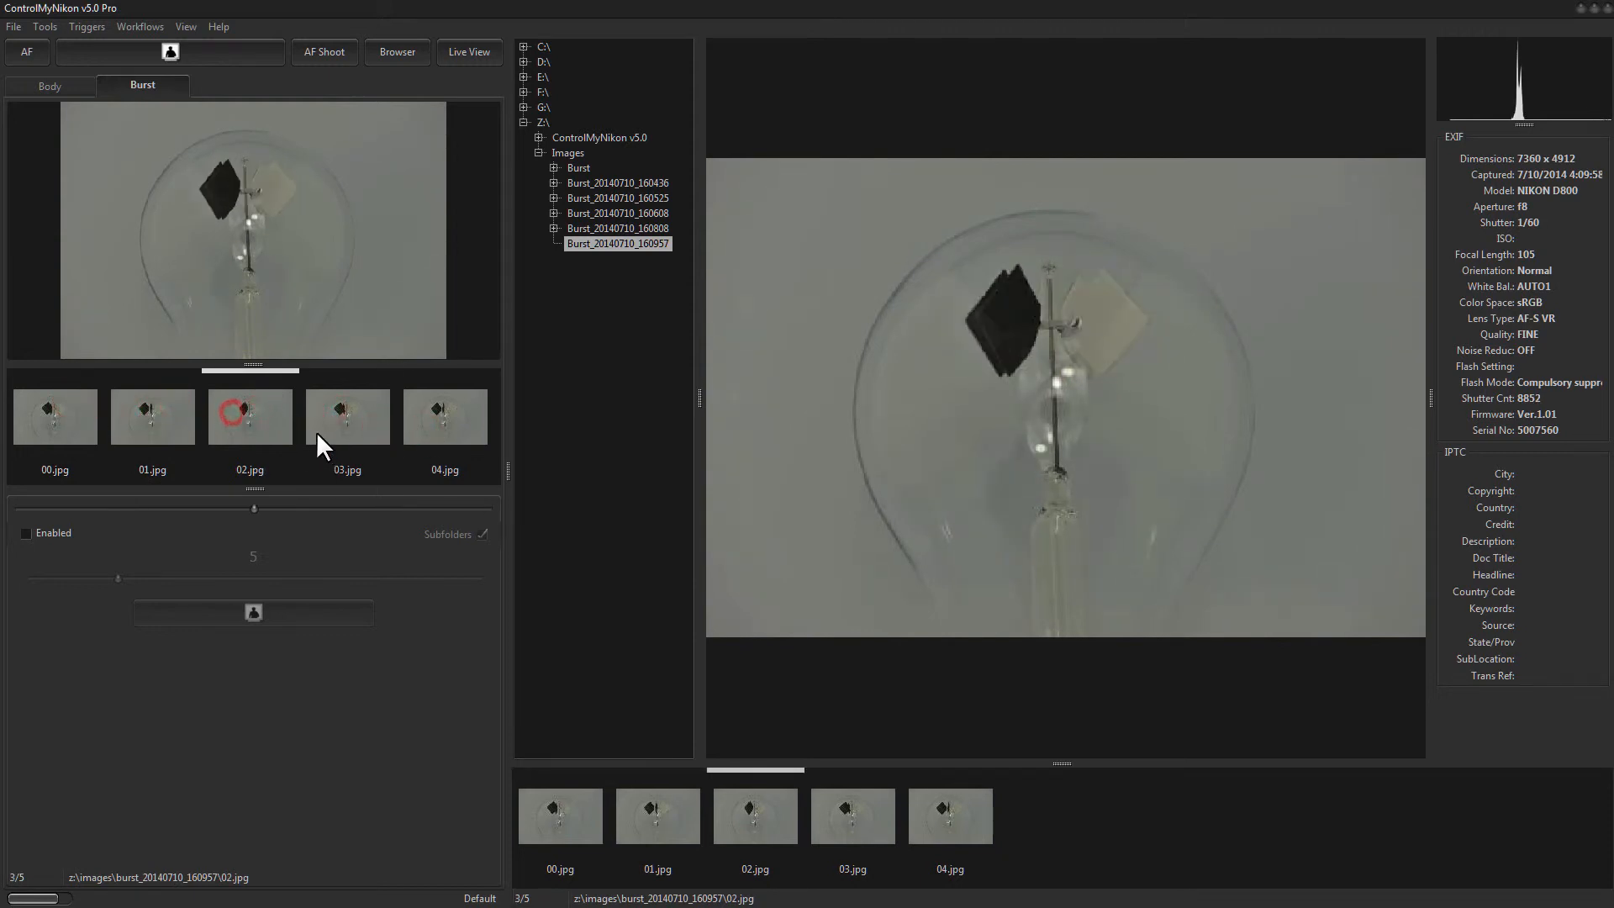
- Convert burst frame 02.jpg to high quality from its context menu
{"action": "right_click", "coordinate": [249, 416]}
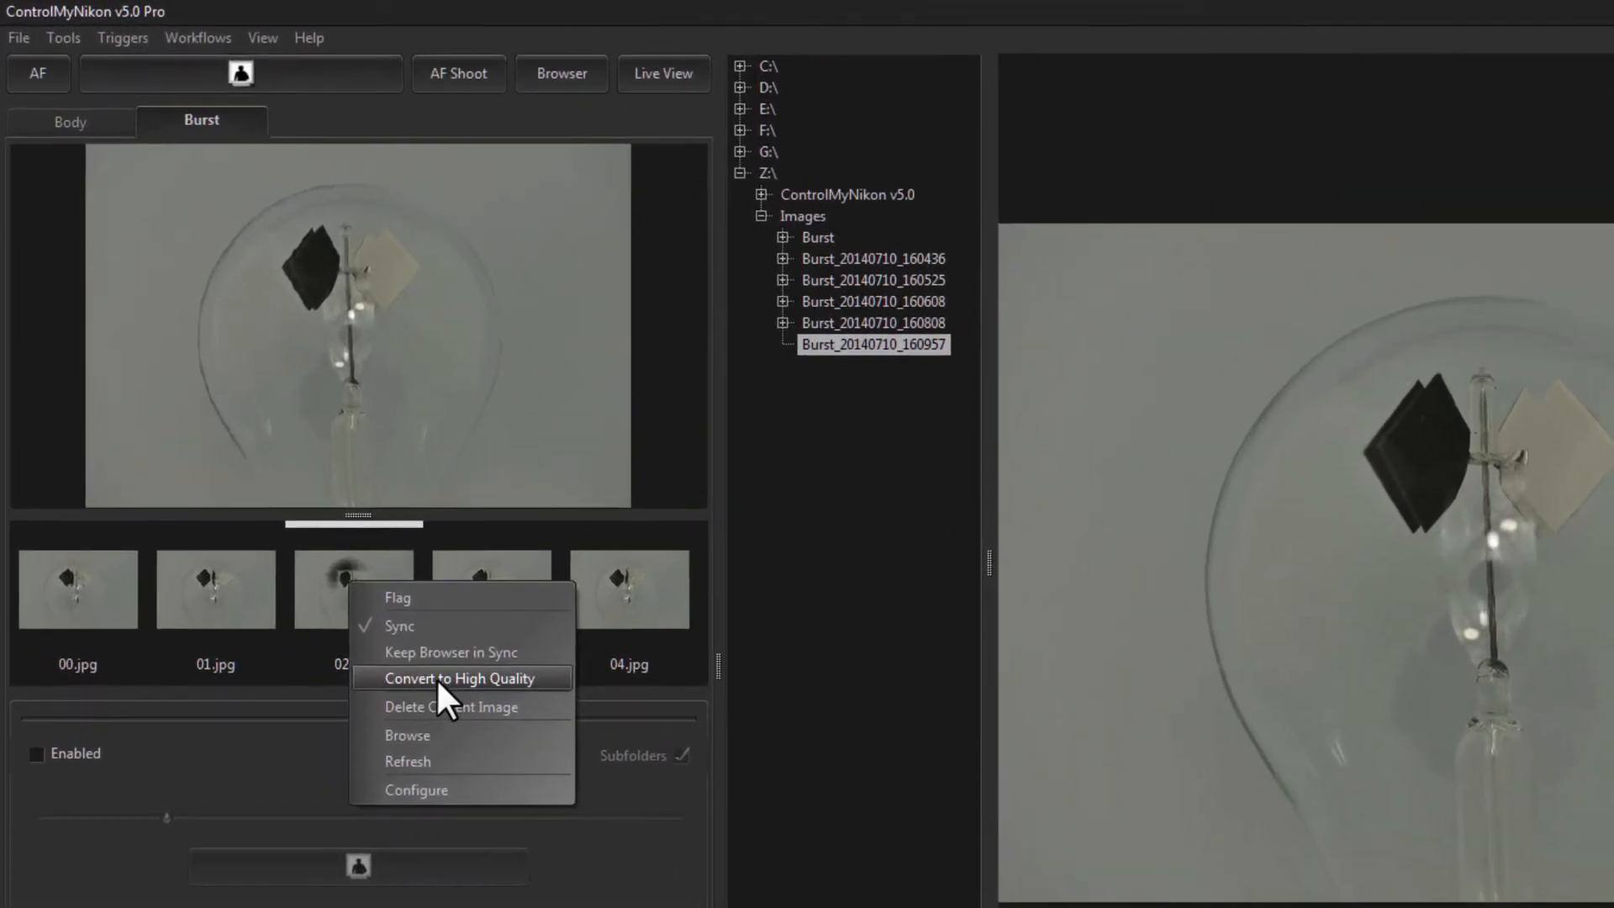
{"action": "left_click", "coordinate": [459, 677]}
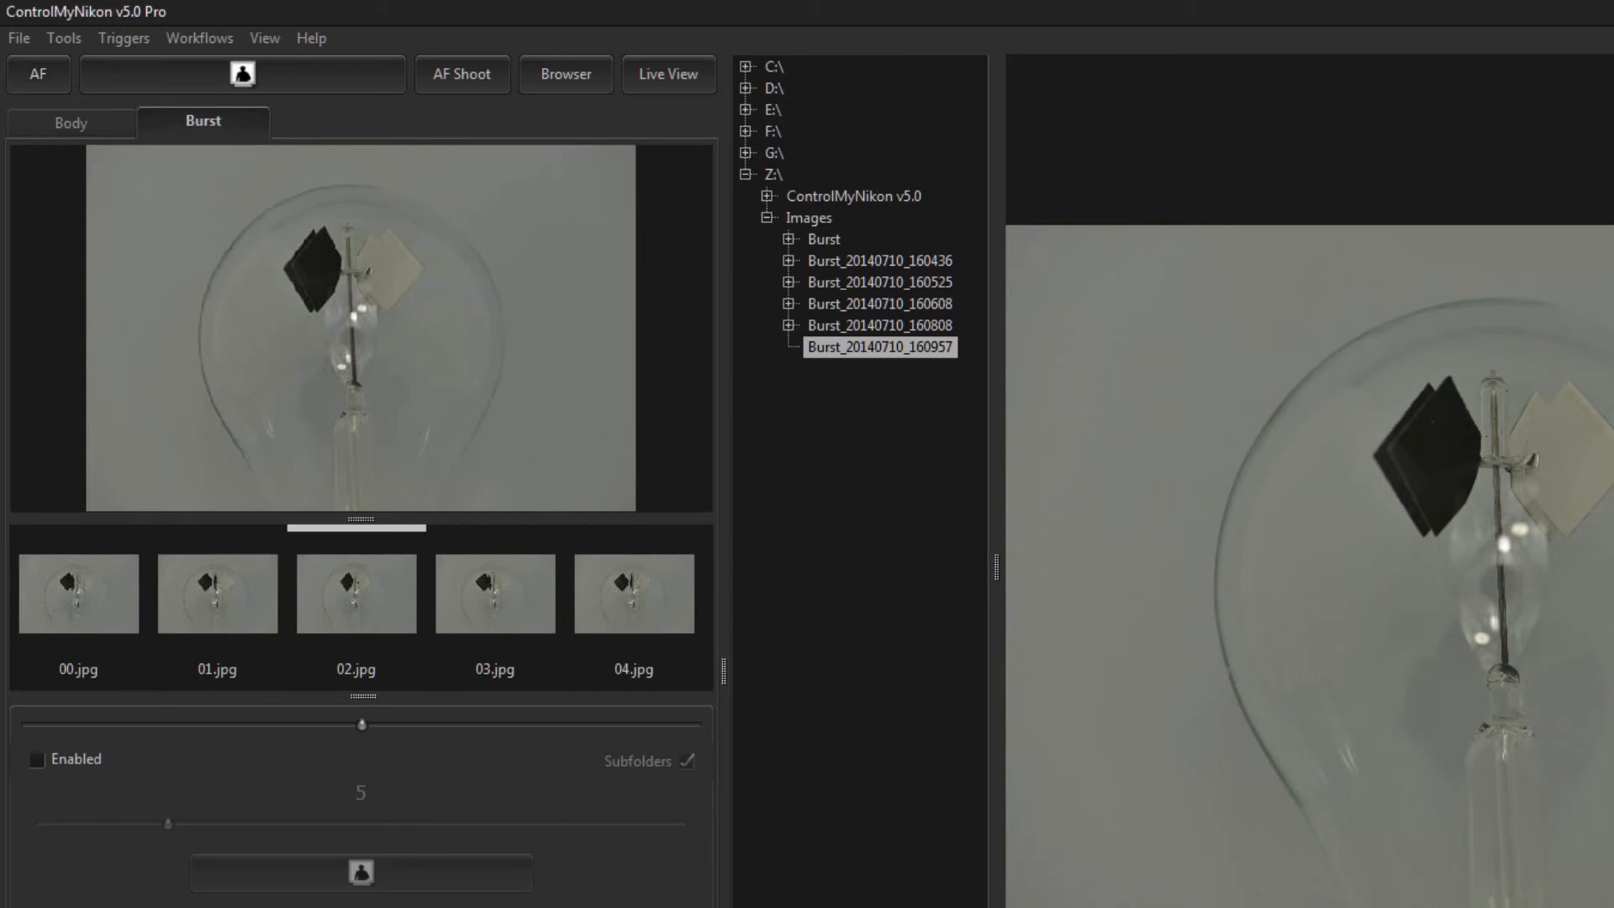
{"action": "right_click", "coordinate": [355, 592]}
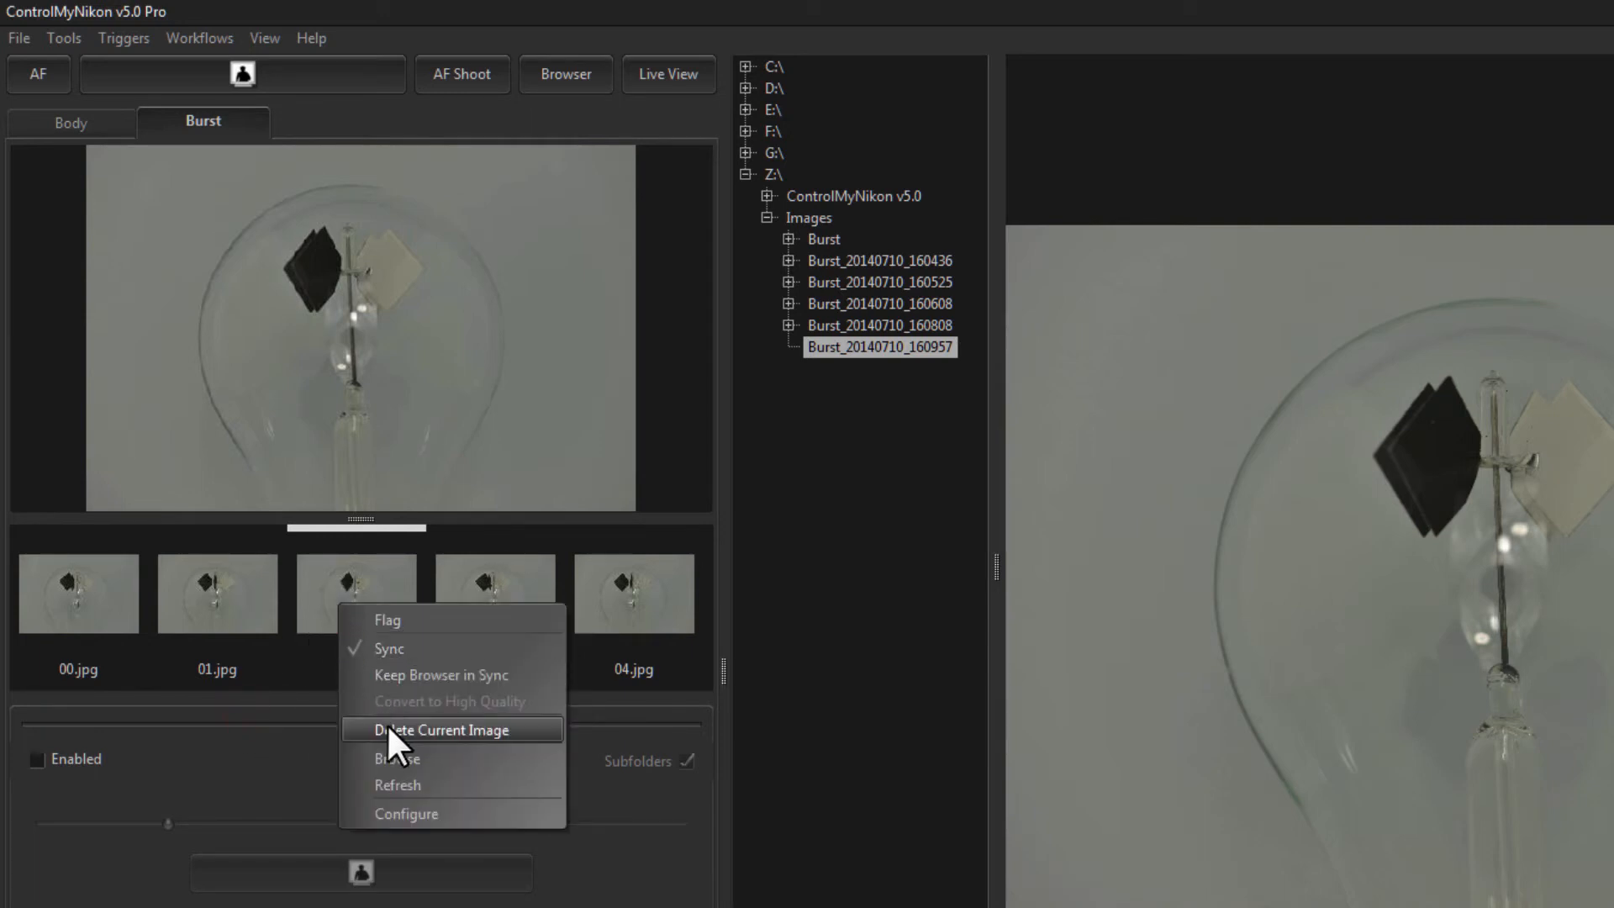
- Dismiss the frame options and cancel choosing a different burst folder
{"action": "left_click", "coordinate": [439, 728]}
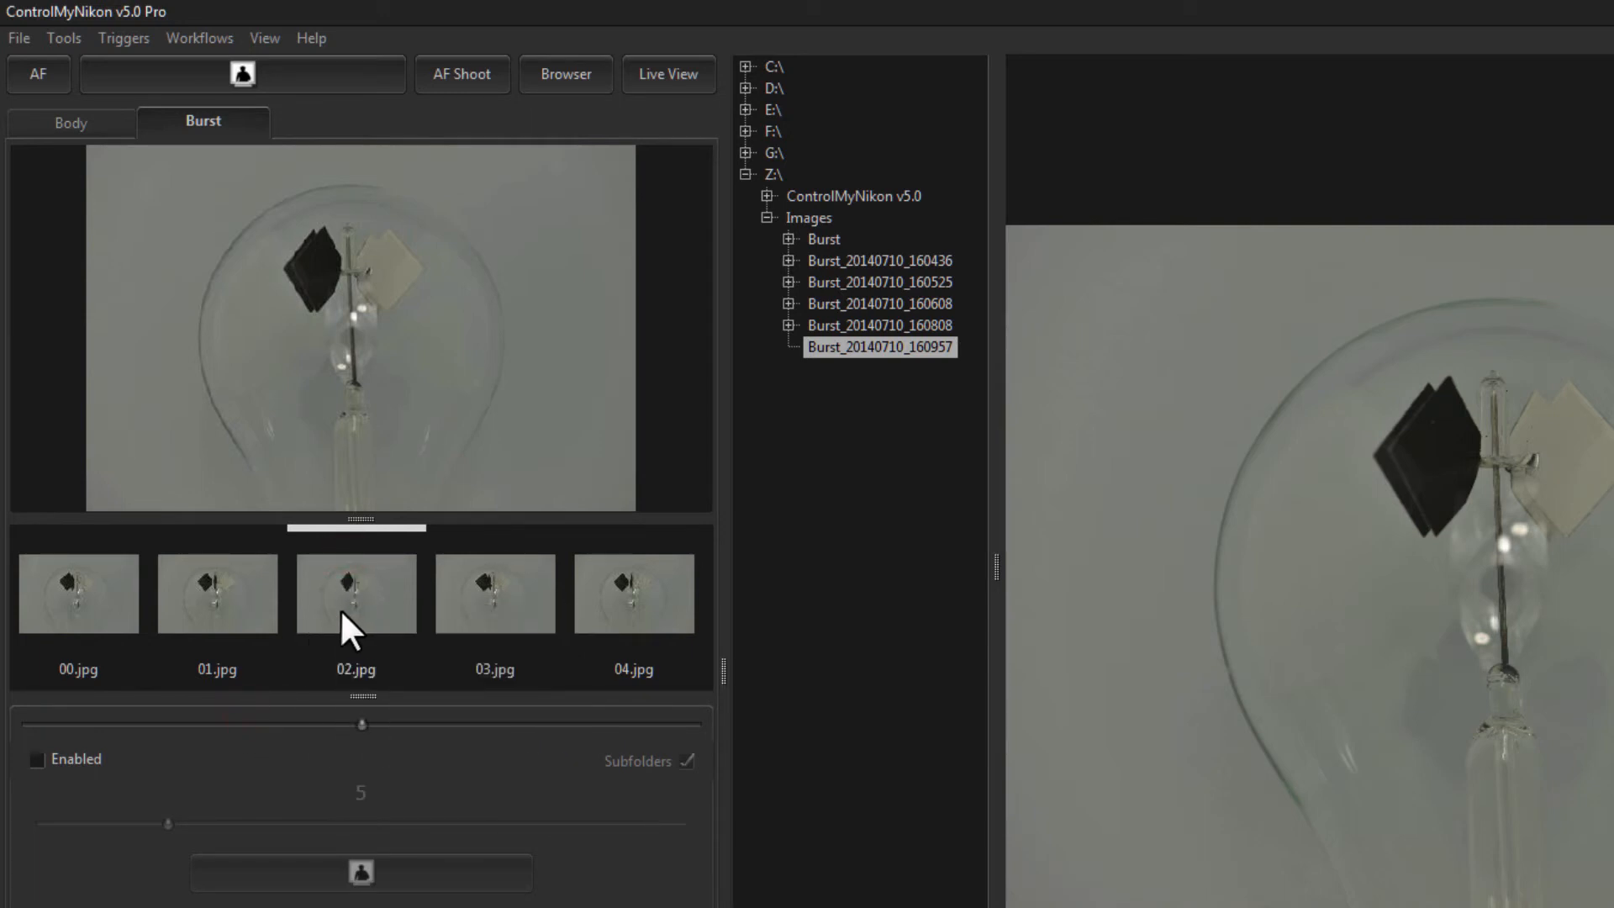
{"action": "right_click", "coordinate": [354, 618]}
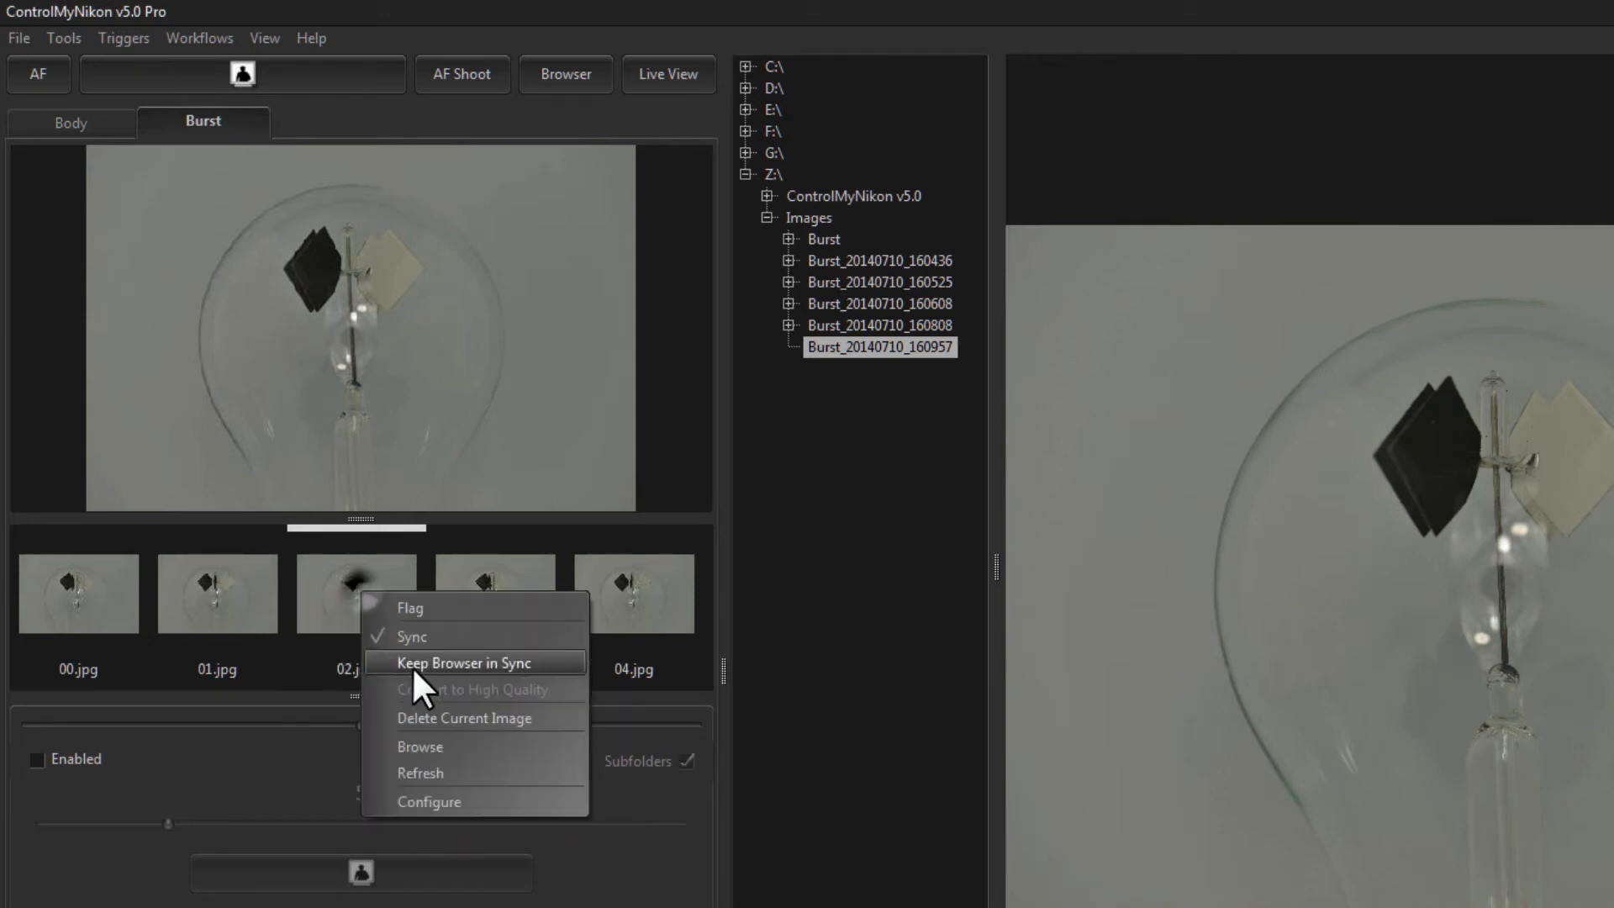
{"action": "left_click", "coordinate": [420, 747]}
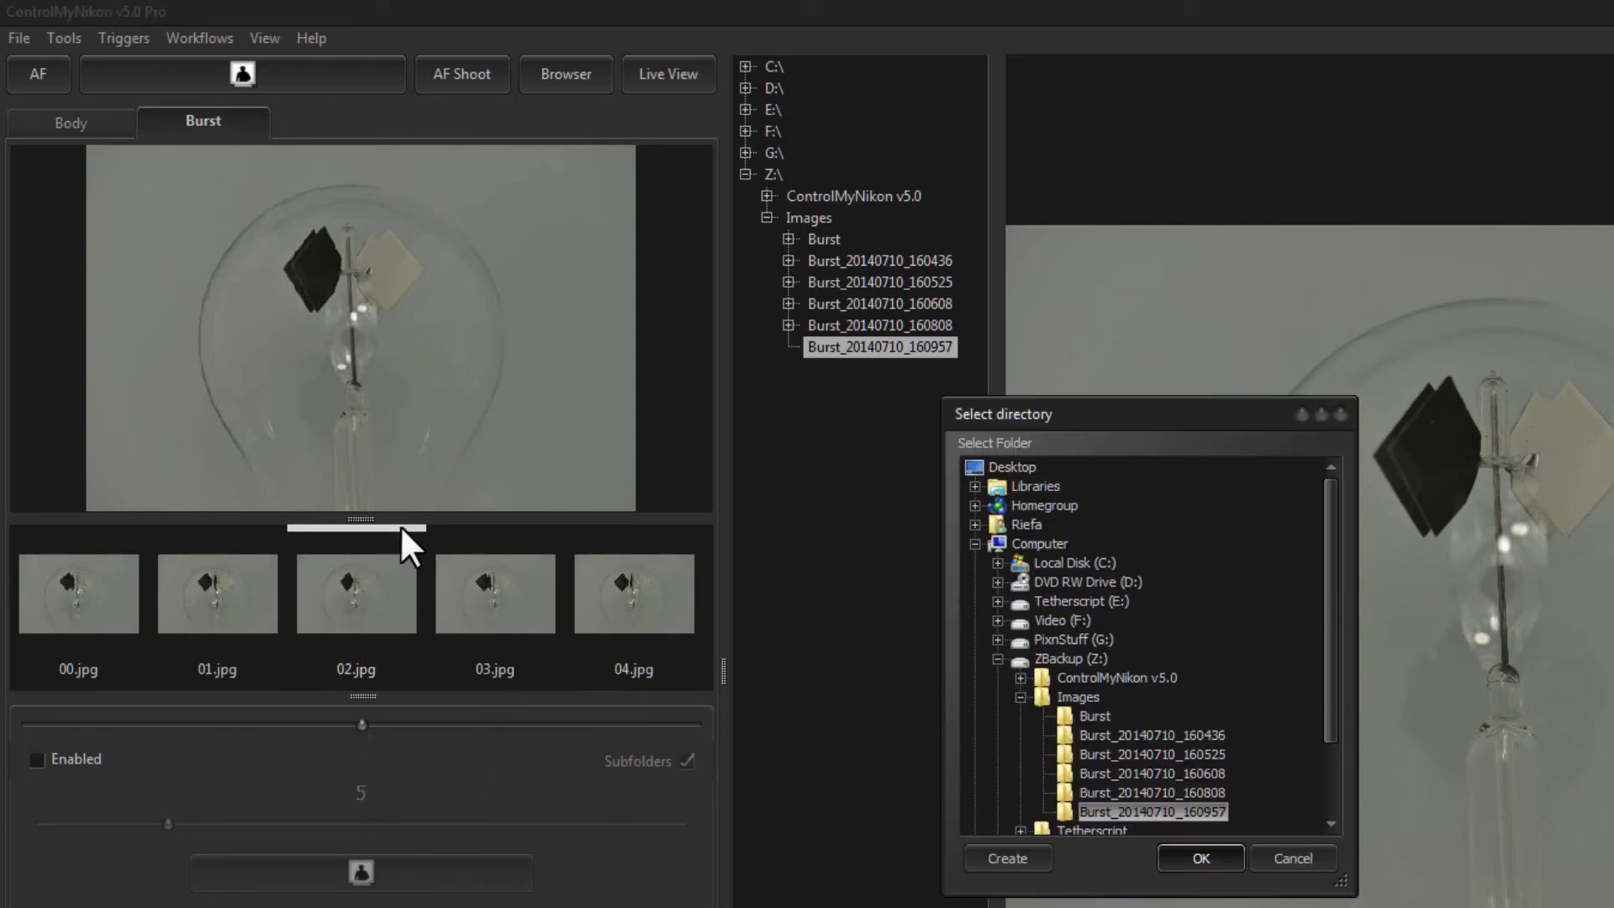
{"action": "mouse_move", "coordinate": [1307, 890]}
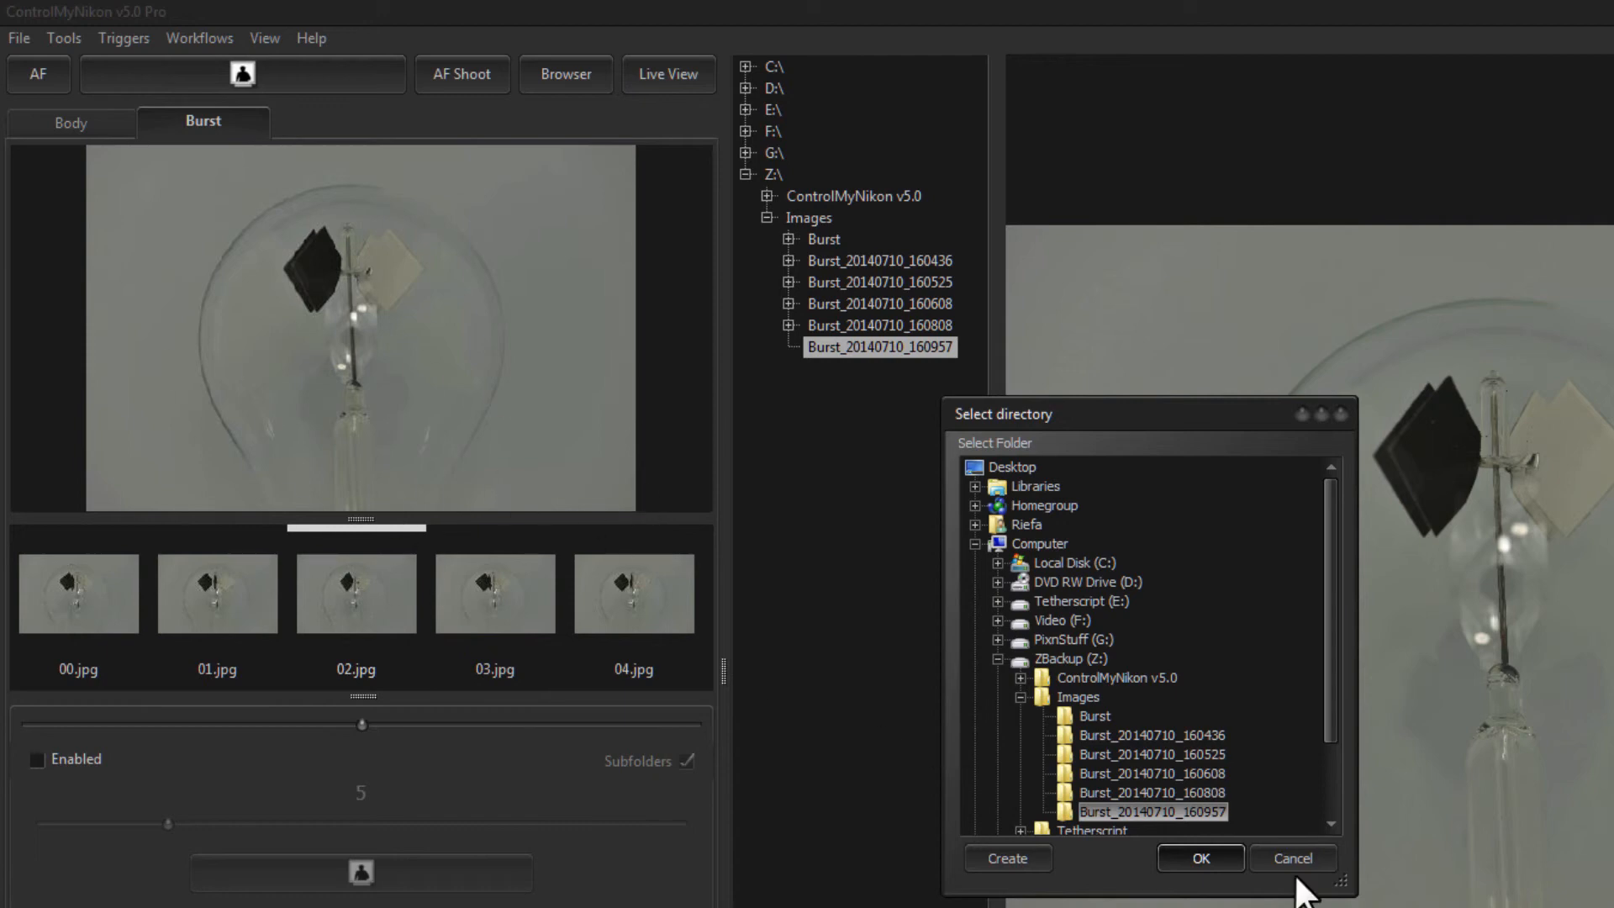
{"action": "left_click", "coordinate": [1197, 858]}
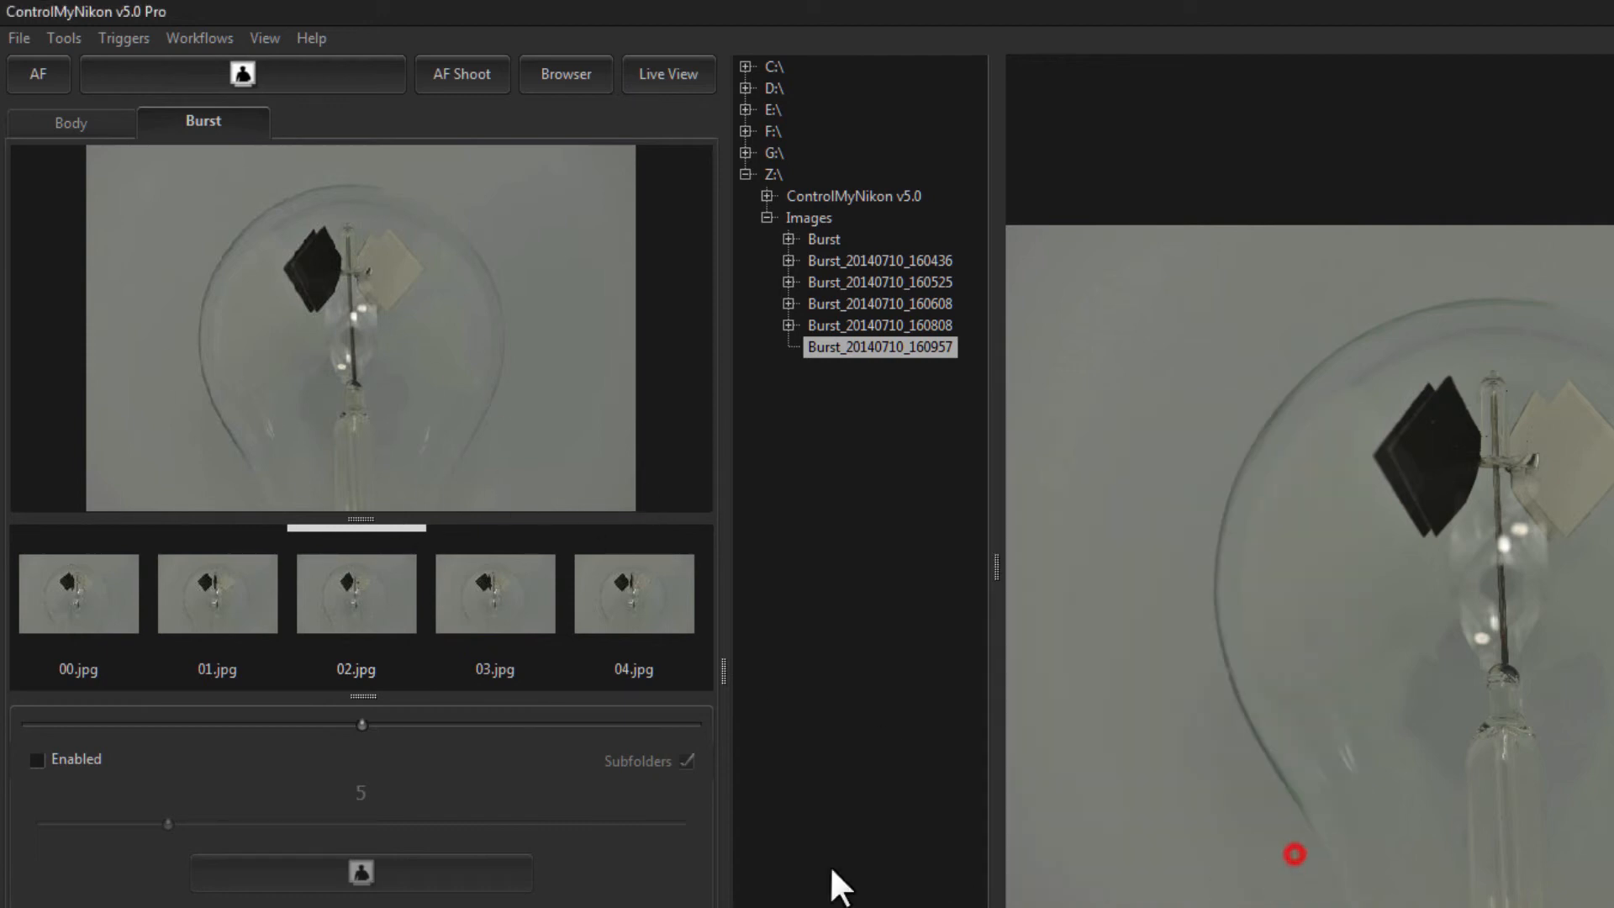
- Open the thumb strip's Configure window listing Thumbnail and Filename
{"action": "right_click", "coordinate": [355, 593]}
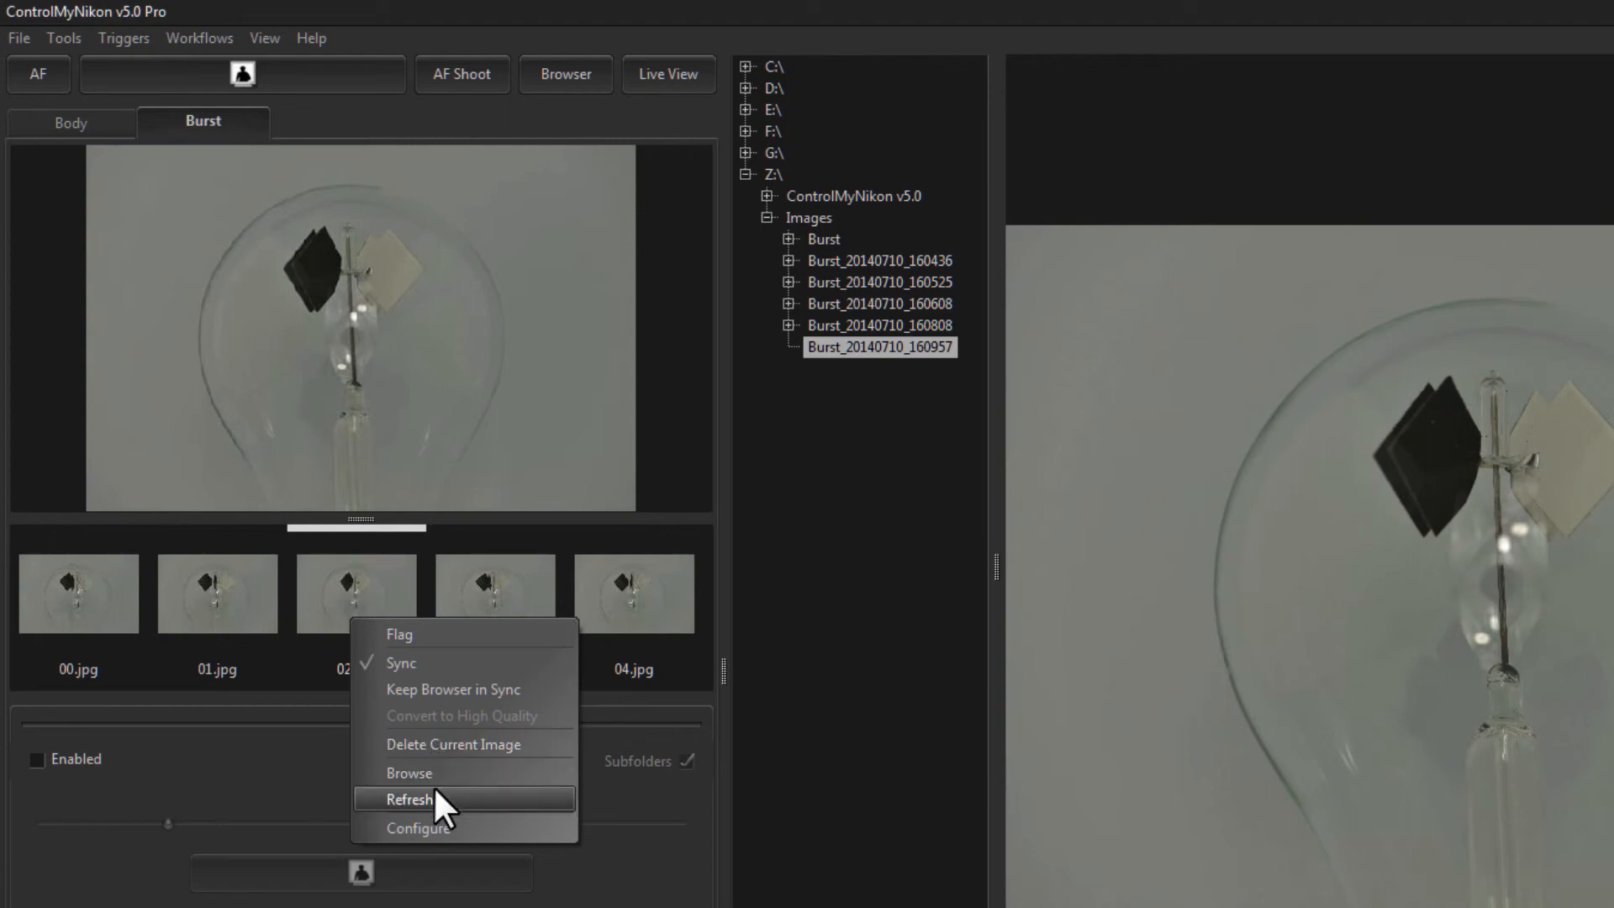
{"action": "left_click", "coordinate": [410, 799]}
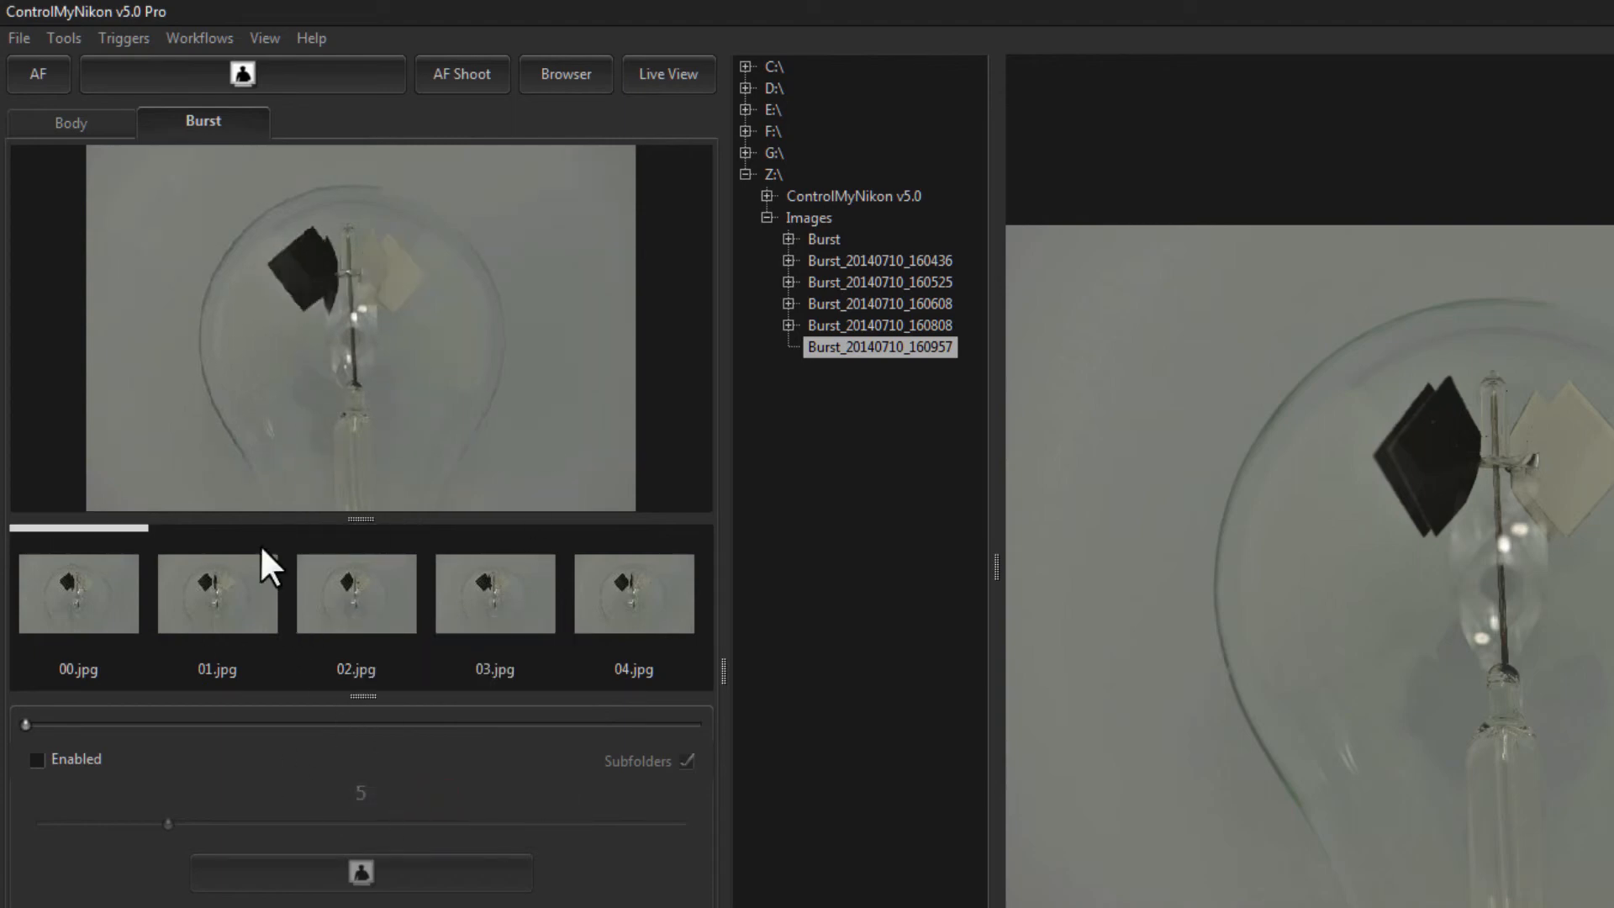
{"action": "mouse_move", "coordinate": [81, 625]}
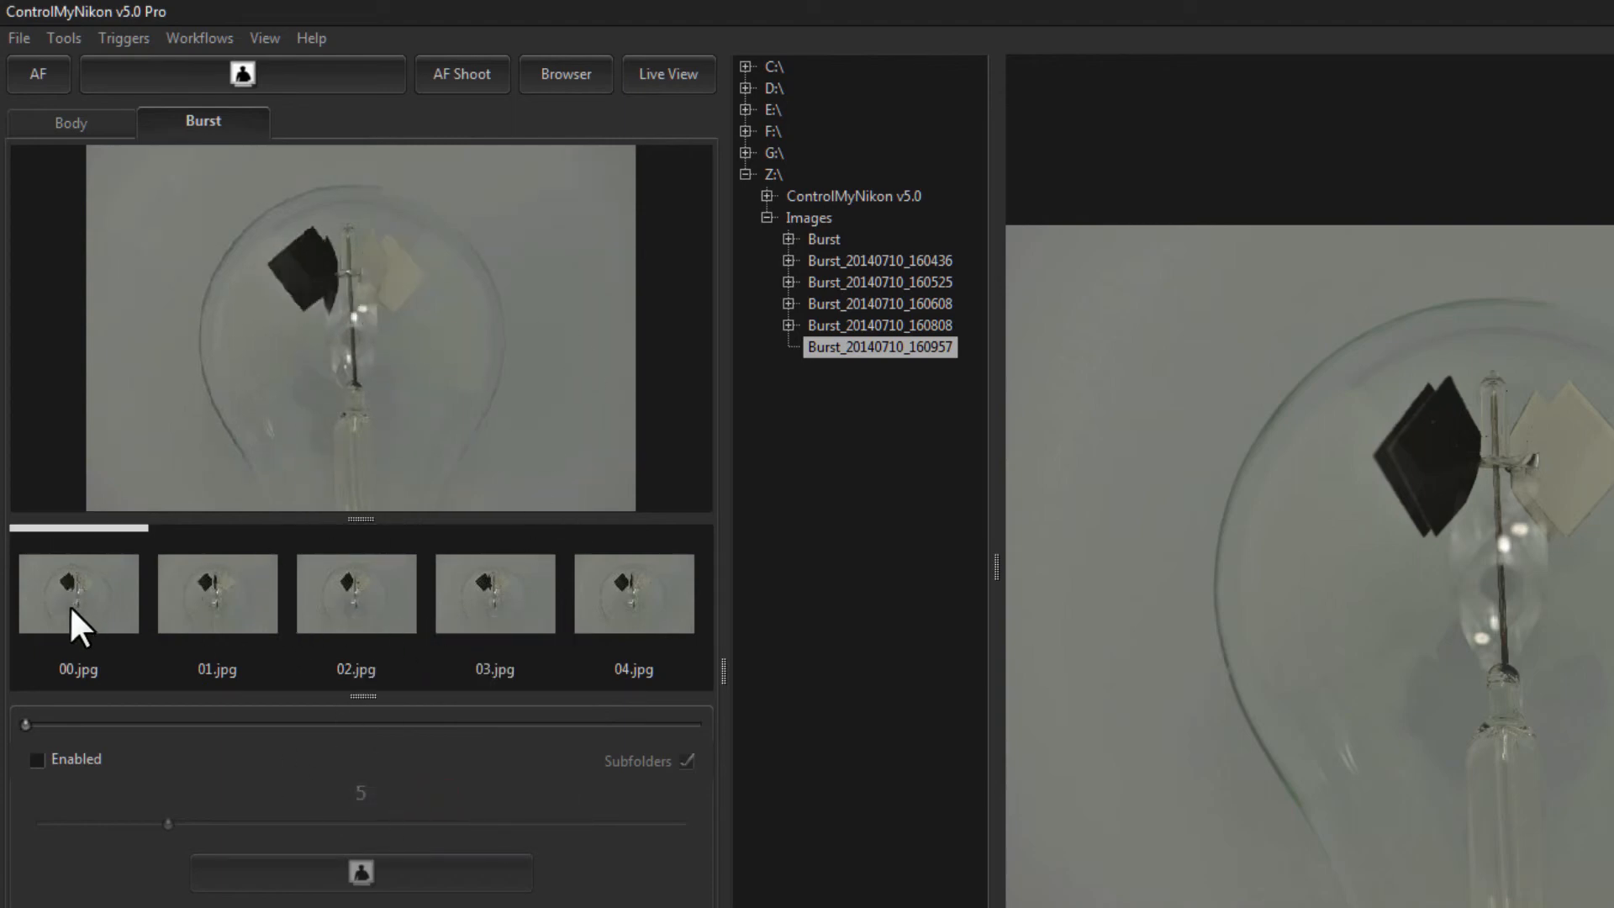
{"action": "right_click", "coordinate": [78, 592]}
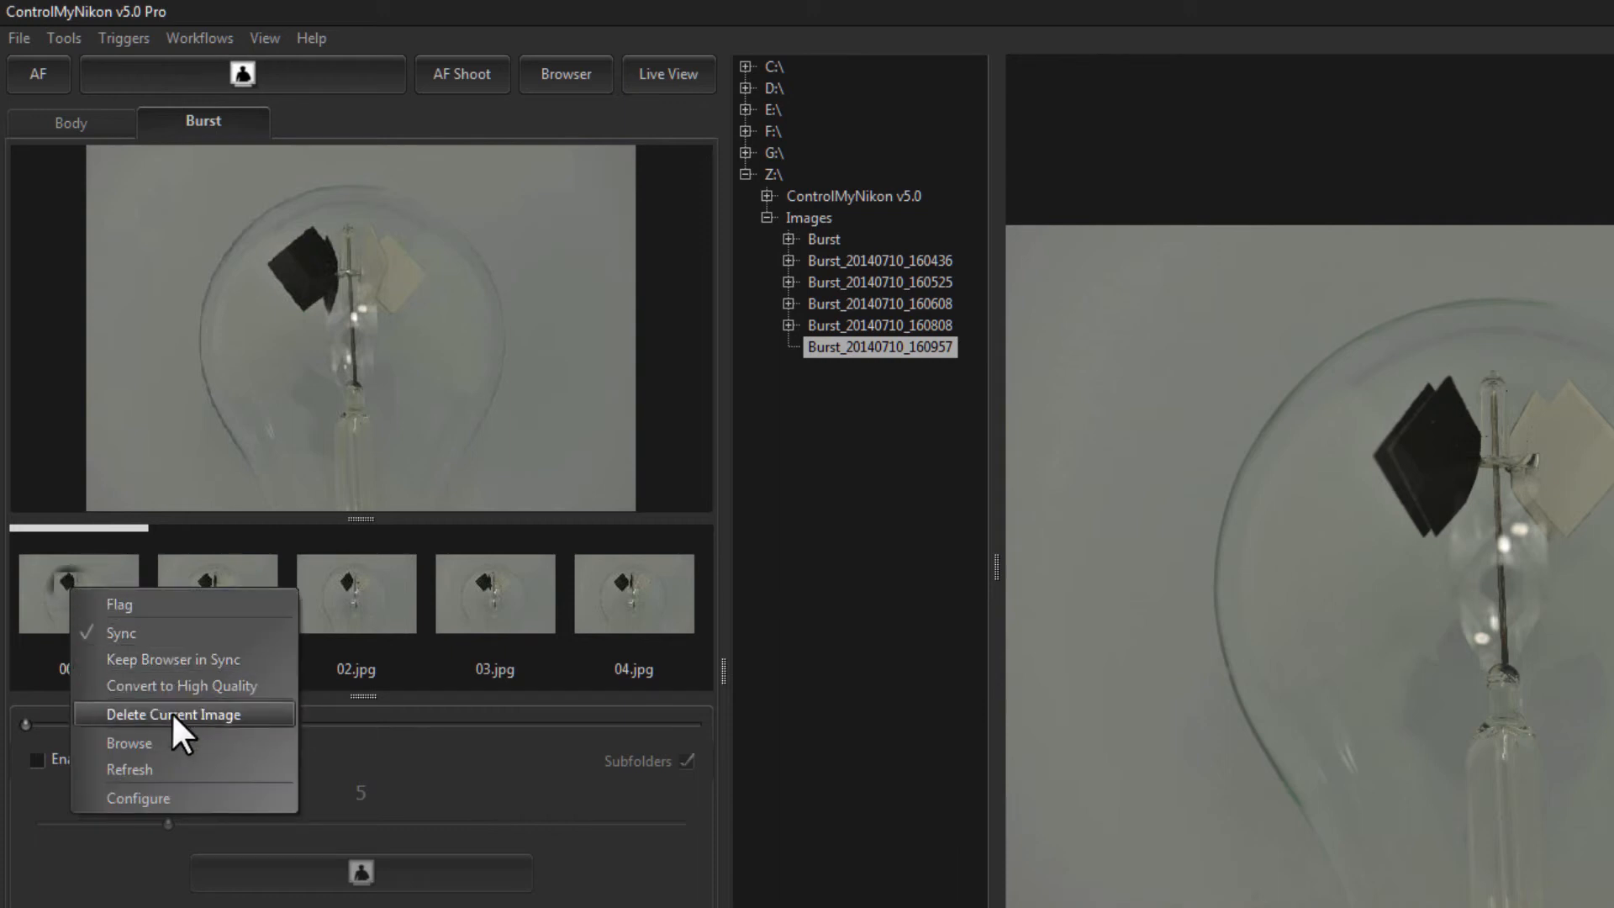
{"action": "left_click", "coordinate": [137, 797]}
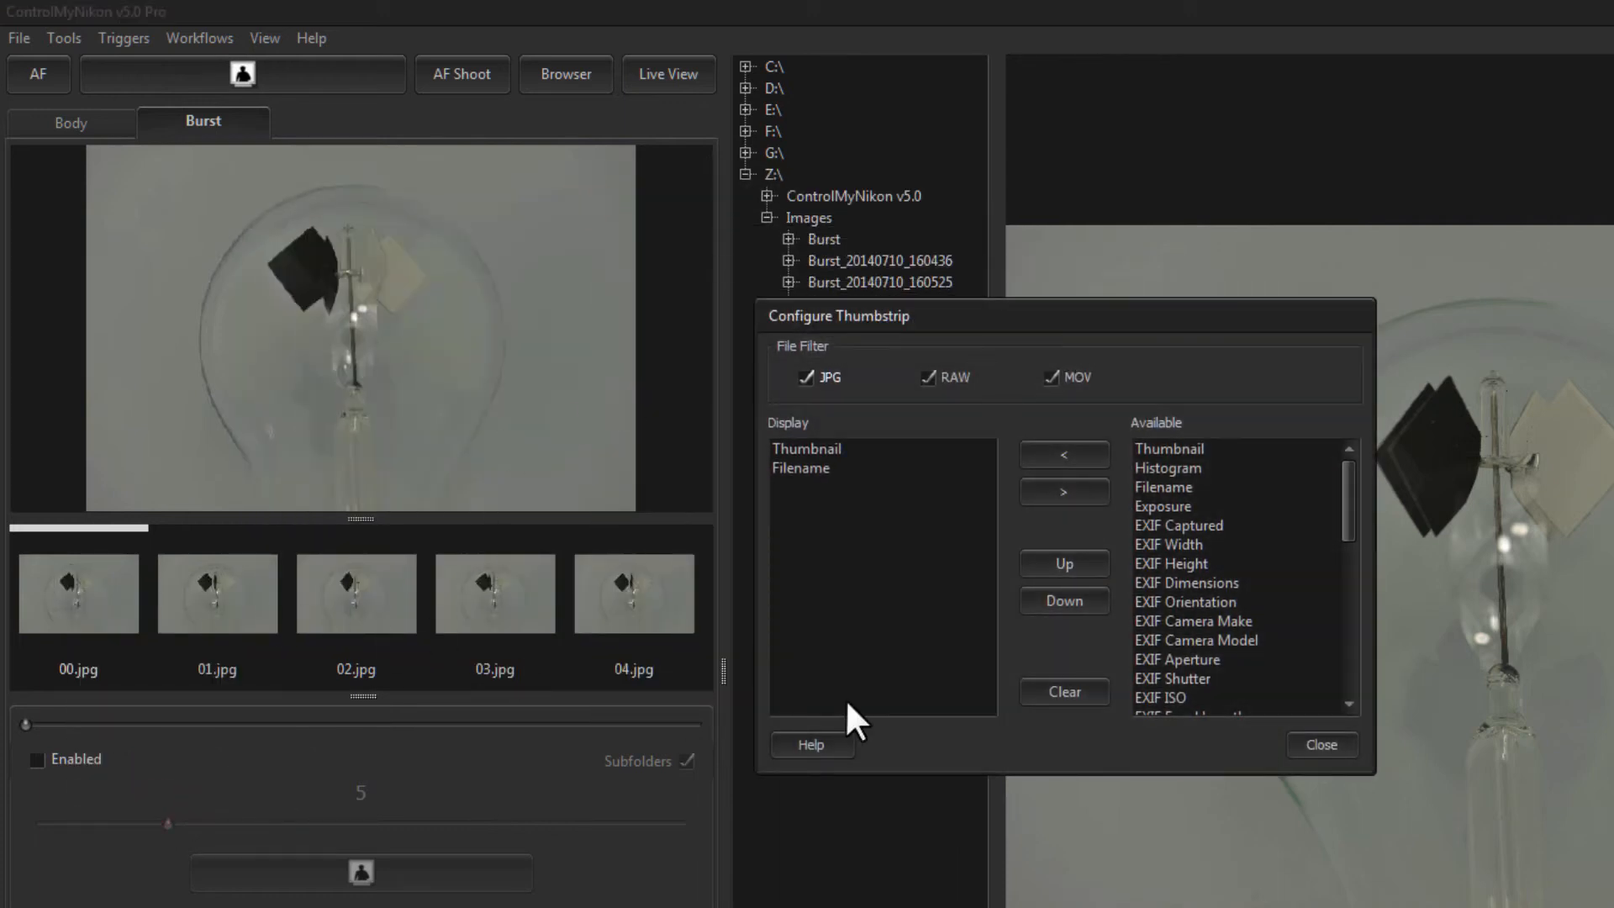
- Add Histogram and Exposure to the thumb strip, move Filename last, and close
{"action": "left_click", "coordinate": [801, 467]}
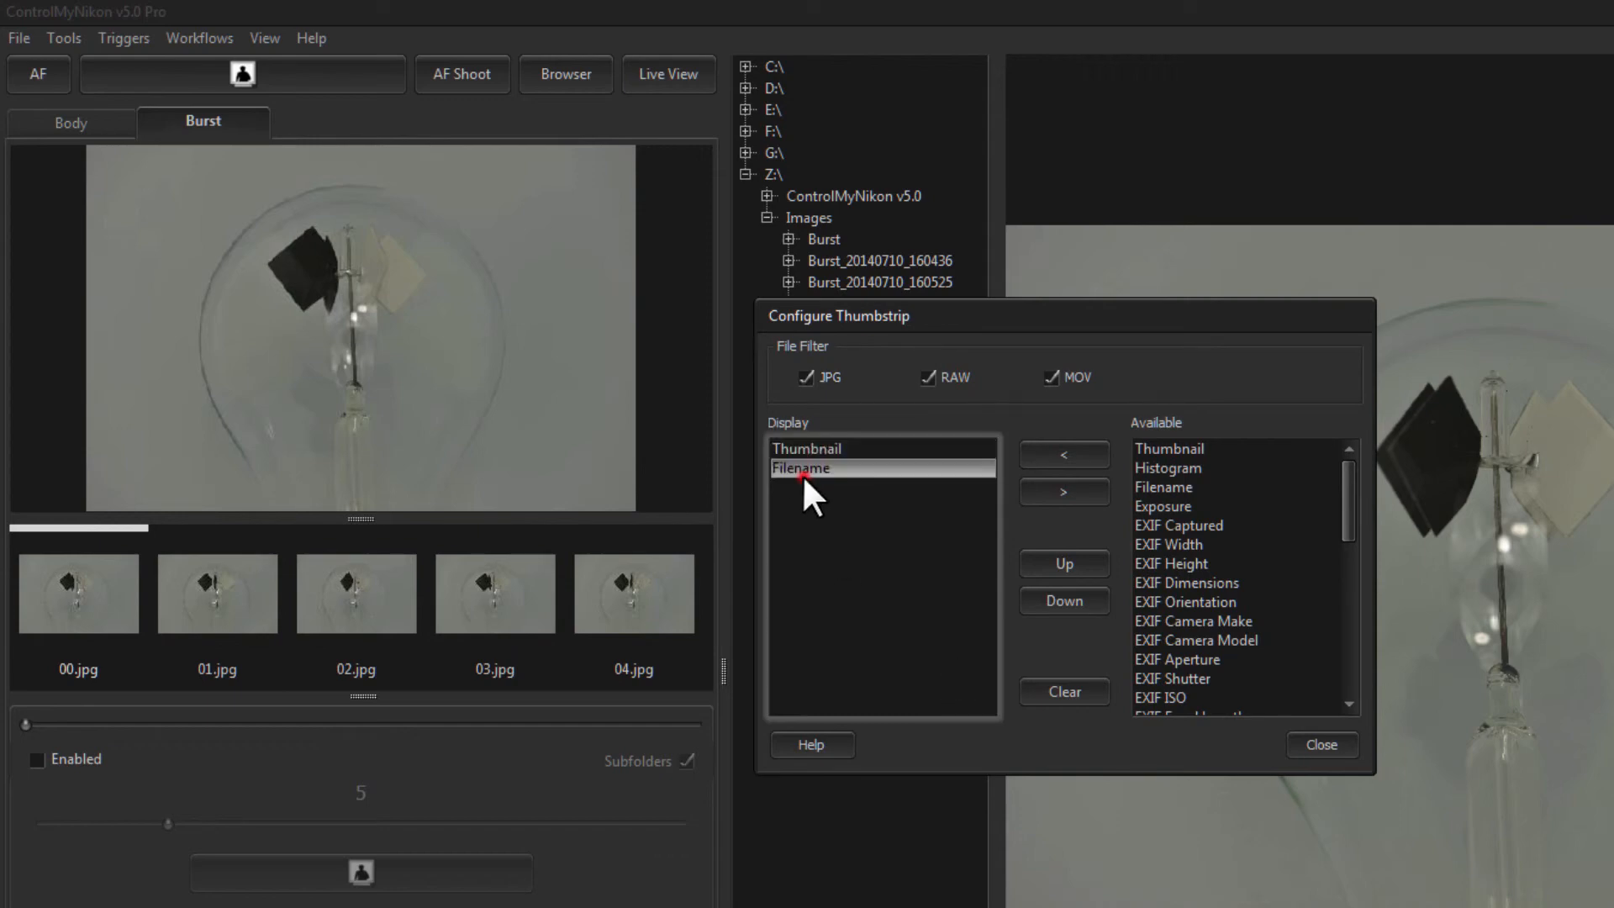
{"action": "mouse_move", "coordinate": [1063, 600]}
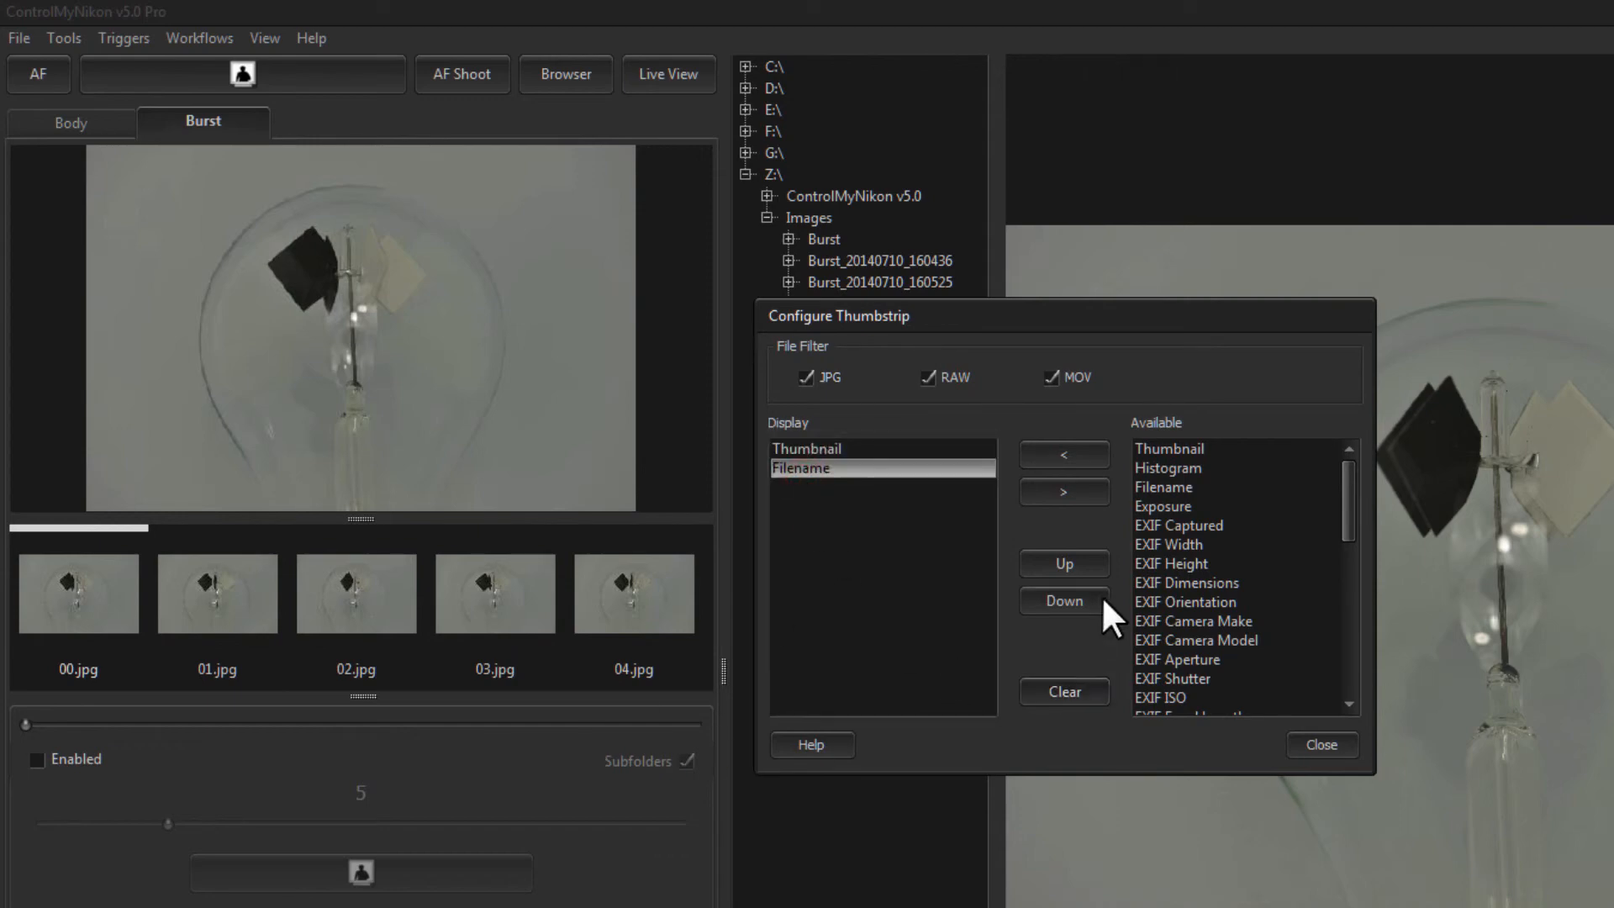
{"action": "left_click", "coordinate": [1063, 454]}
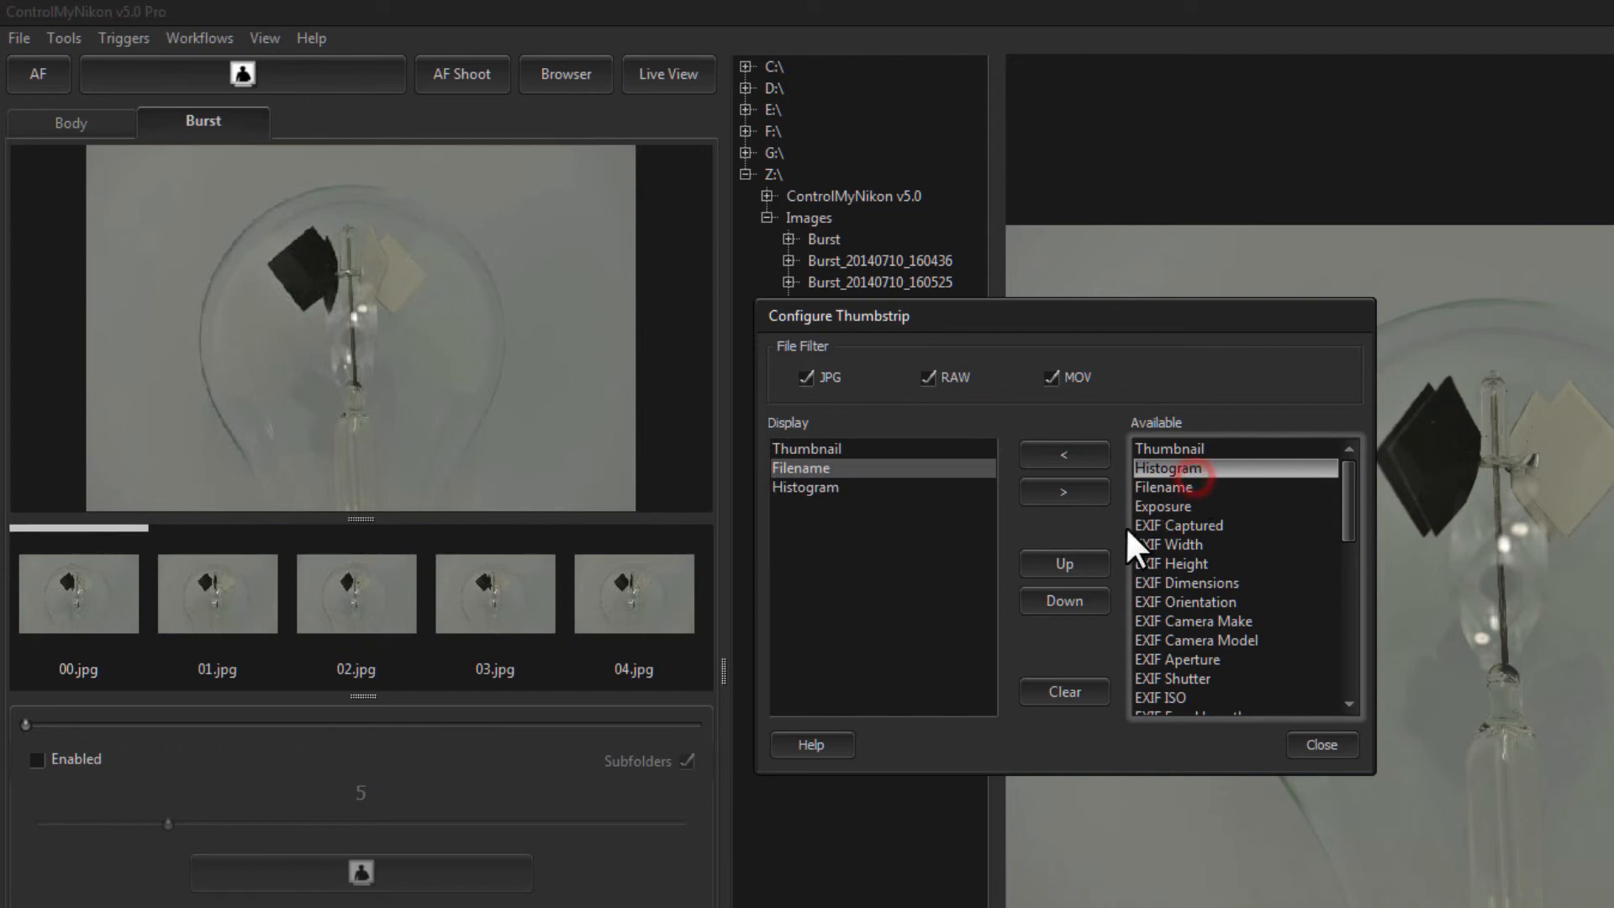
{"action": "mouse_move", "coordinate": [1193, 551]}
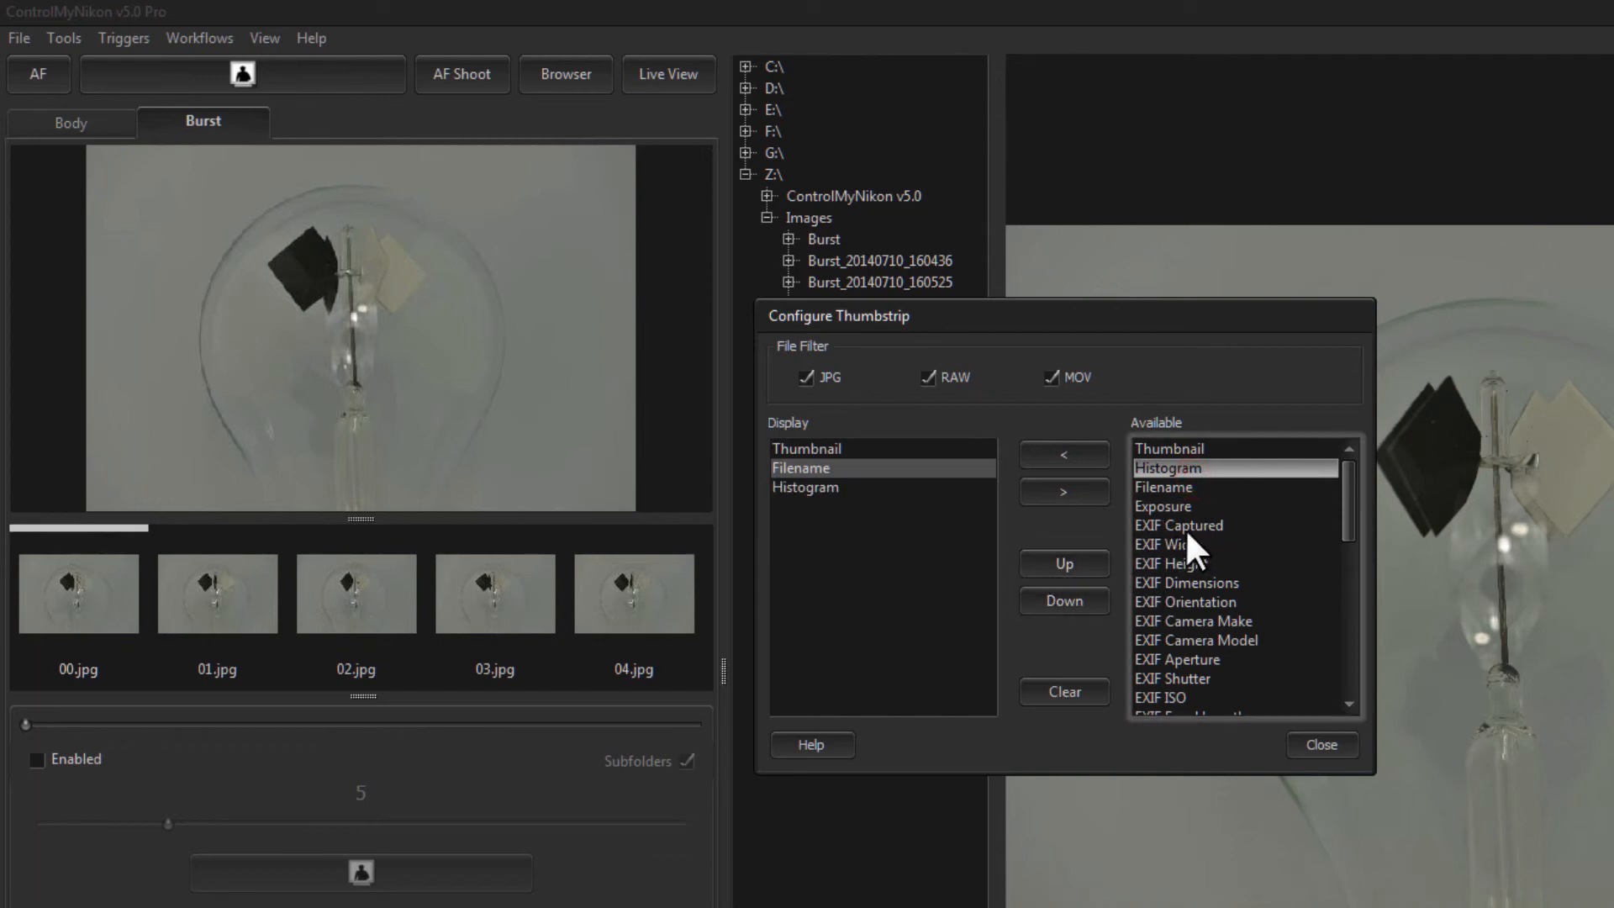
{"action": "left_click", "coordinate": [1063, 453]}
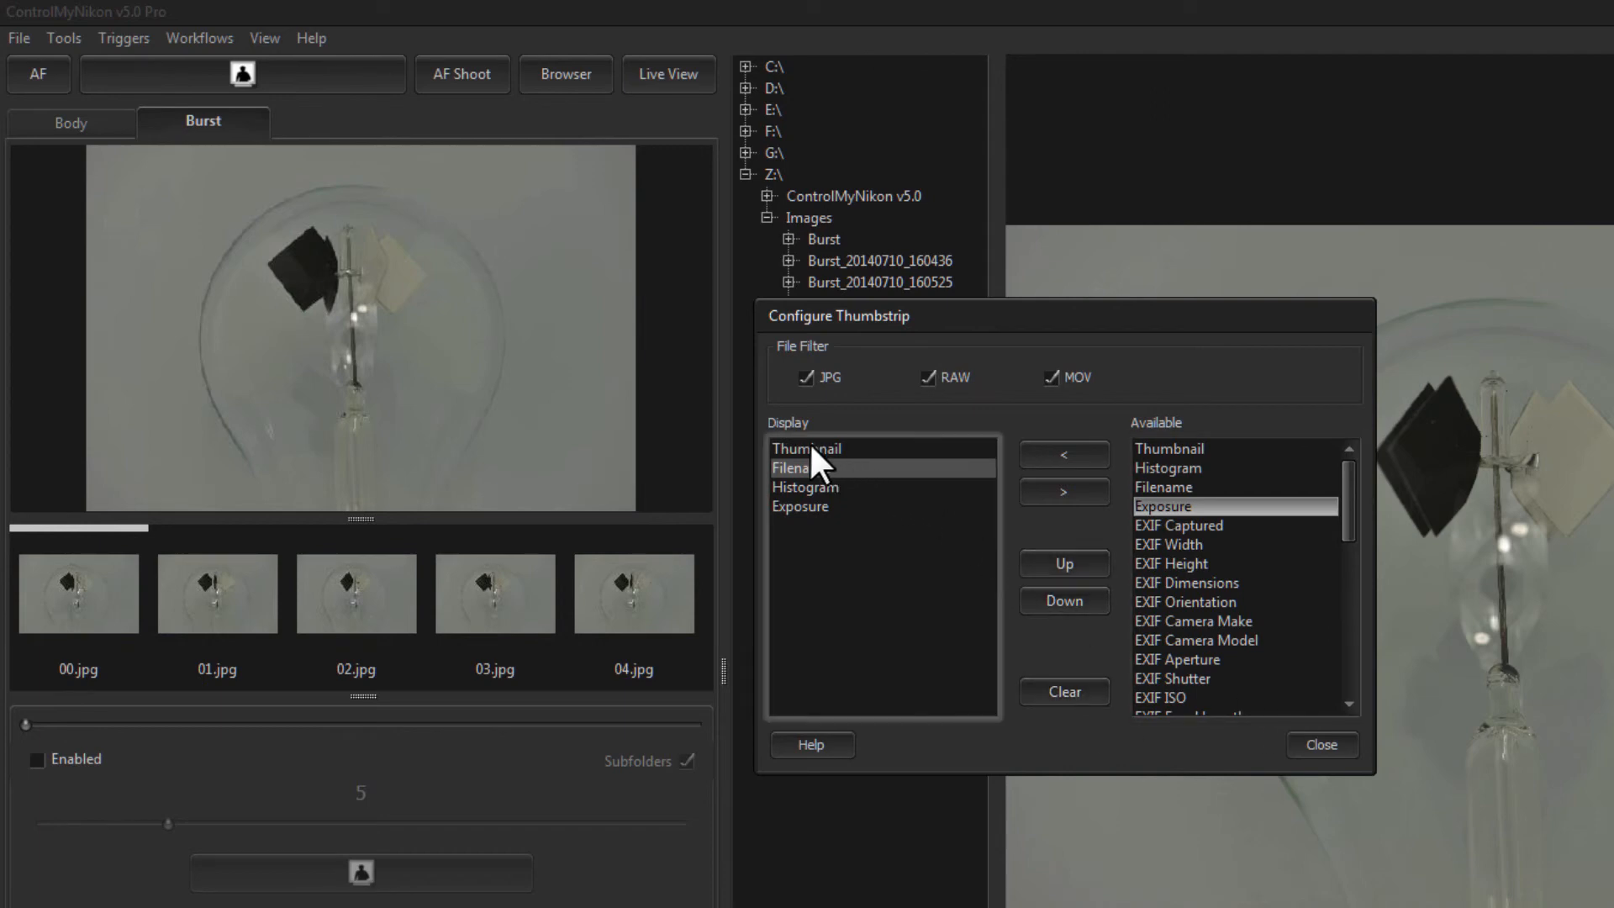
{"action": "mouse_move", "coordinate": [834, 482]}
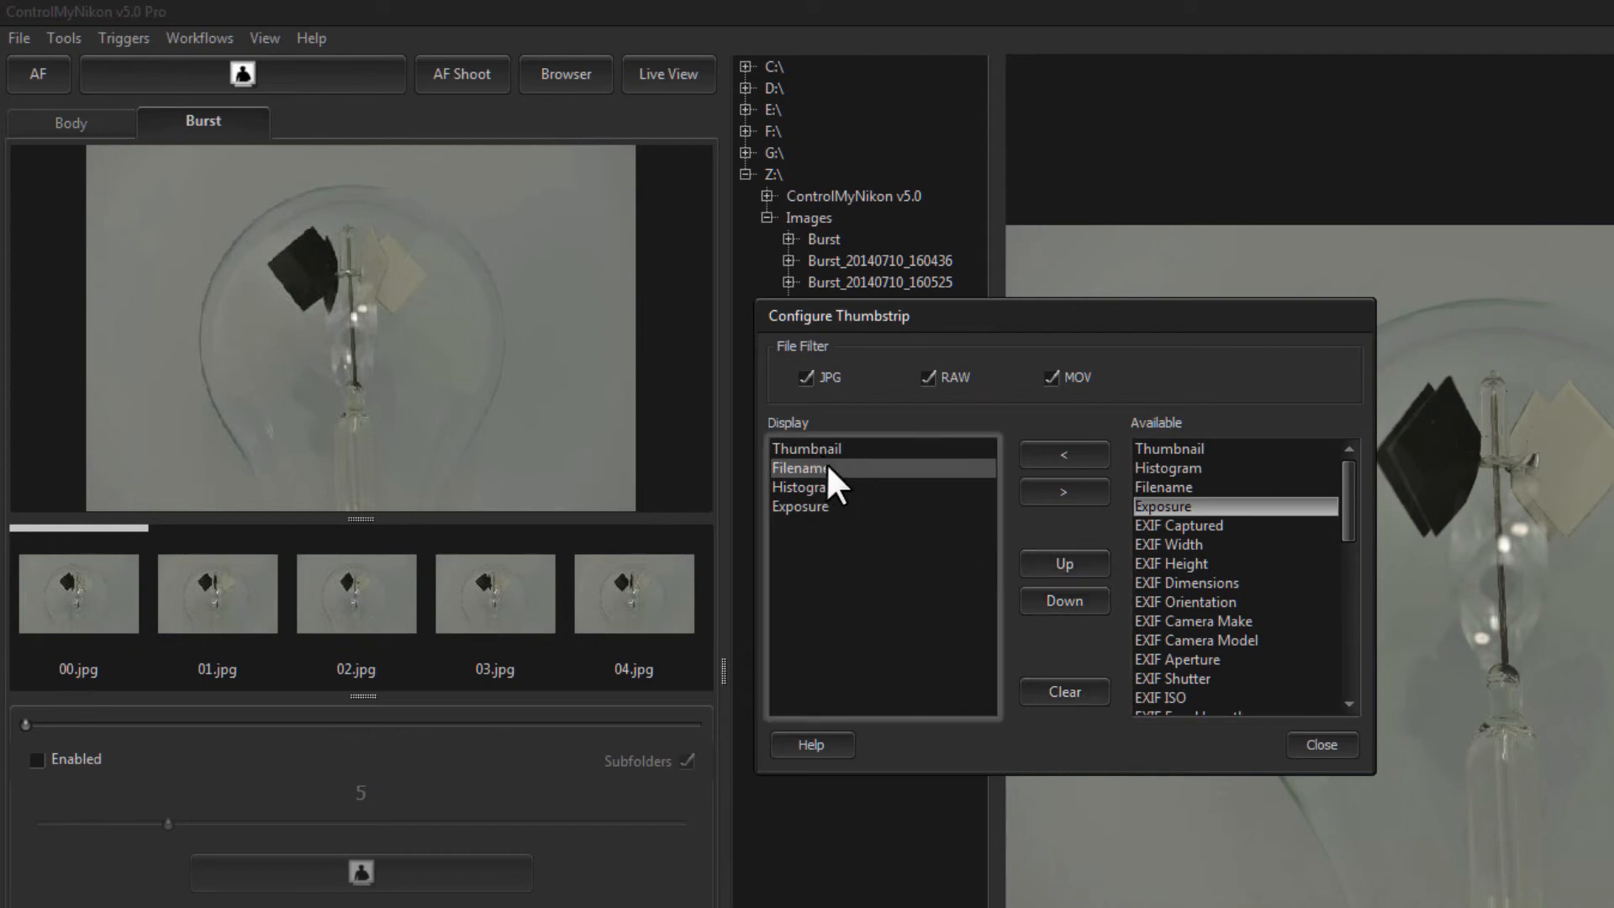
{"action": "left_click", "coordinate": [1063, 600]}
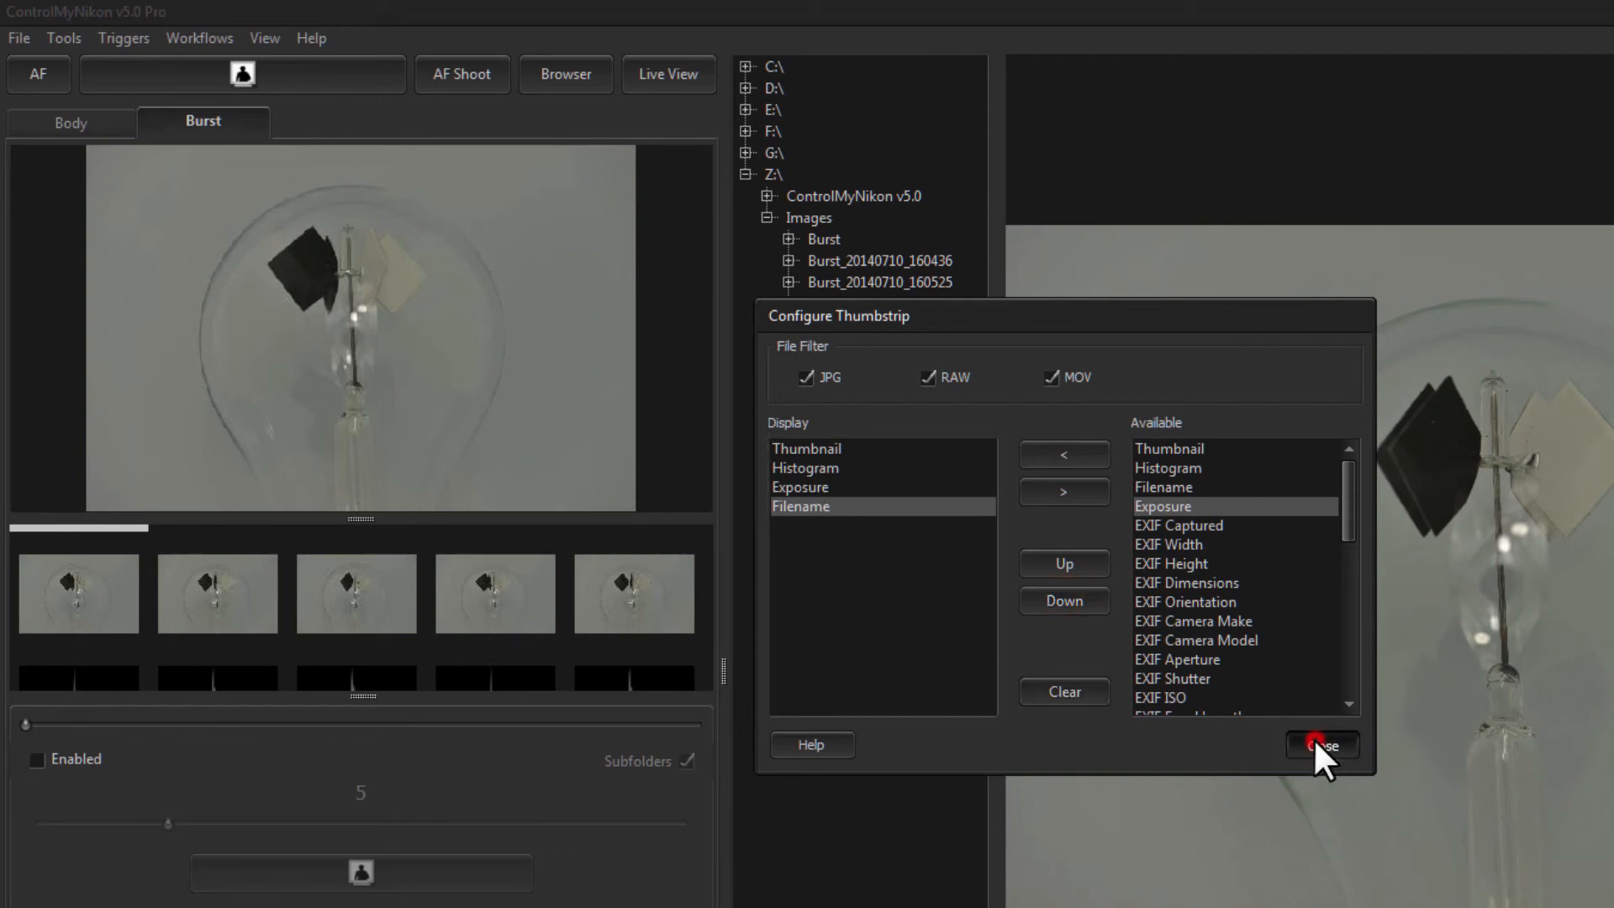
{"action": "left_click", "coordinate": [1321, 744]}
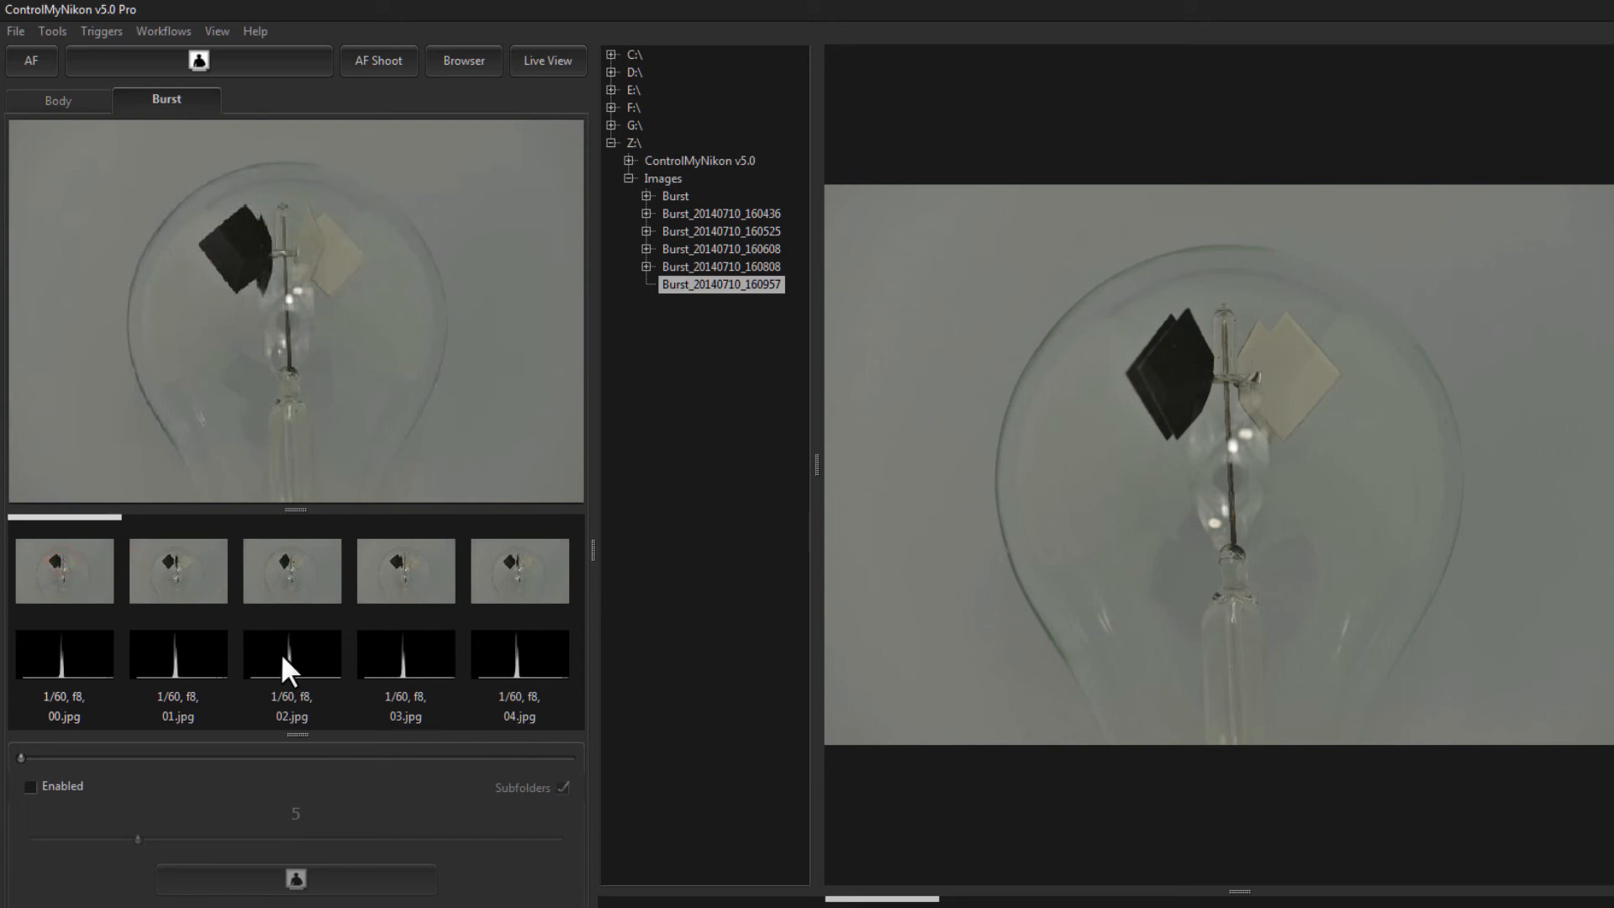
{"action": "mouse_move", "coordinate": [302, 625]}
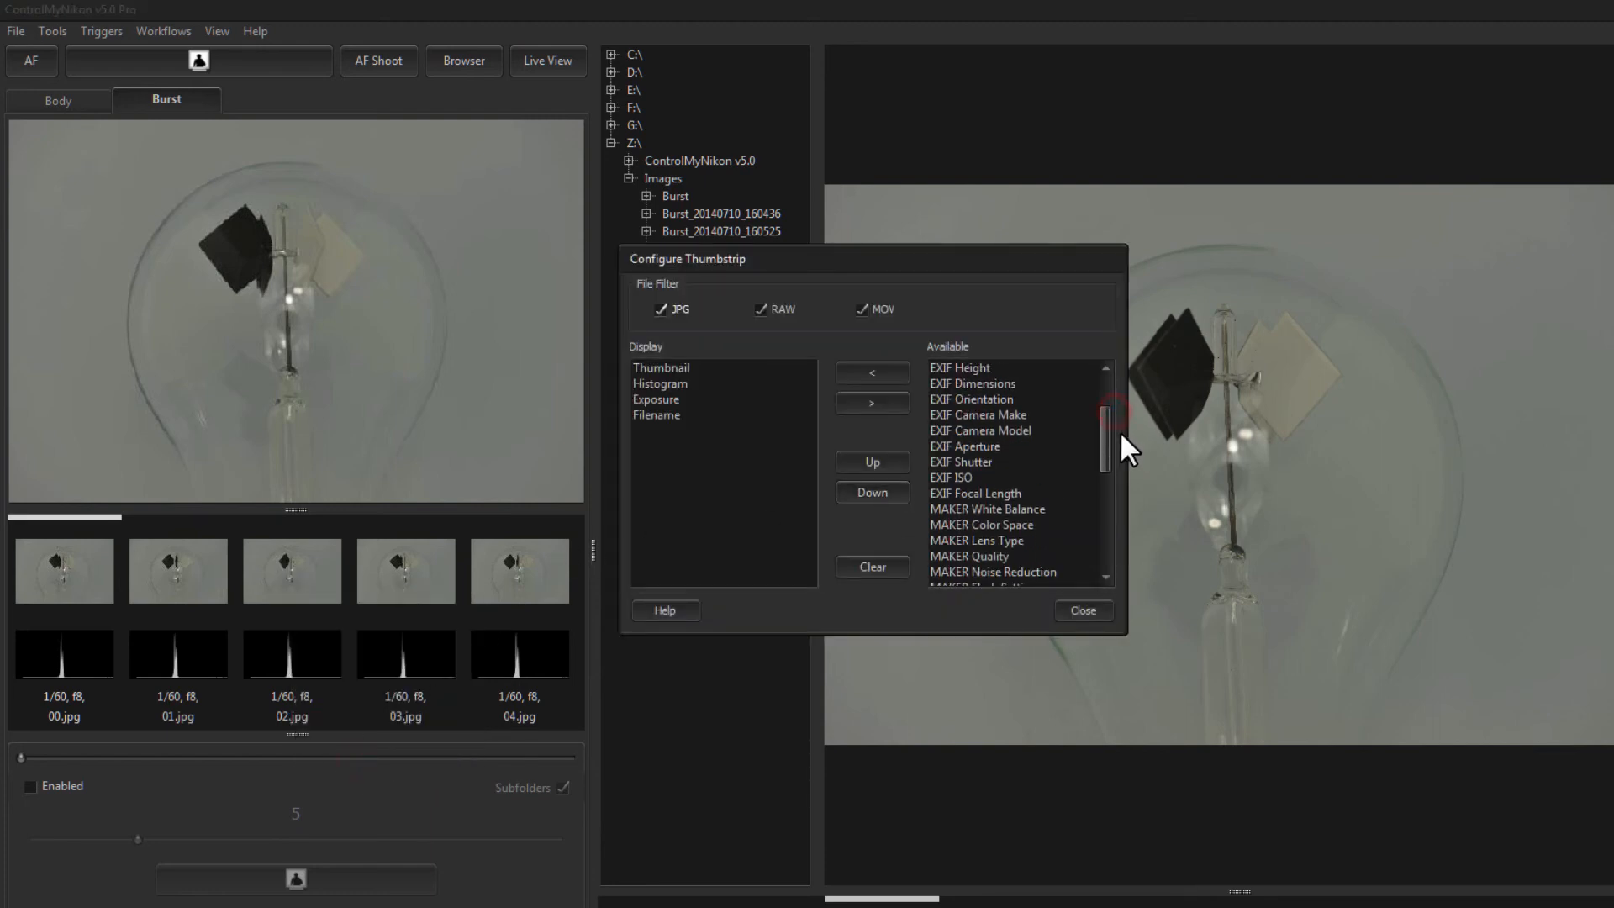
- Review the EXIF, MAKER and IPTC fields under Available, then close without changes
{"action": "scroll", "scroll_direction": "up", "scroll_amount": 3}
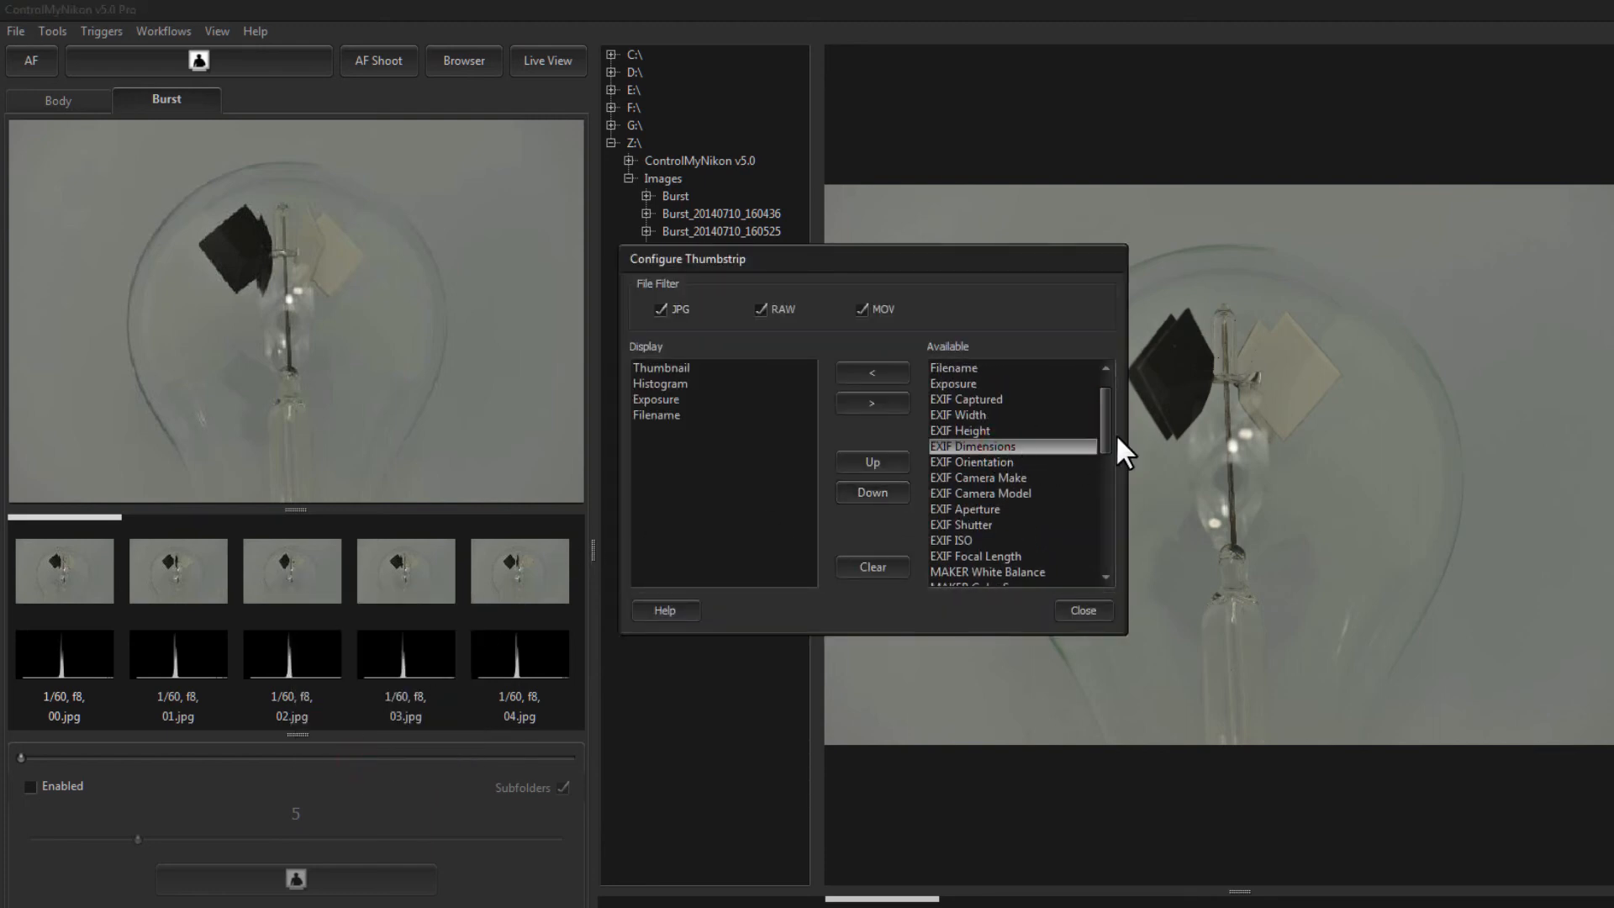
{"action": "scroll", "scroll_direction": "down", "scroll_amount": 3}
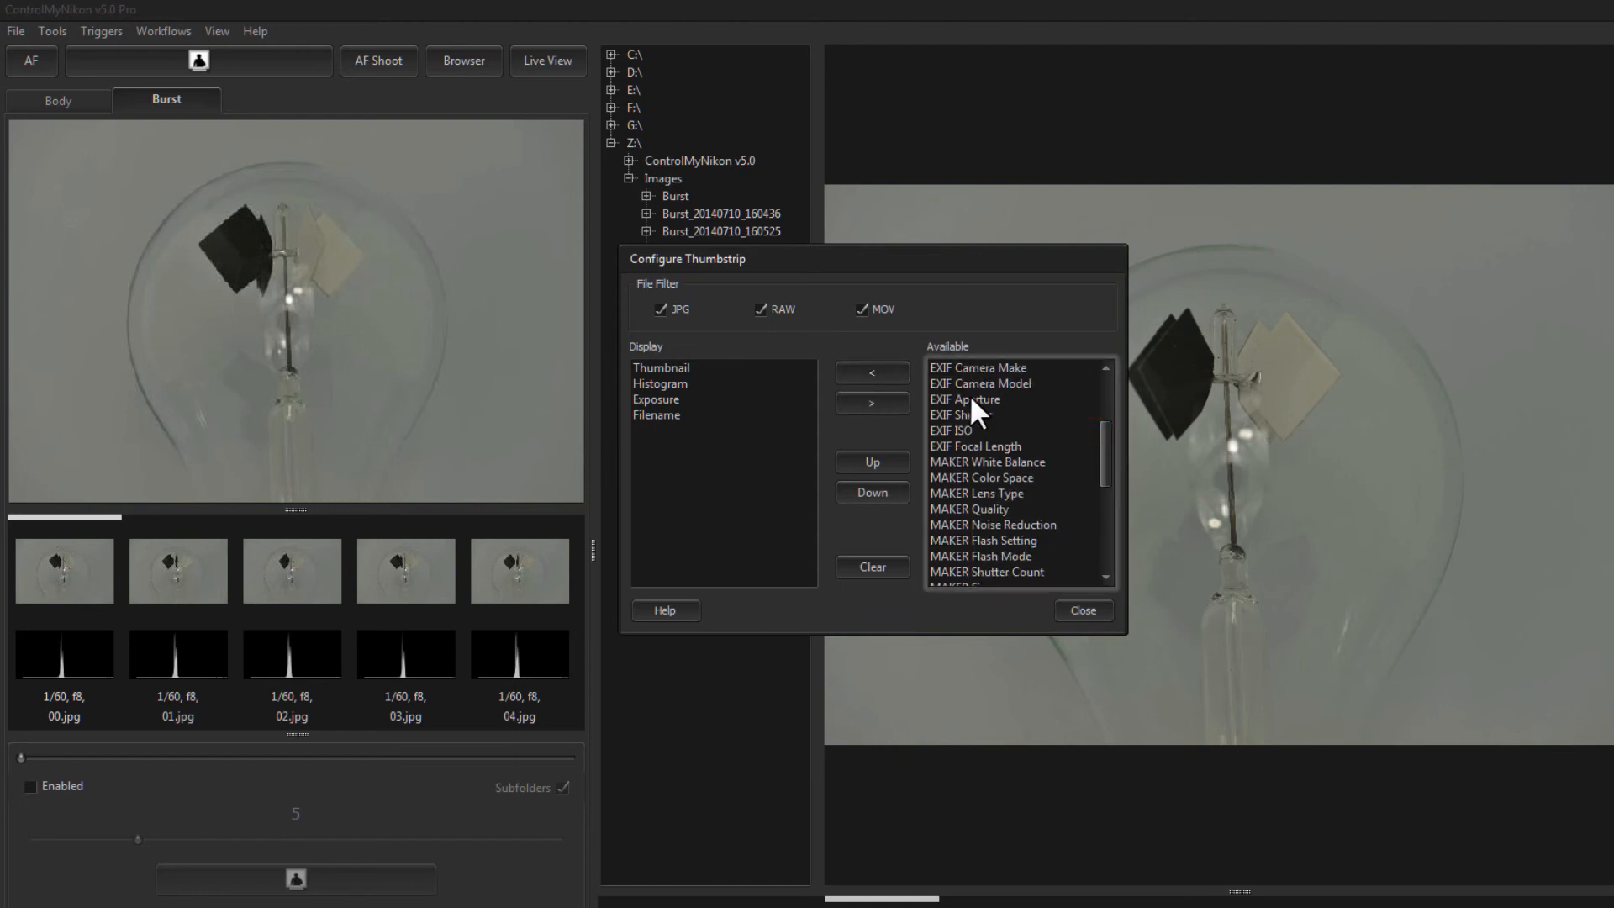
{"action": "scroll", "scroll_direction": "down", "scroll_amount": 3}
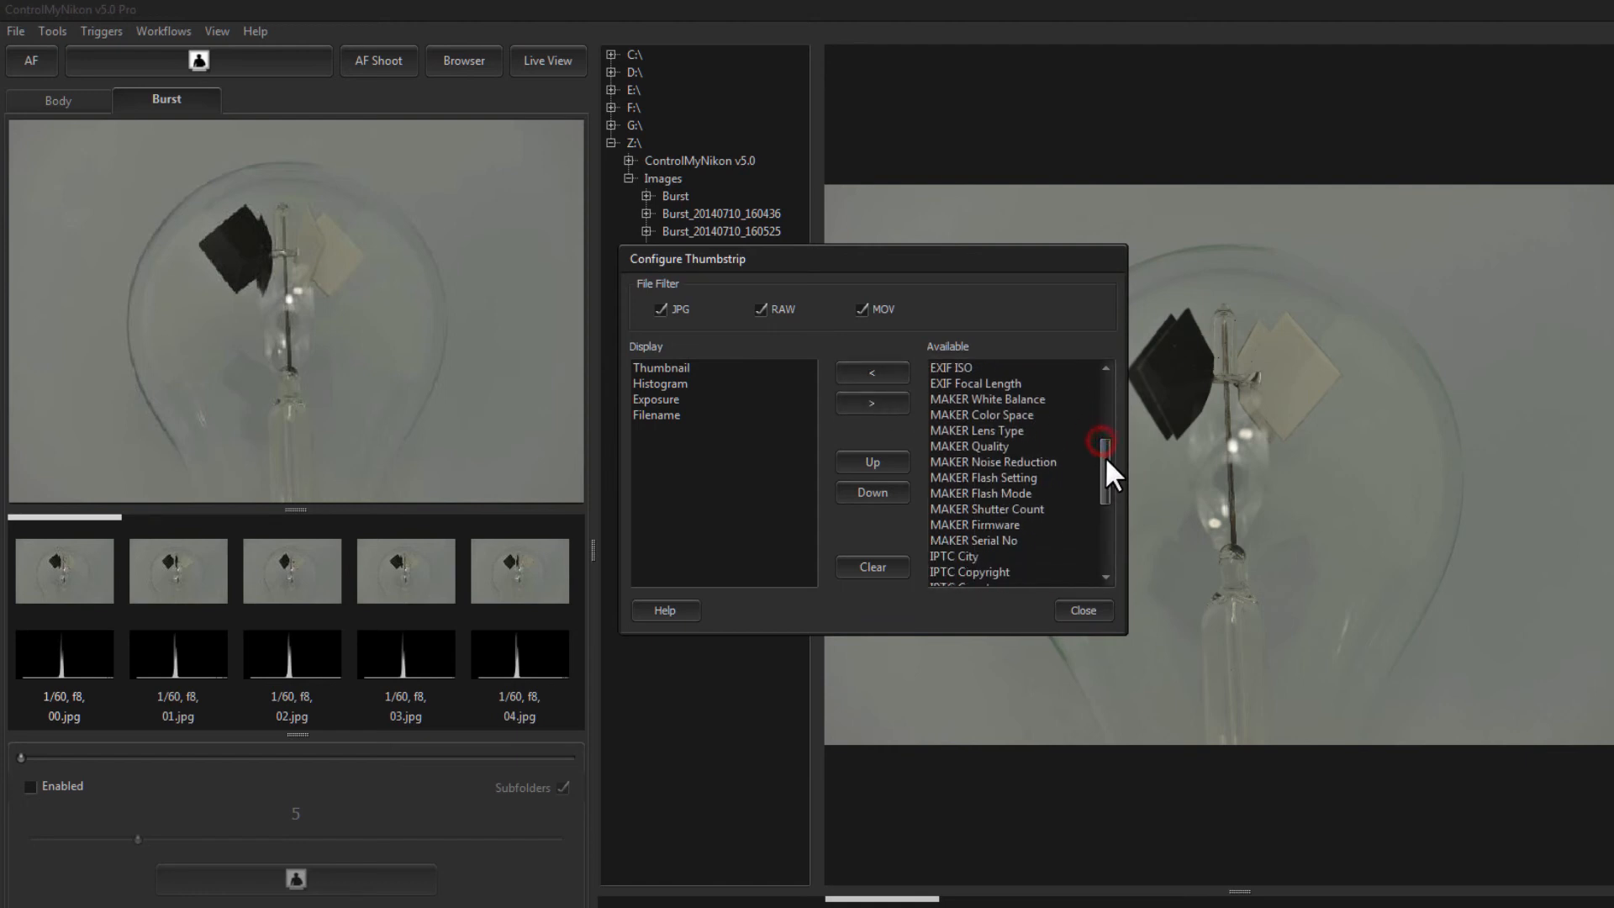
{"action": "left_click", "coordinate": [968, 445]}
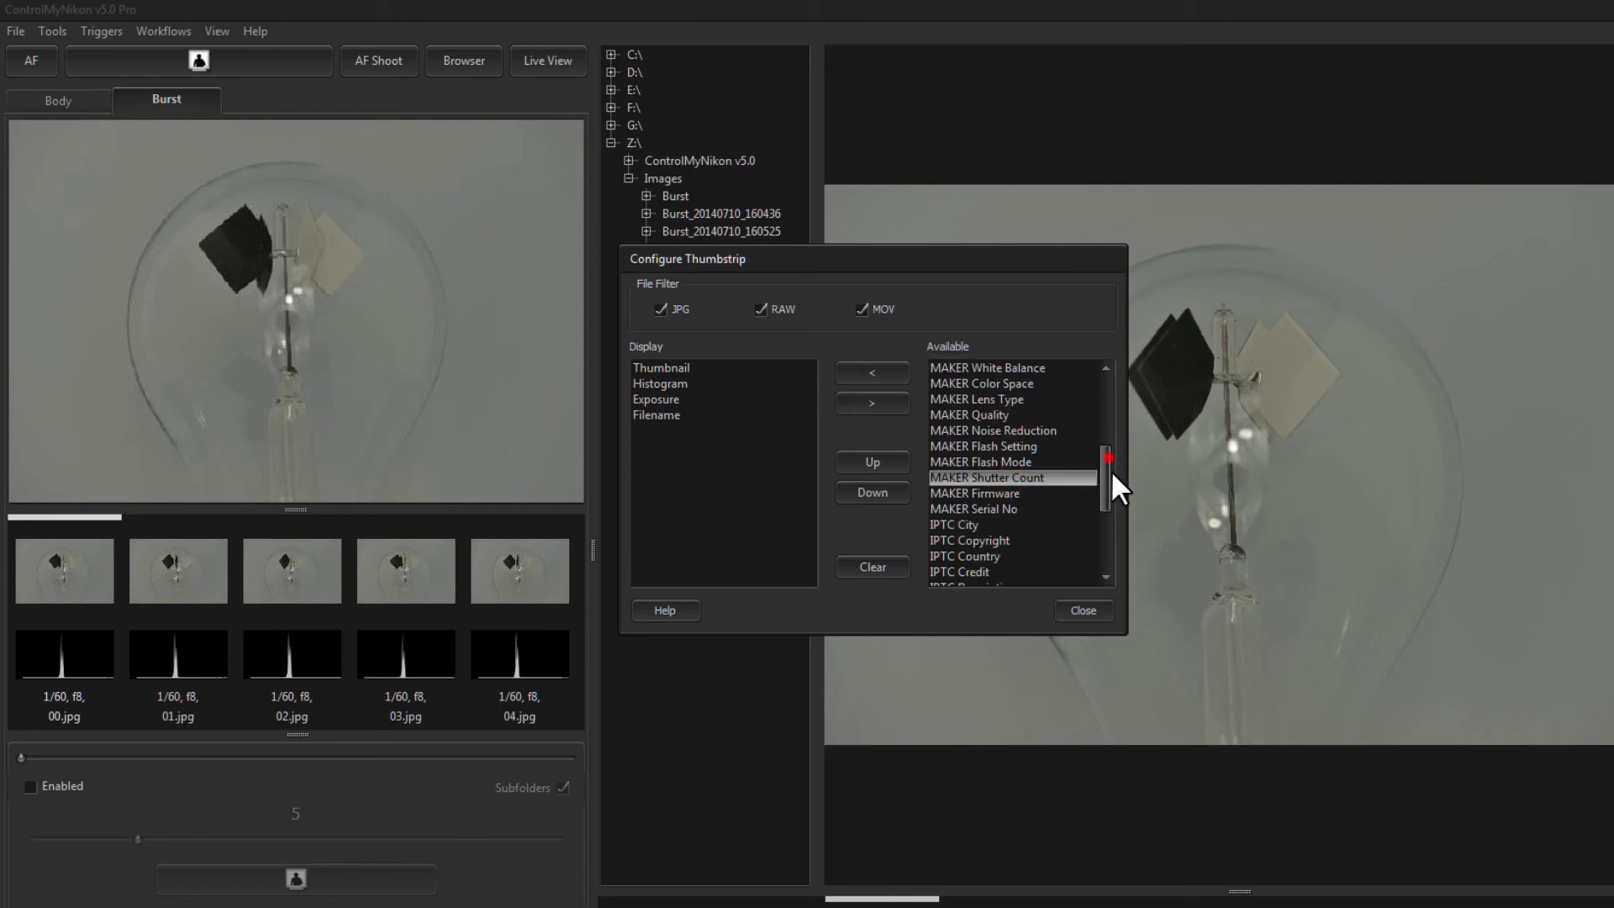
{"action": "scroll", "scroll_direction": "down", "scroll_amount": 3}
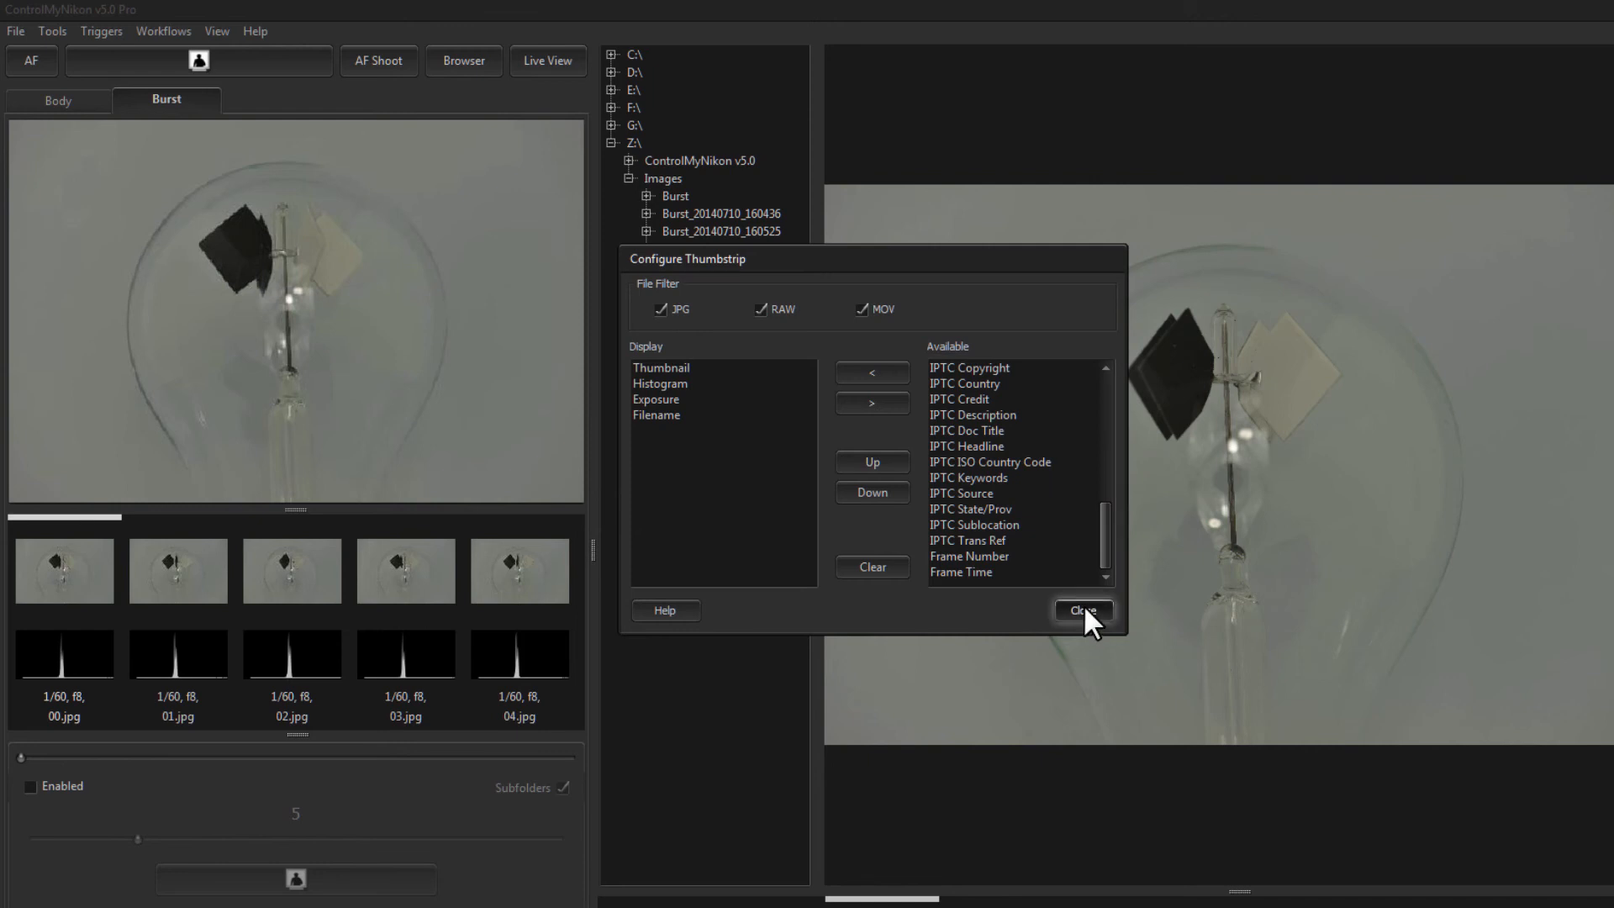
{"action": "left_click", "coordinate": [1081, 610]}
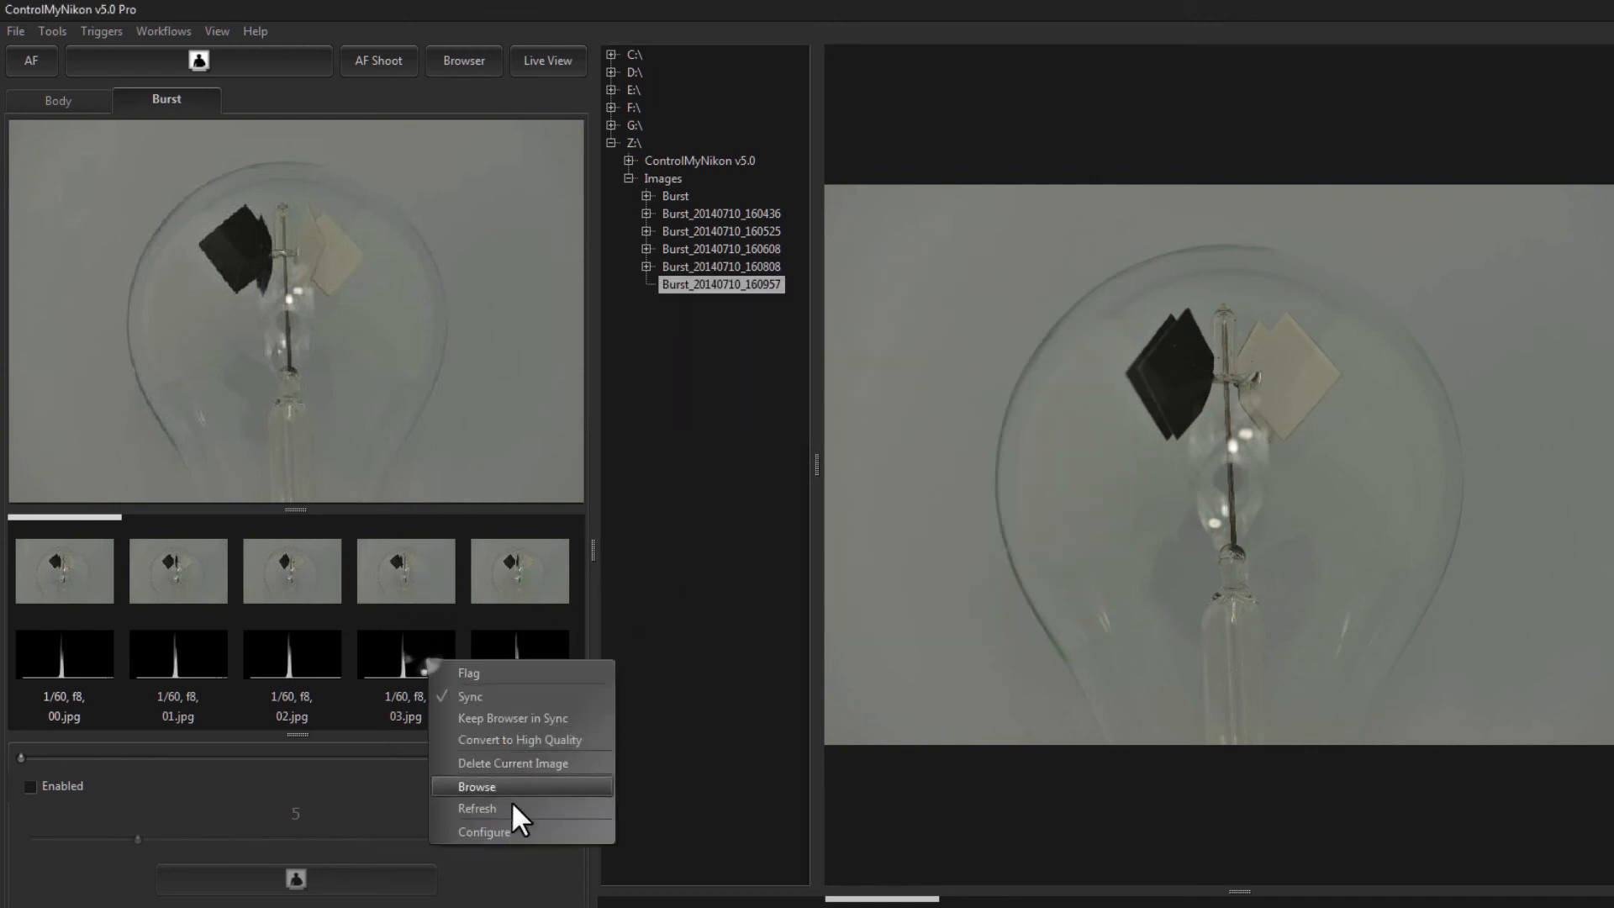
- Clear the thumb strip configuration so frames show only thumbnail and filename
{"action": "left_click", "coordinate": [484, 831]}
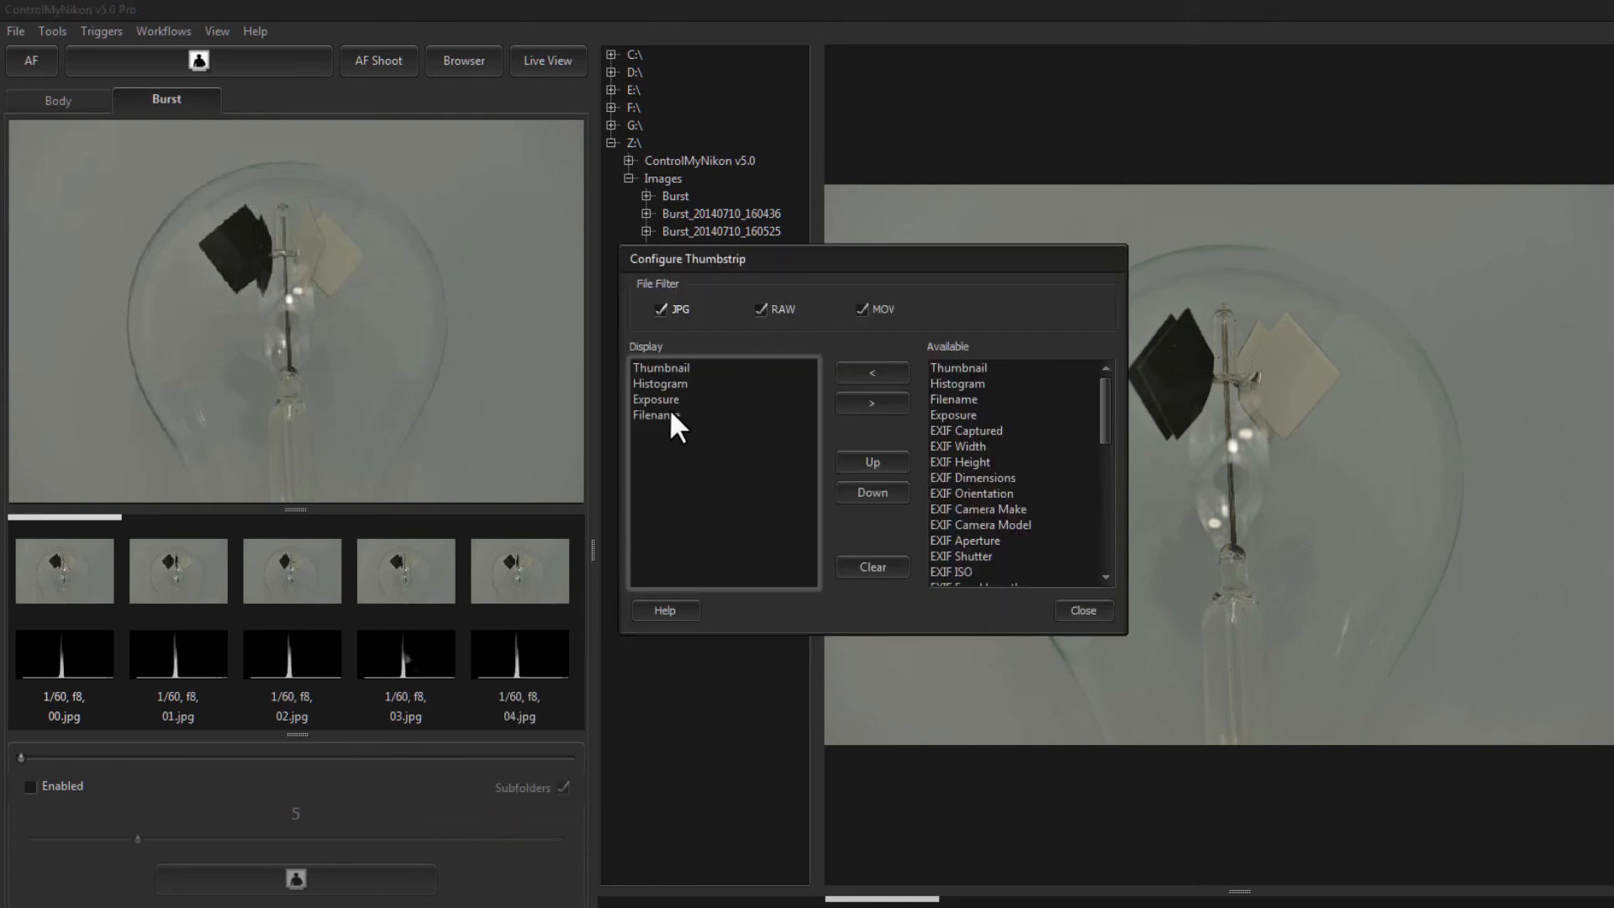
{"action": "left_click", "coordinate": [656, 399]}
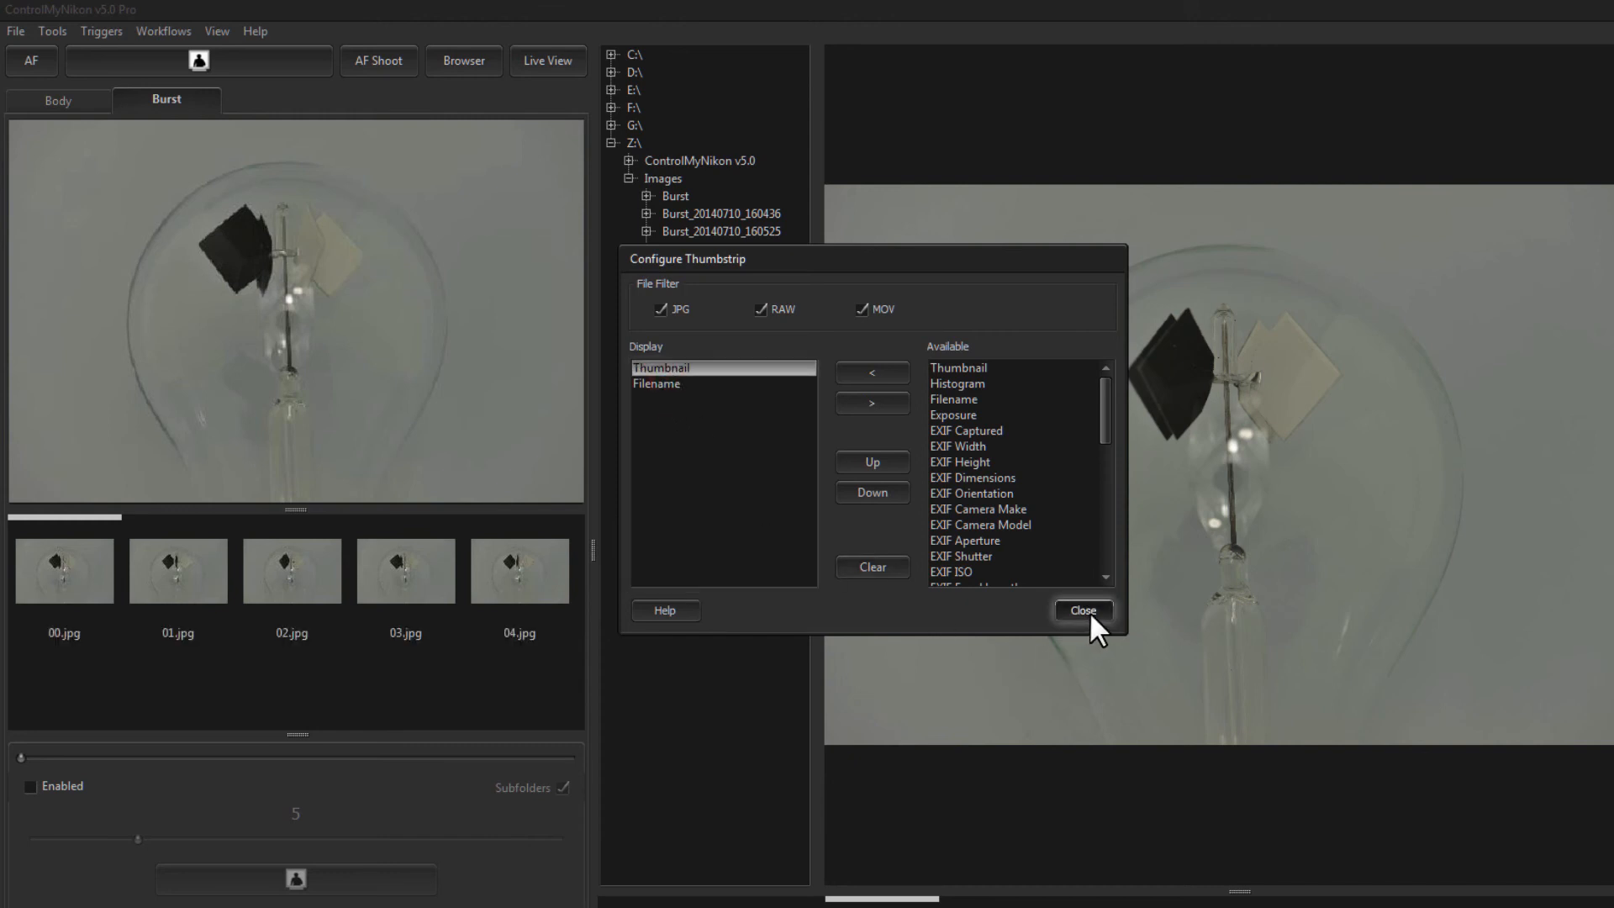
{"action": "left_click", "coordinate": [1081, 610]}
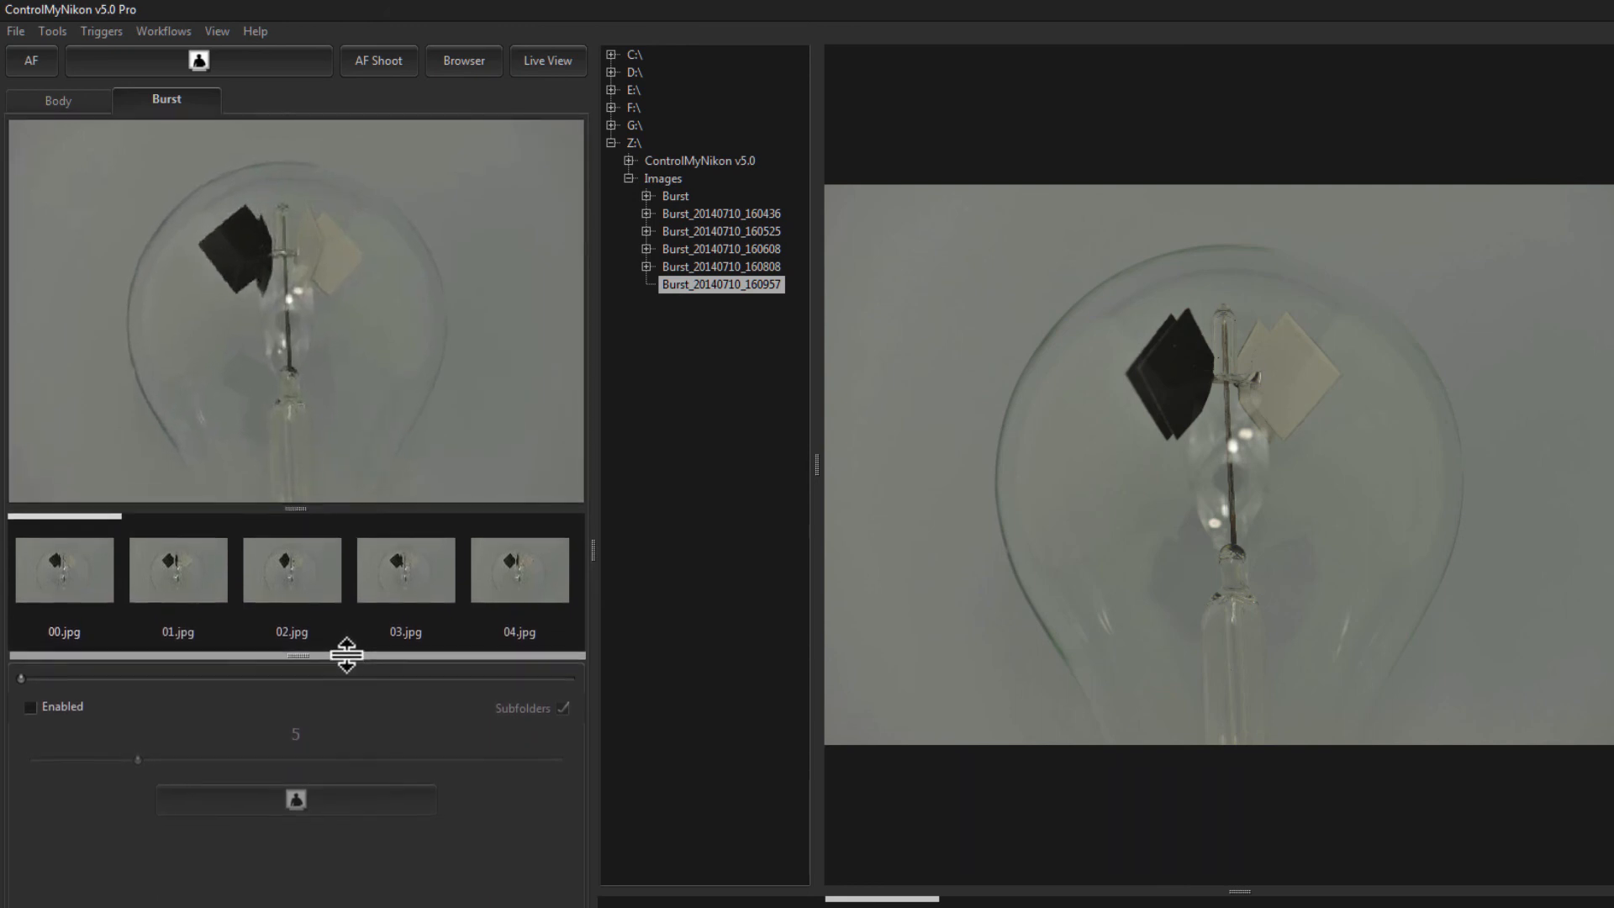
{"action": "mouse_move", "coordinate": [692, 408]}
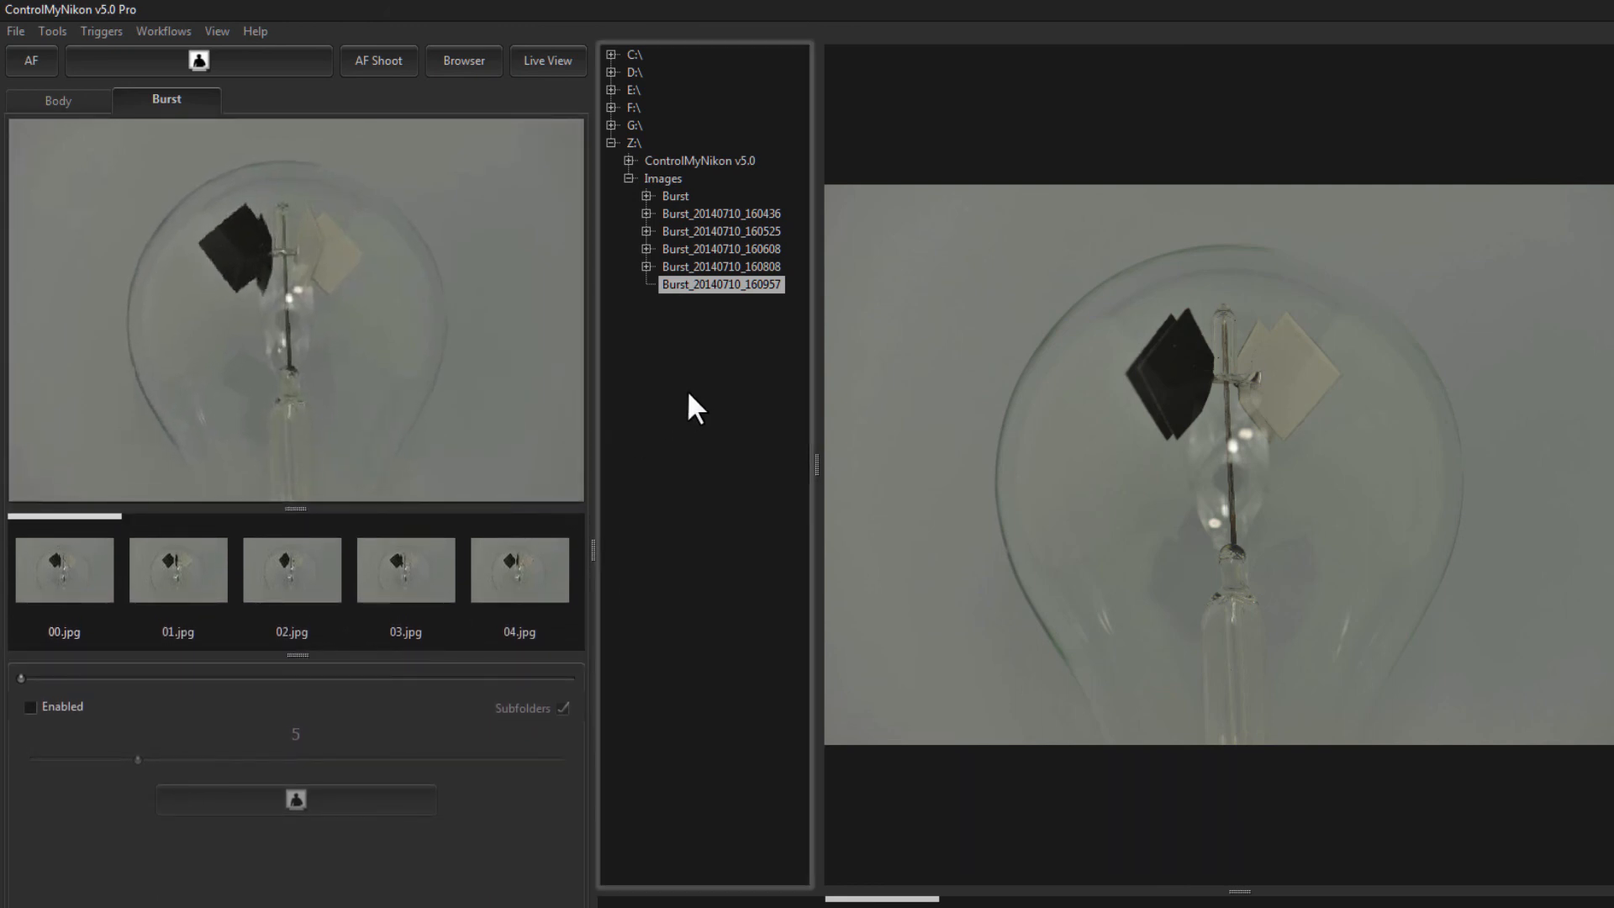
{"action": "mouse_move", "coordinate": [555, 366]}
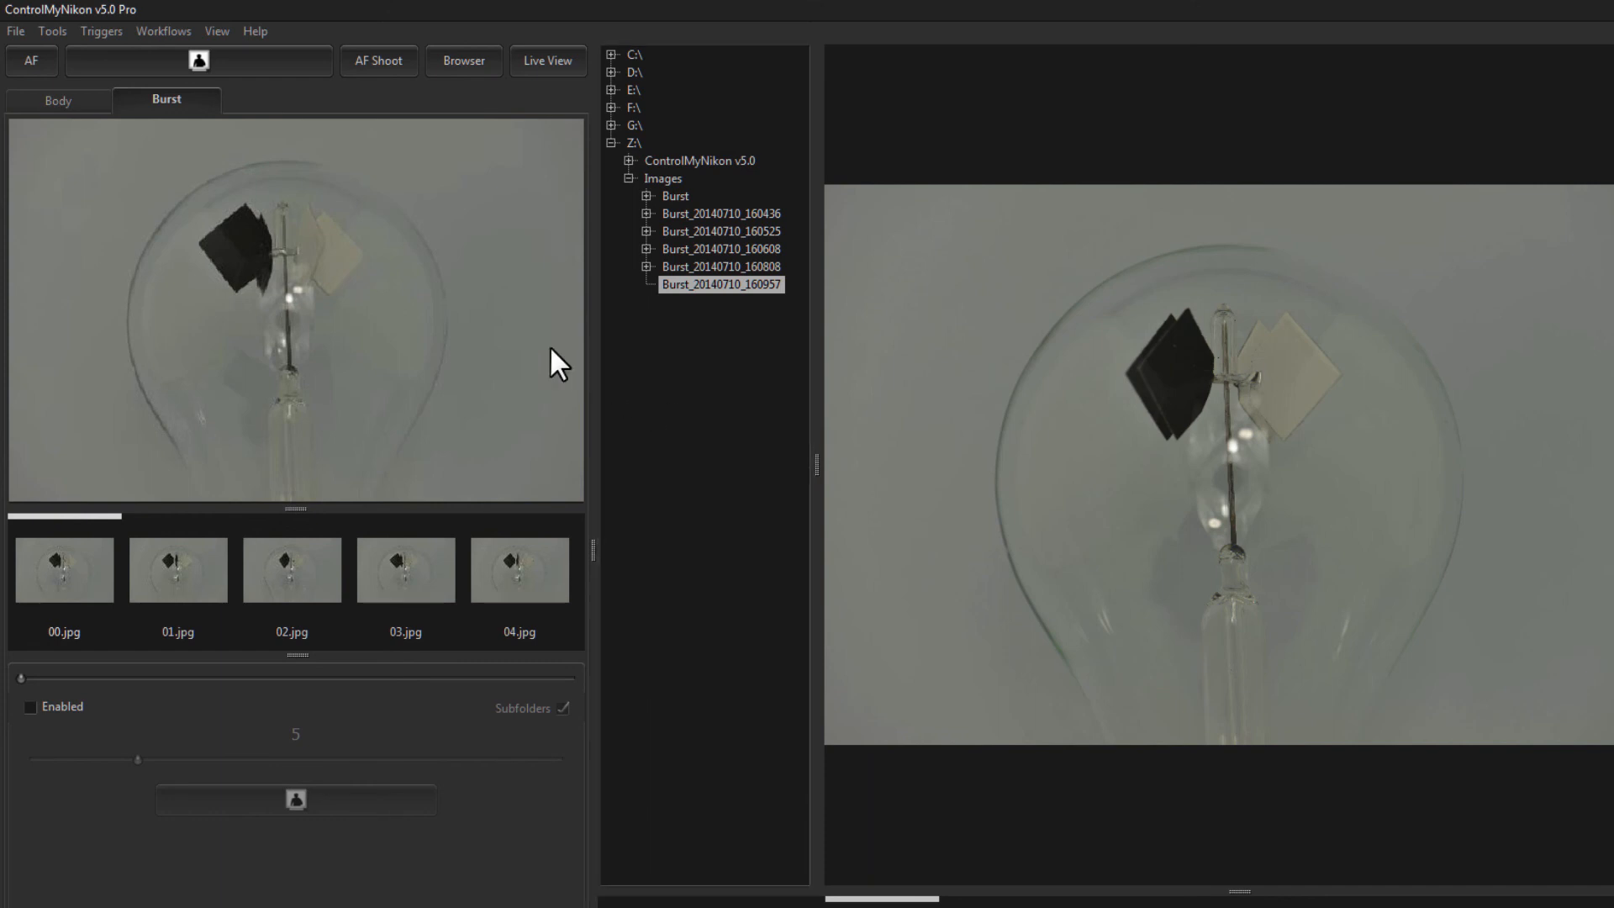
{"action": "mouse_move", "coordinate": [499, 360]}
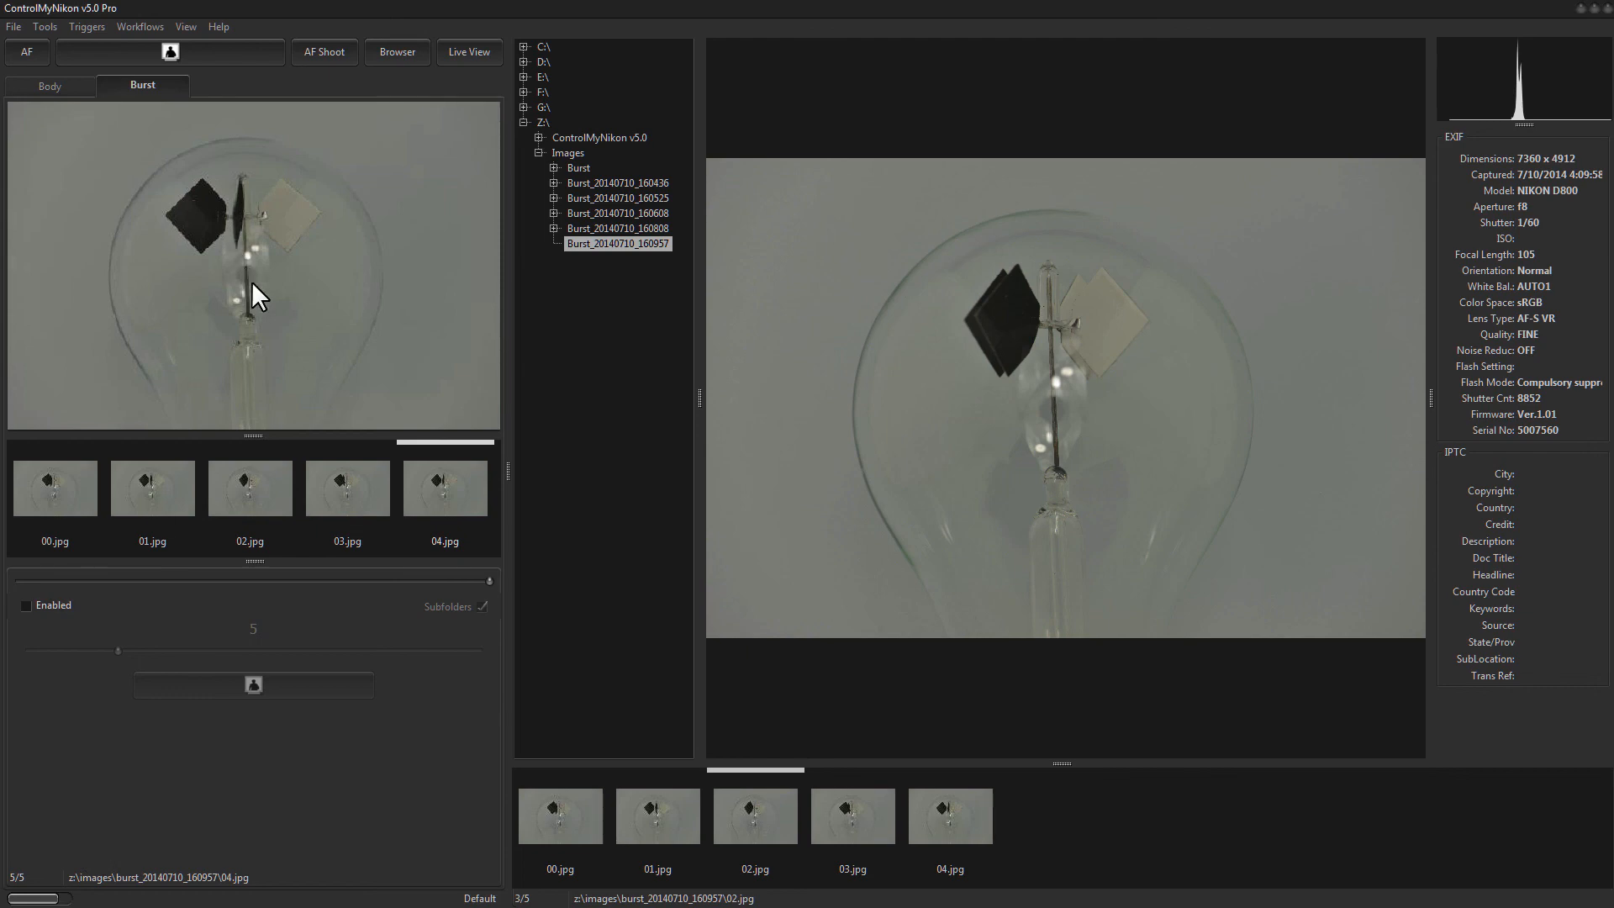
- Shoot a new five-frame burst of the radiometer, then another capture of the bulb
{"action": "left_click", "coordinate": [618, 258]}
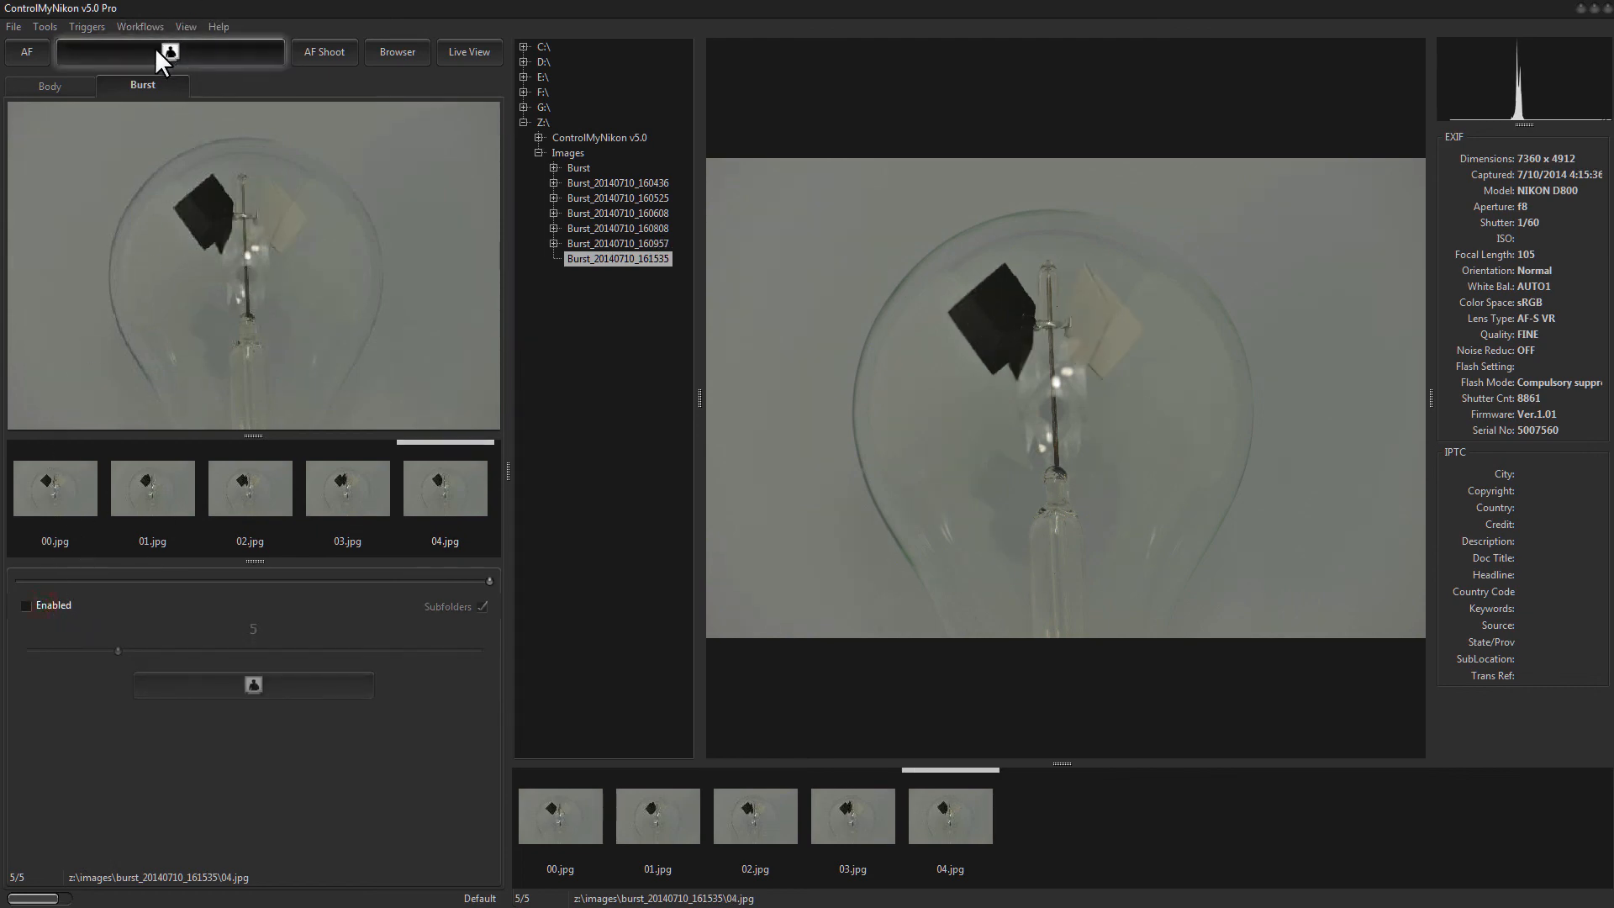
{"action": "left_click", "coordinate": [568, 152]}
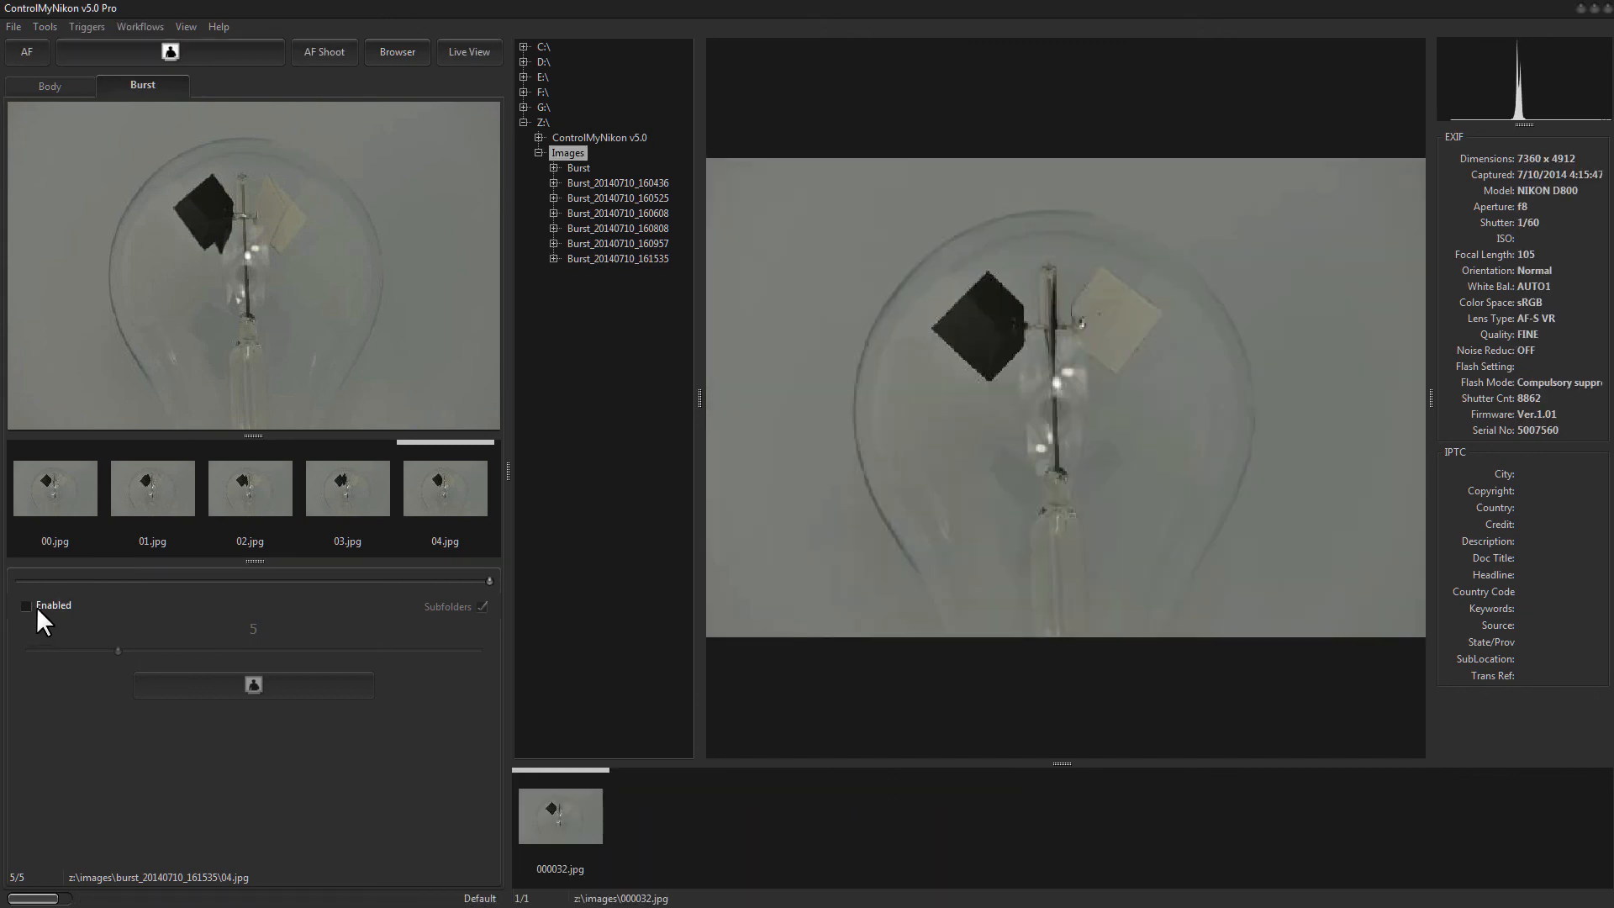
{"action": "left_click", "coordinate": [26, 604]}
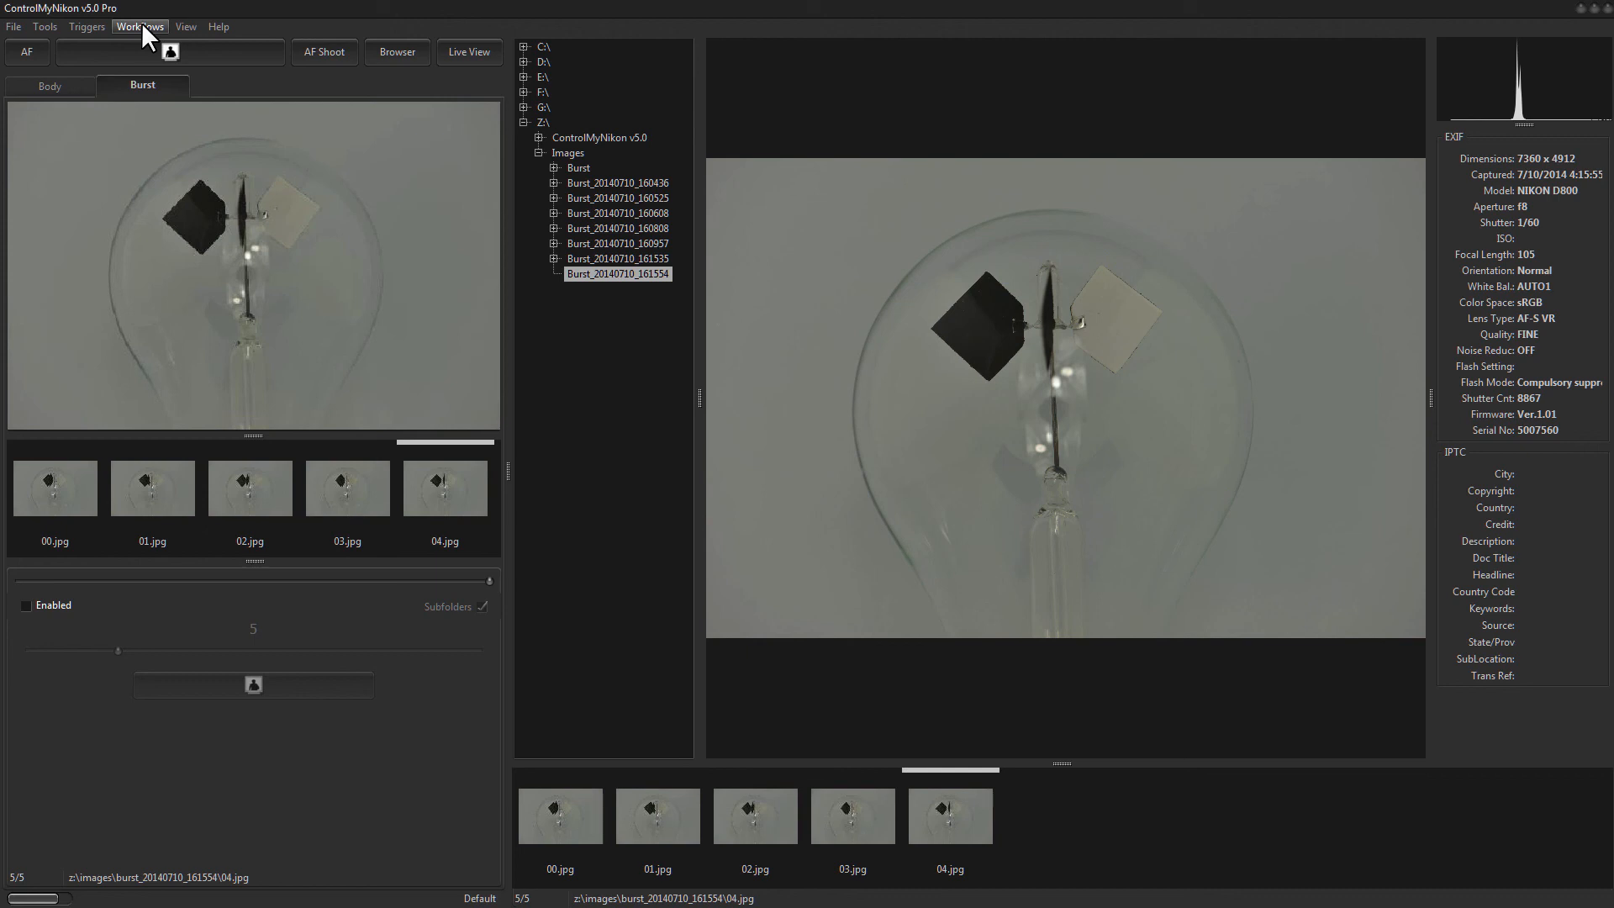
- Set the Workflows menu to Disabled, leaving only the Body tab
{"action": "left_click", "coordinate": [139, 26]}
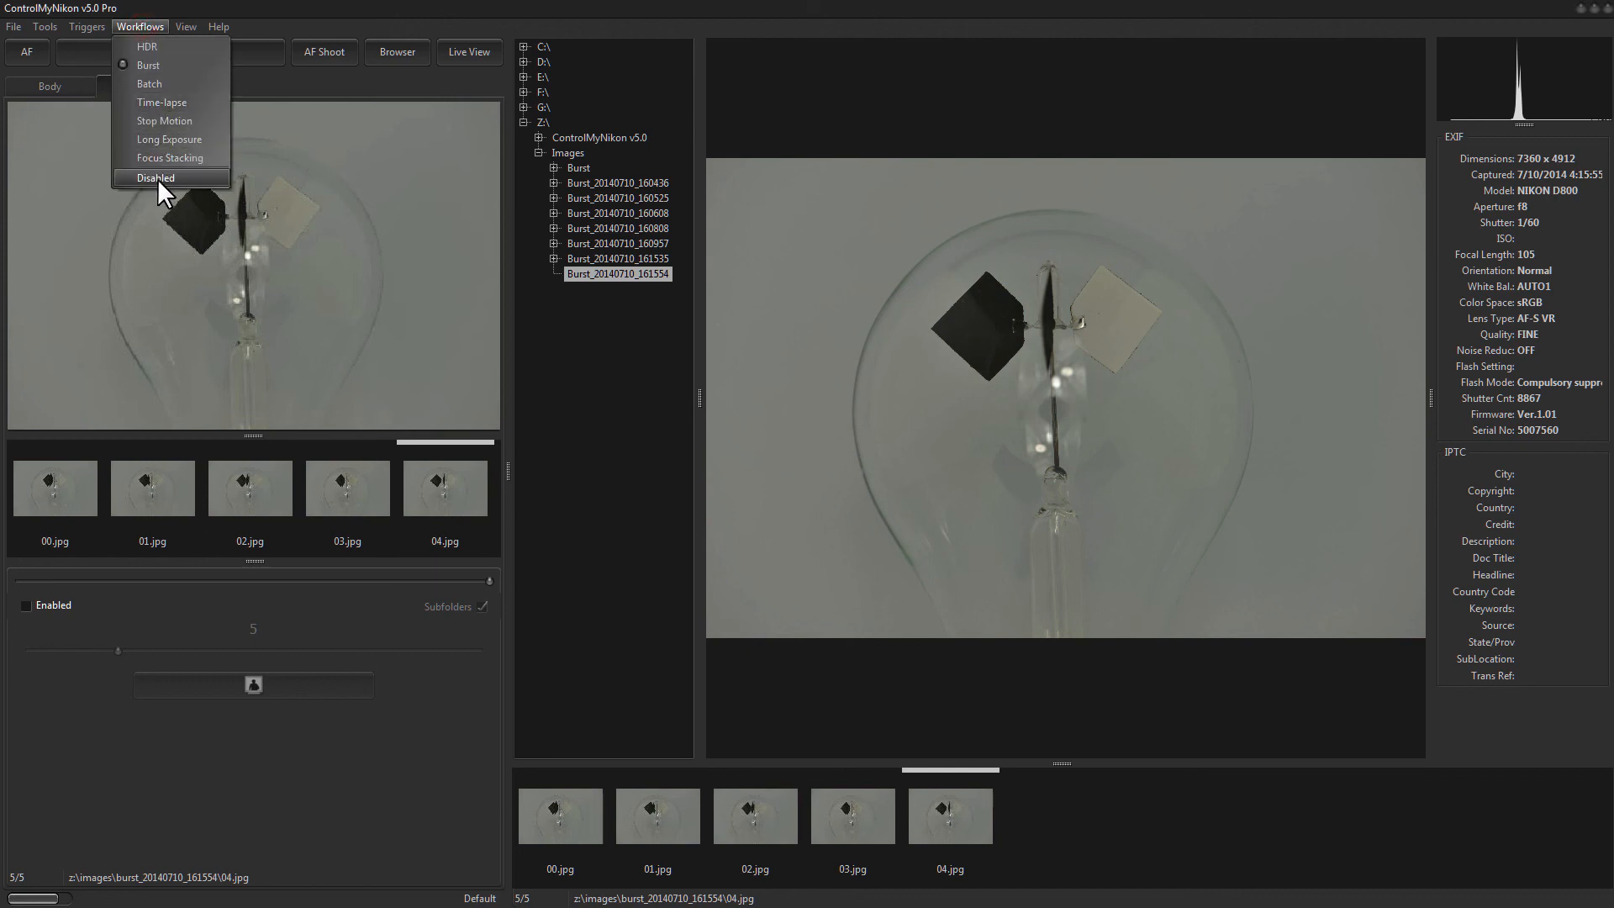
{"action": "left_click", "coordinate": [155, 177]}
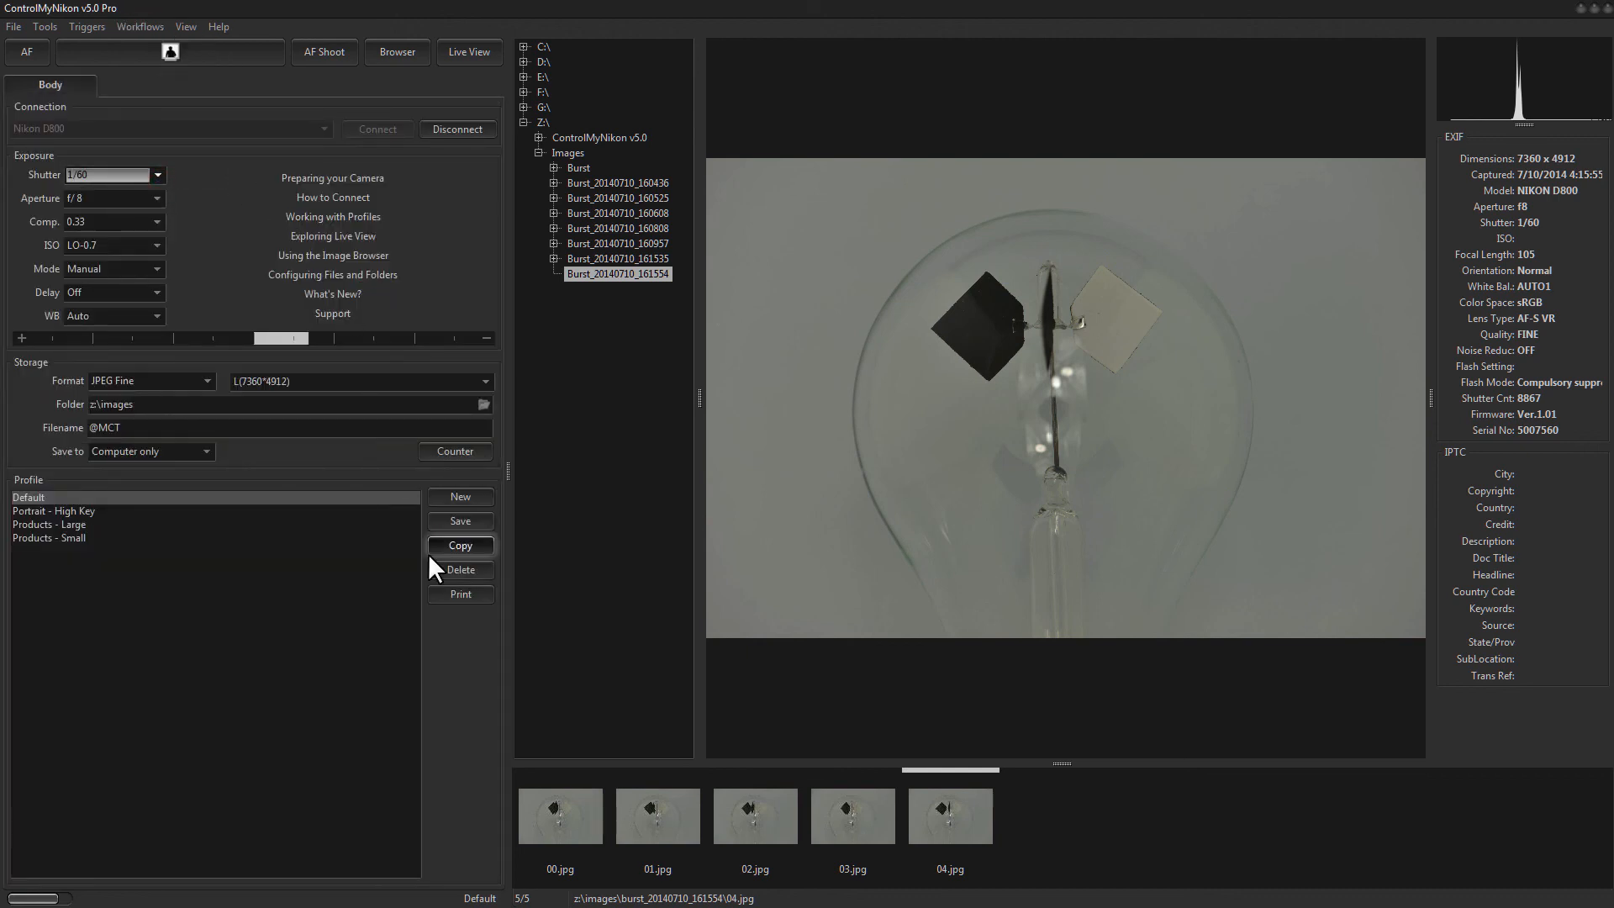